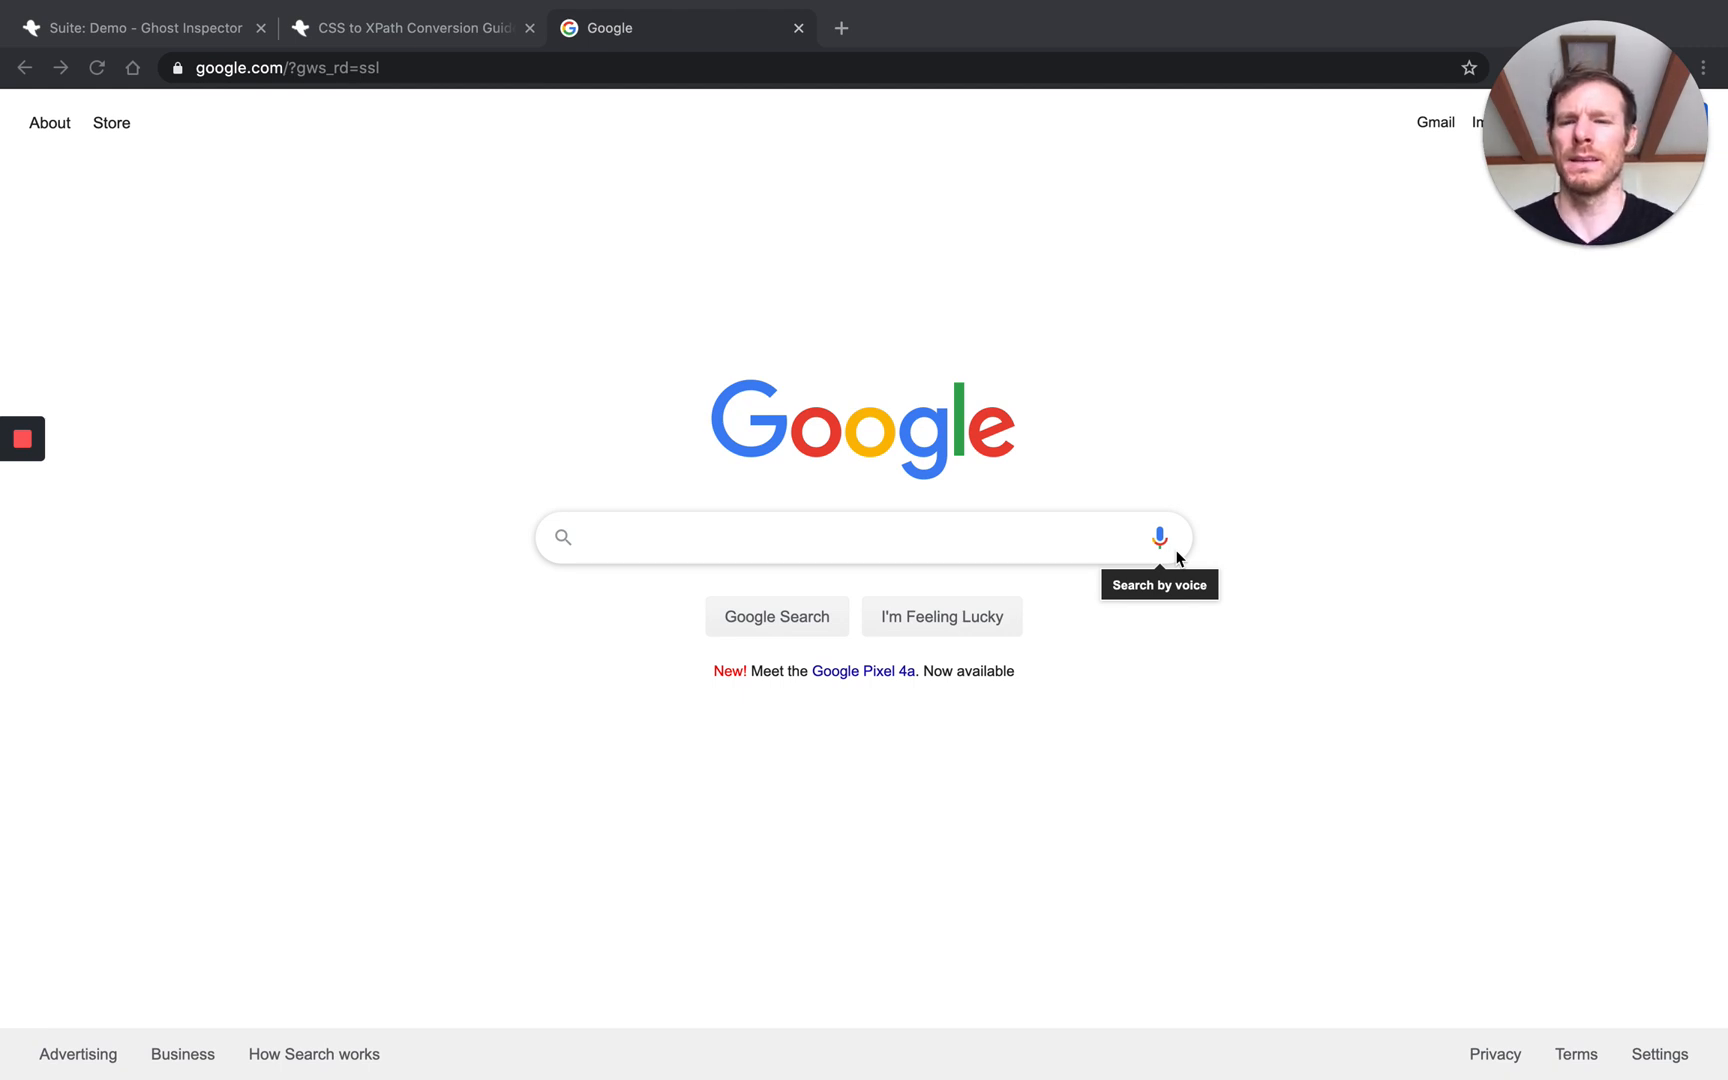
mouse_move(565, 202)
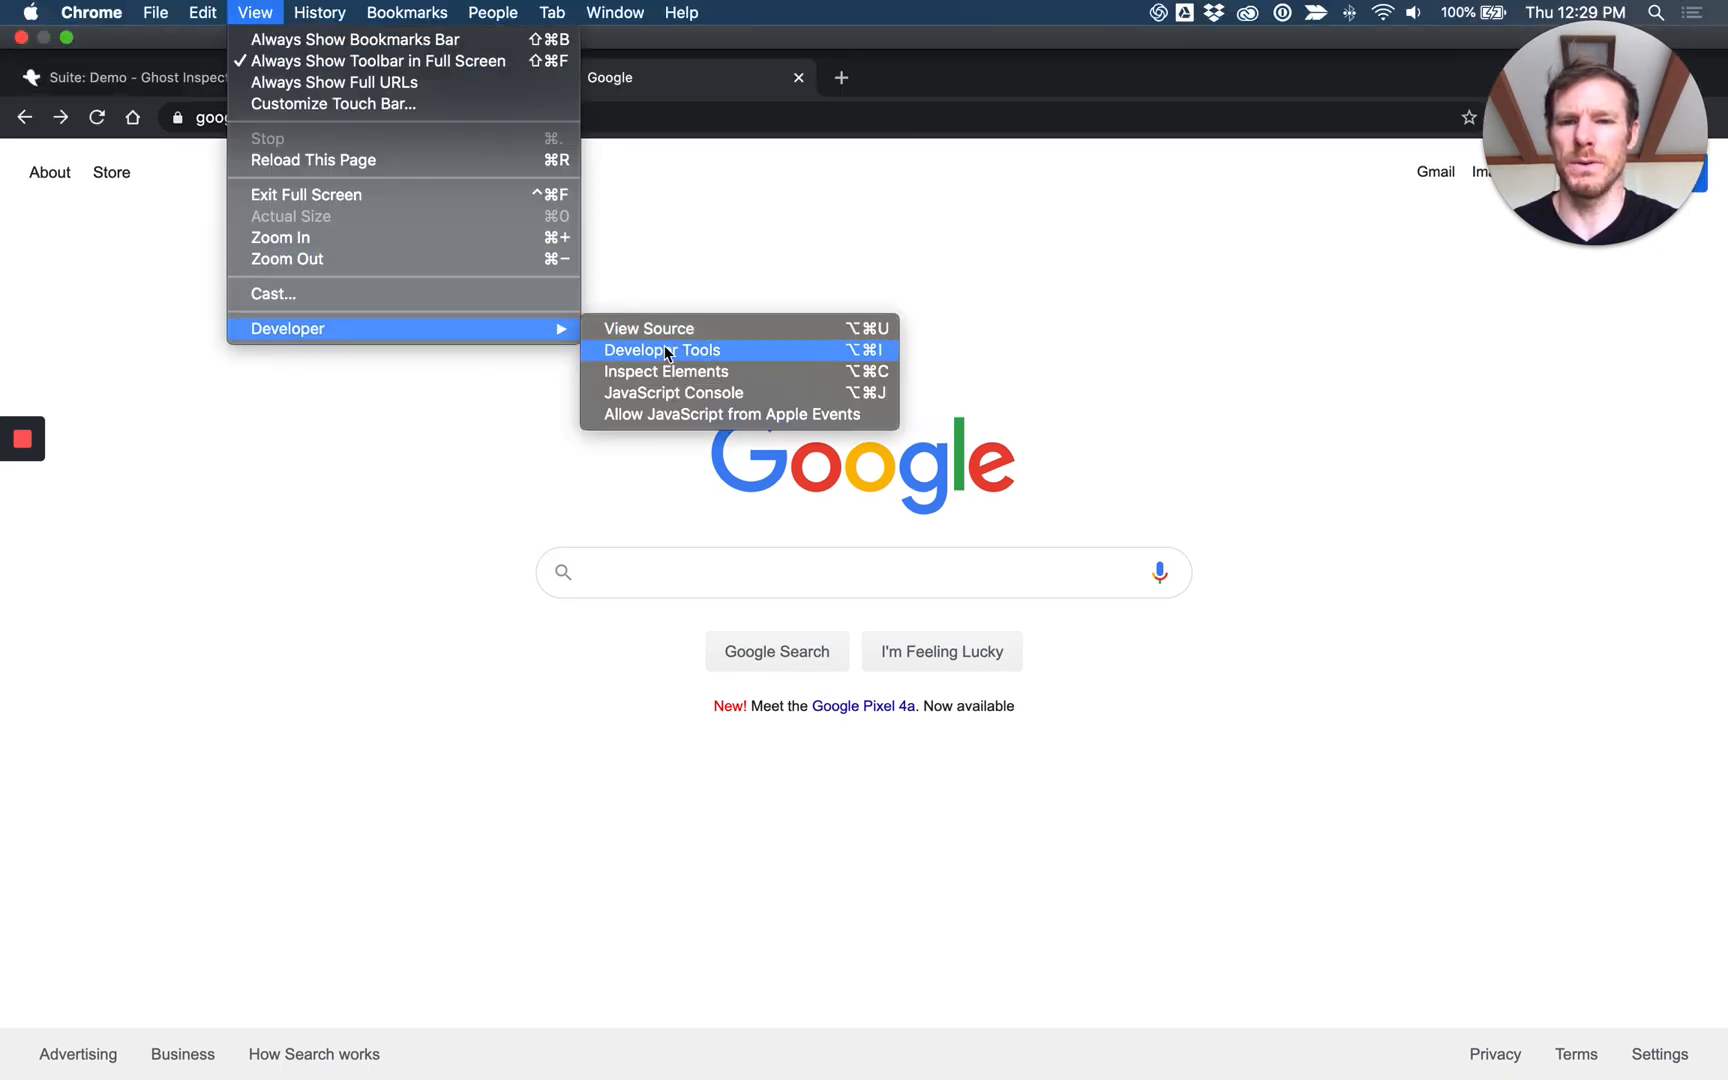
- Open DevTools on the Google homepage, inspect the search box, and switch to the Console
left_click(662, 349)
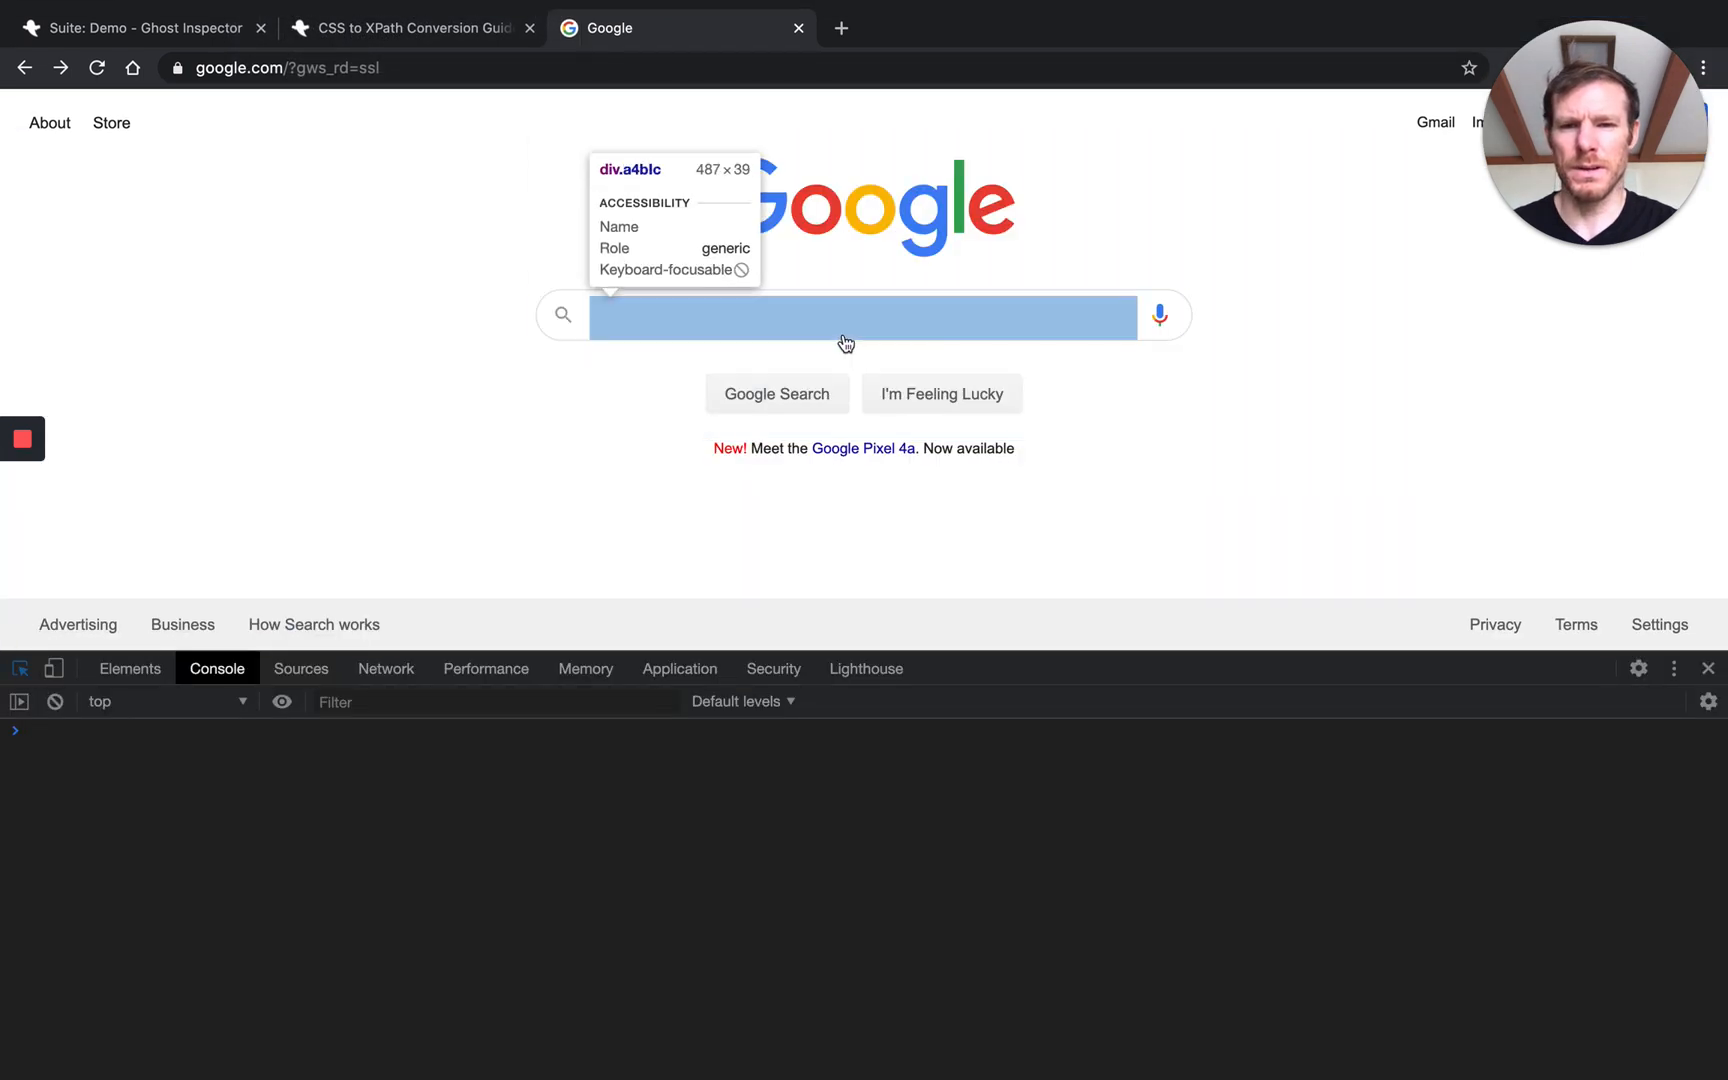
left_click(129, 668)
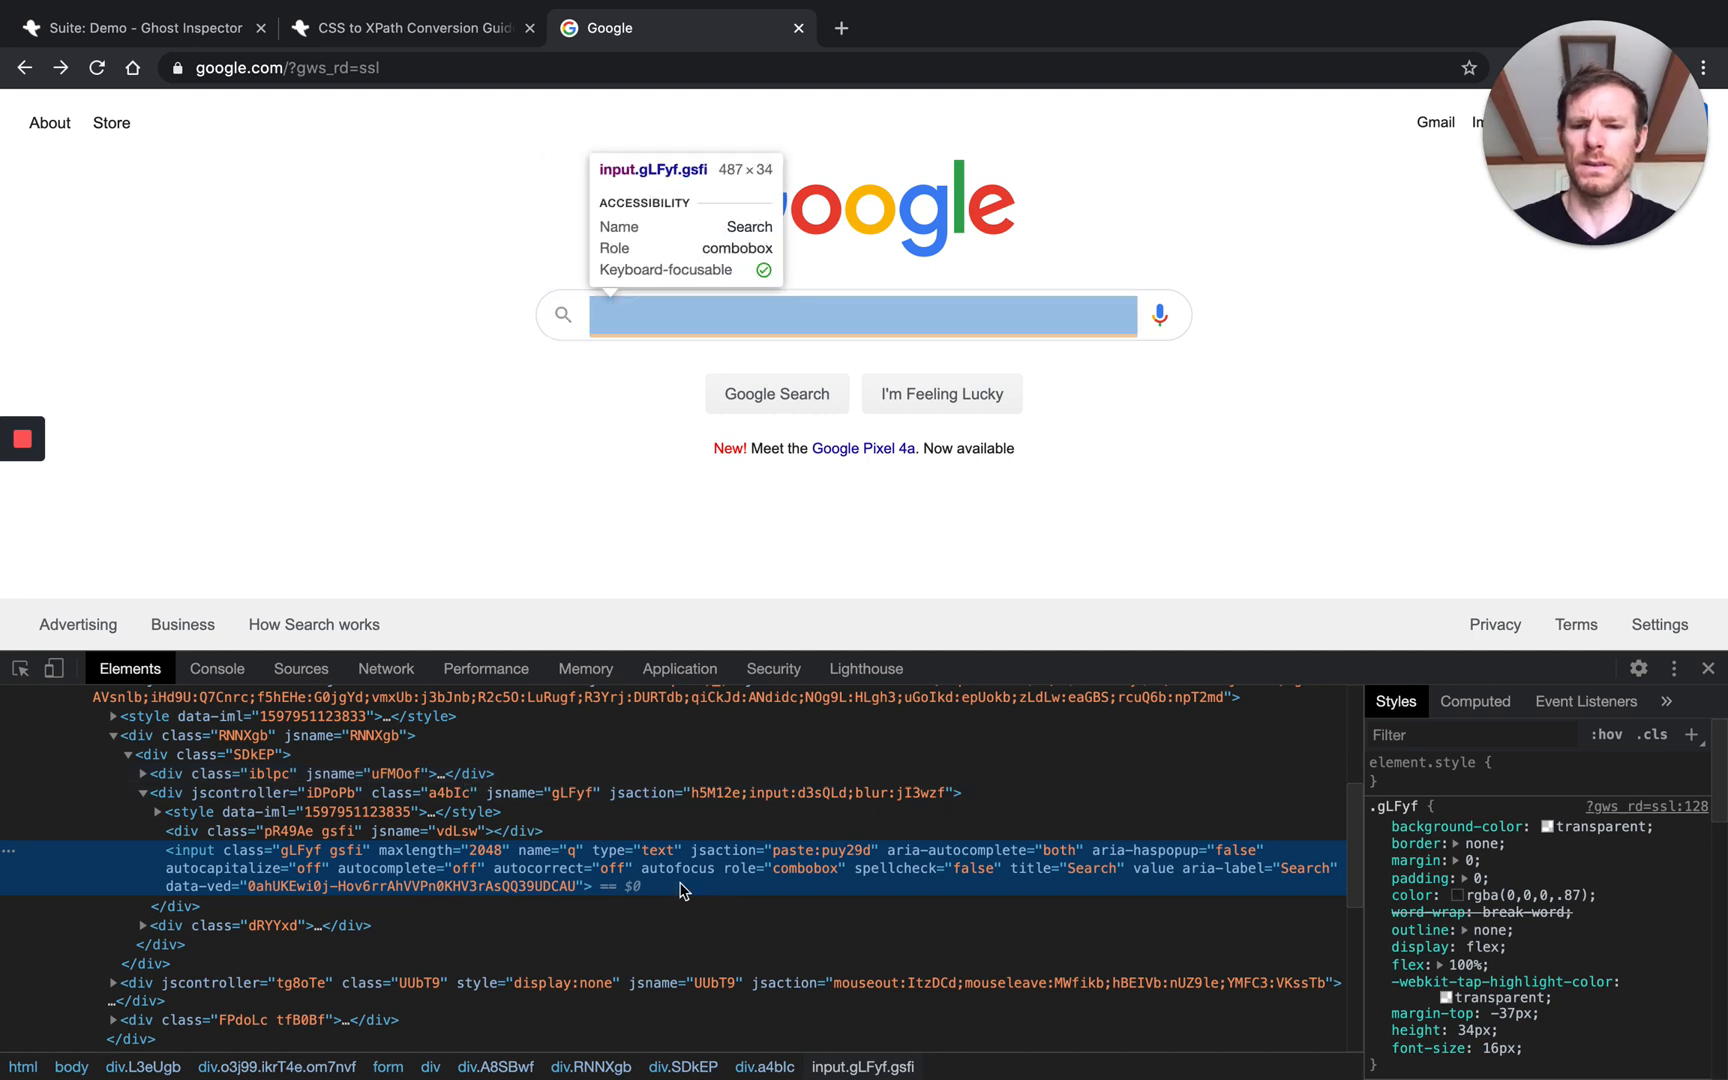
left_click(217, 669)
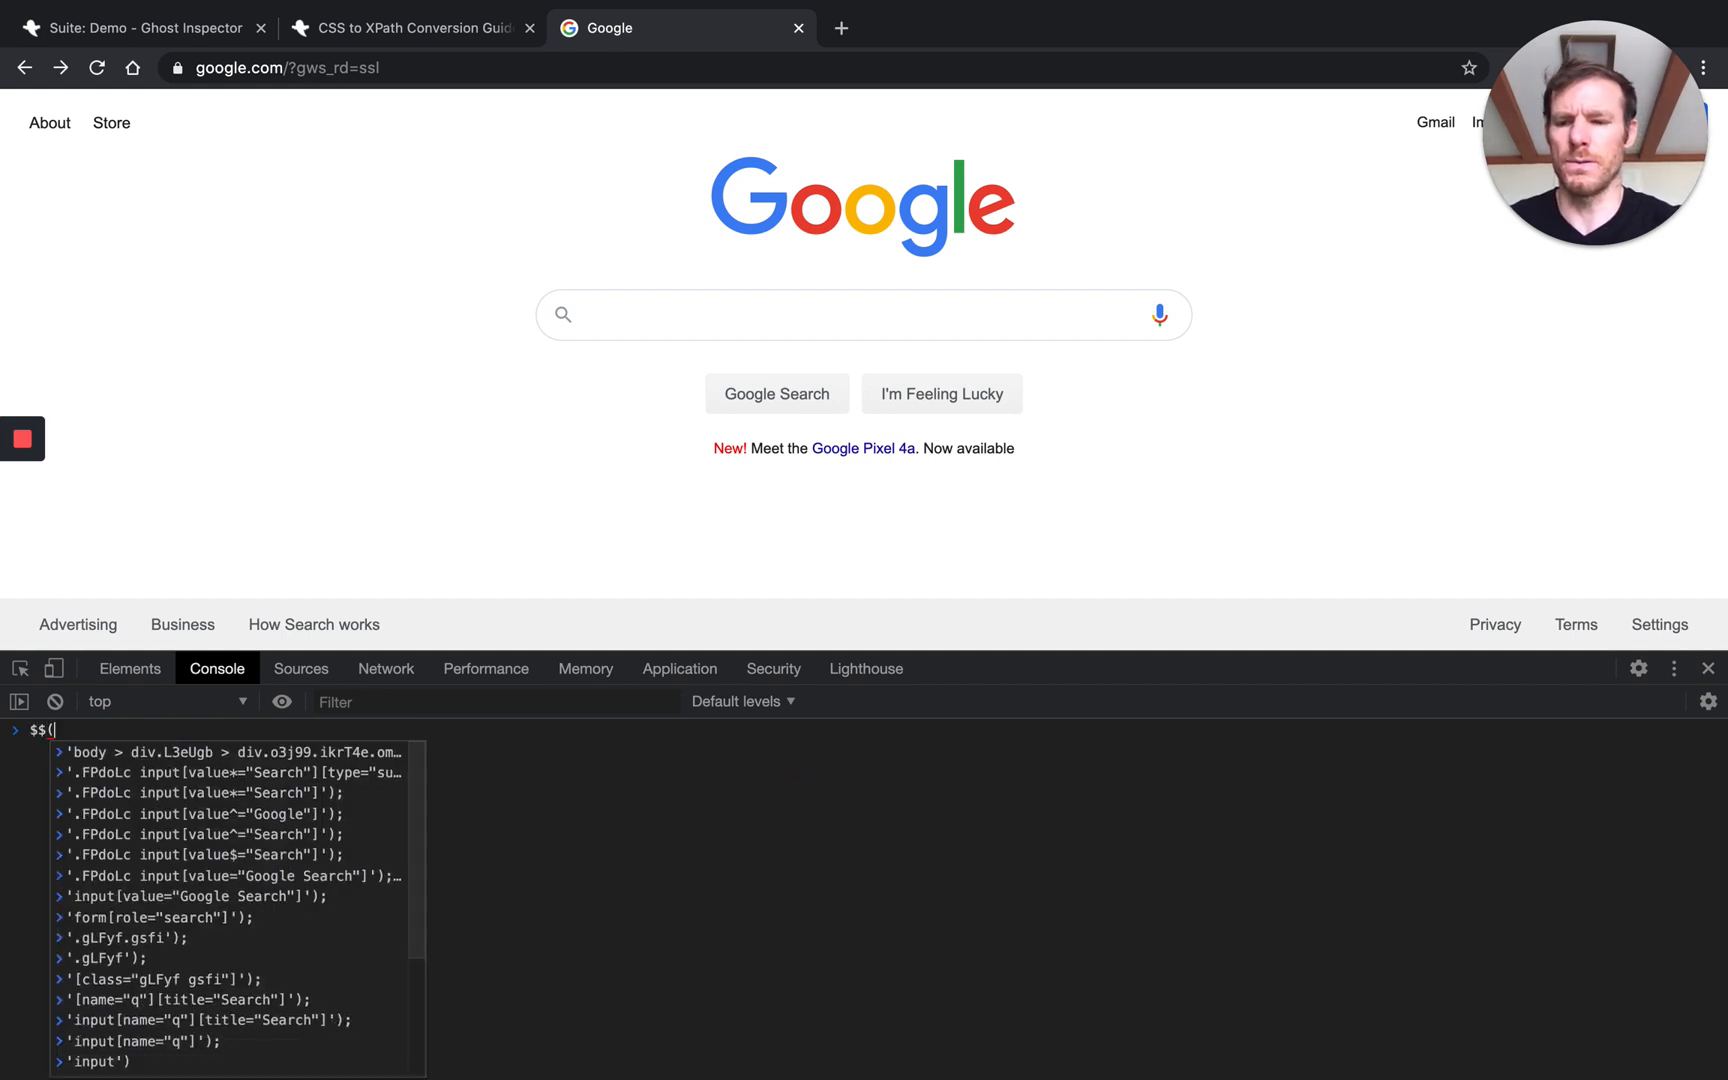
- Run $$('input[name="q"]') in the Console, returning the search input input.gLFyf.gsfi
type("'input")
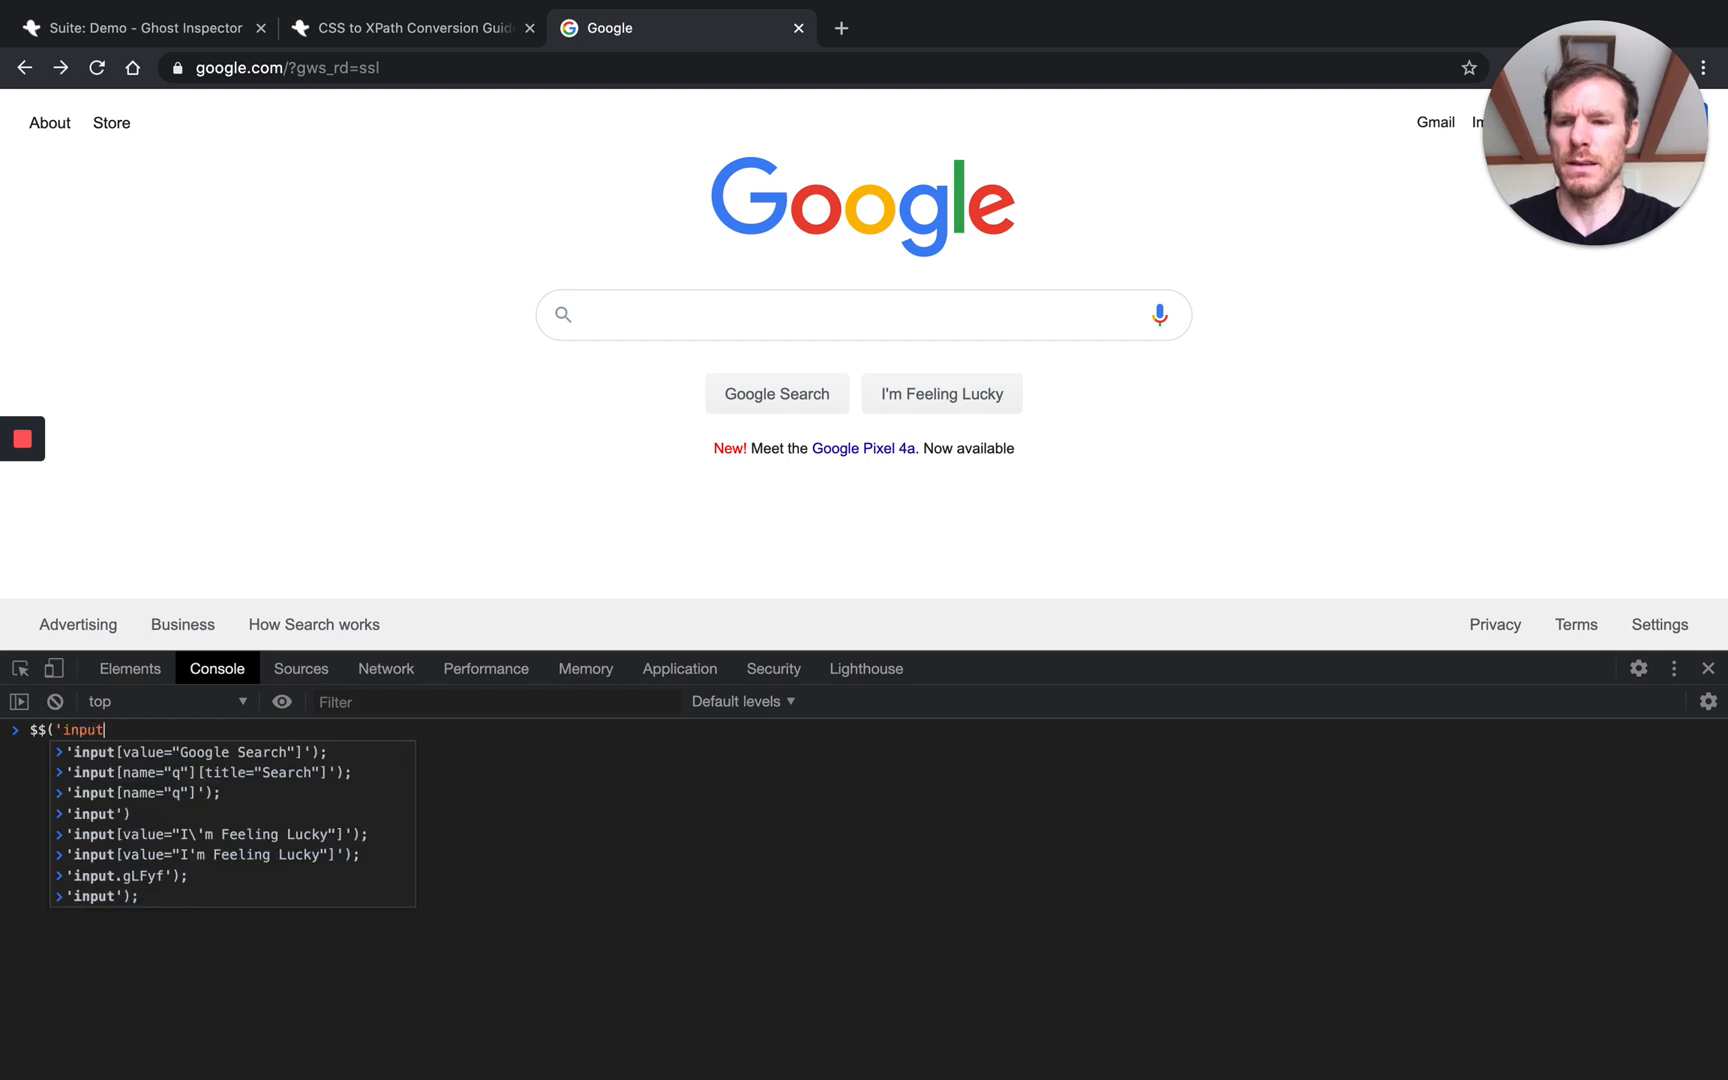
type("[]")
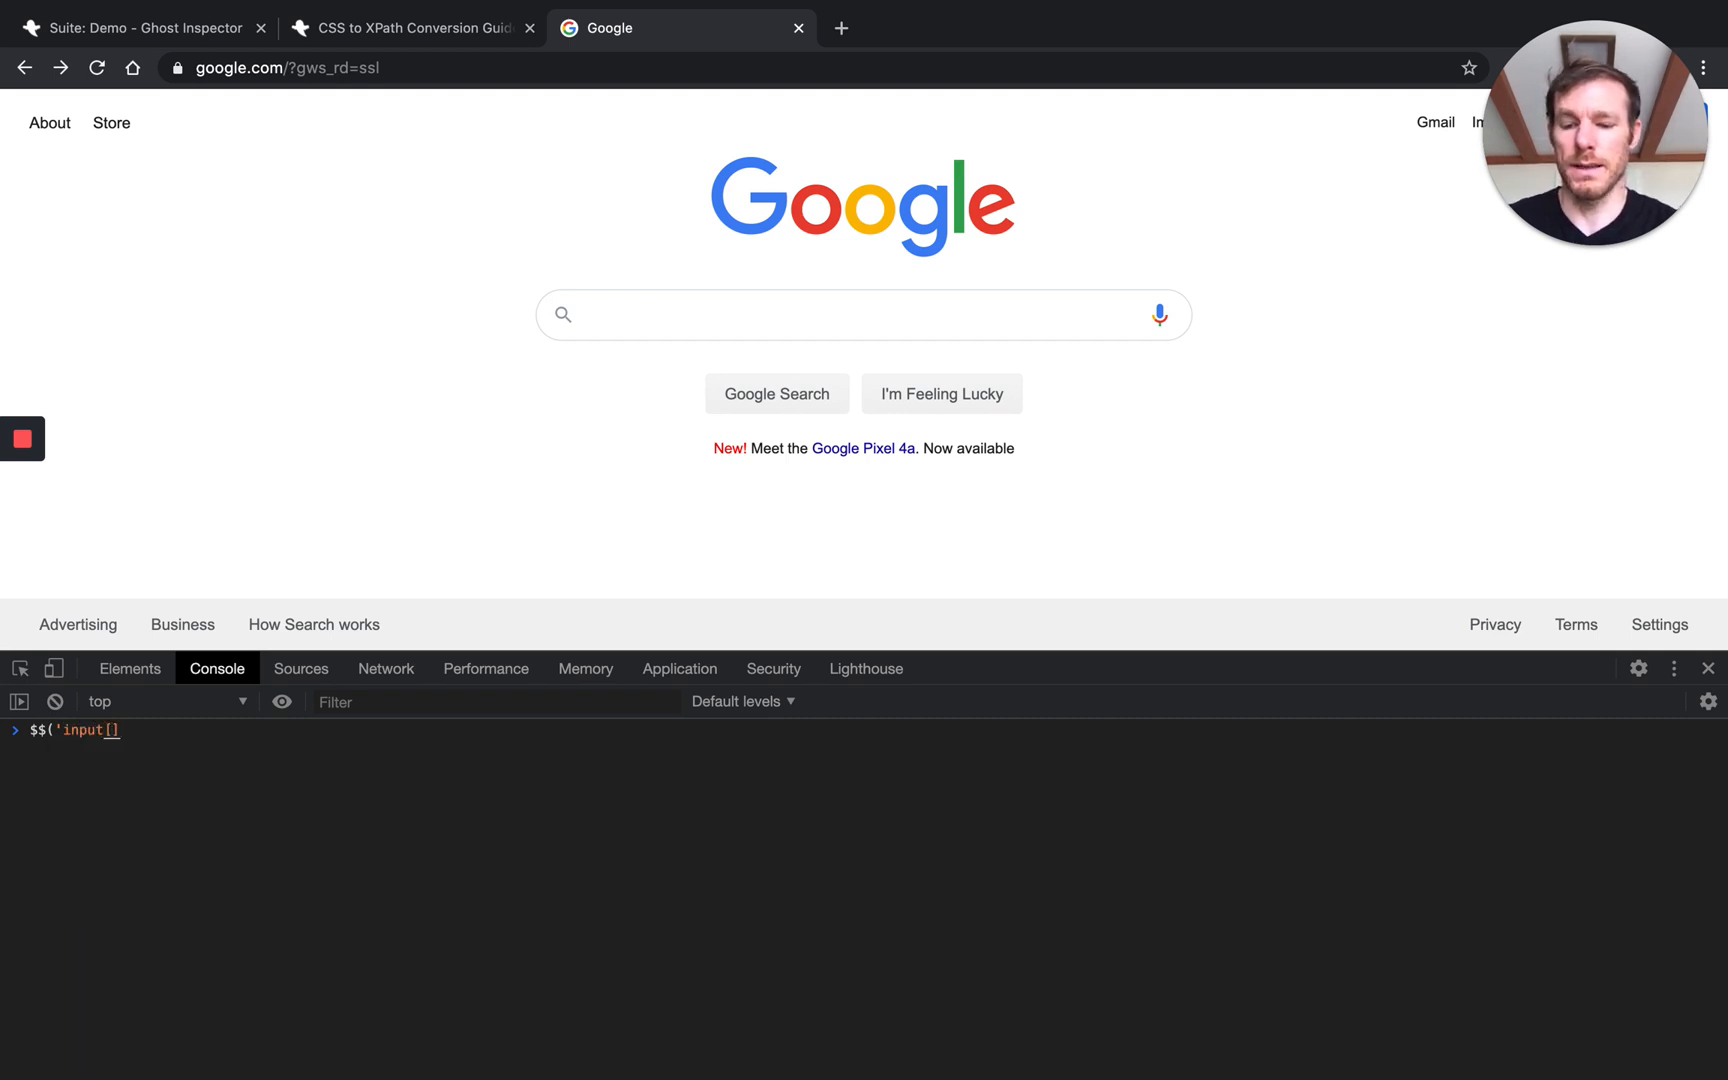
type("name=\"q")
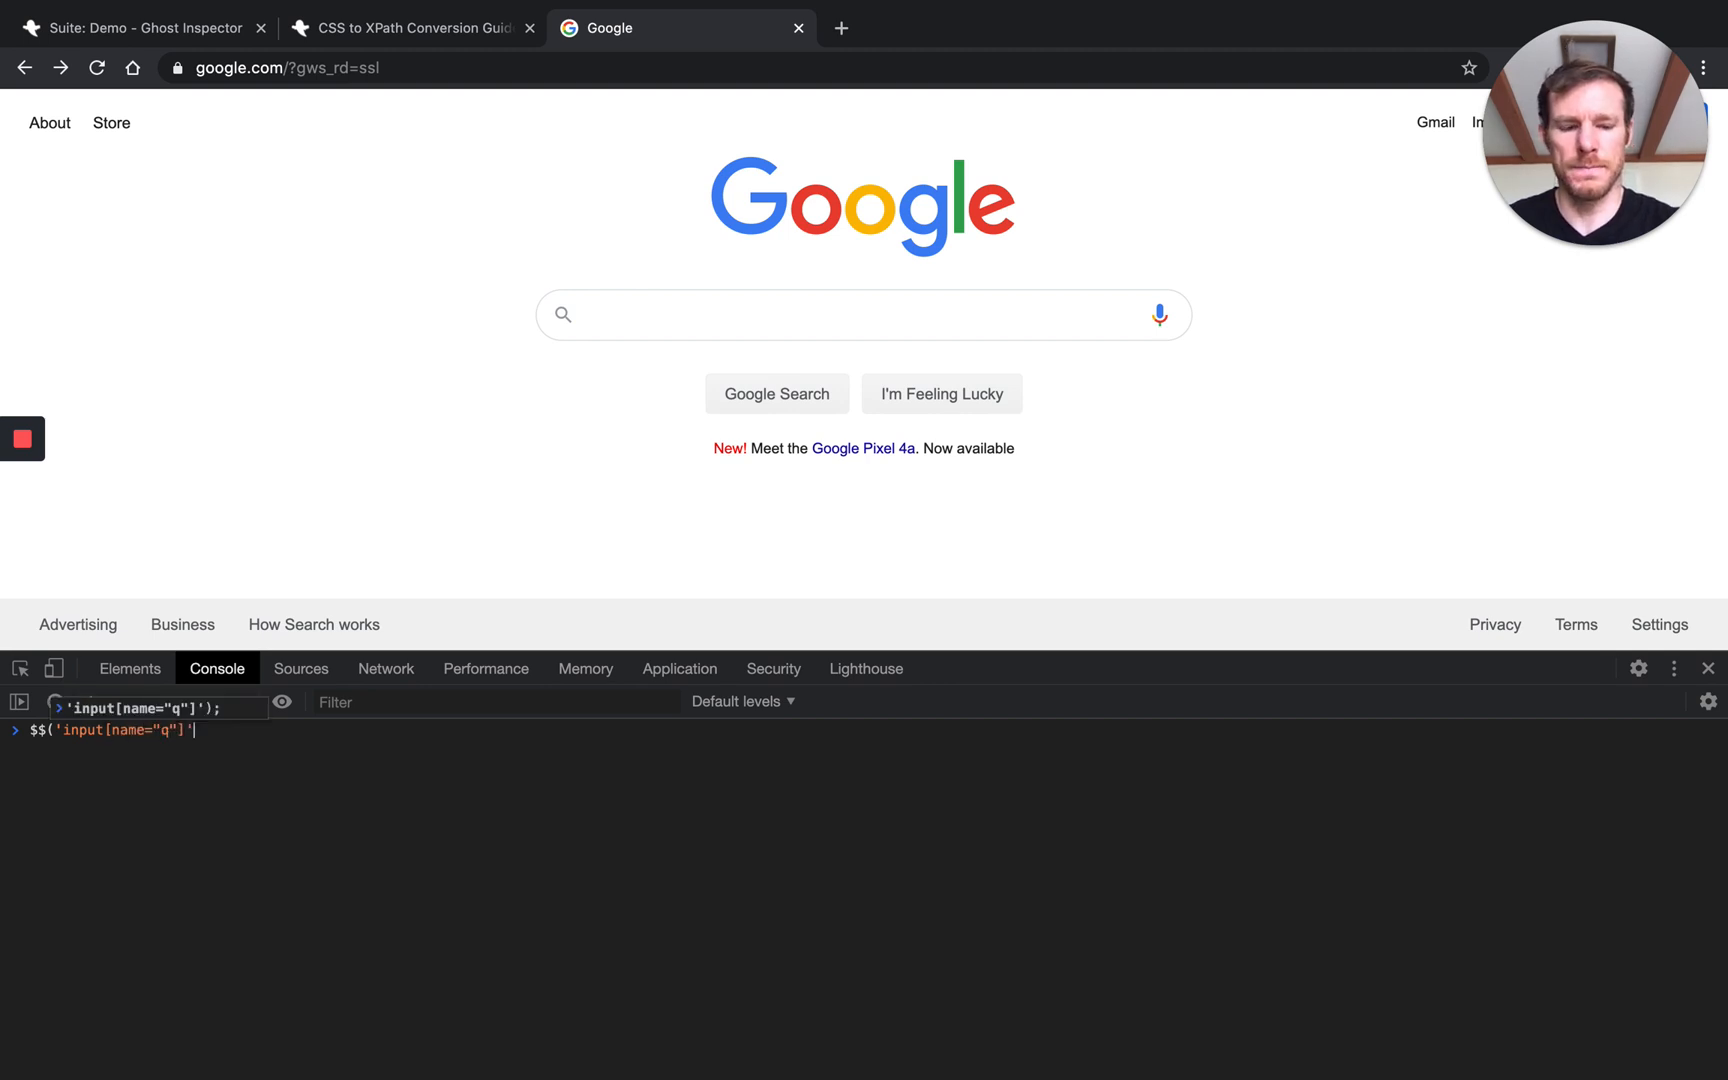
key("Return")
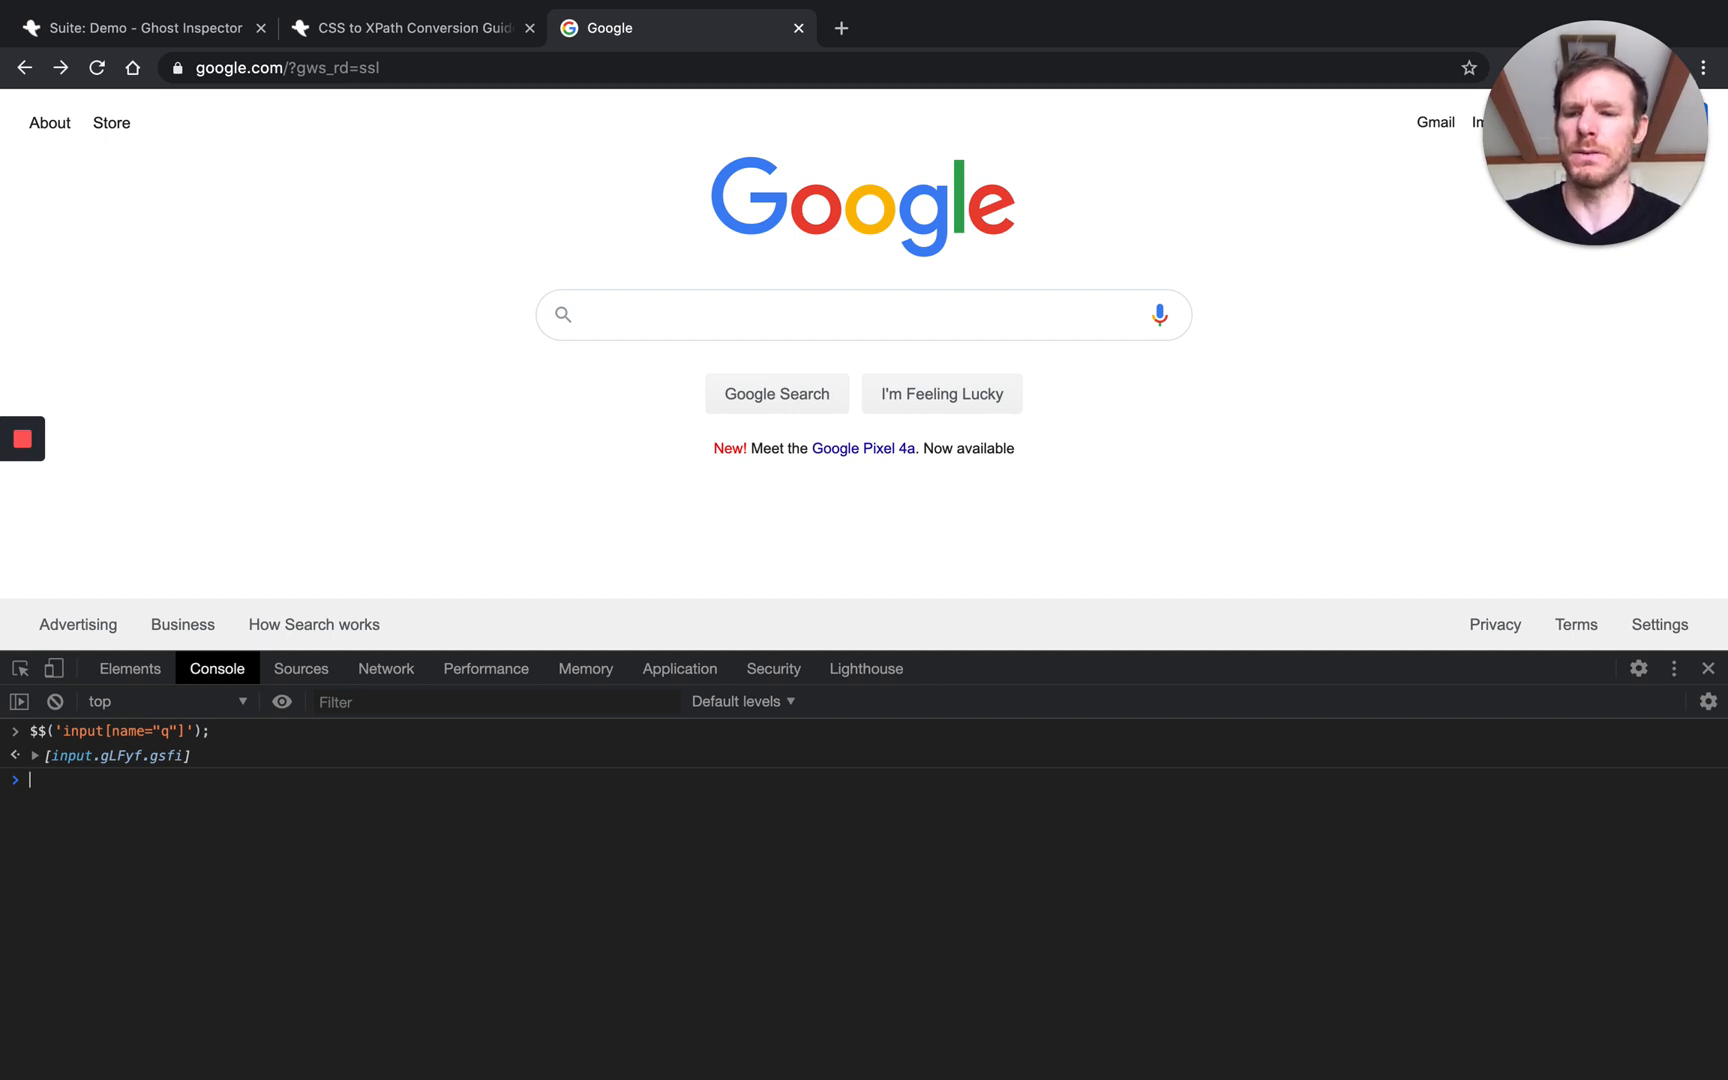
- Run the XPath query $x('//input') to list all eight page inputs
type("$x(")
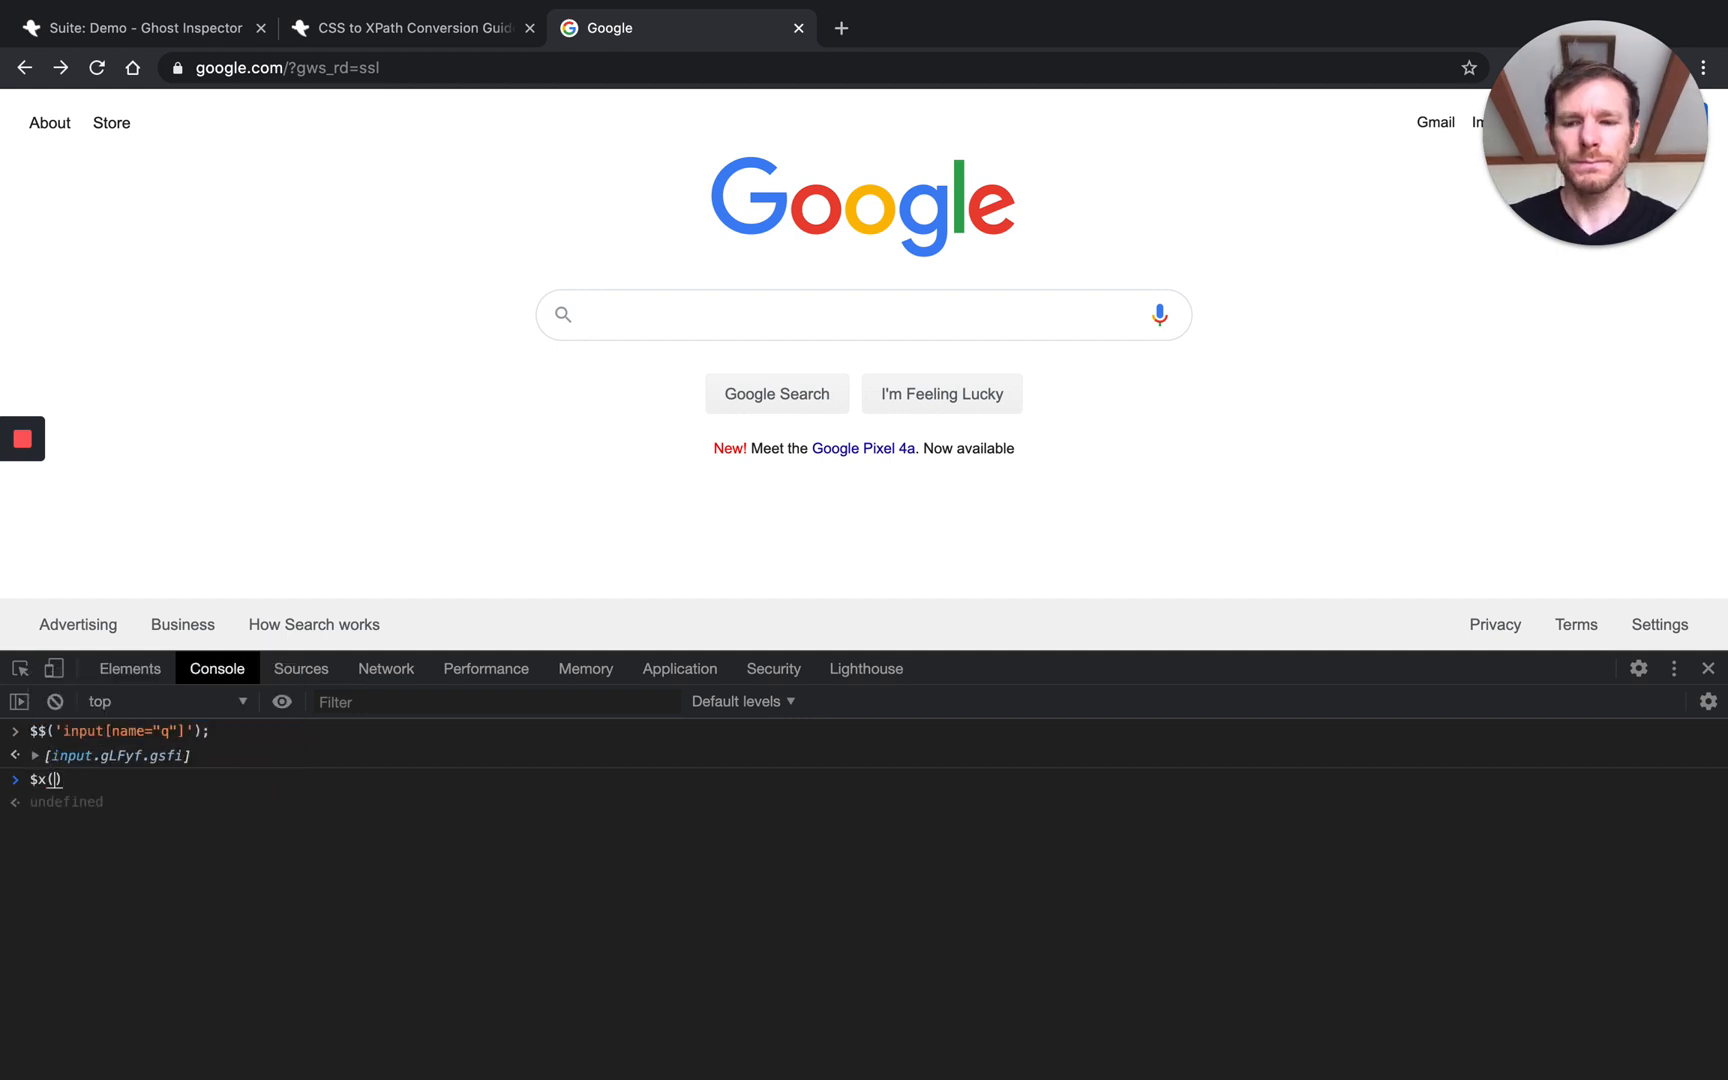
type("'")
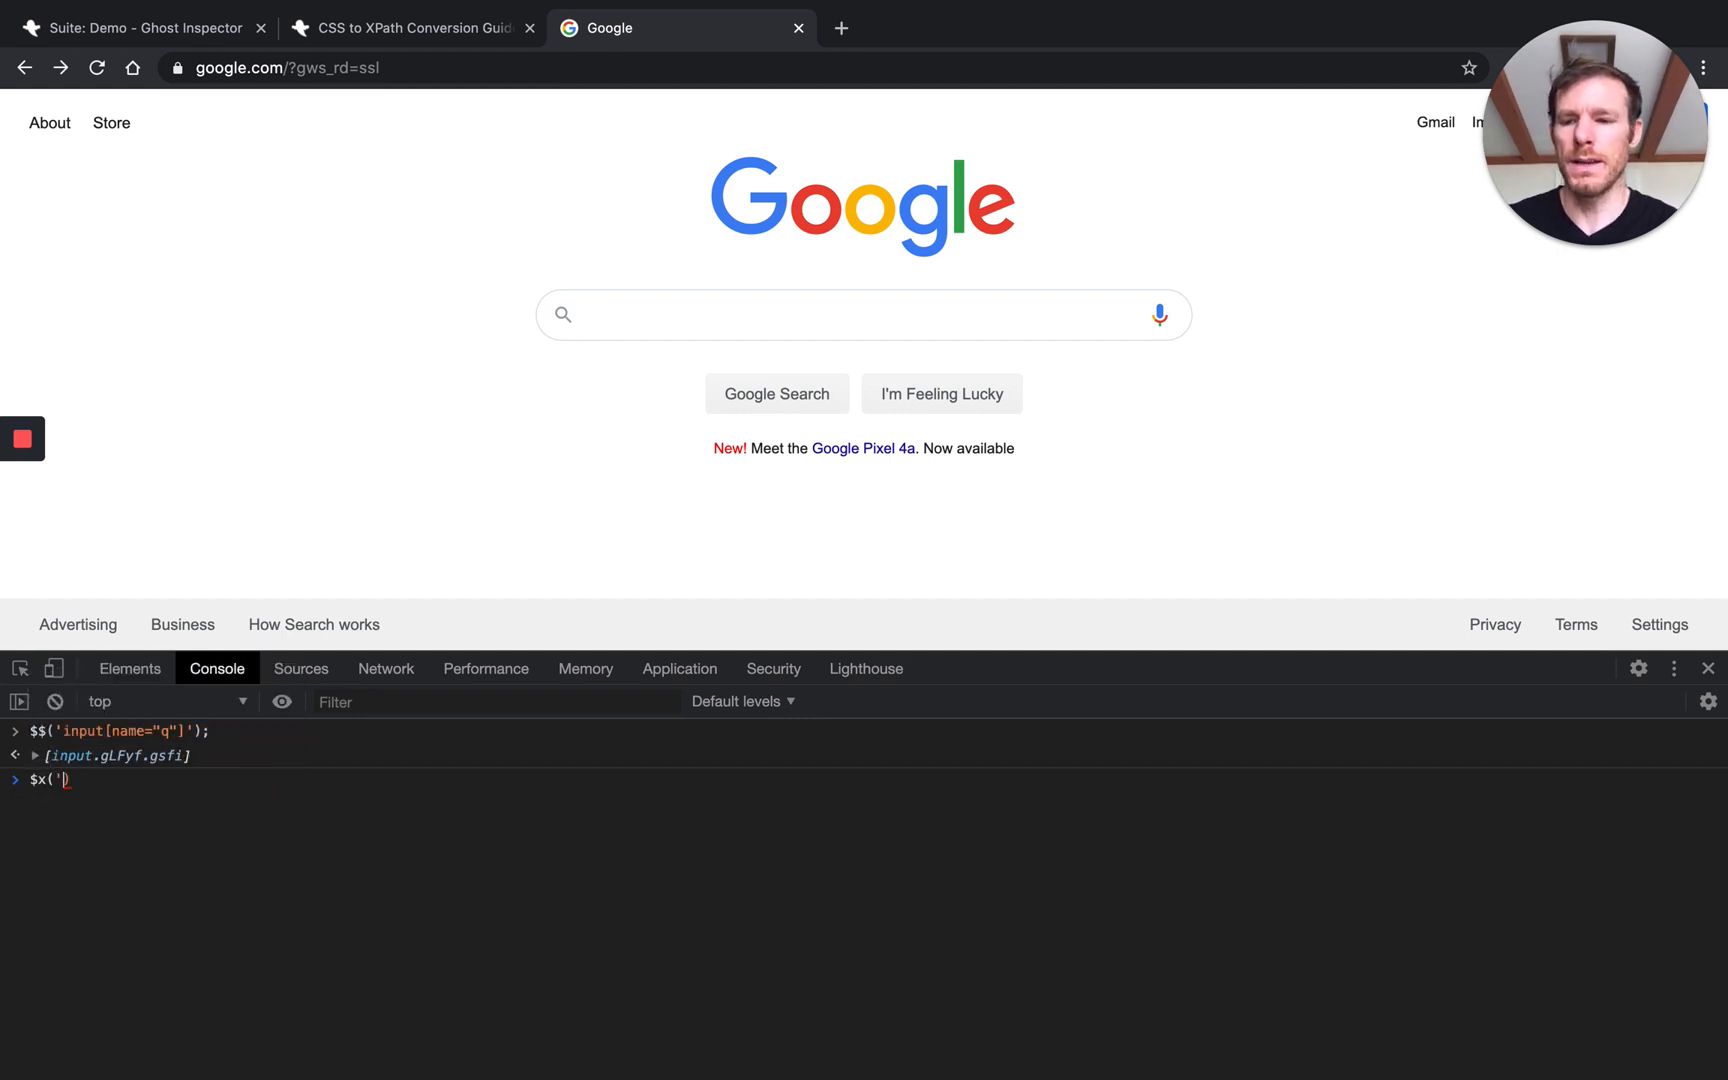
key("Enter")
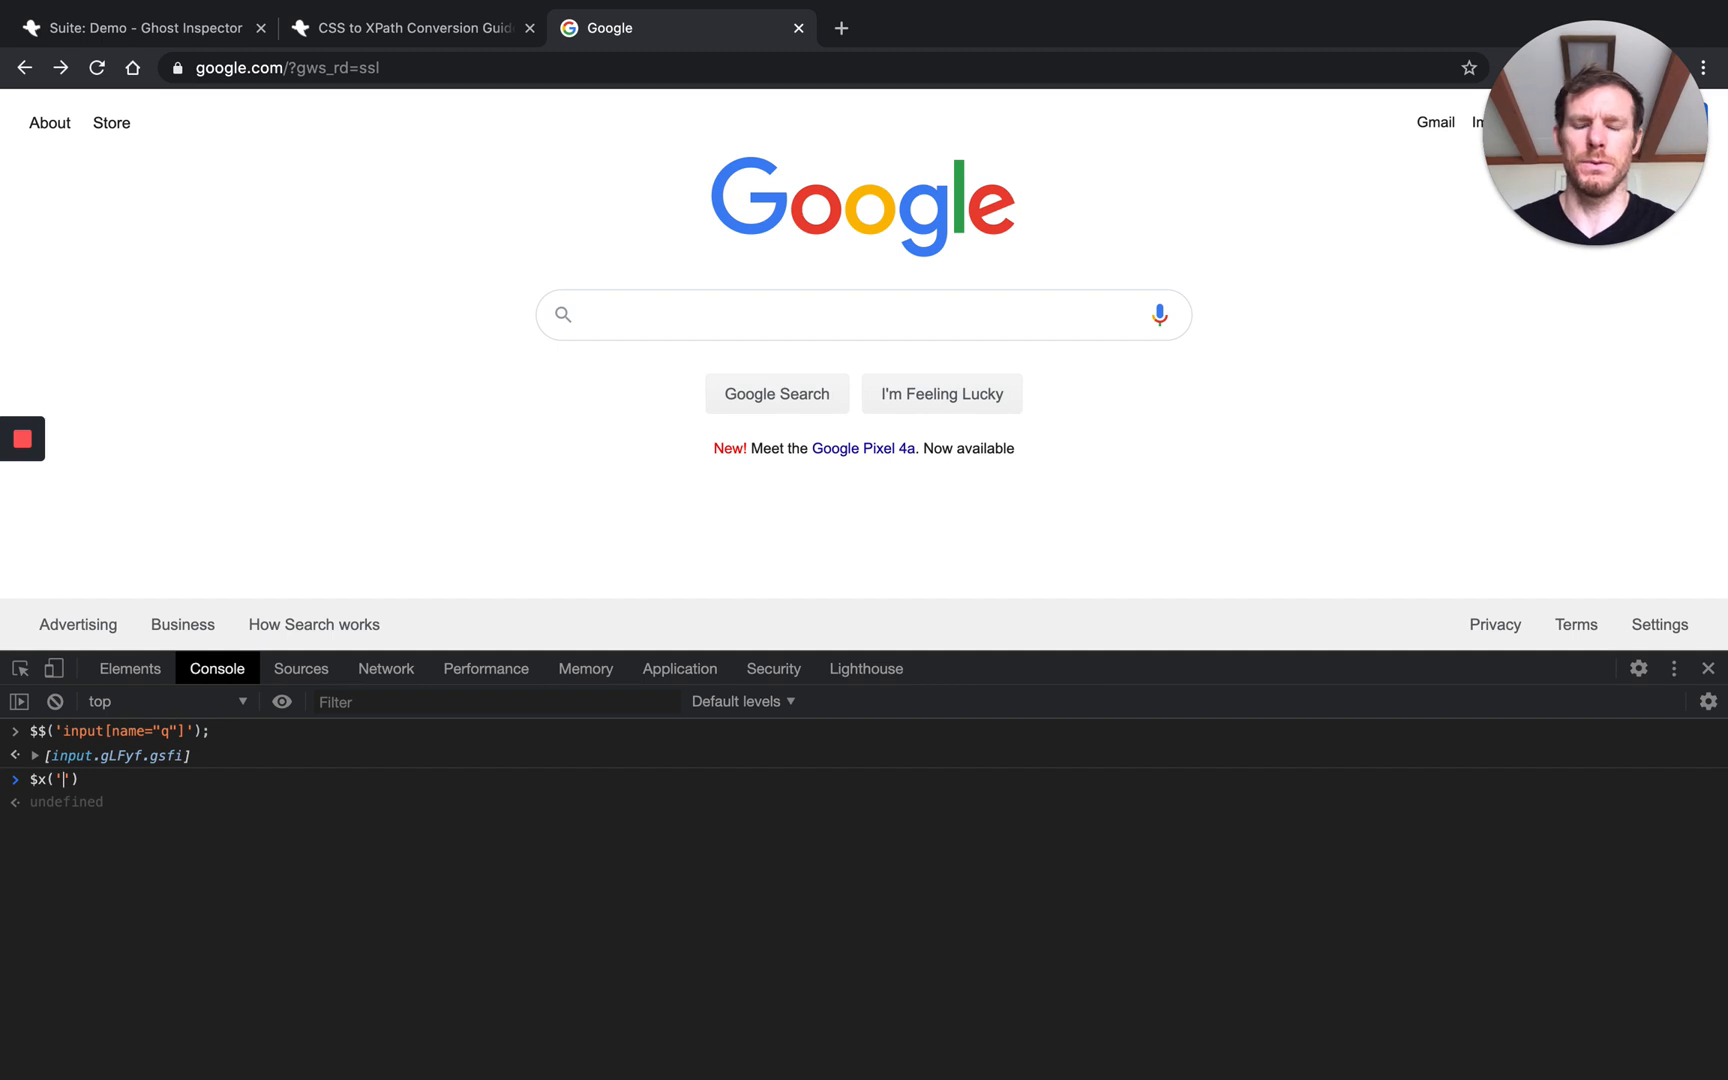
type("//input")
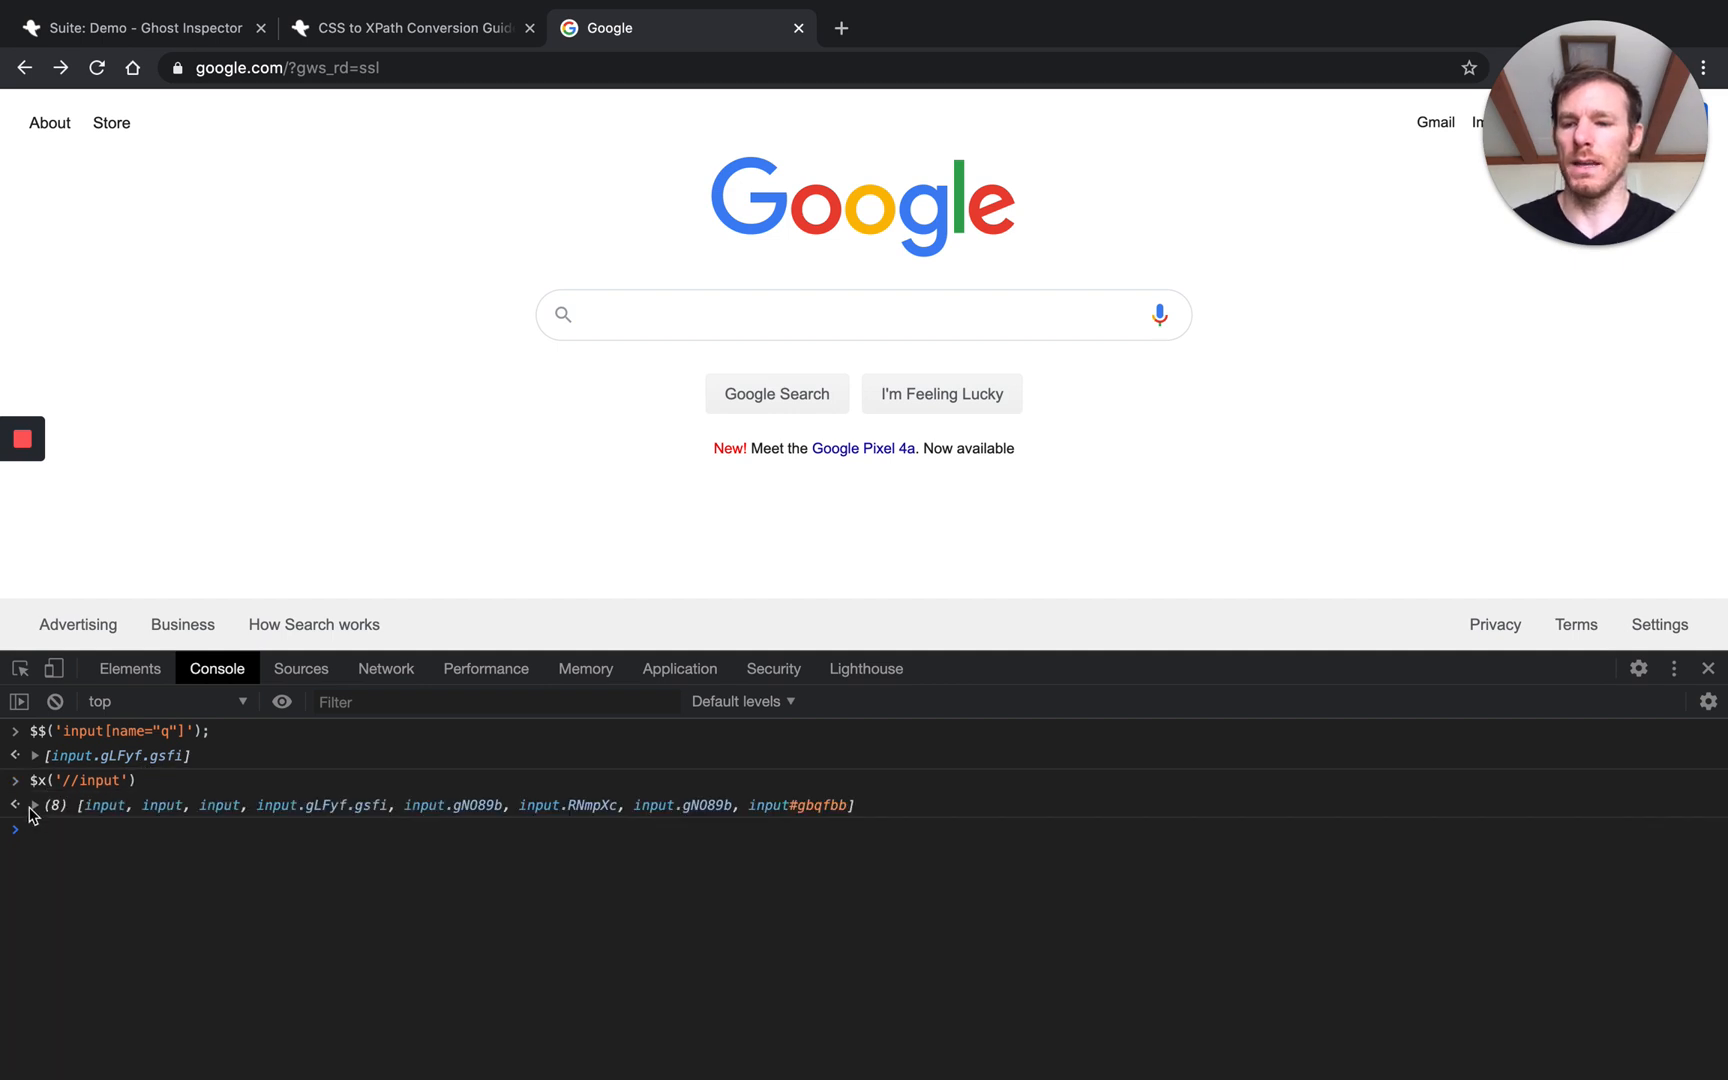
left_click(17, 806)
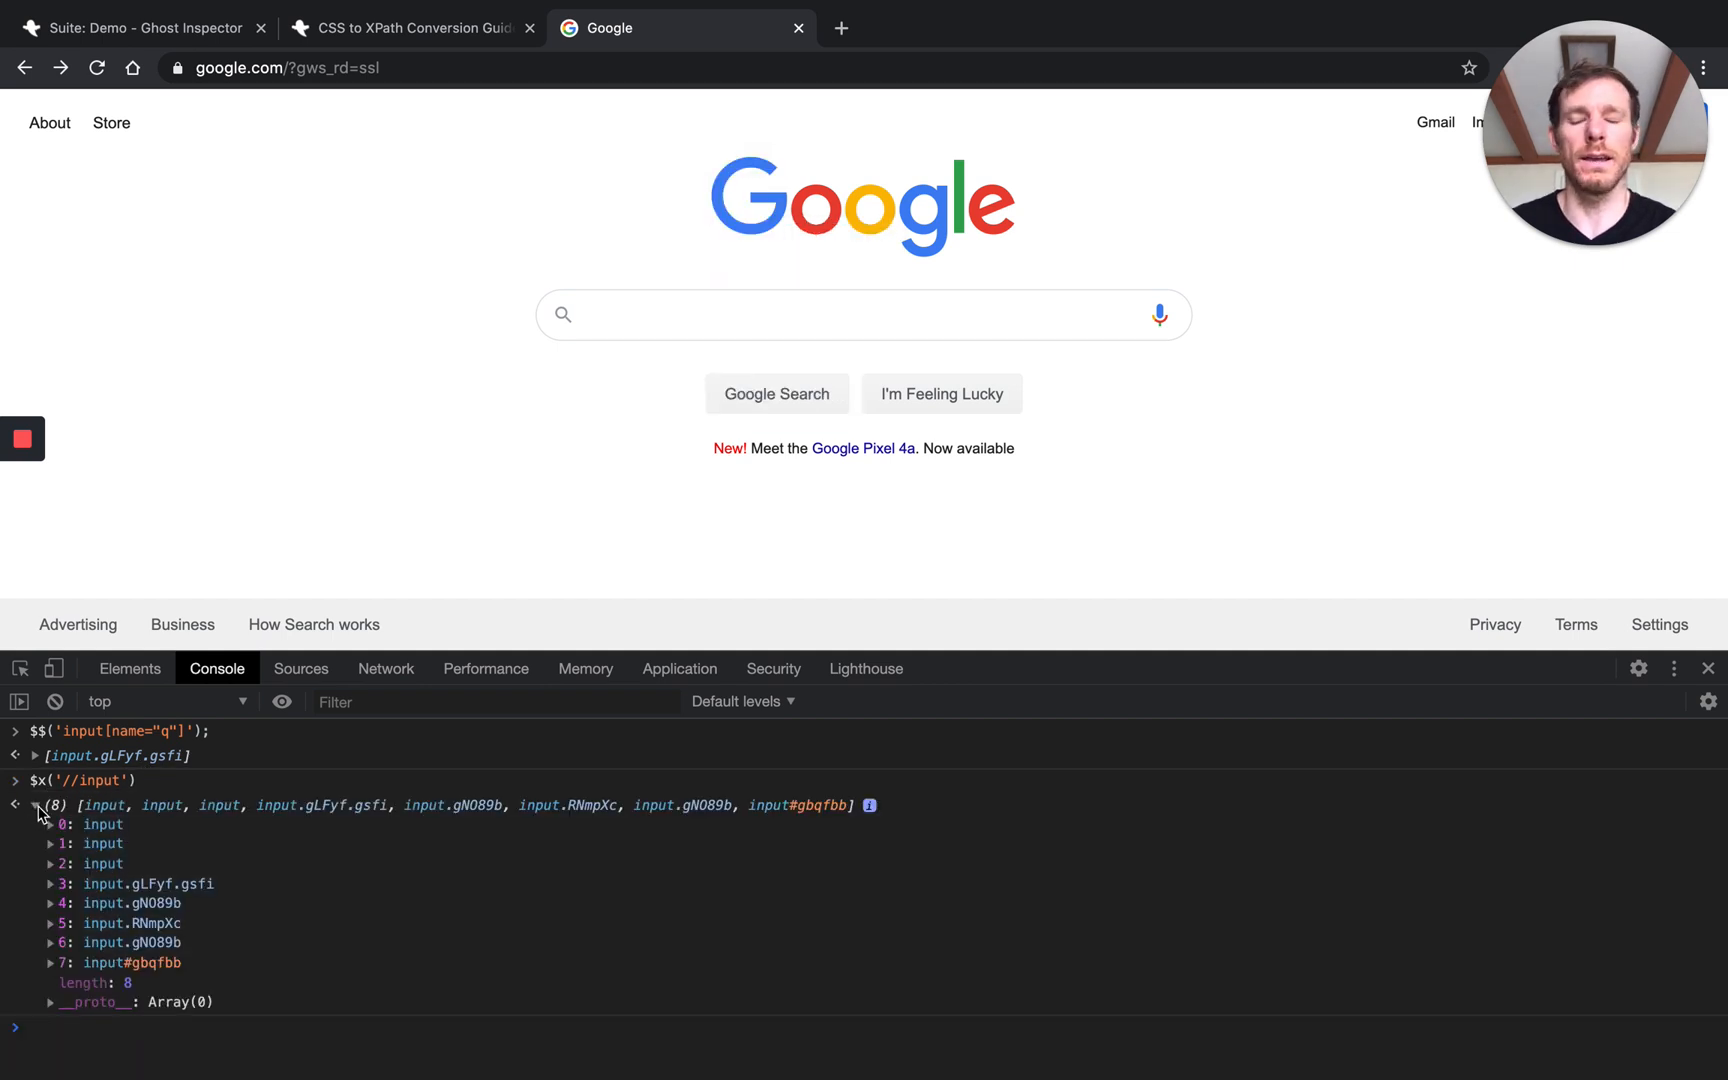
left_click(14, 804)
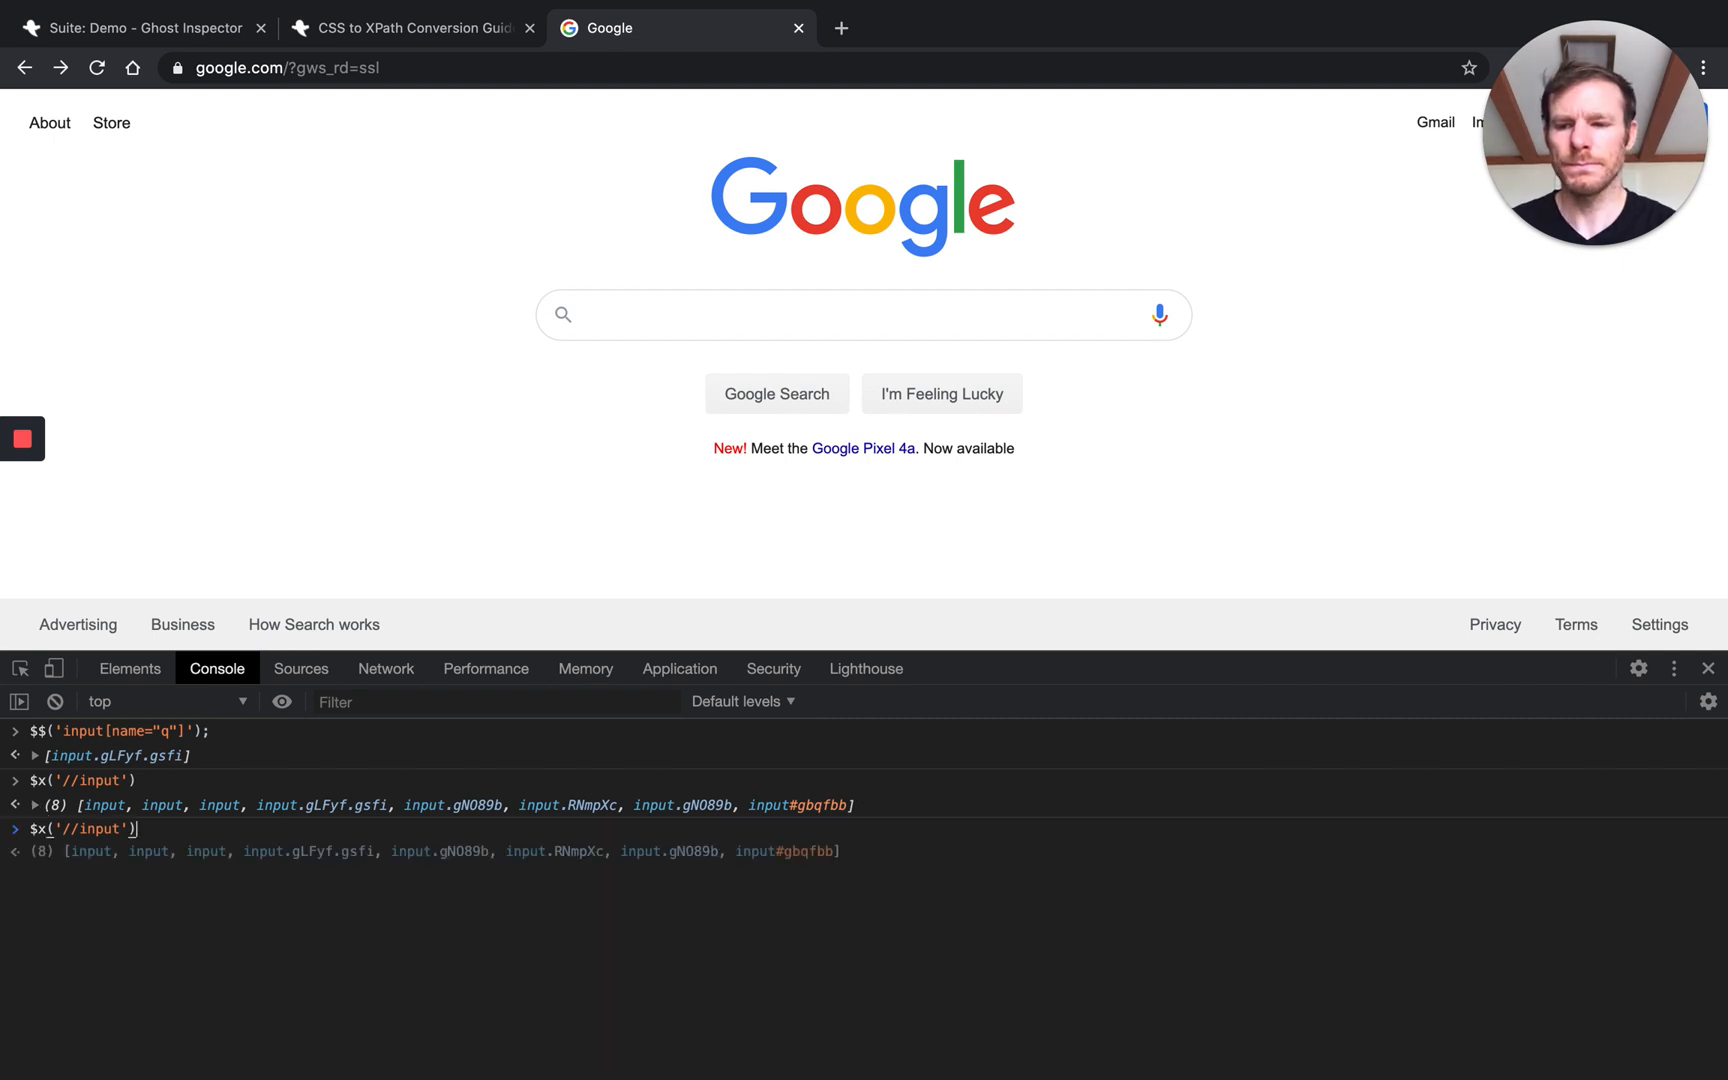
type("[]")
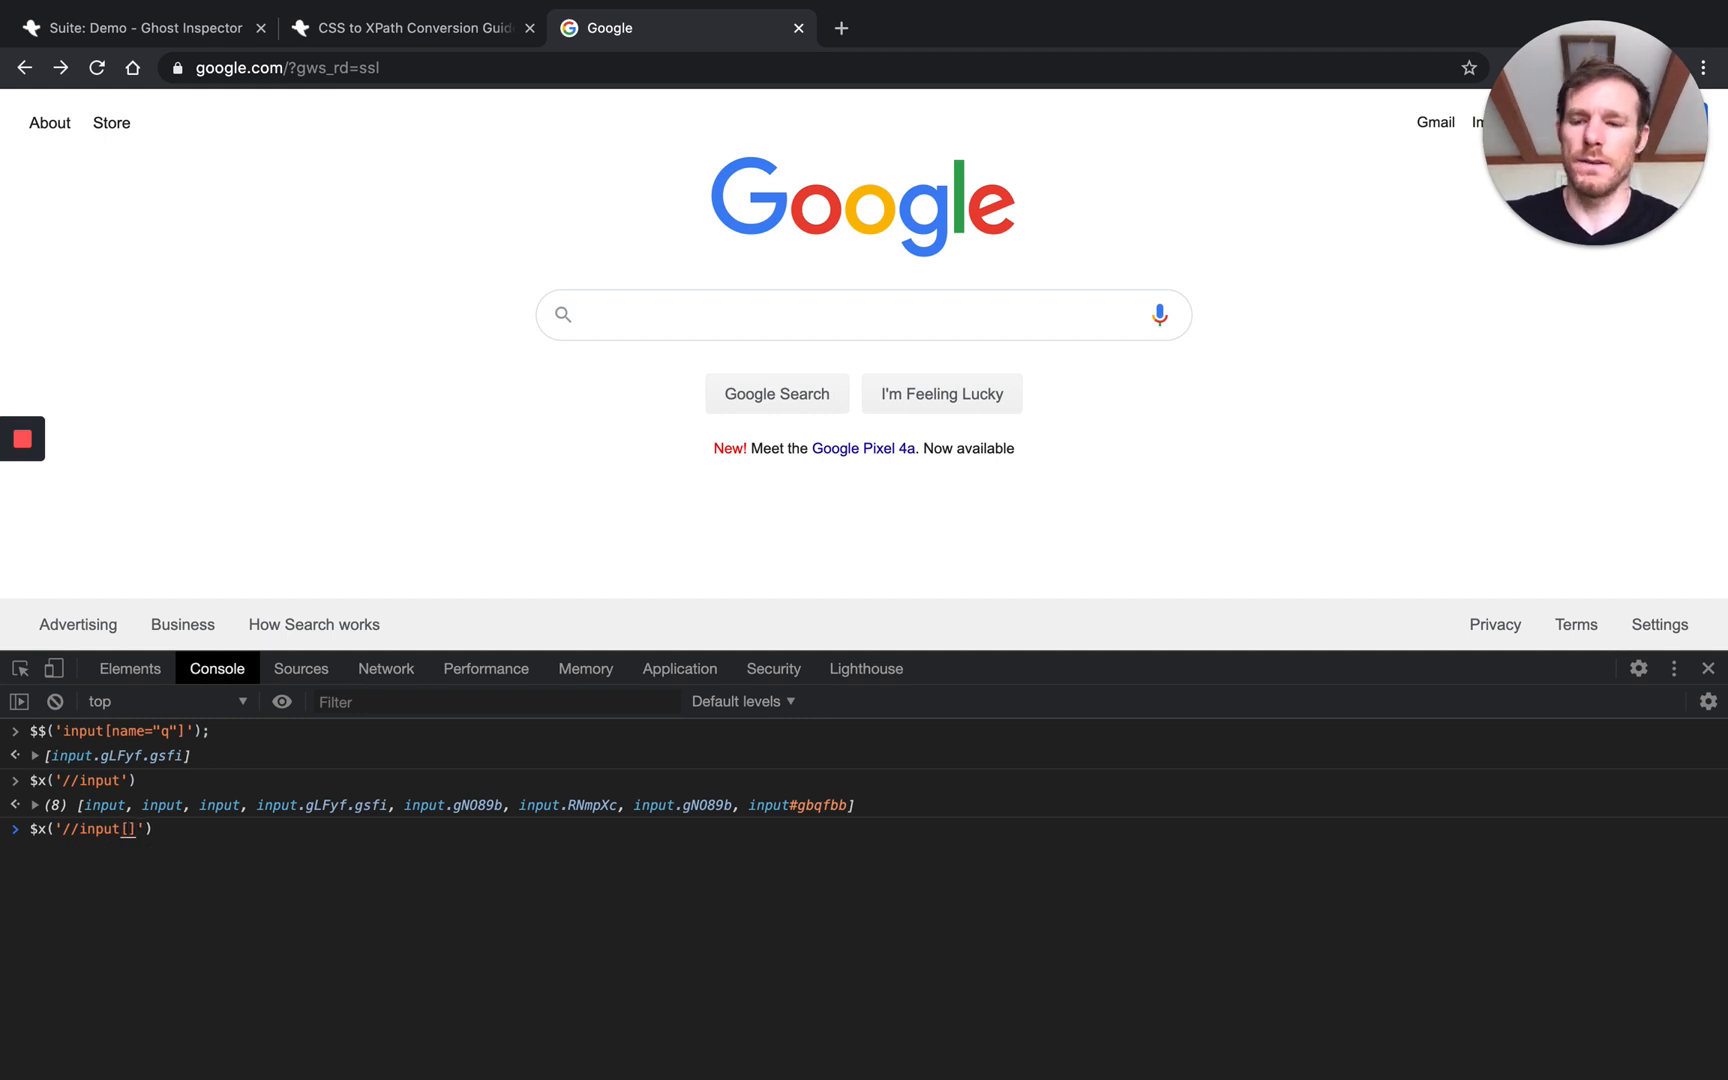
type("@")
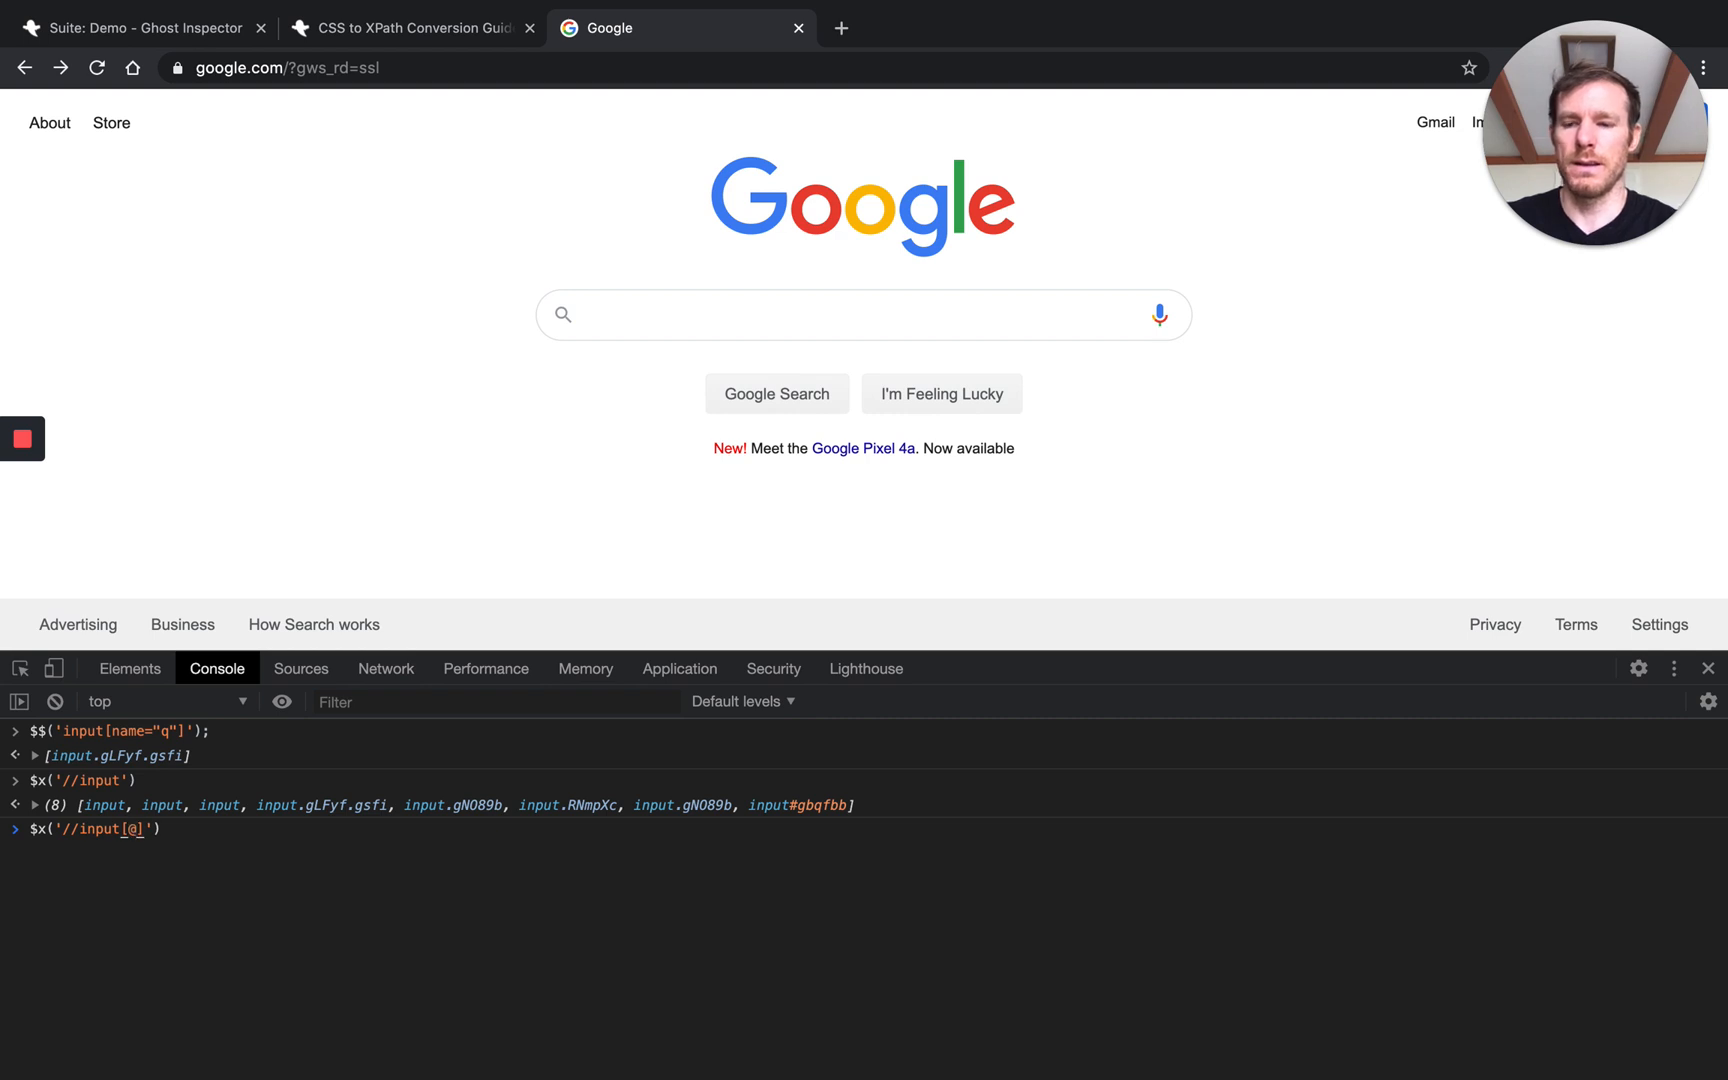
type("name=\"q")
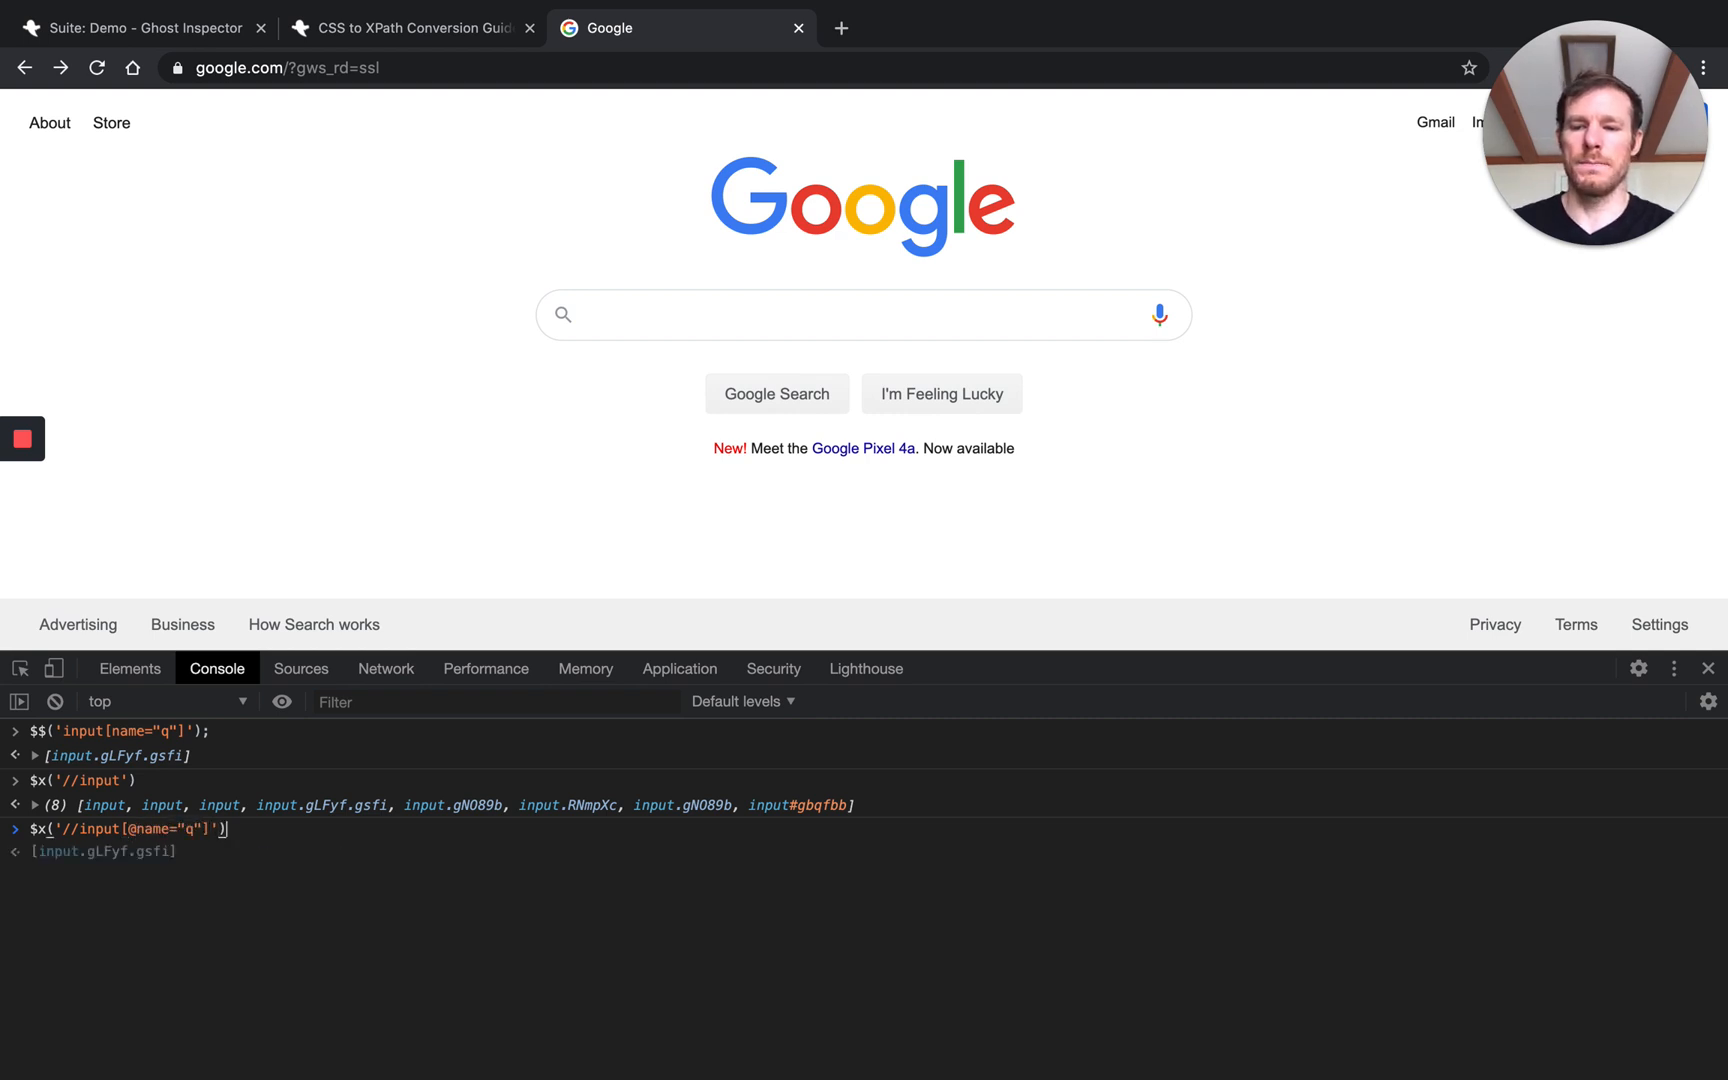
key("Return")
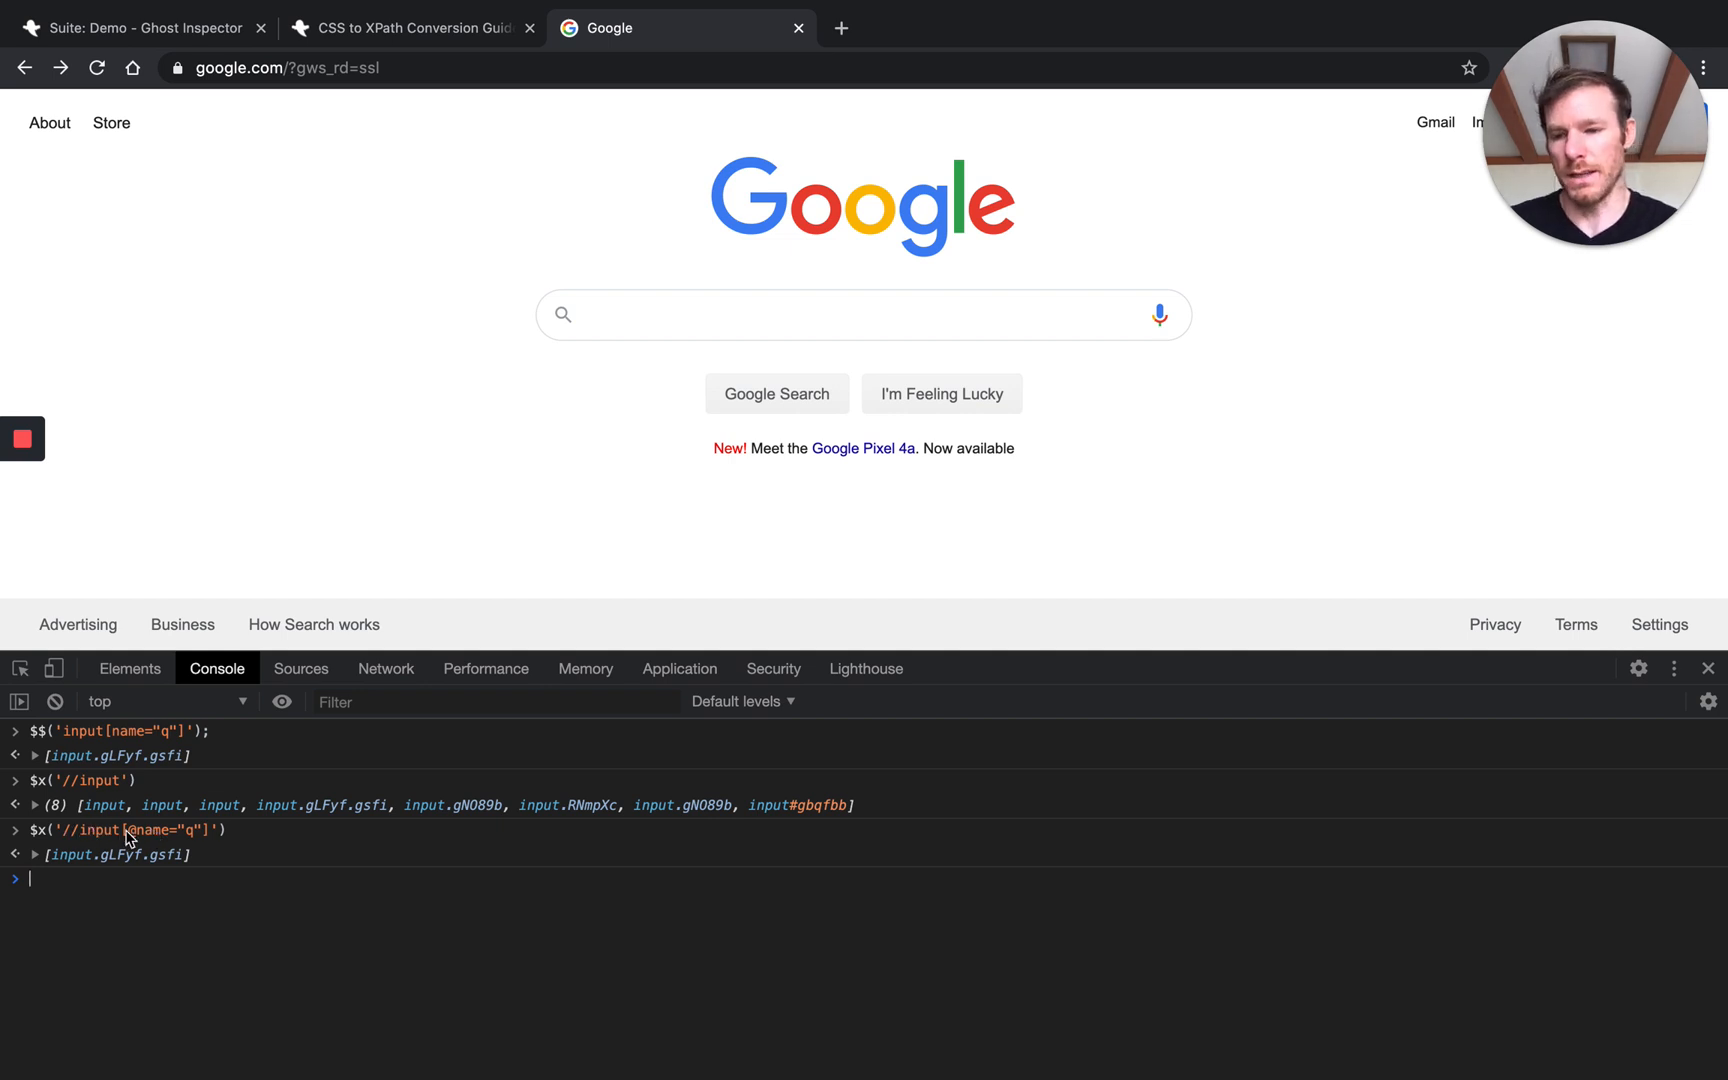
mouse_move(215, 924)
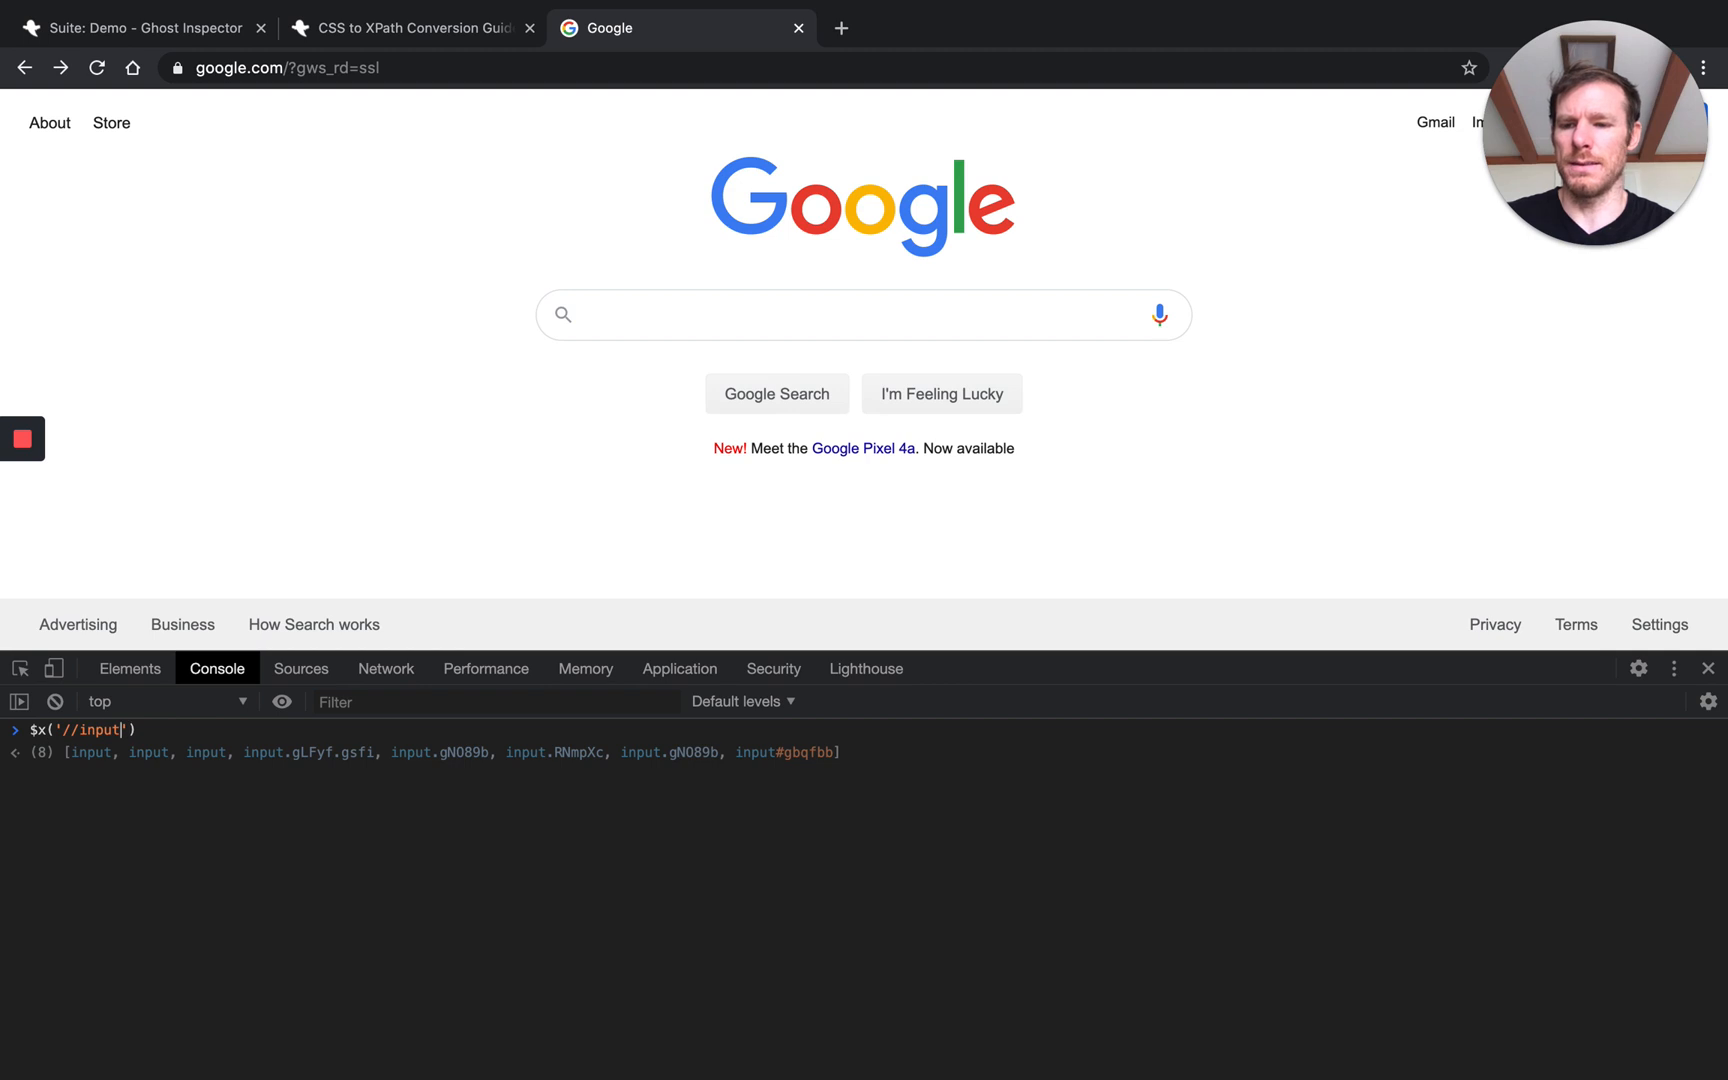
type("$$('input[name=\"q\"]');")
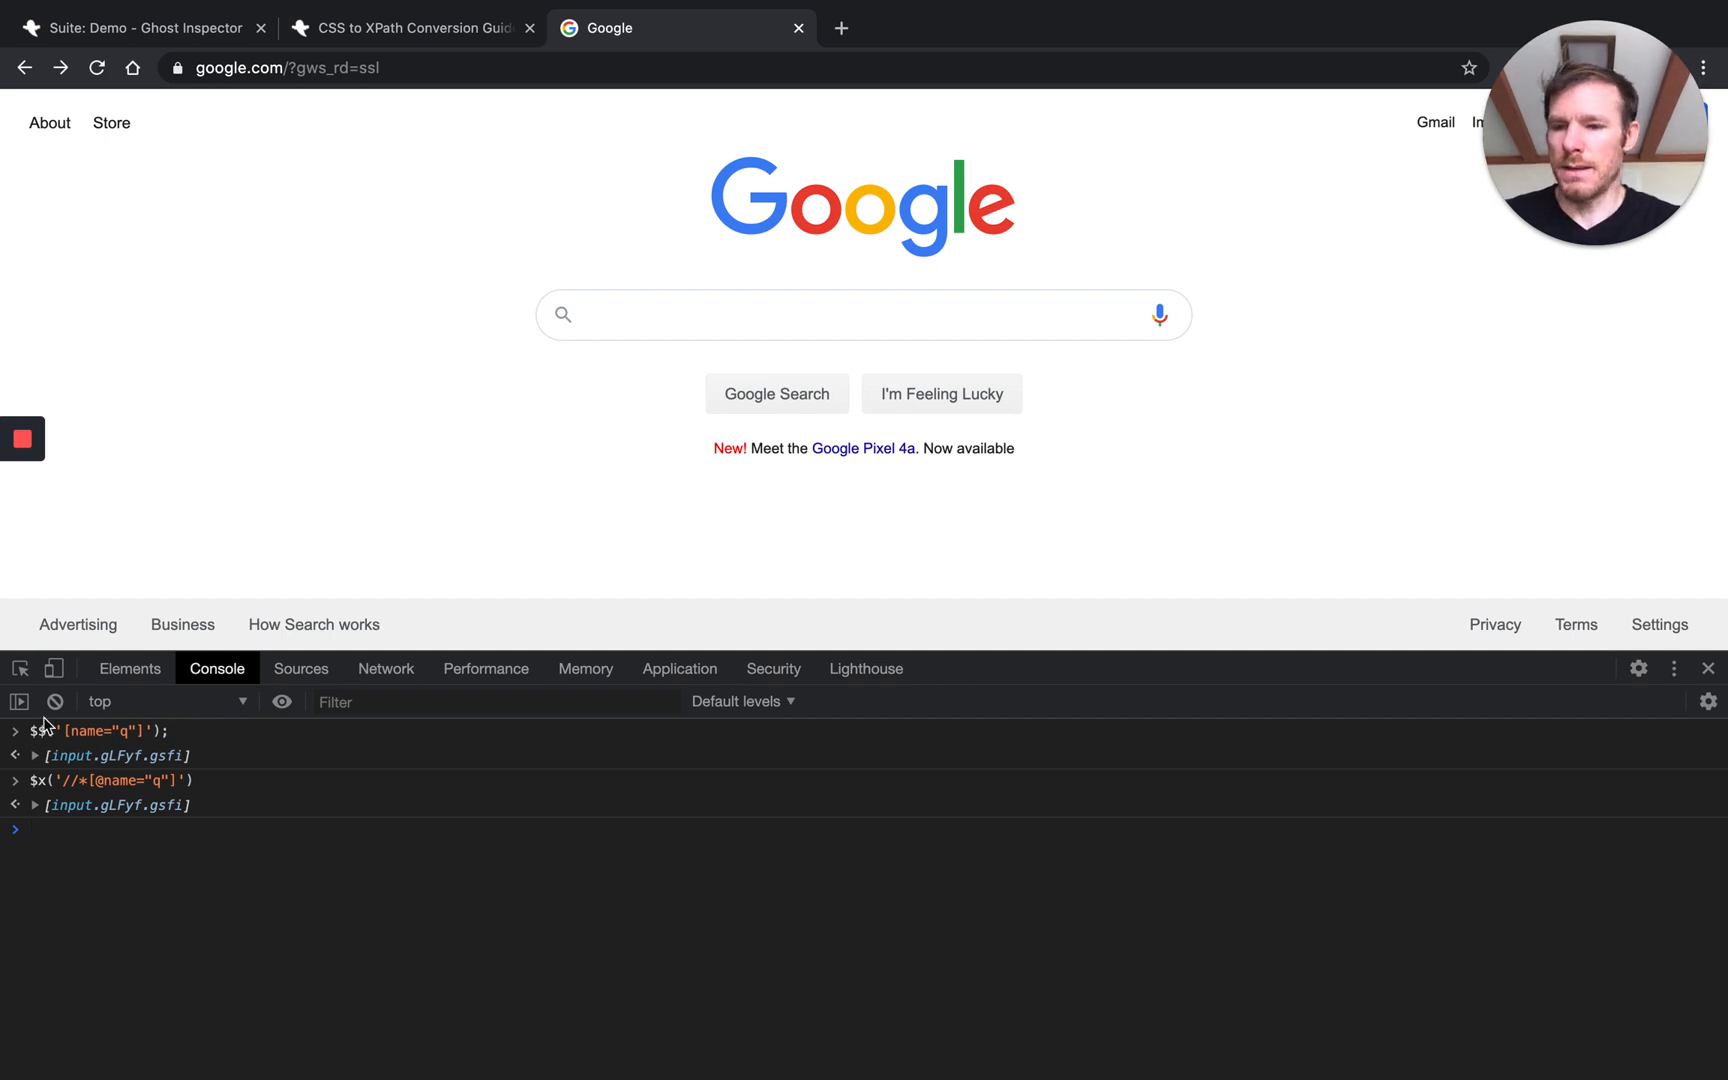
- Clear the console, run $$('div > input[name="q"]'), and reveal the match in Elements
left_click(55, 669)
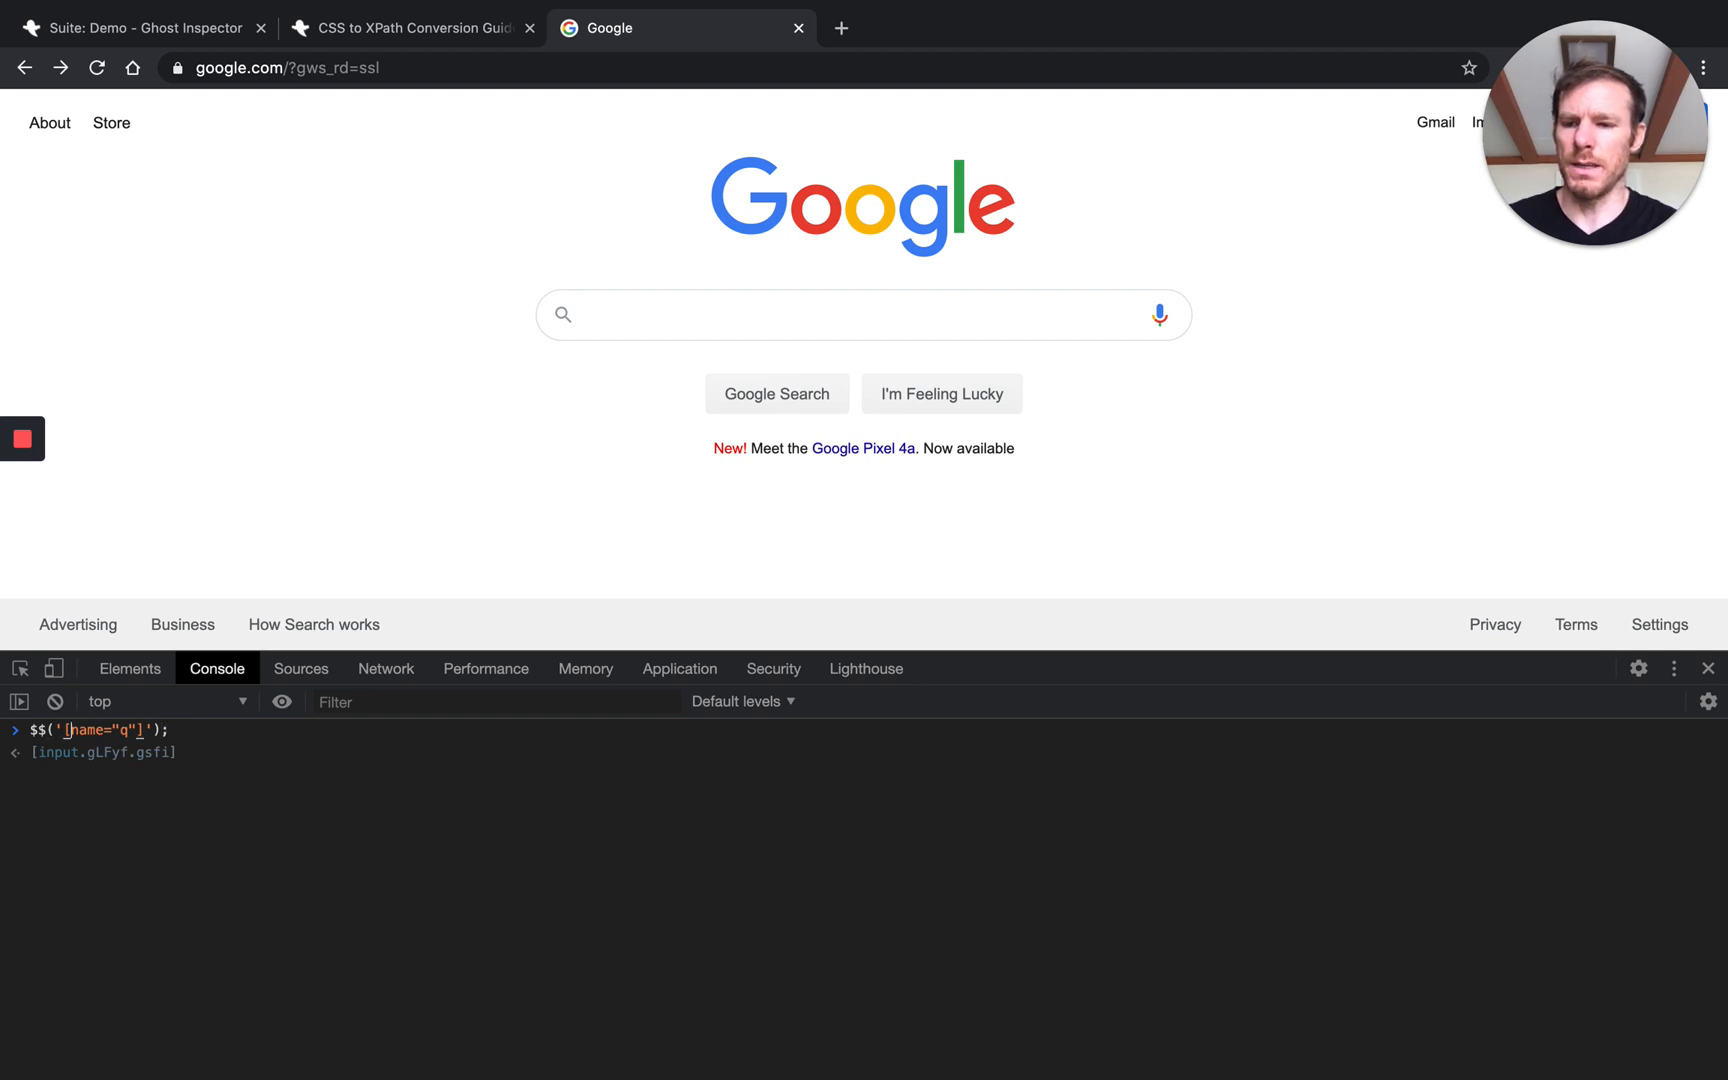
type("div > input")
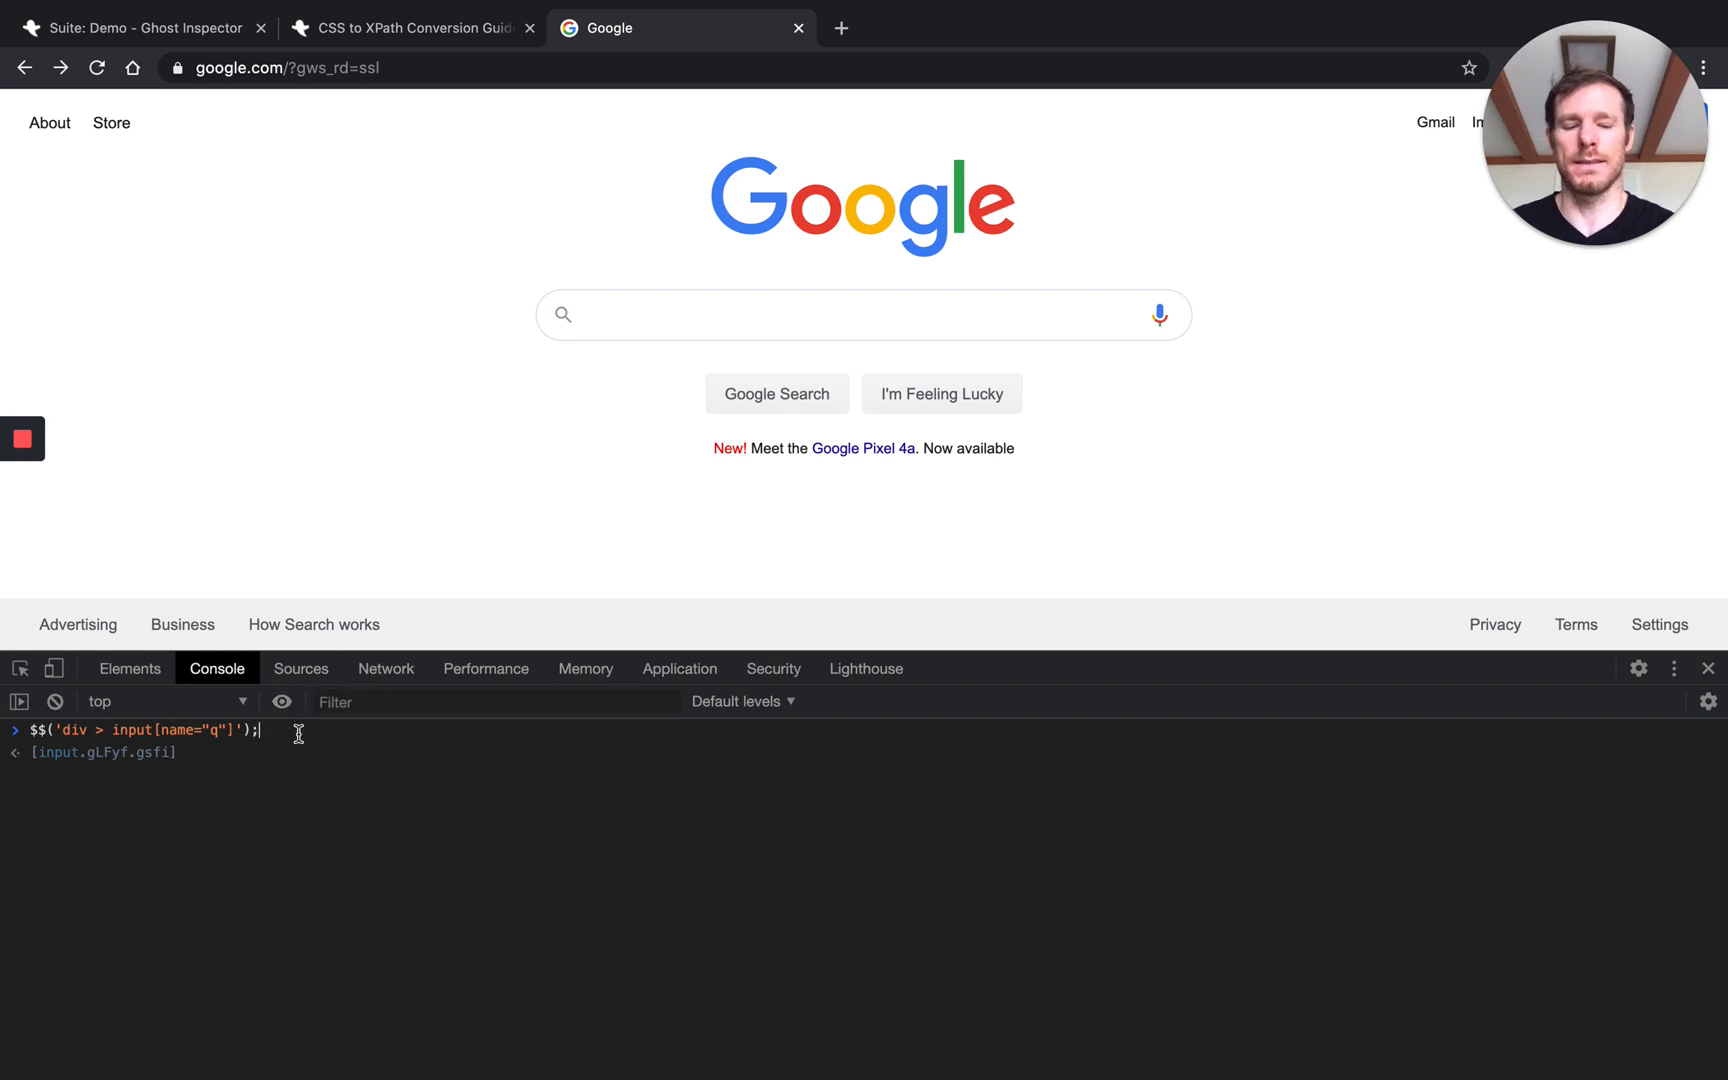
left_click(13, 755)
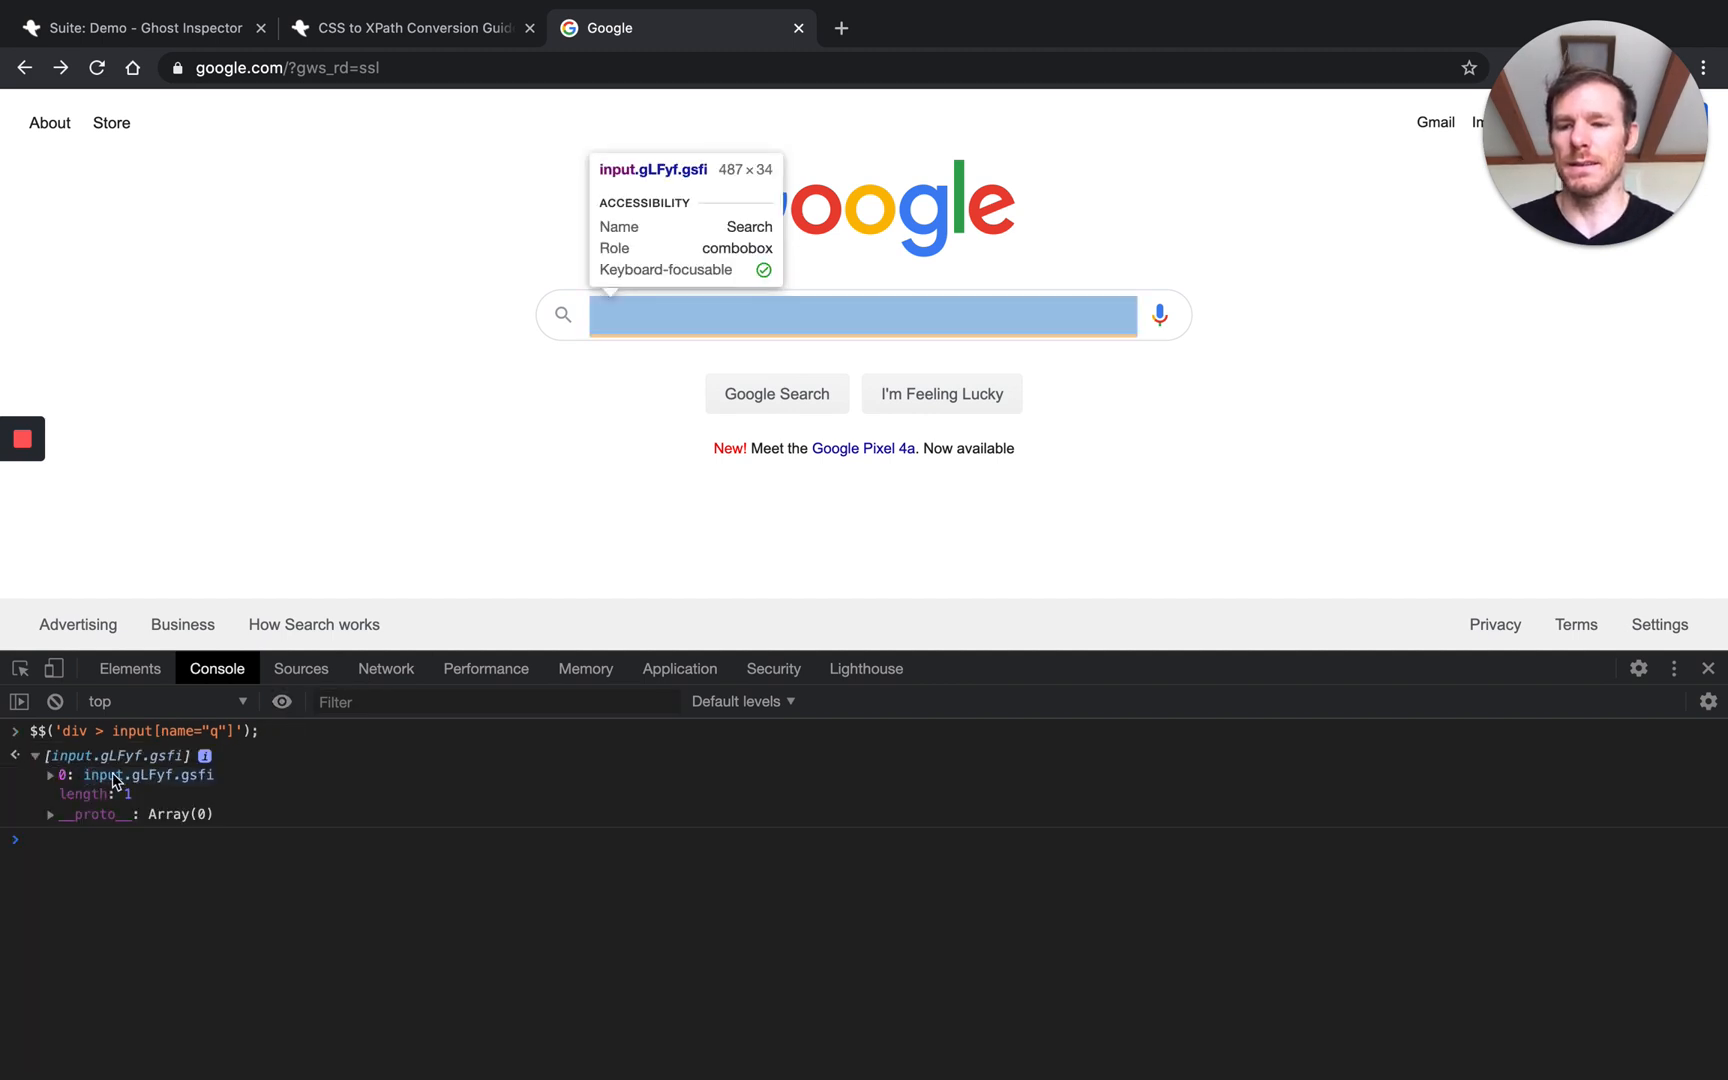
left_click(129, 668)
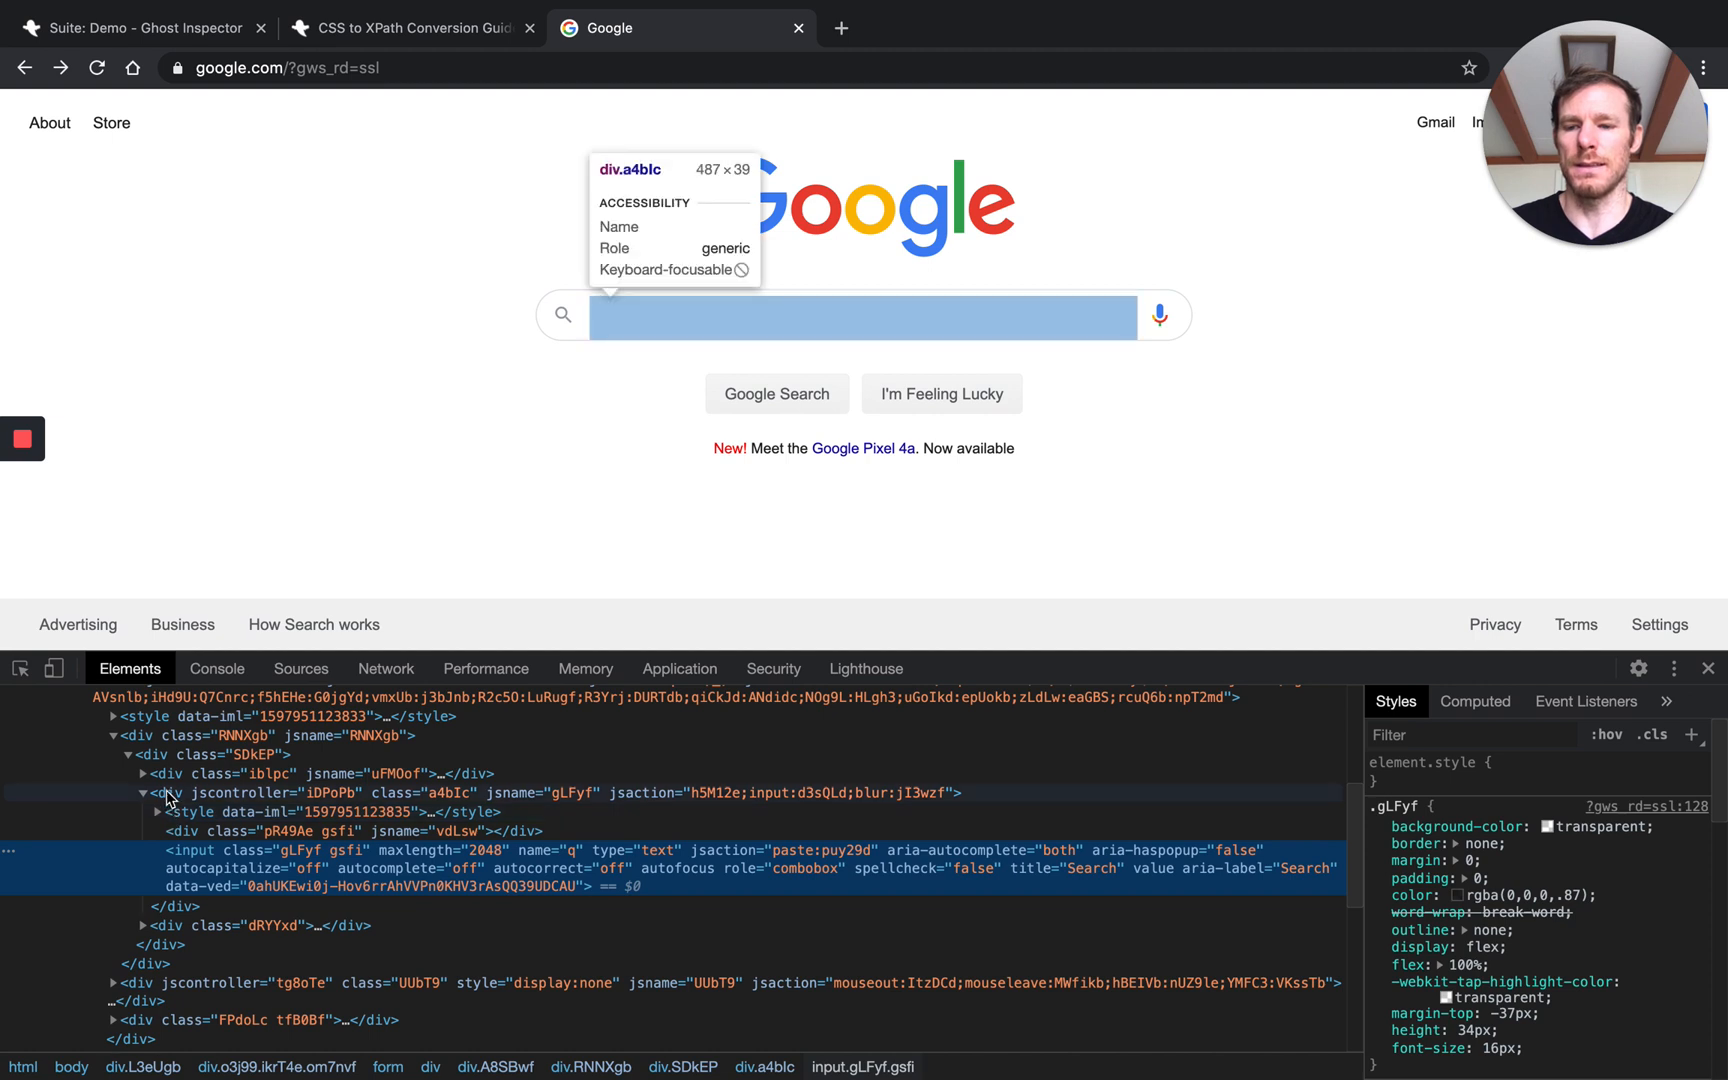
left_click(217, 668)
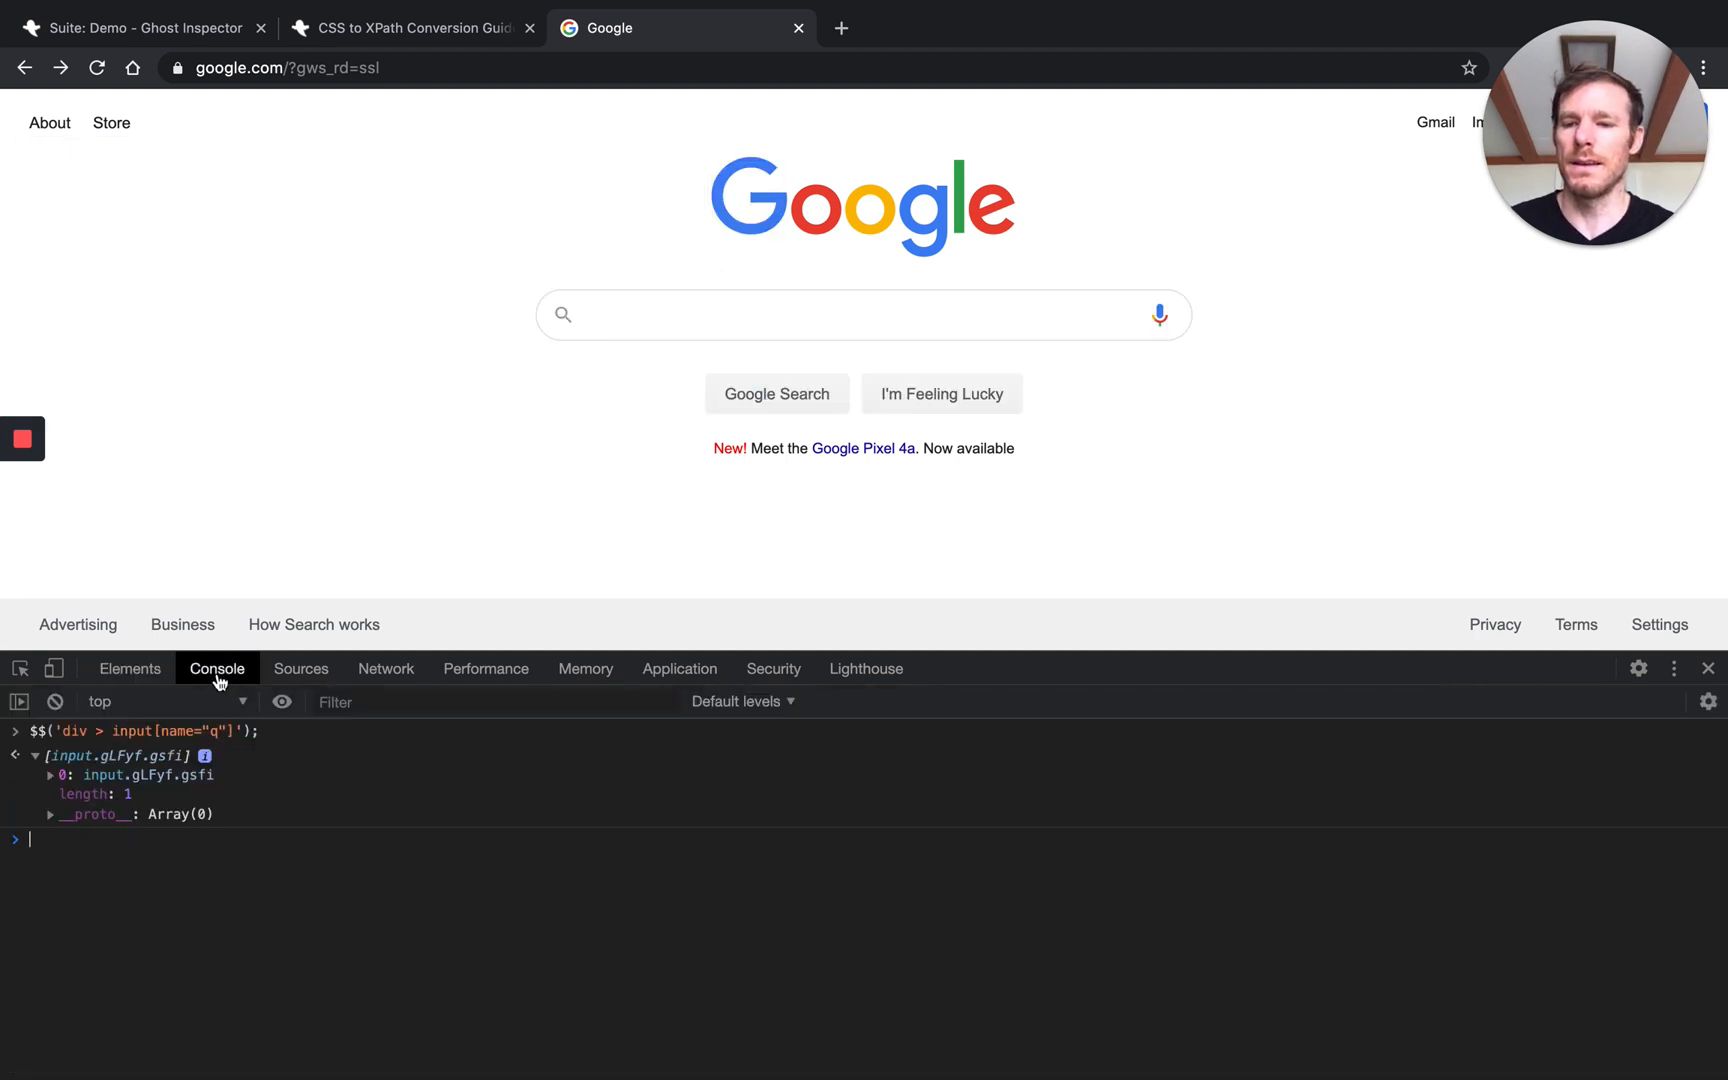
mouse_move(198, 877)
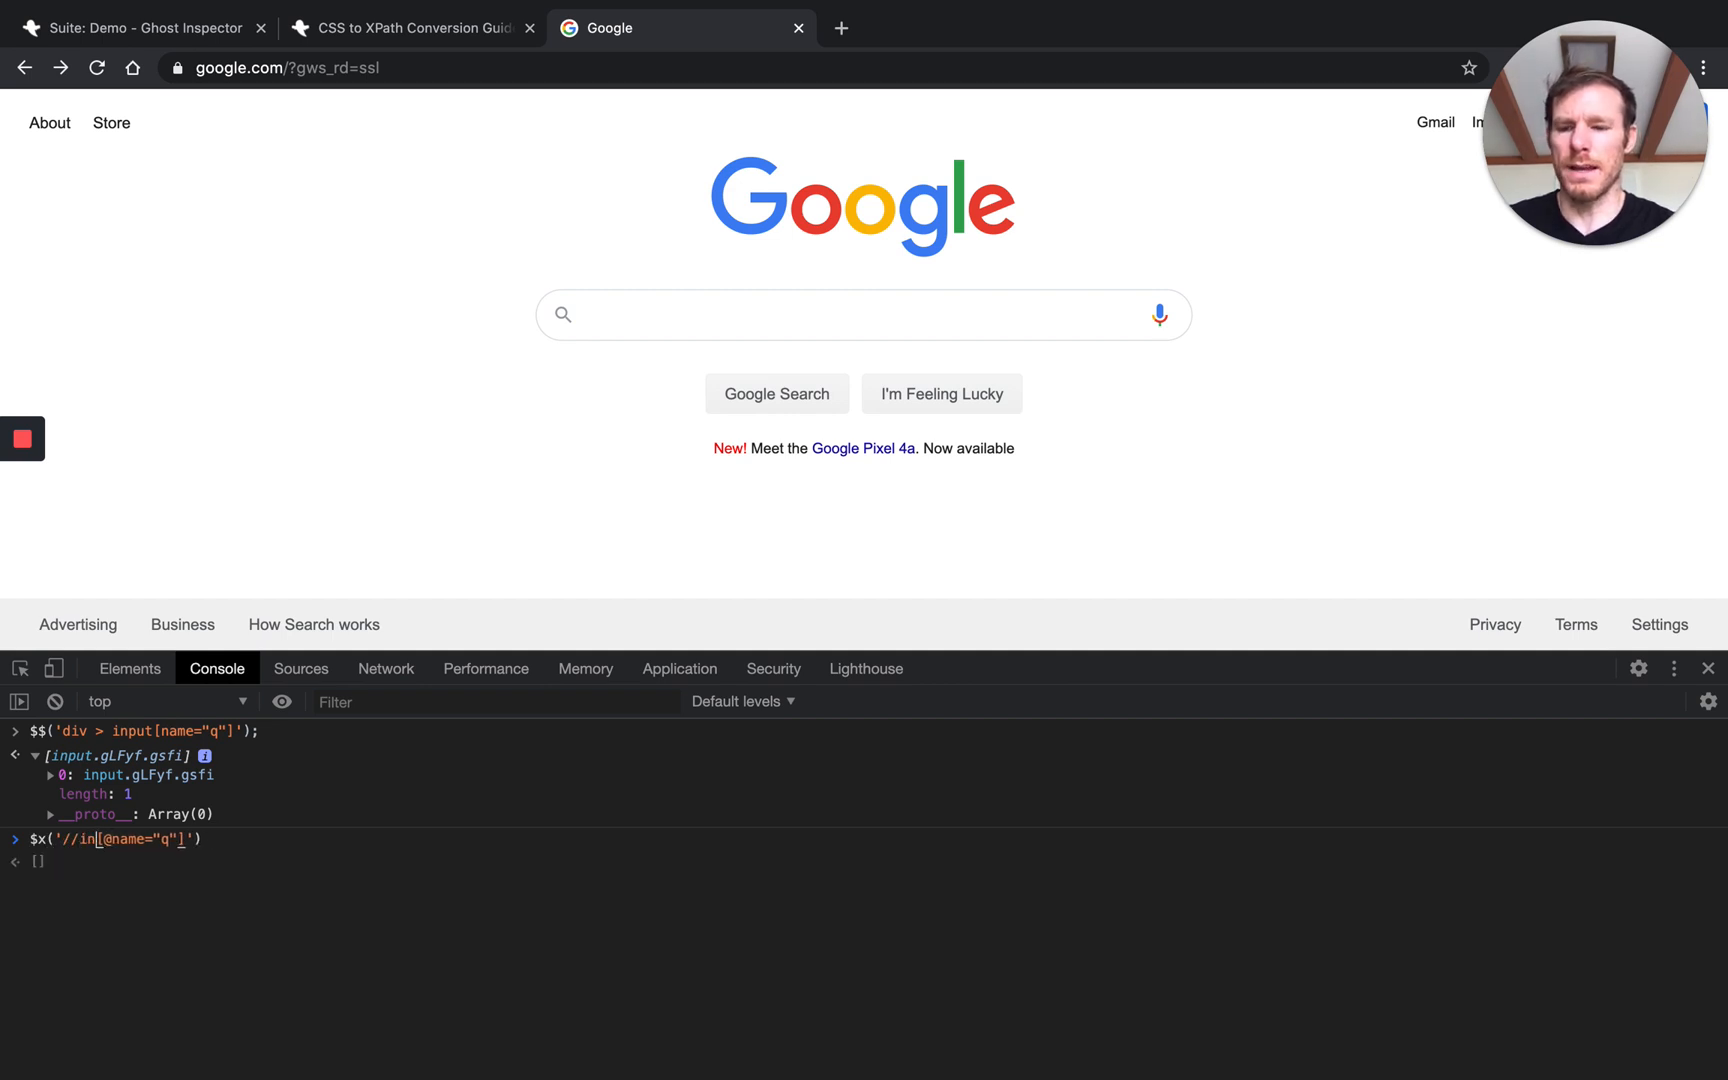
key("Return")
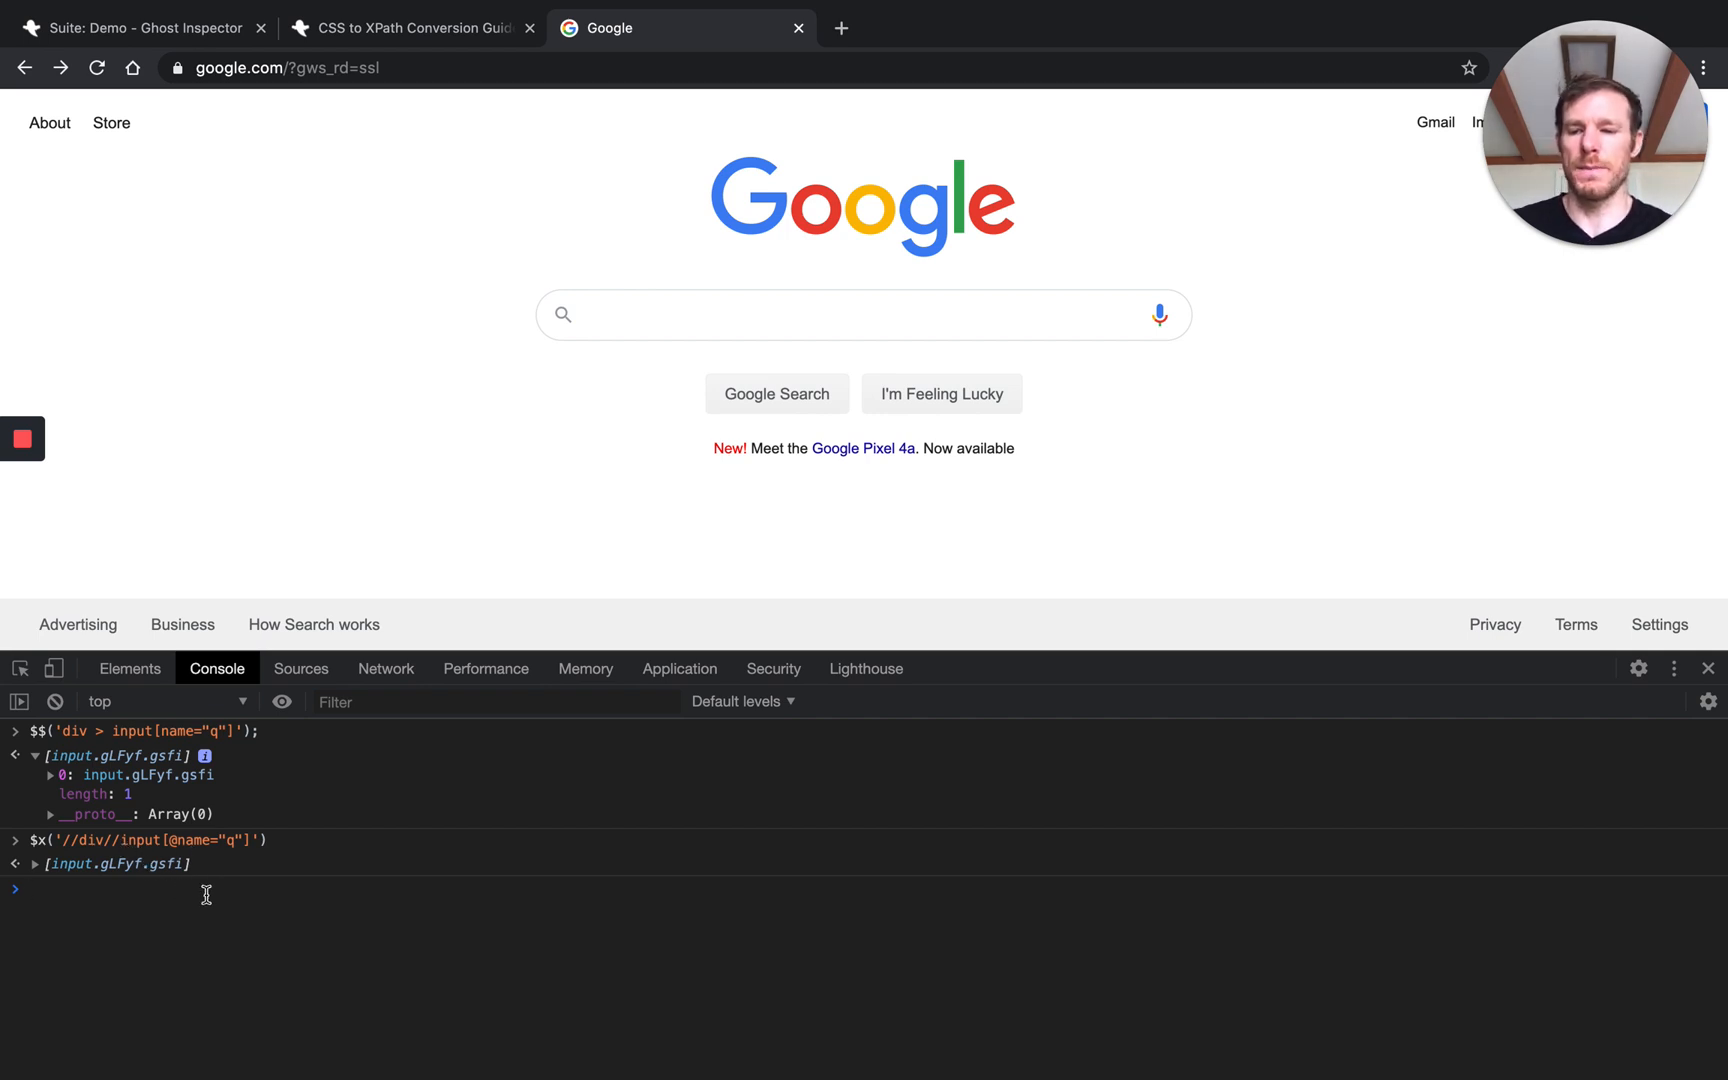
mouse_move(105, 738)
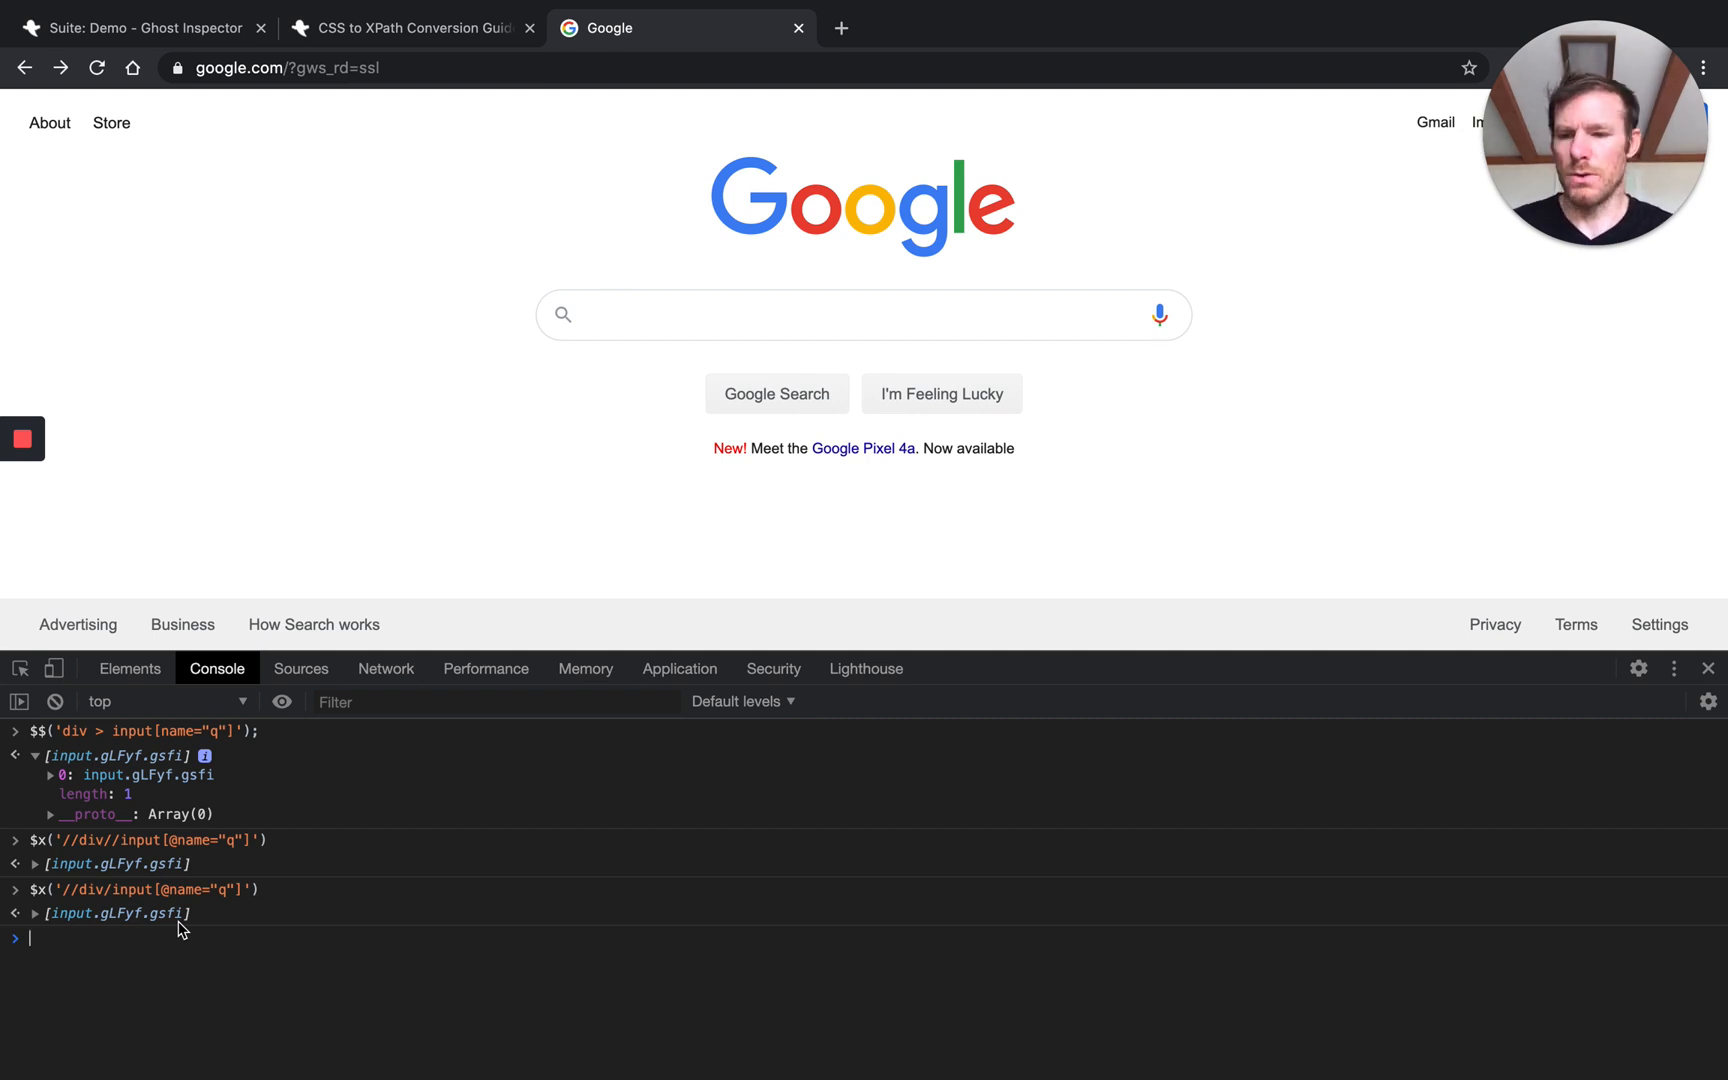
mouse_move(55, 701)
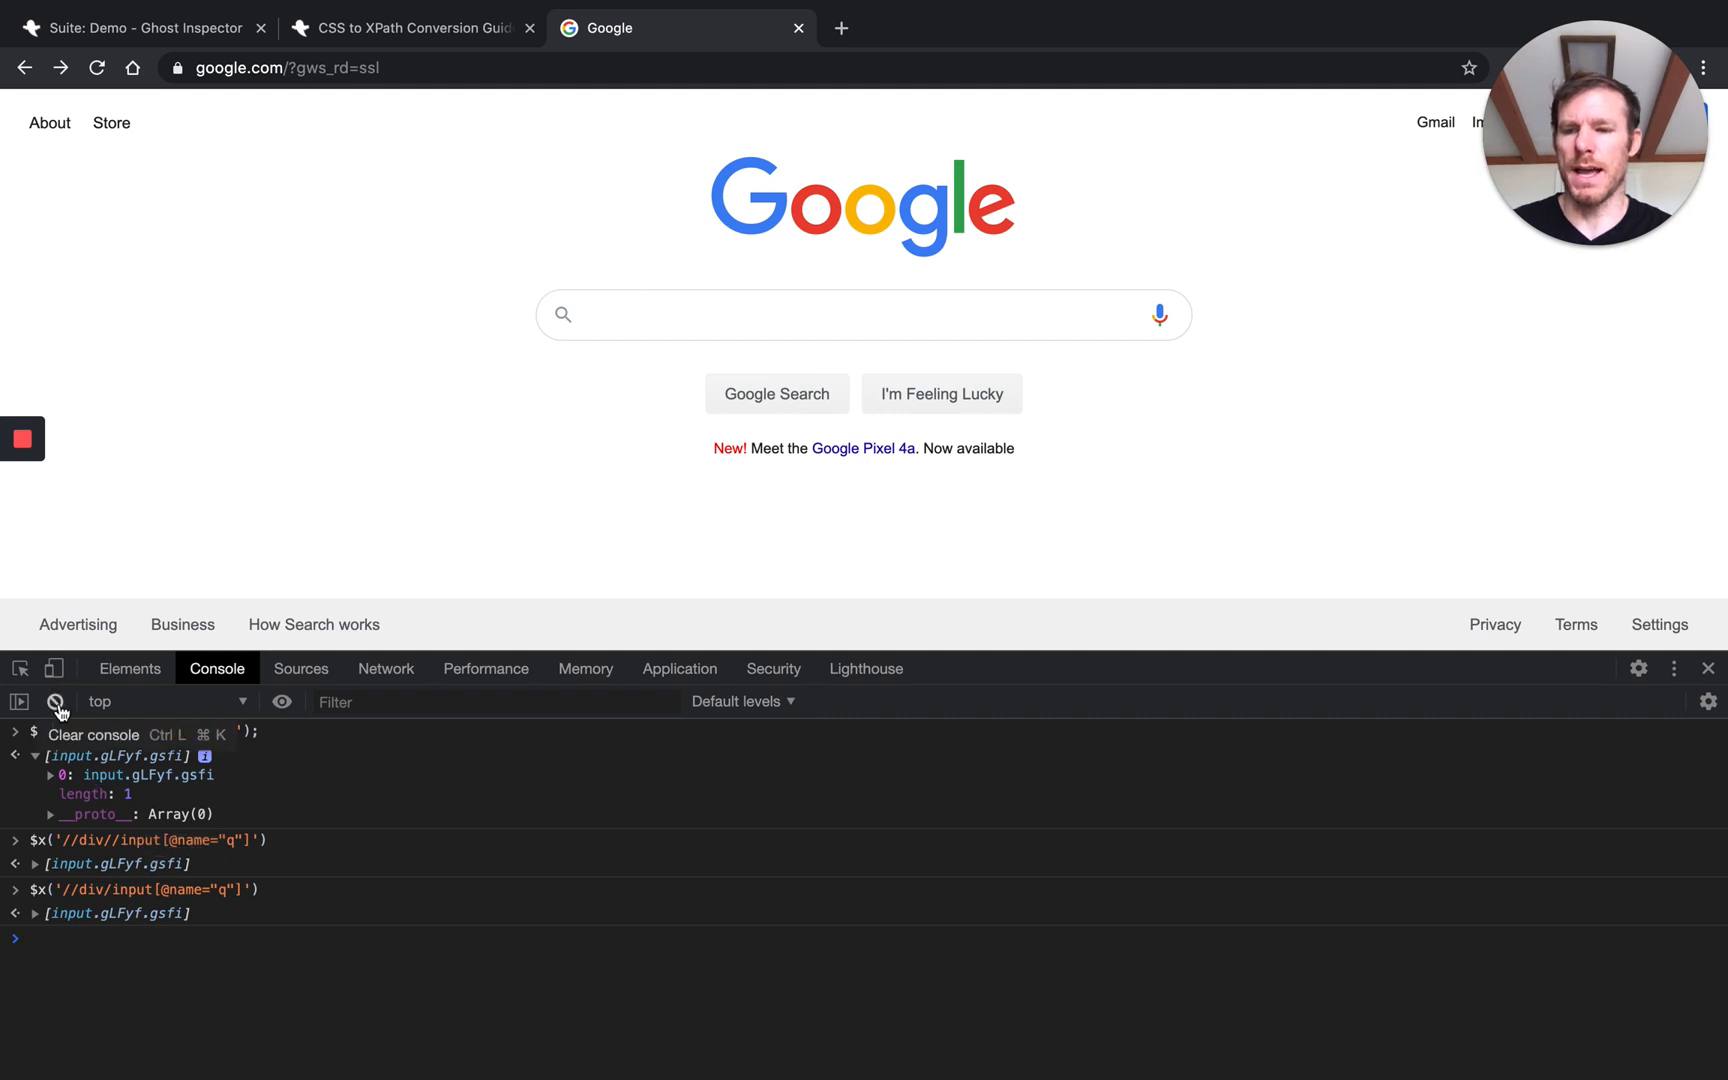
- Clear the console and run $$('input[value*="Google"]'), inspecting its two matches
left_click(55, 702)
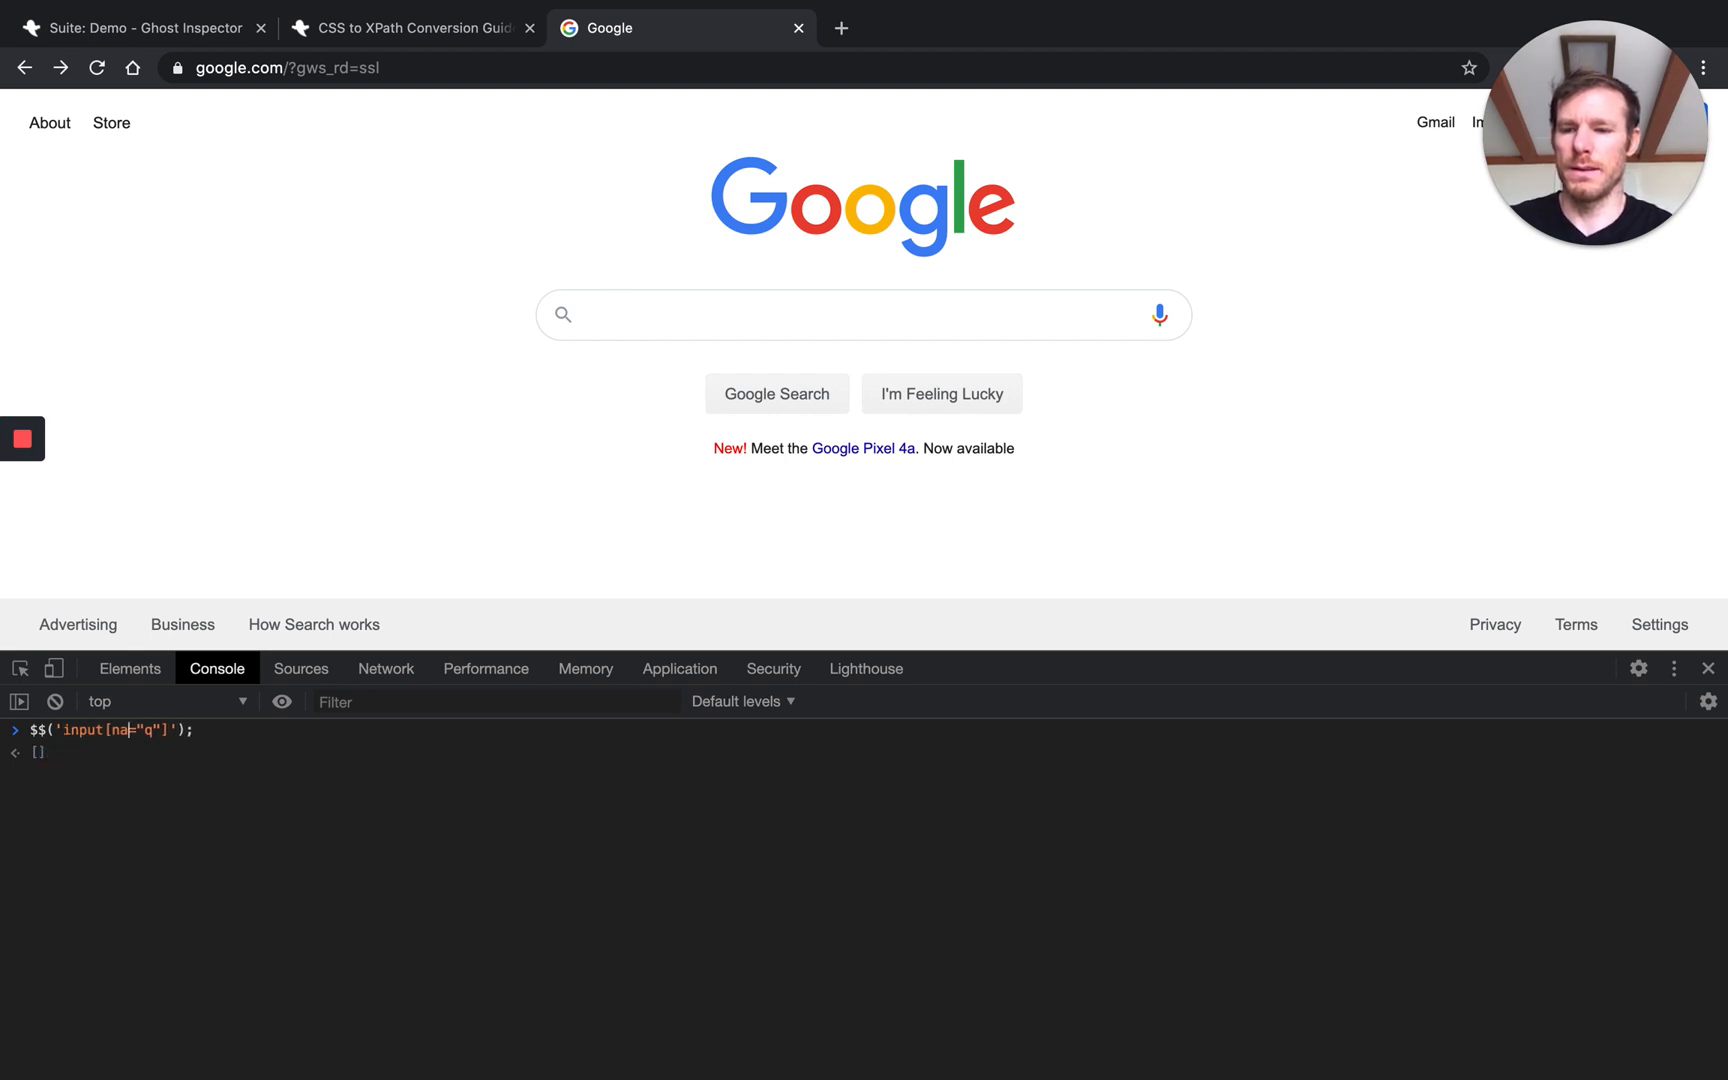
type("value*")
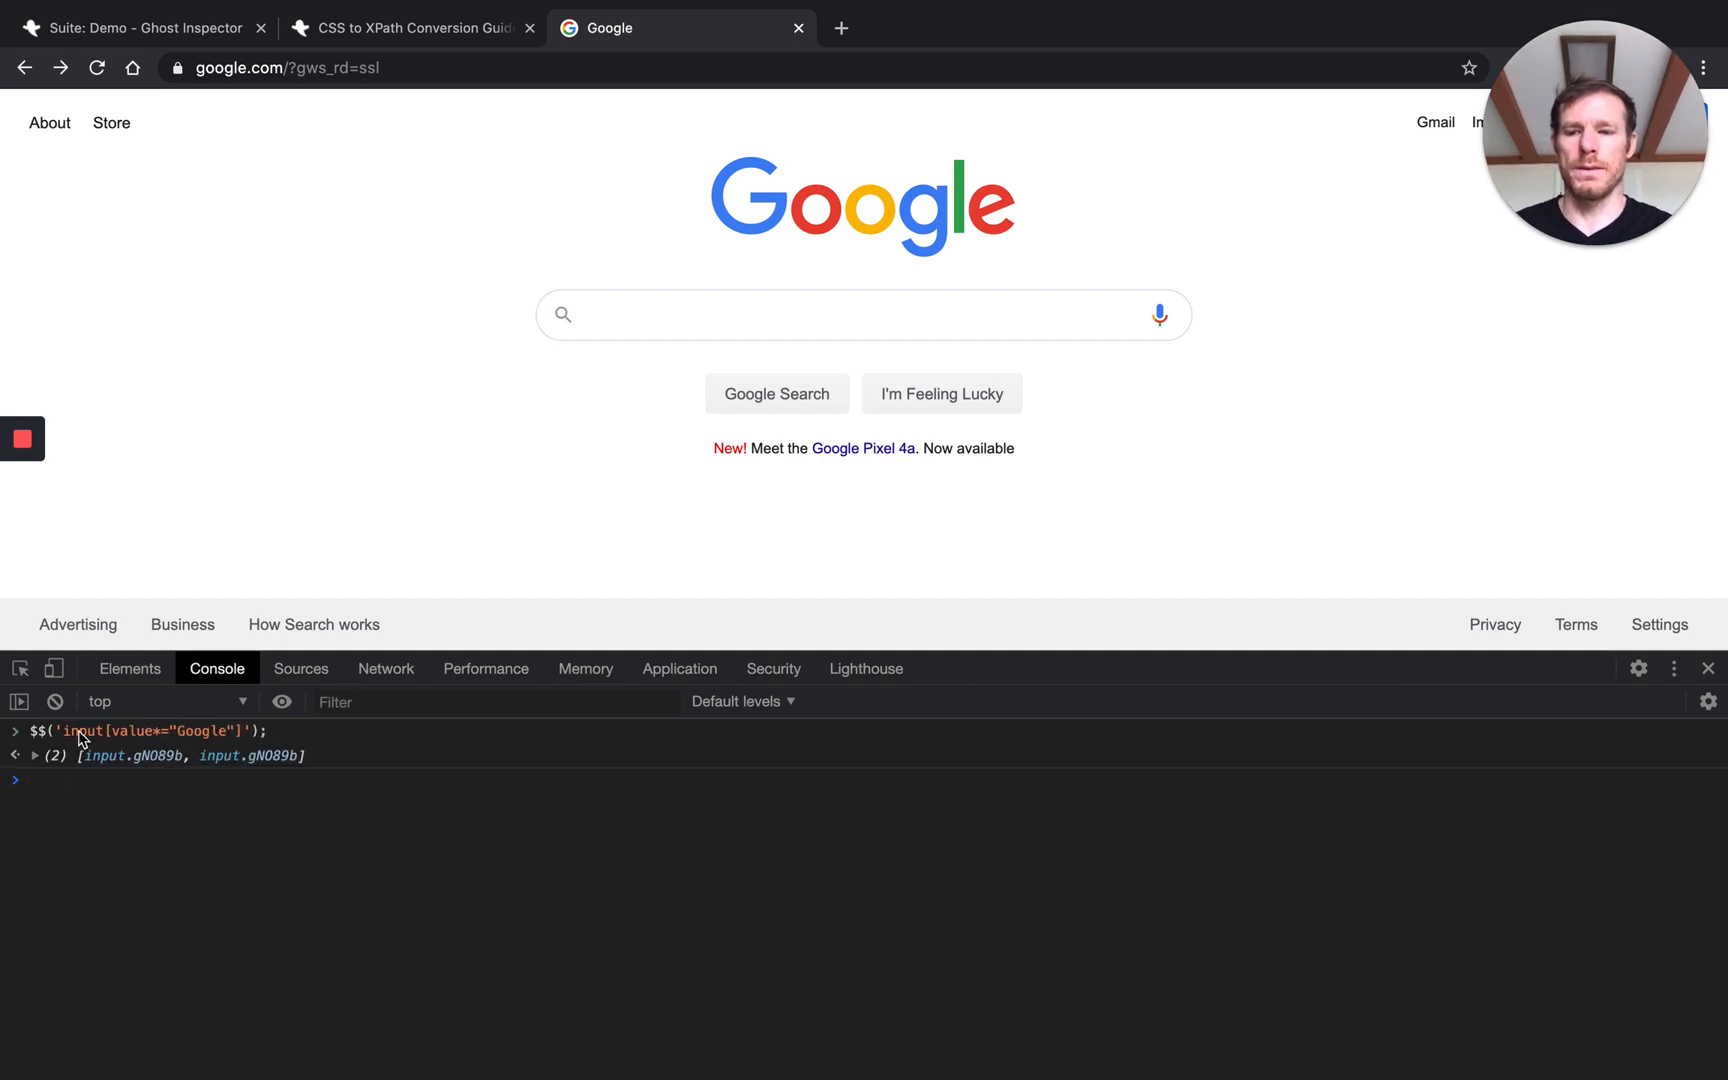
left_click(34, 755)
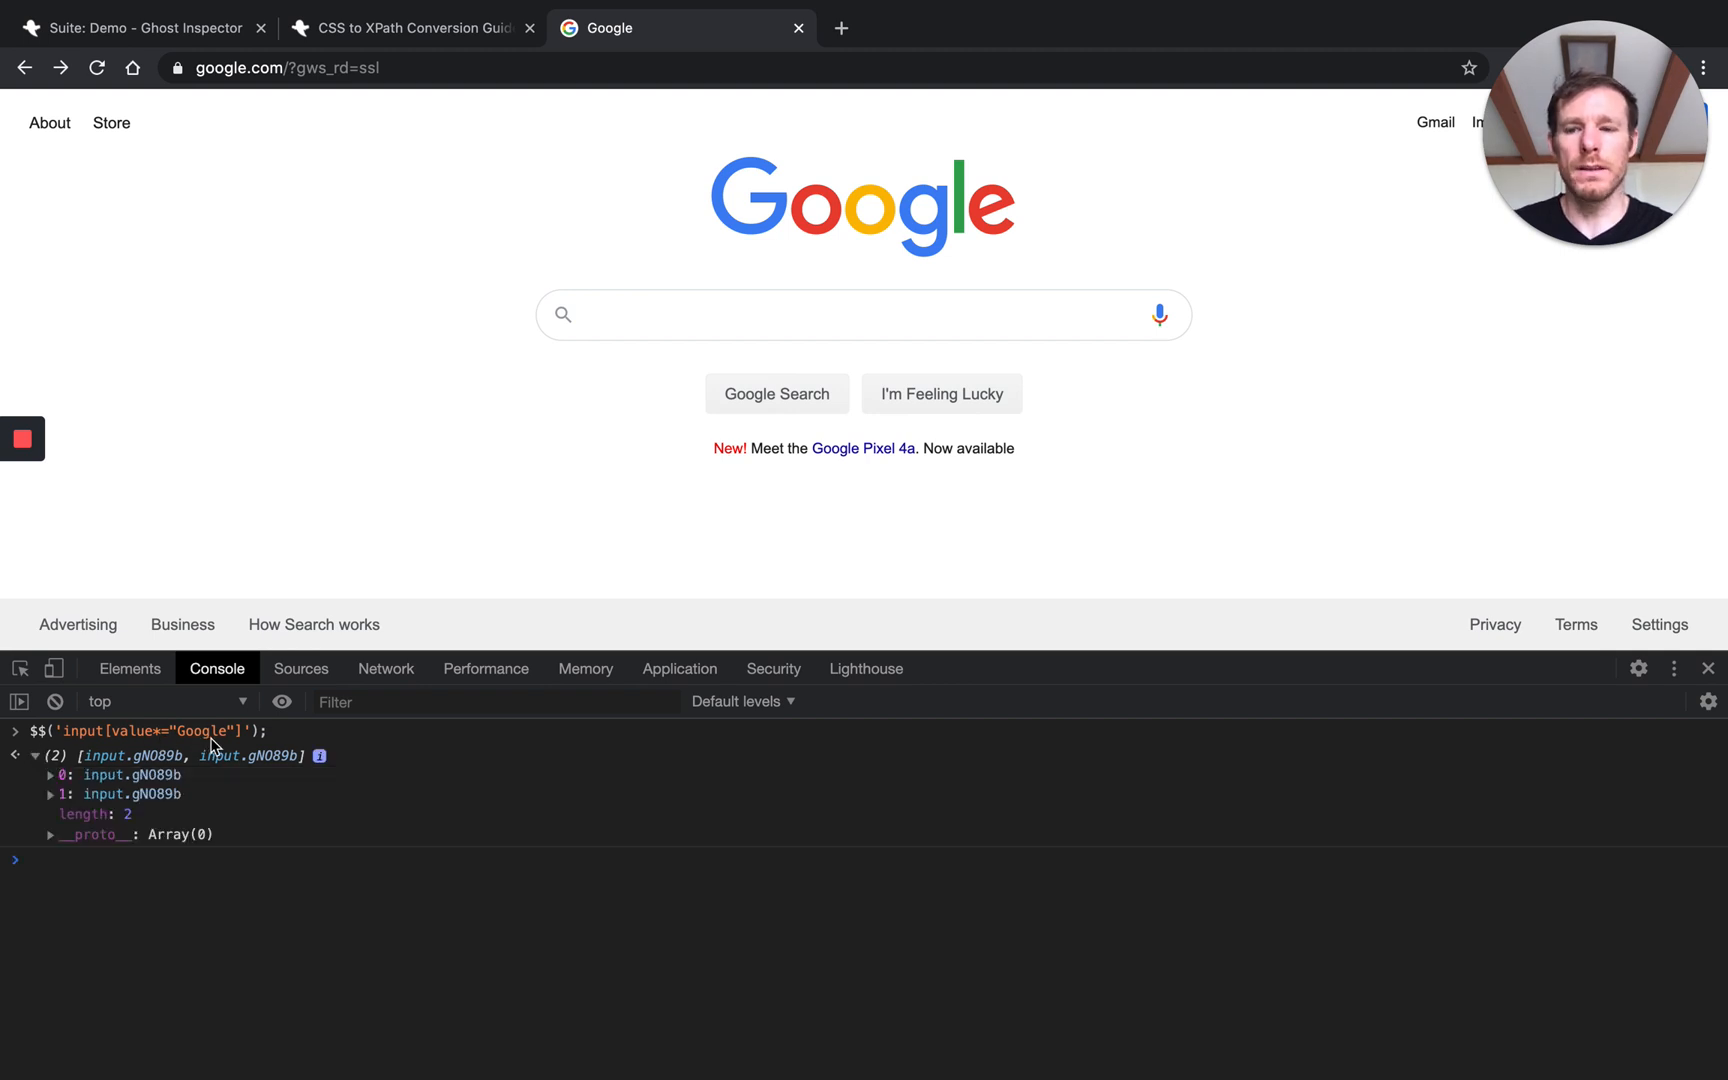
mouse_move(163, 793)
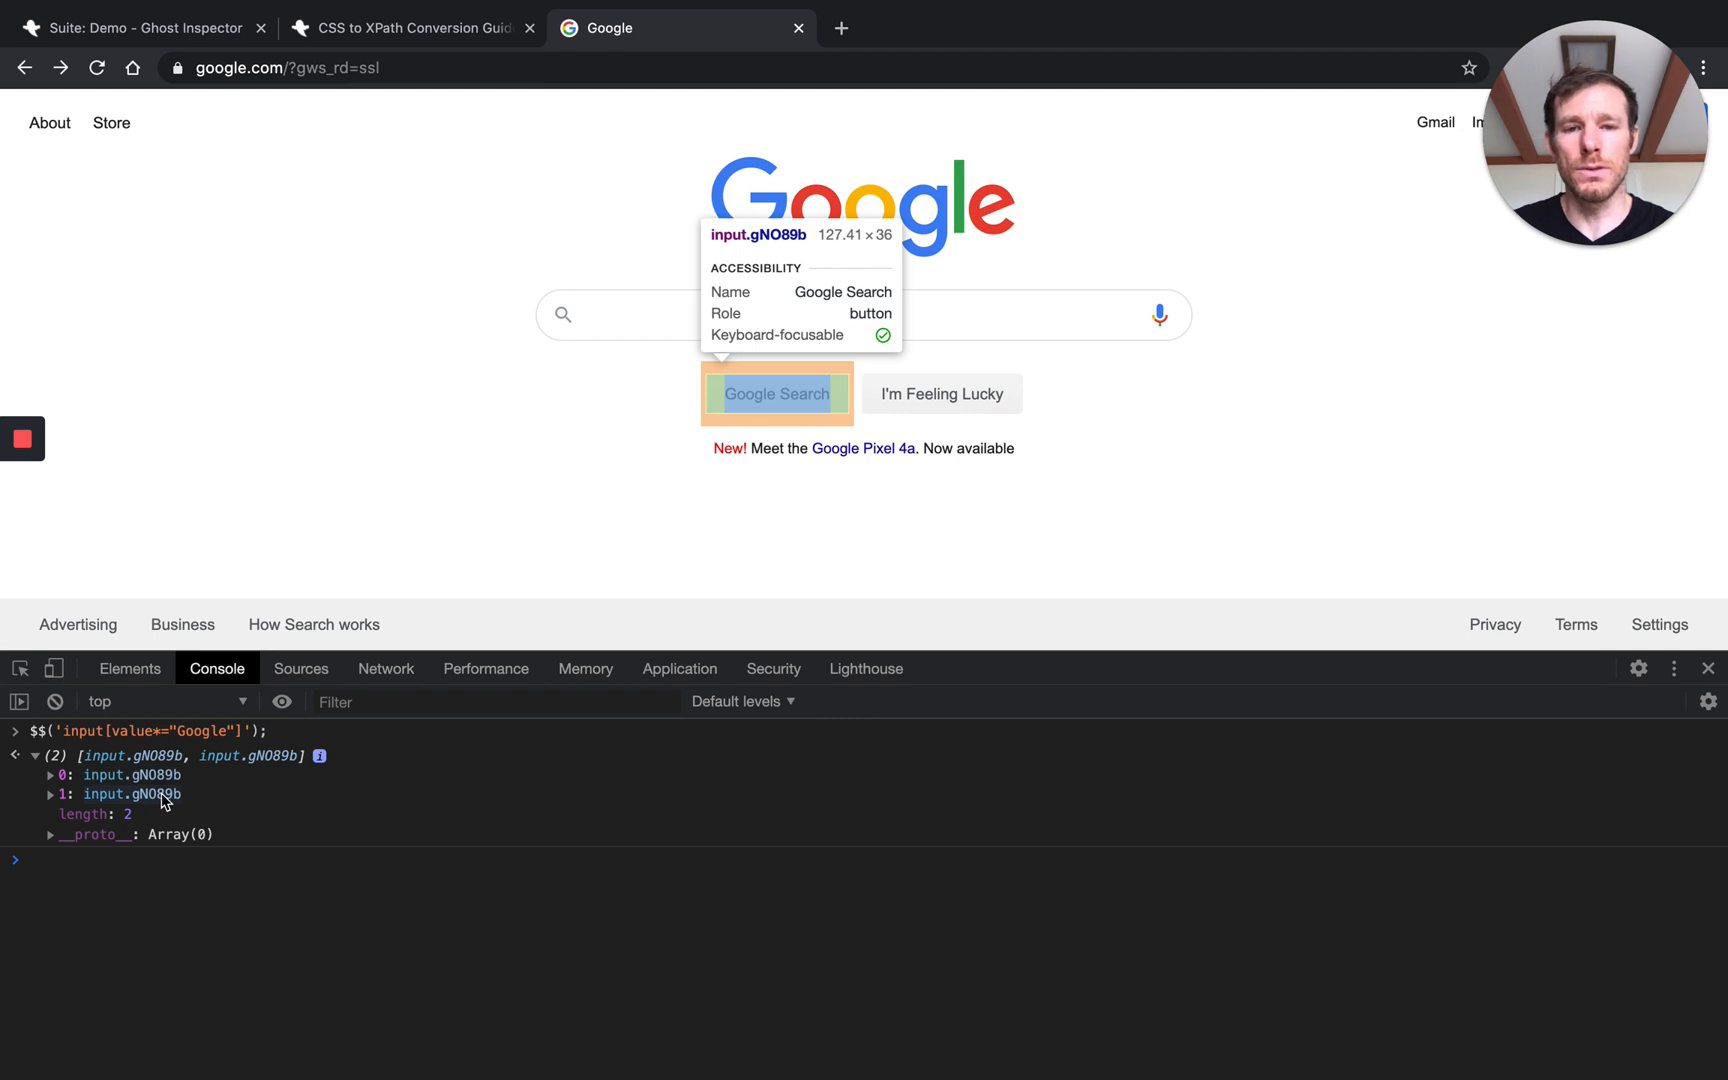
mouse_move(176, 744)
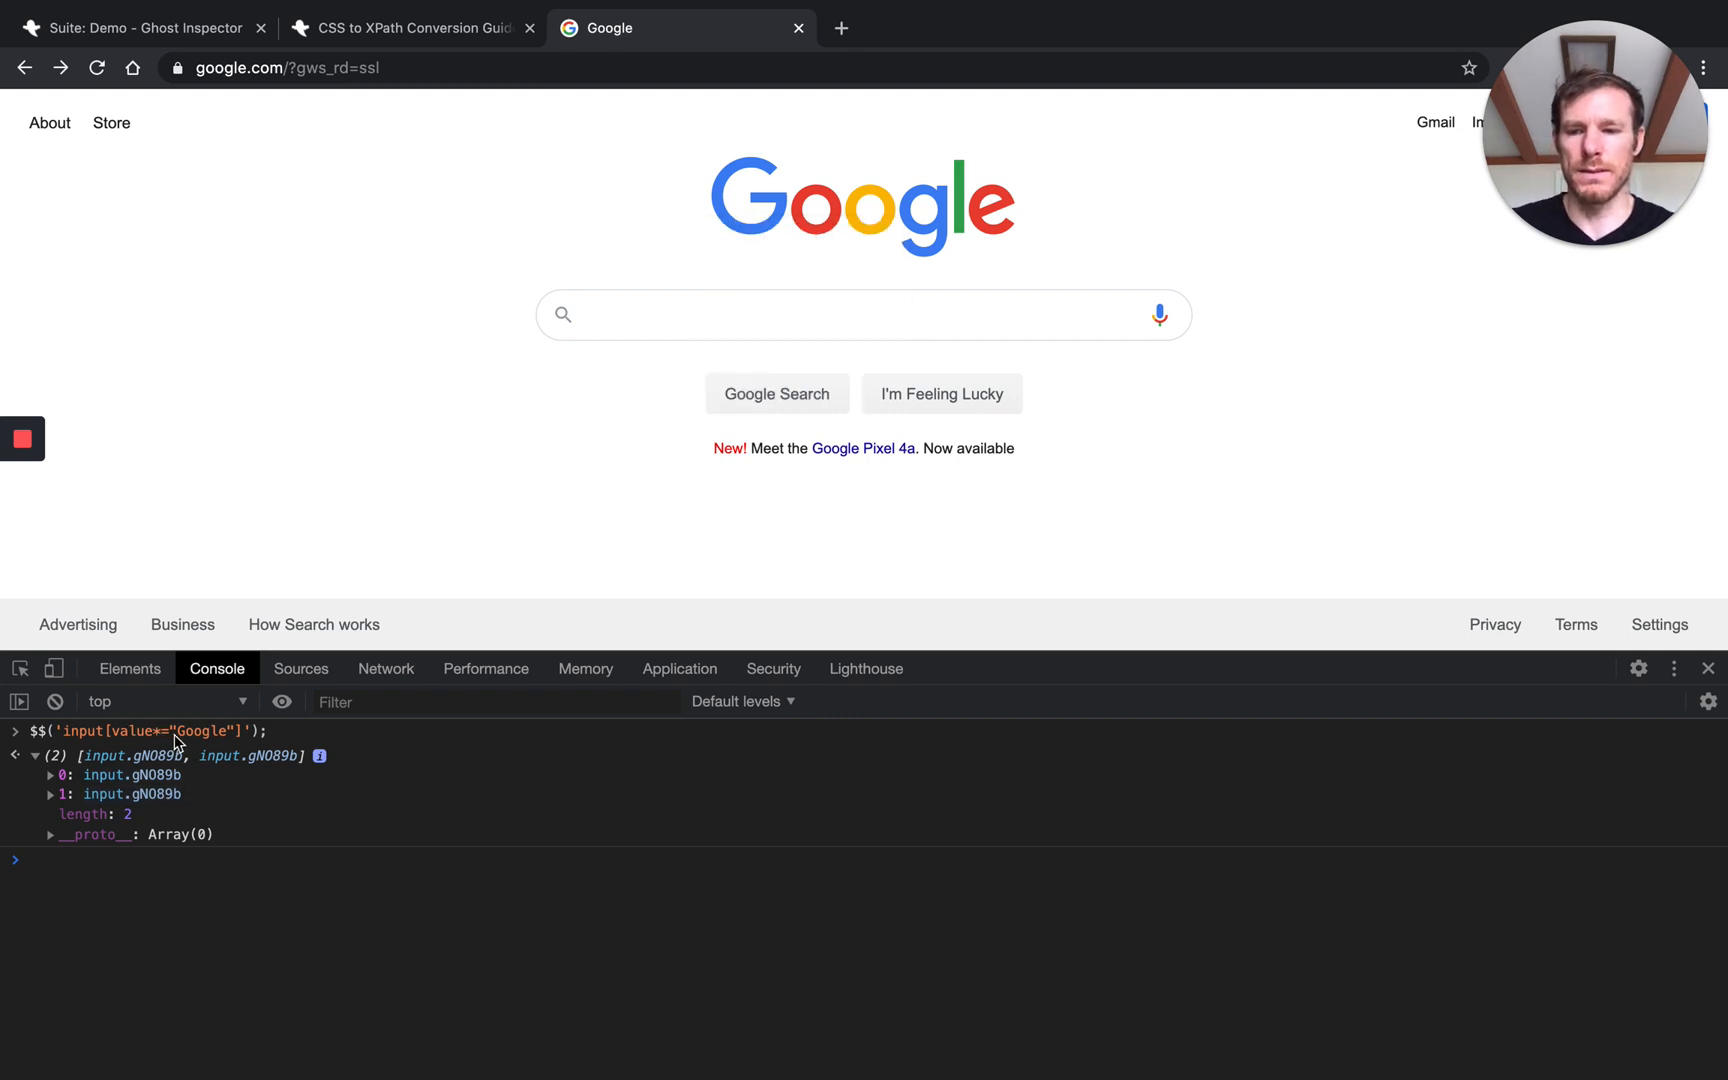
left_click(34, 755)
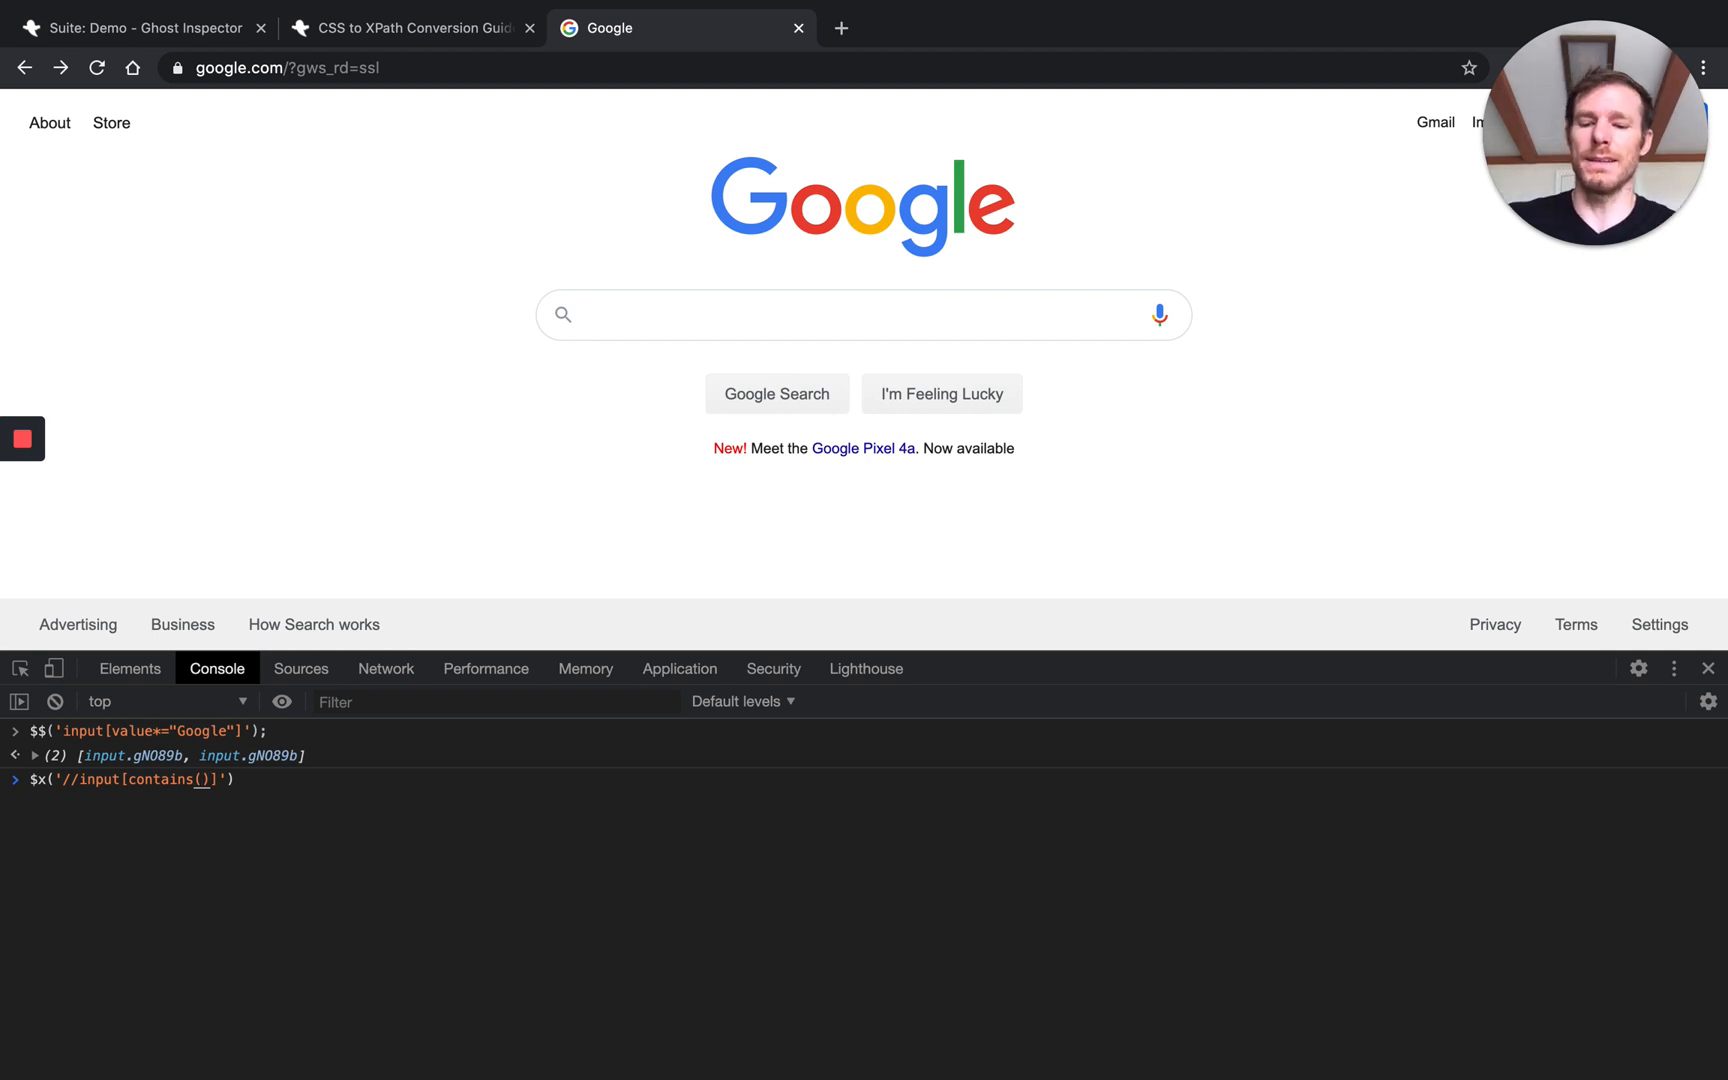
type("@")
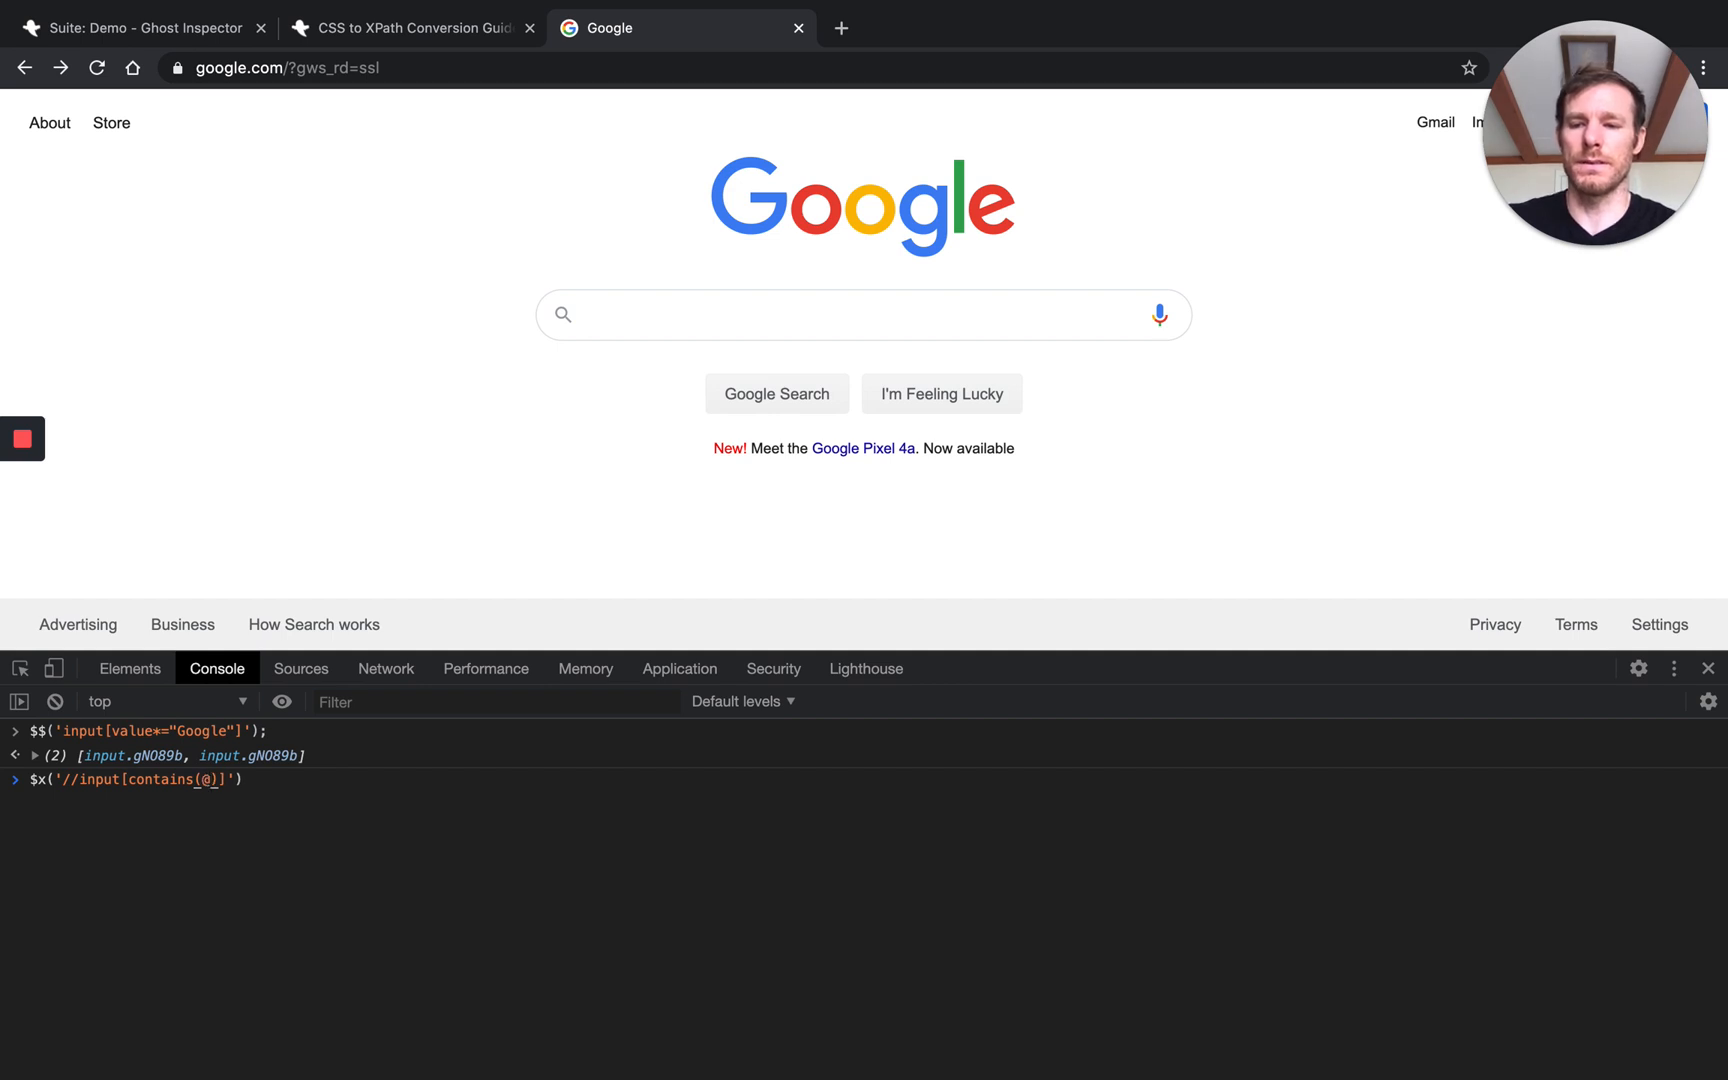
type("value")
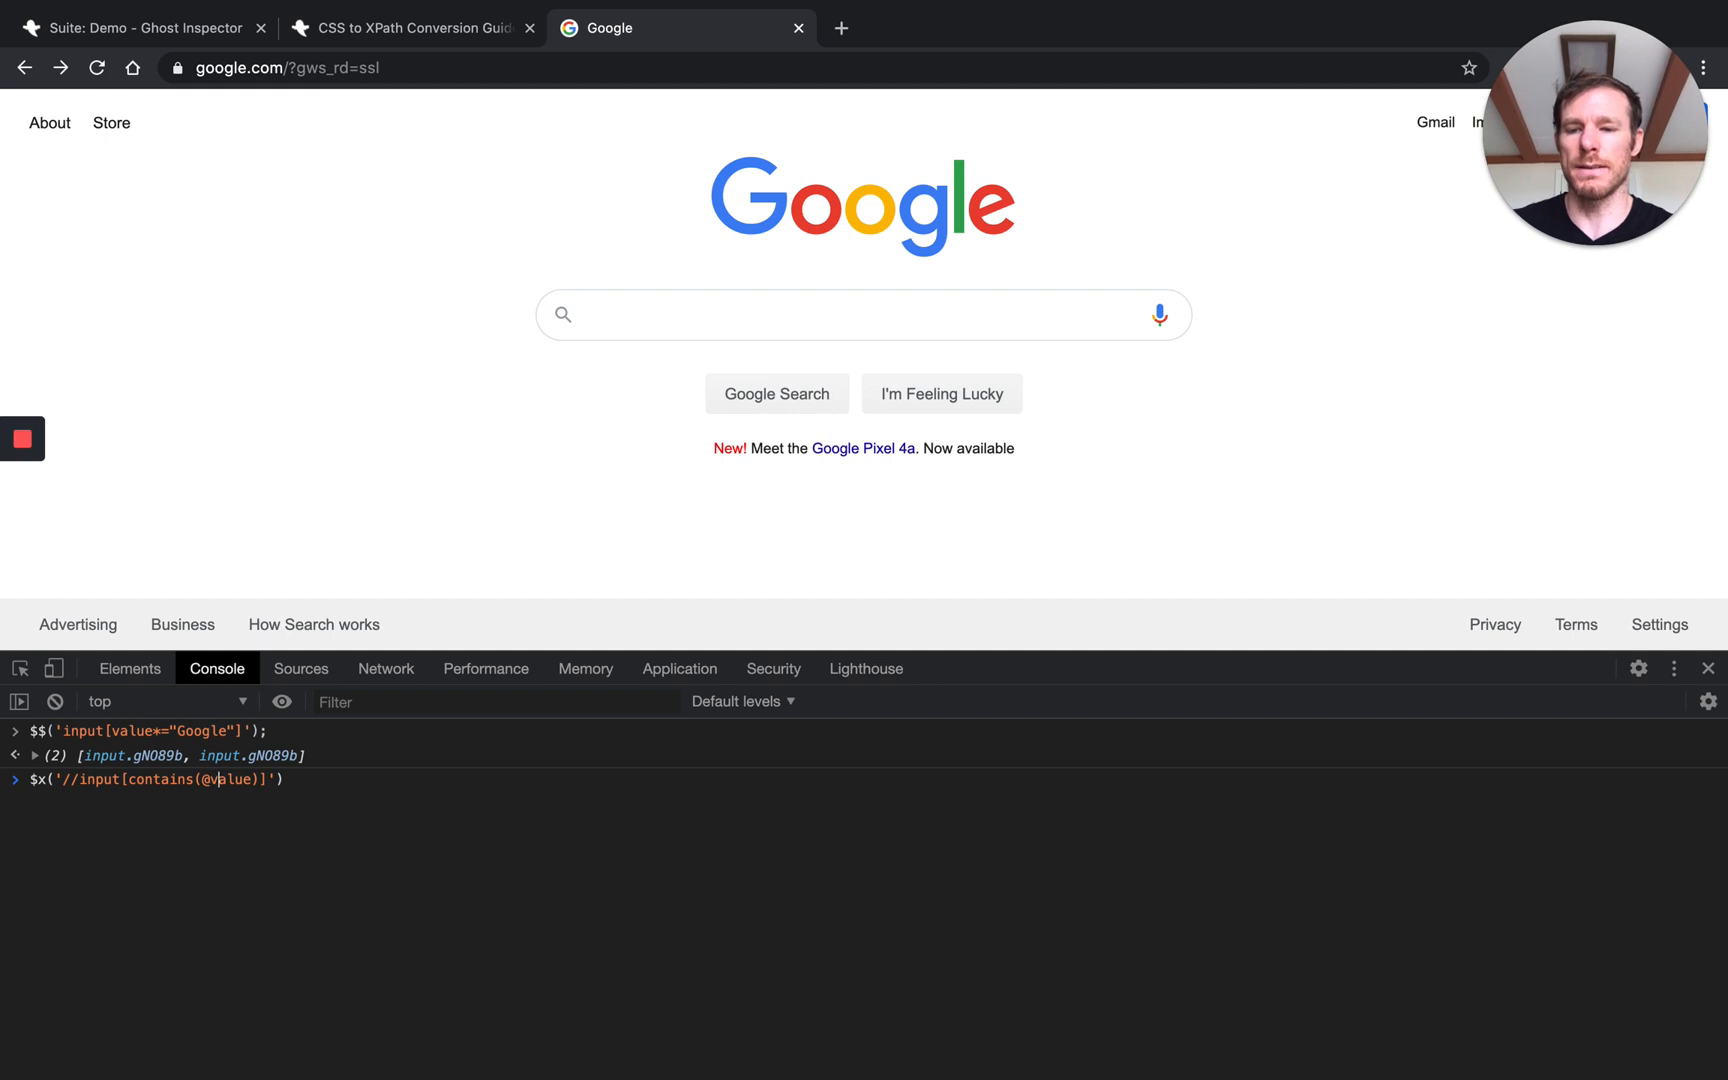
type(", \"\"")
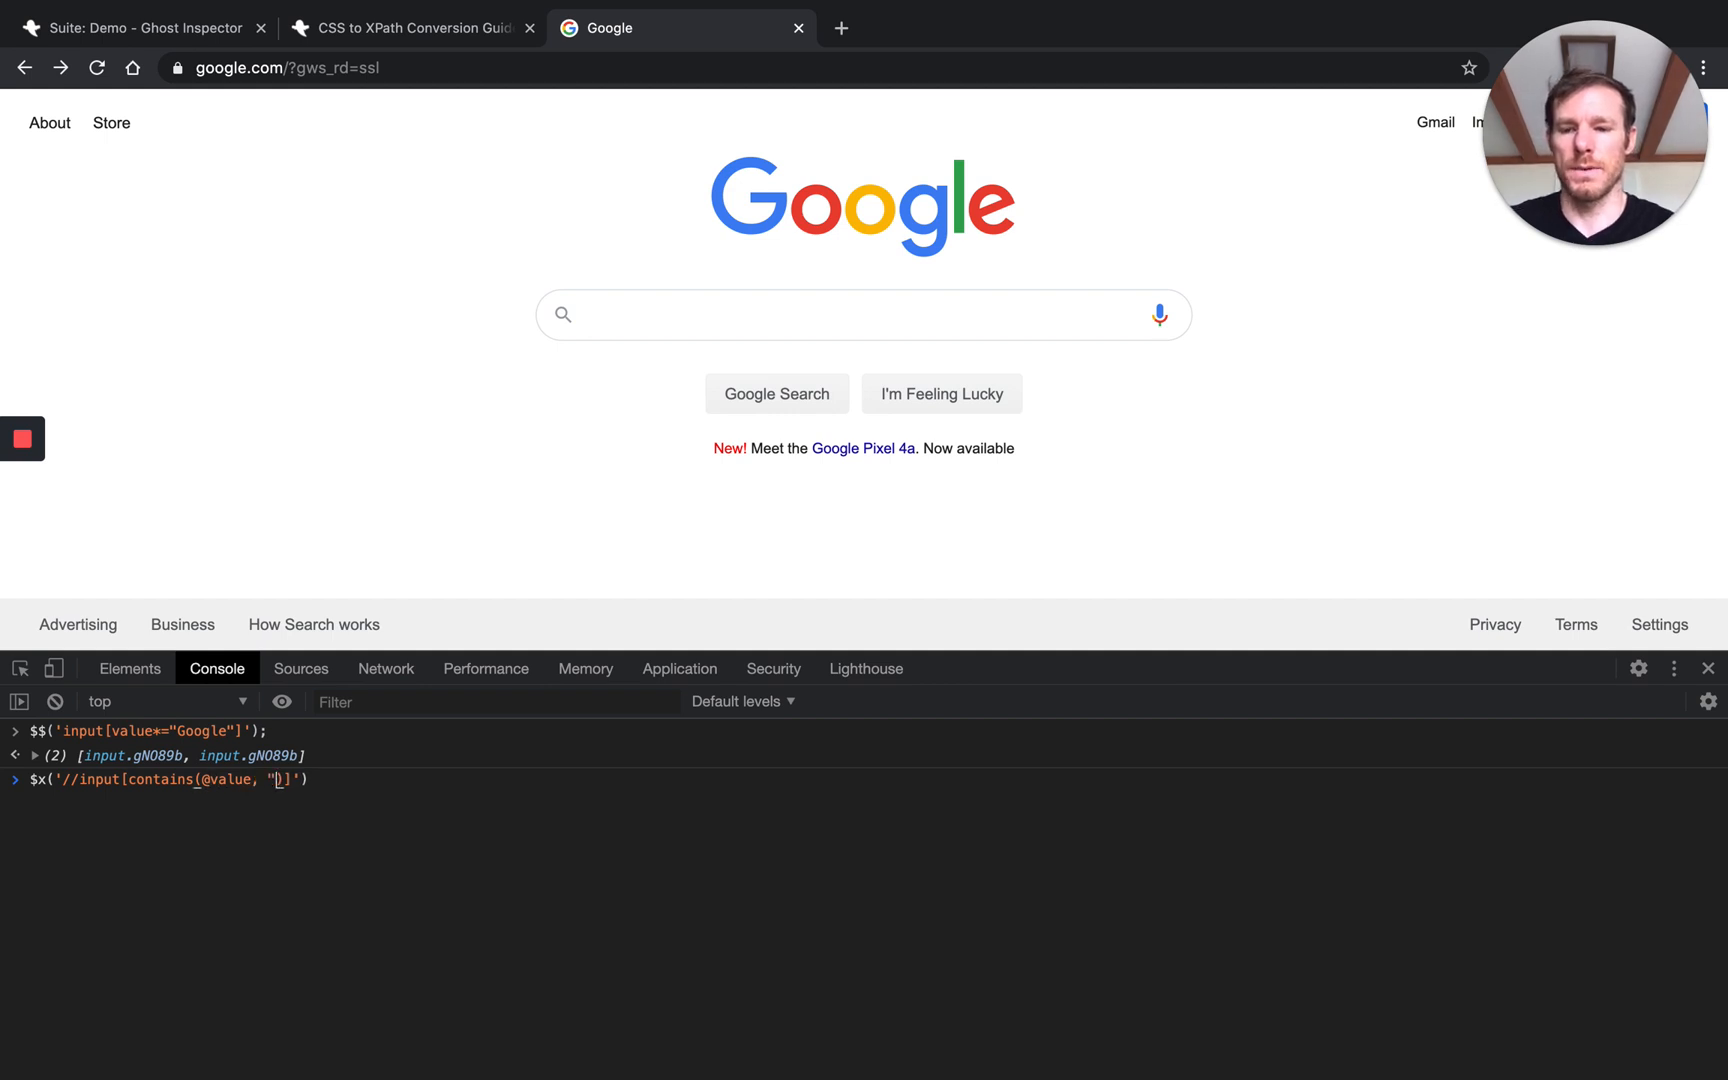
type("Google")
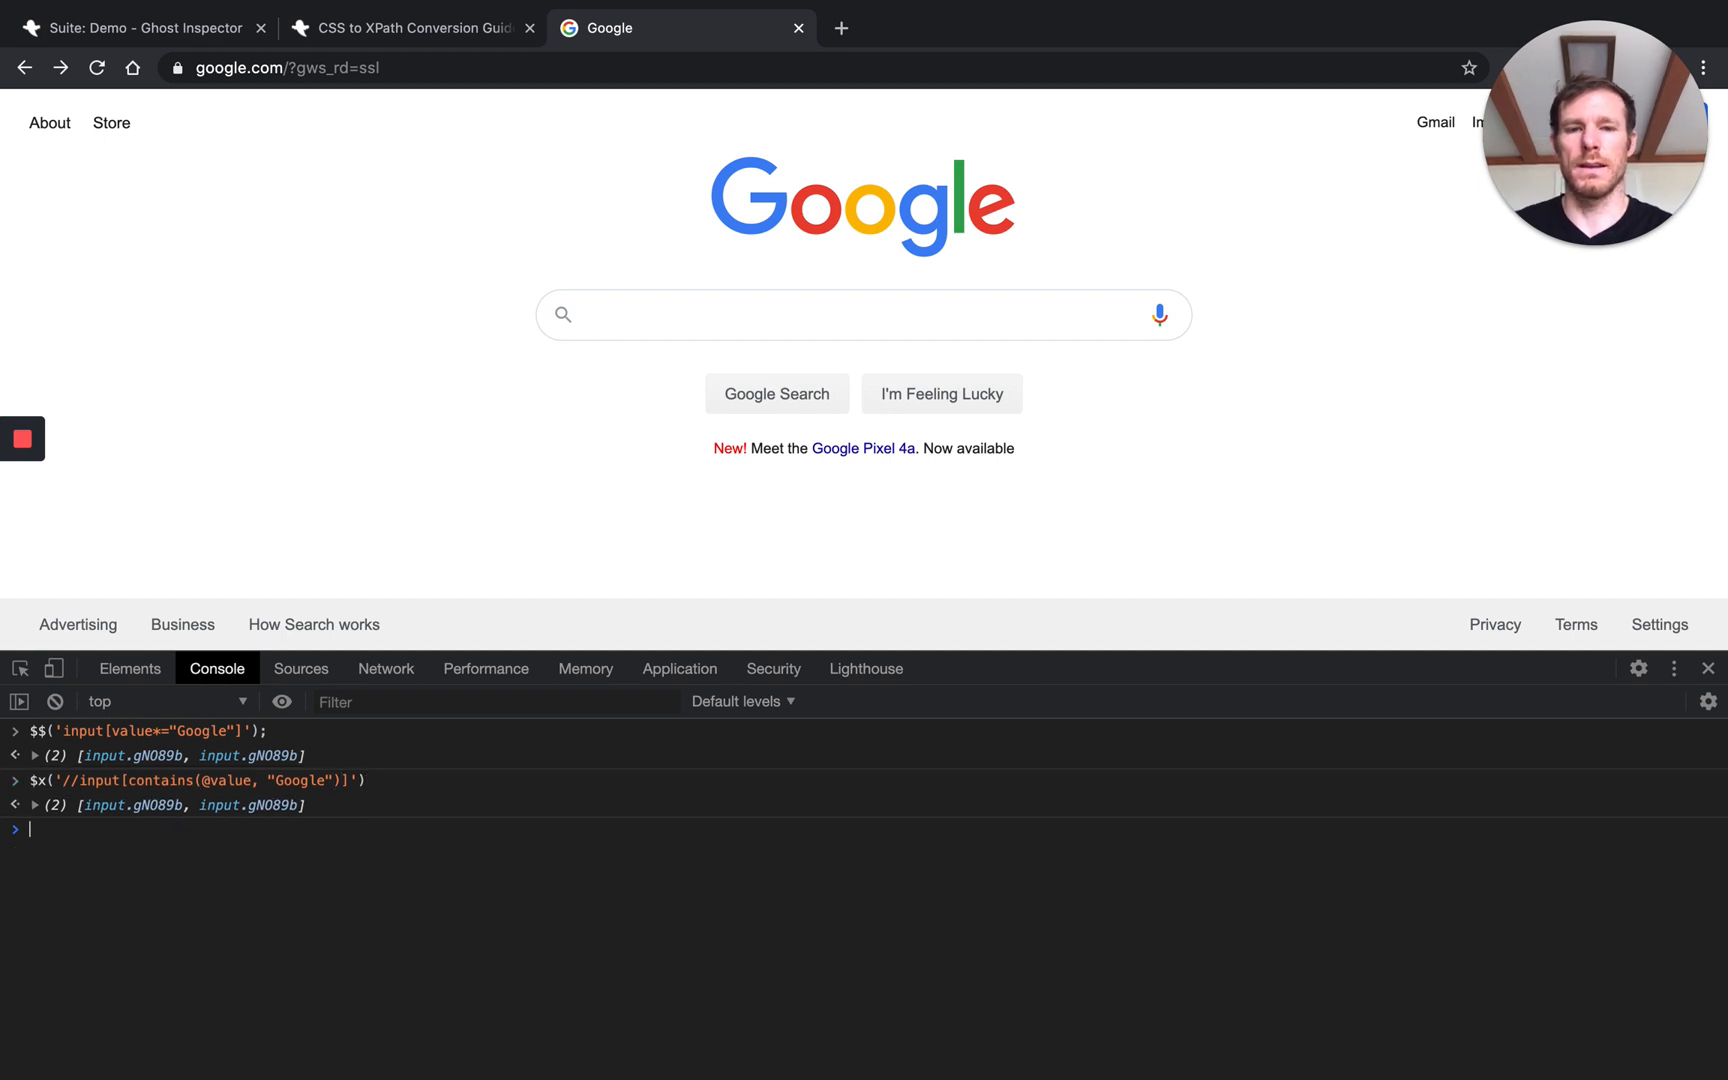
left_click(34, 804)
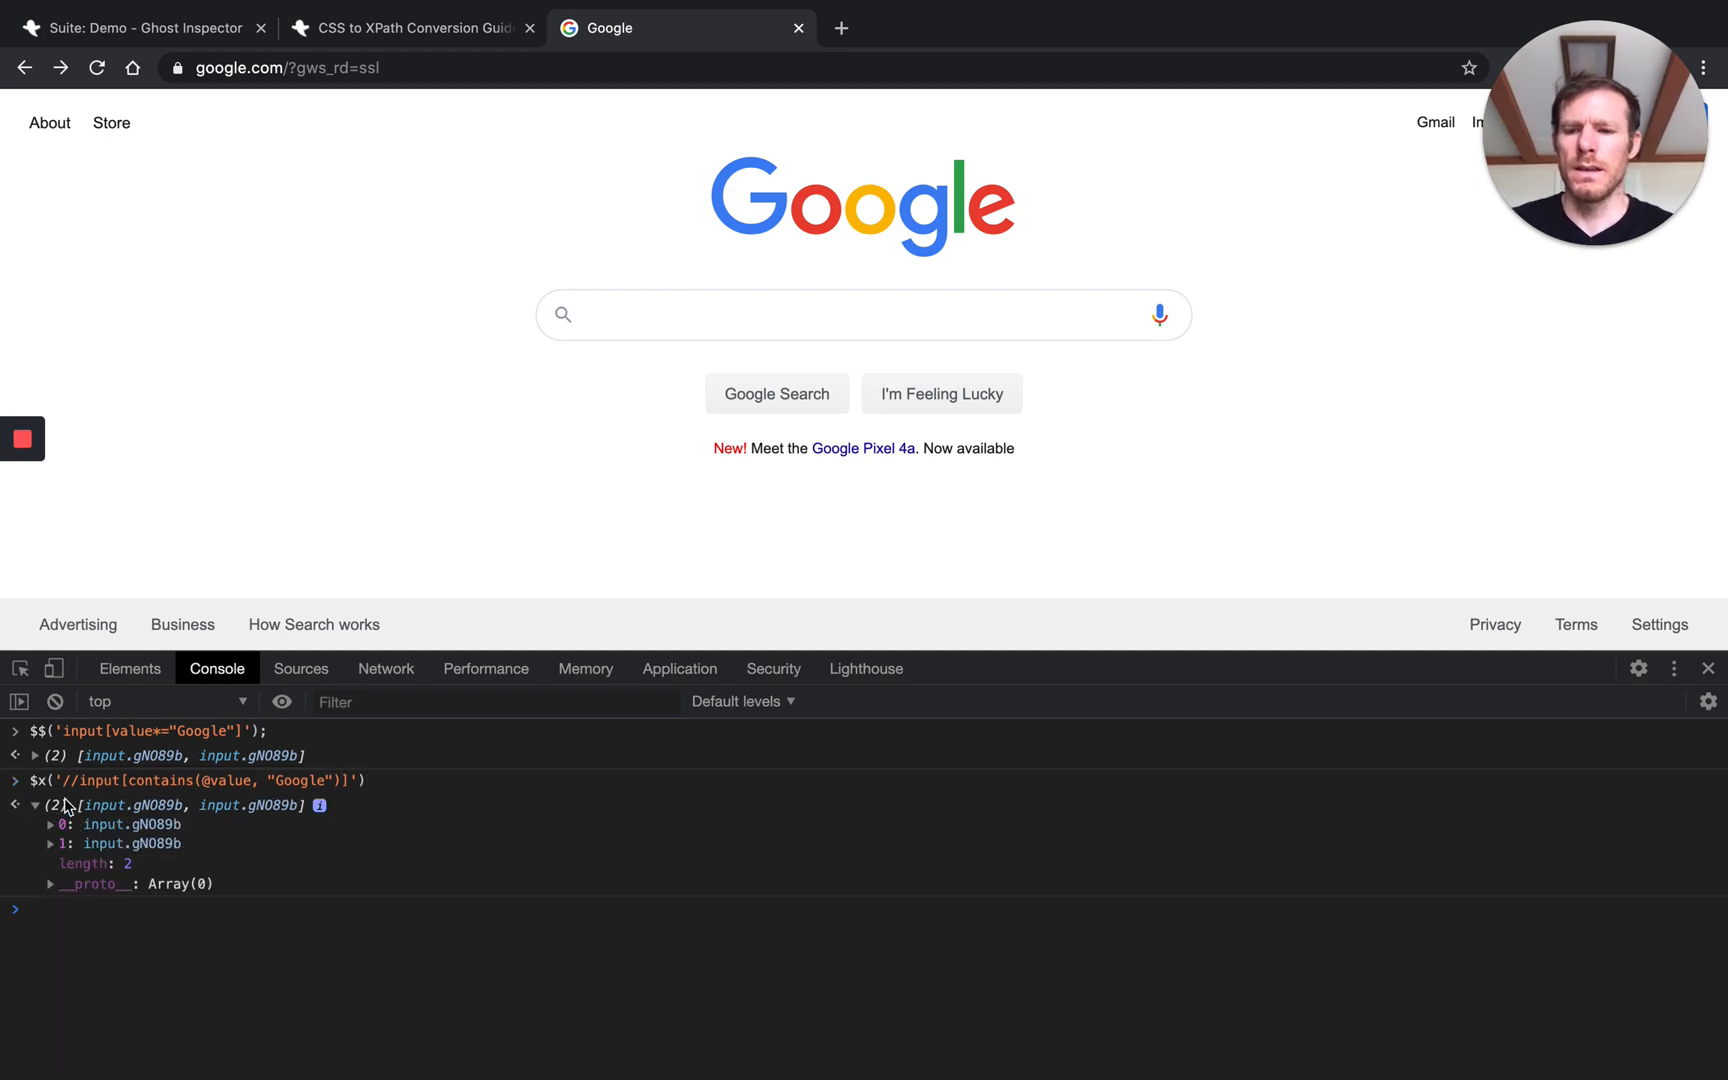
mouse_move(162, 741)
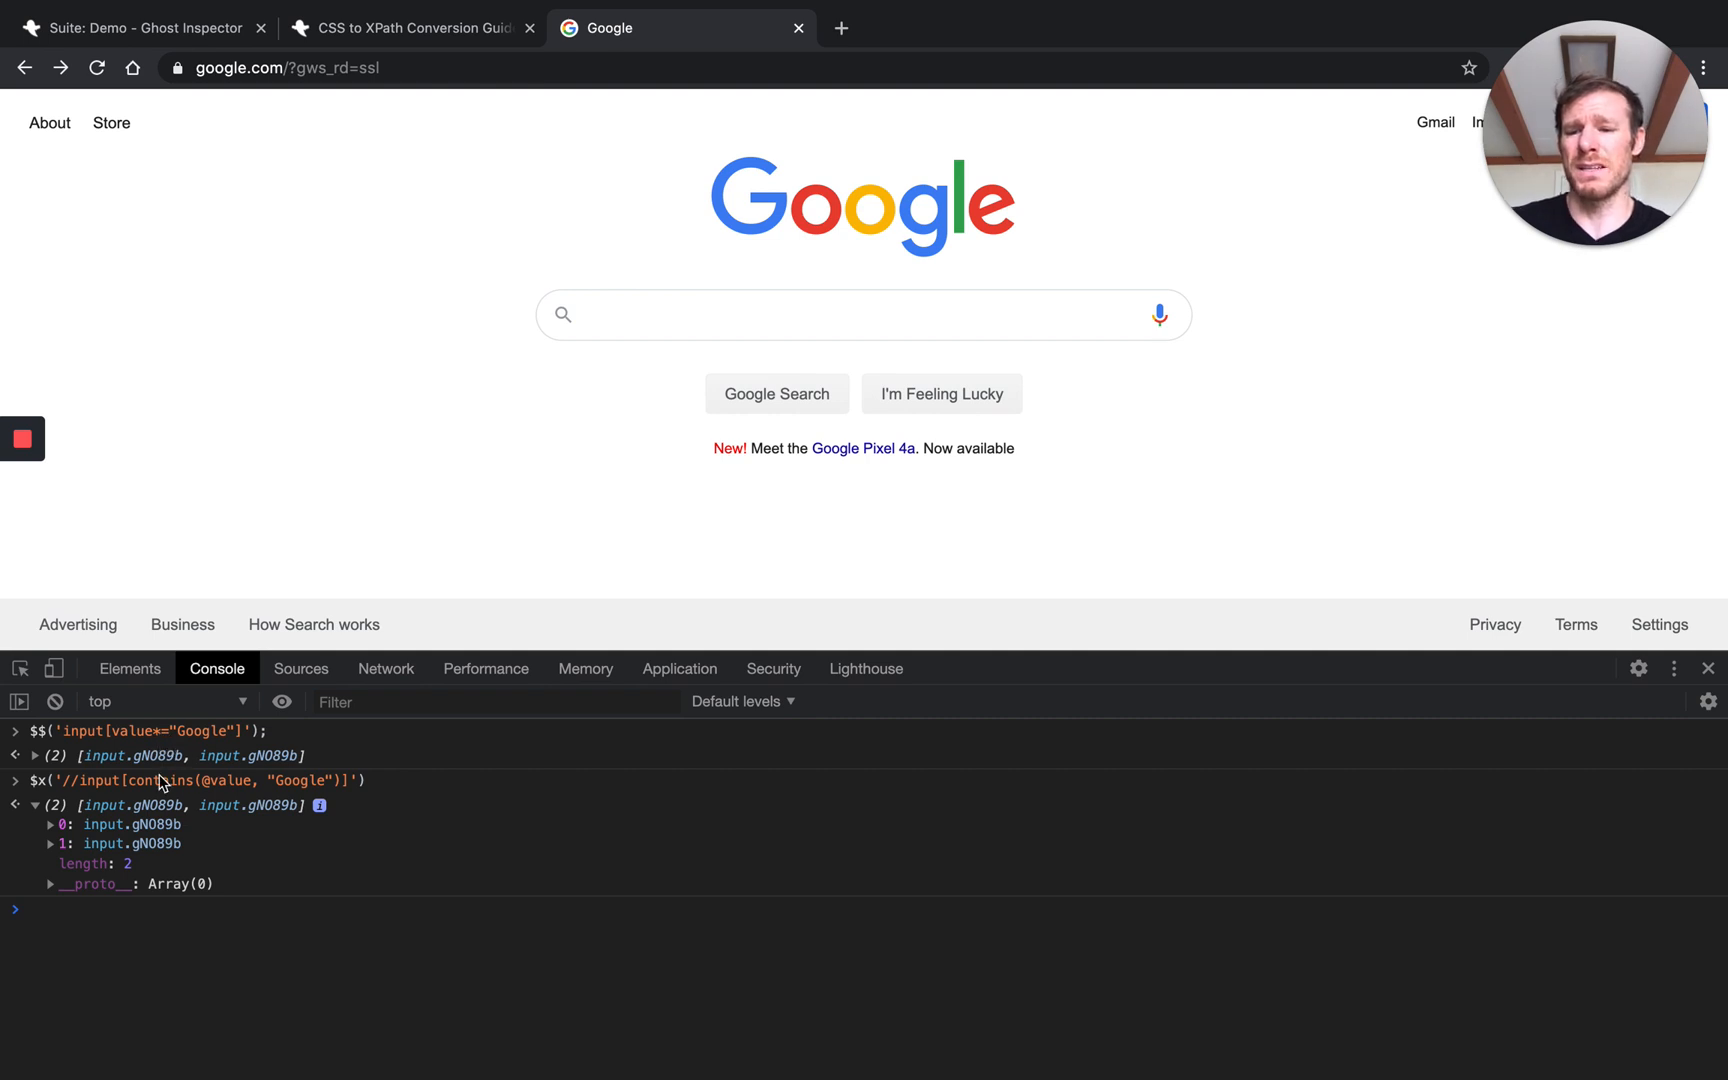
mouse_move(399, 968)
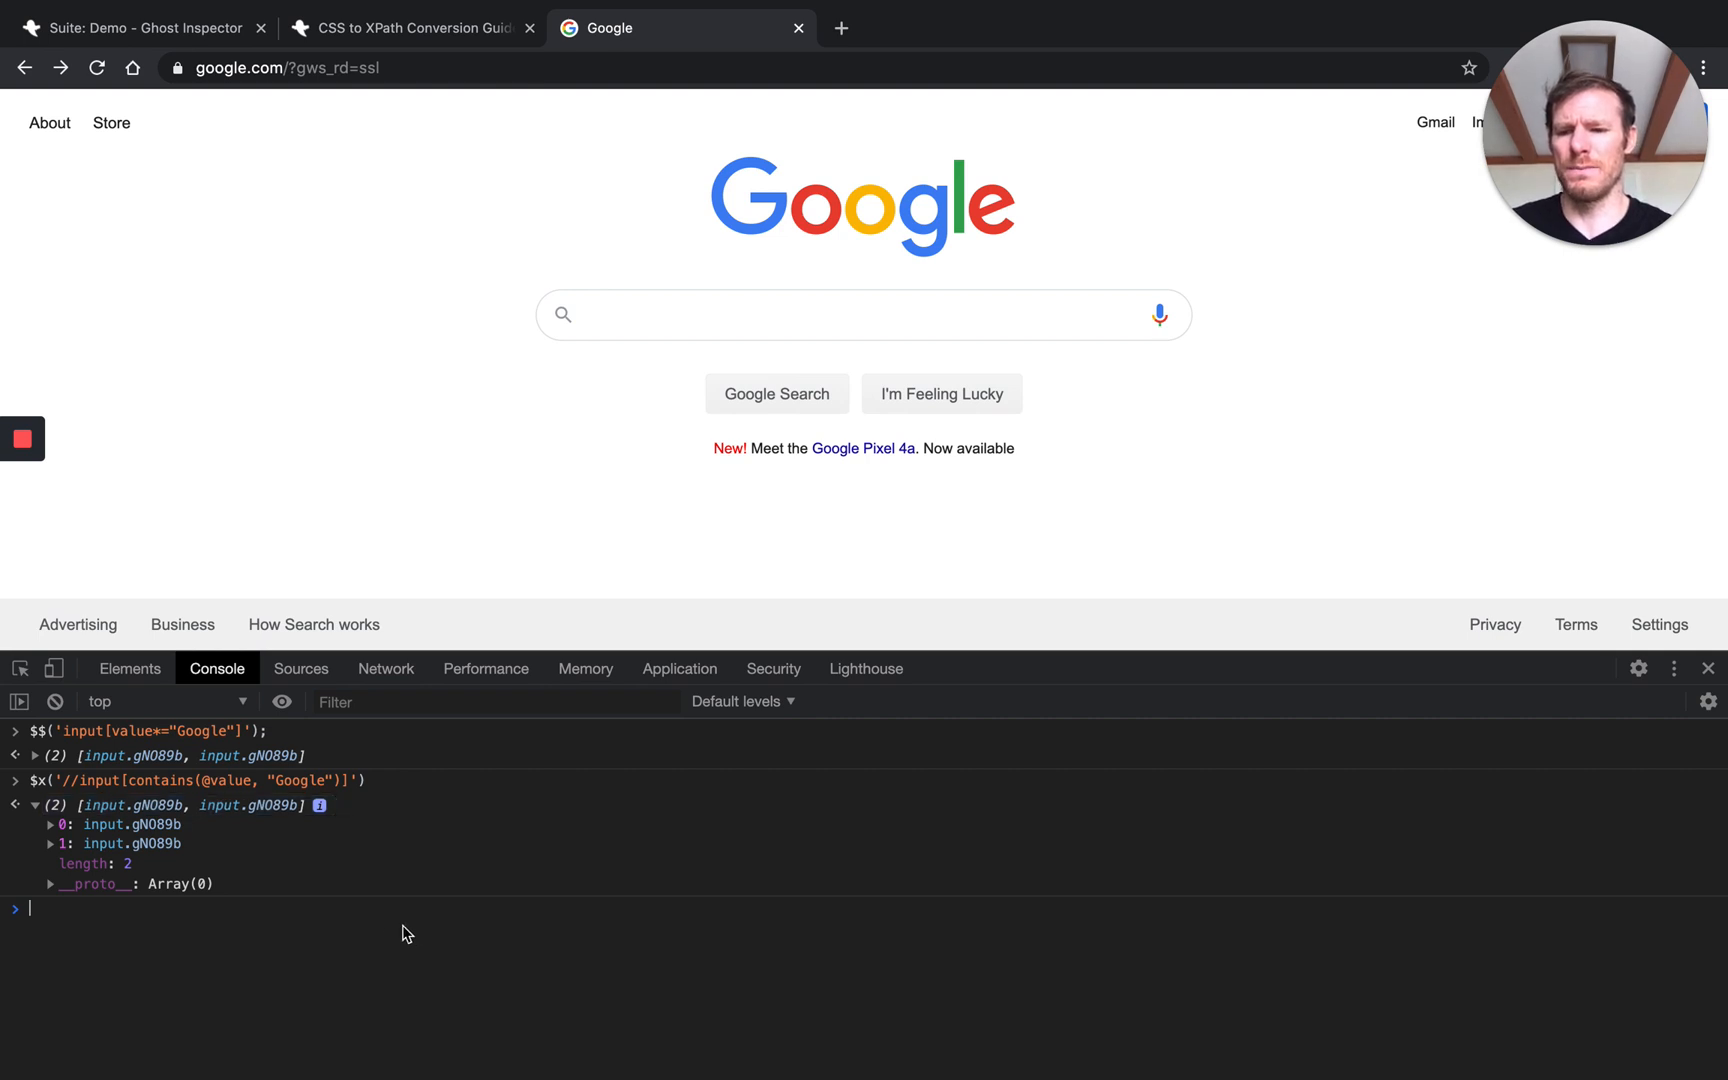
mouse_move(287, 838)
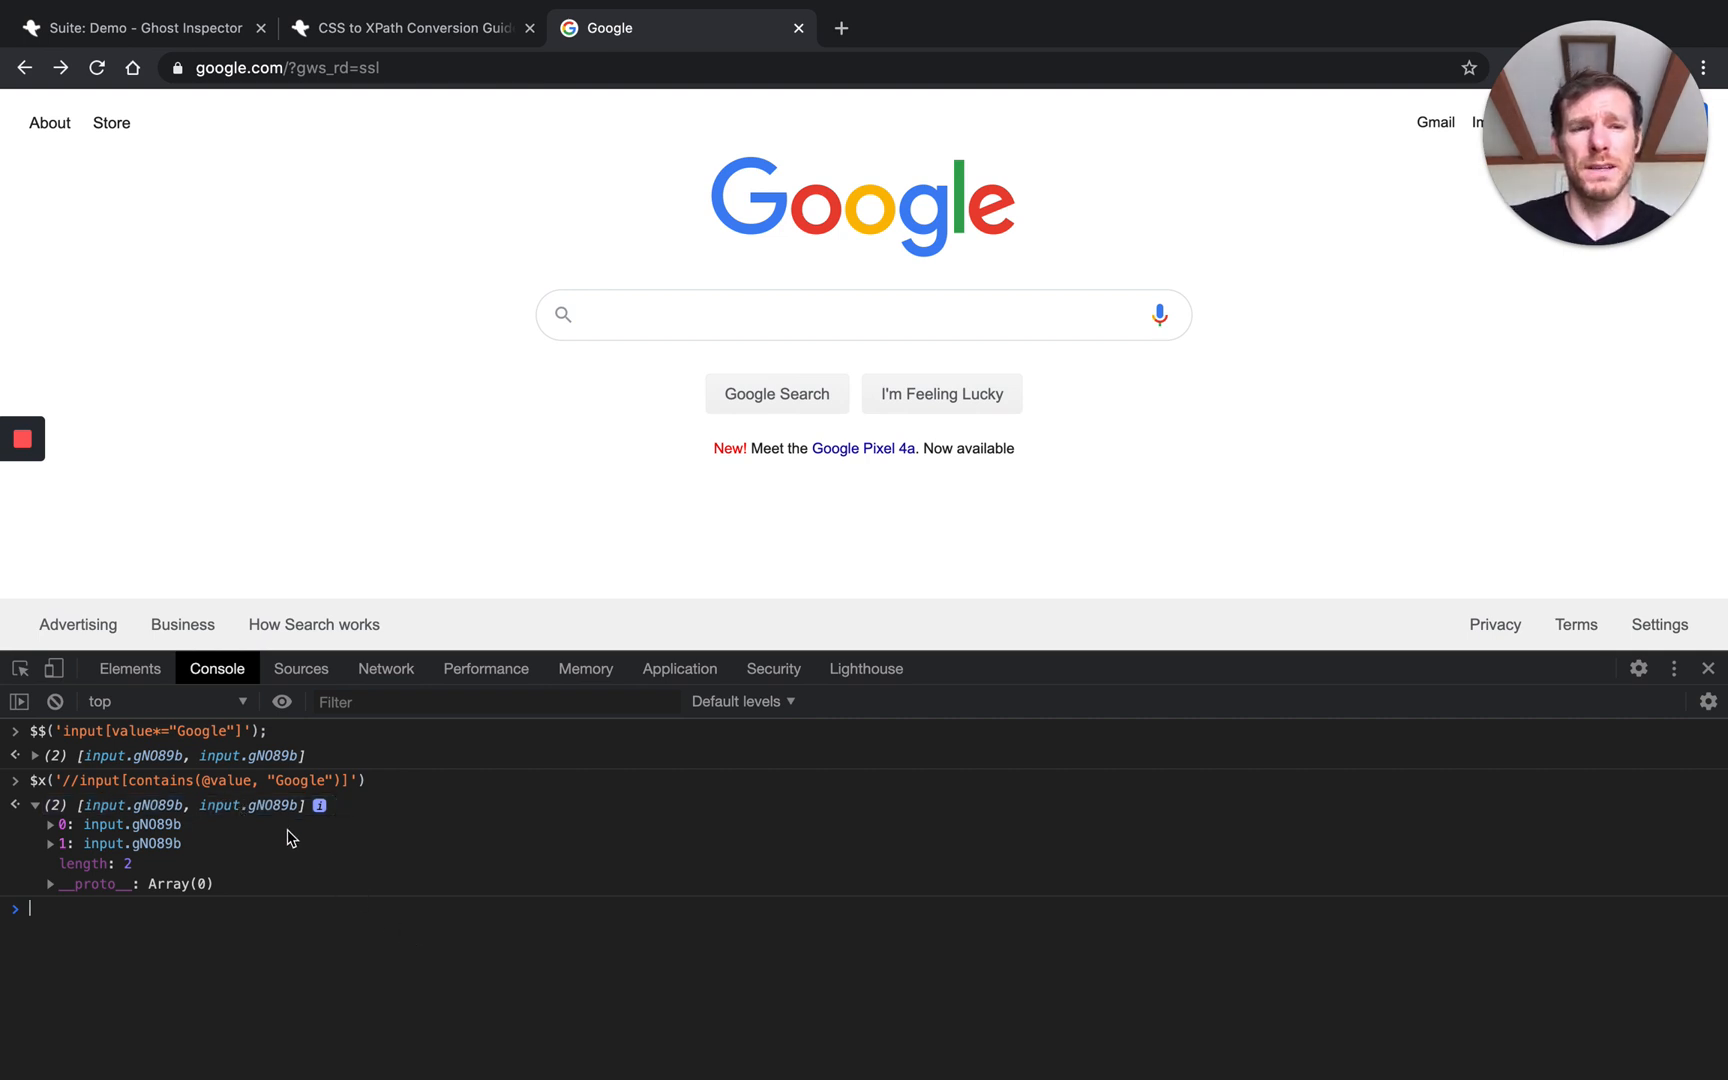
mouse_move(165, 744)
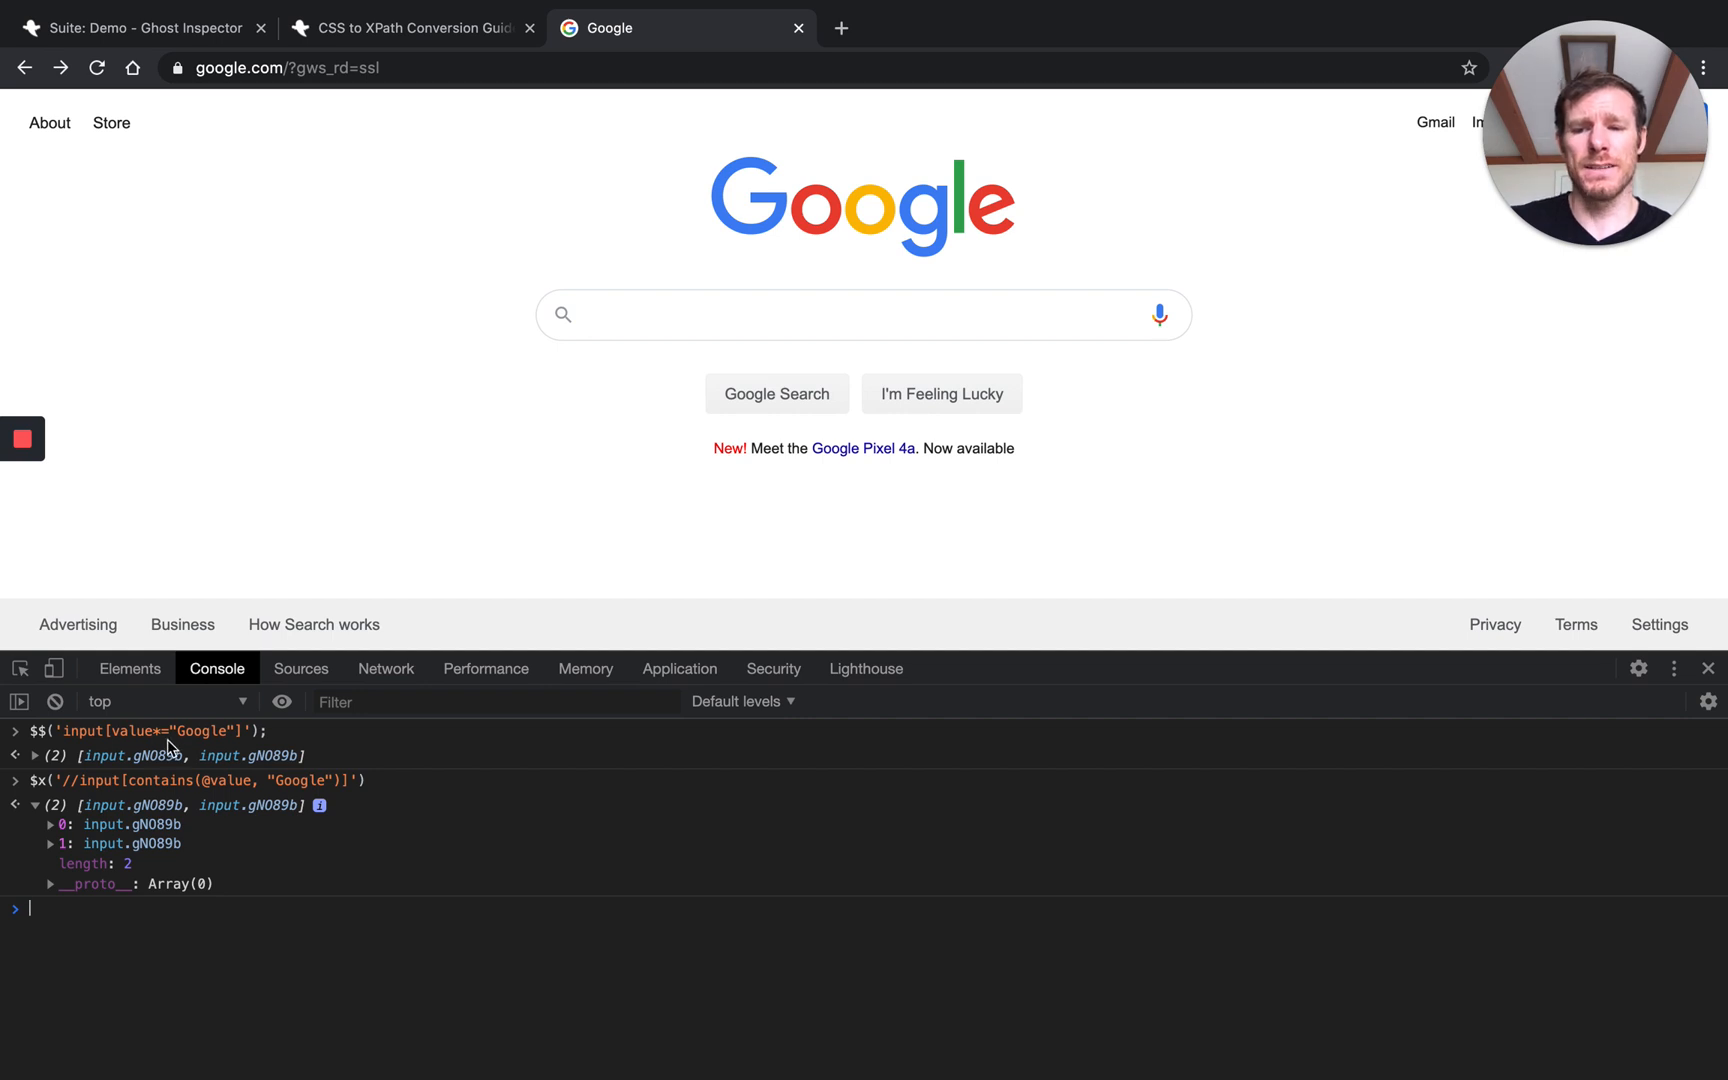
mouse_move(336, 870)
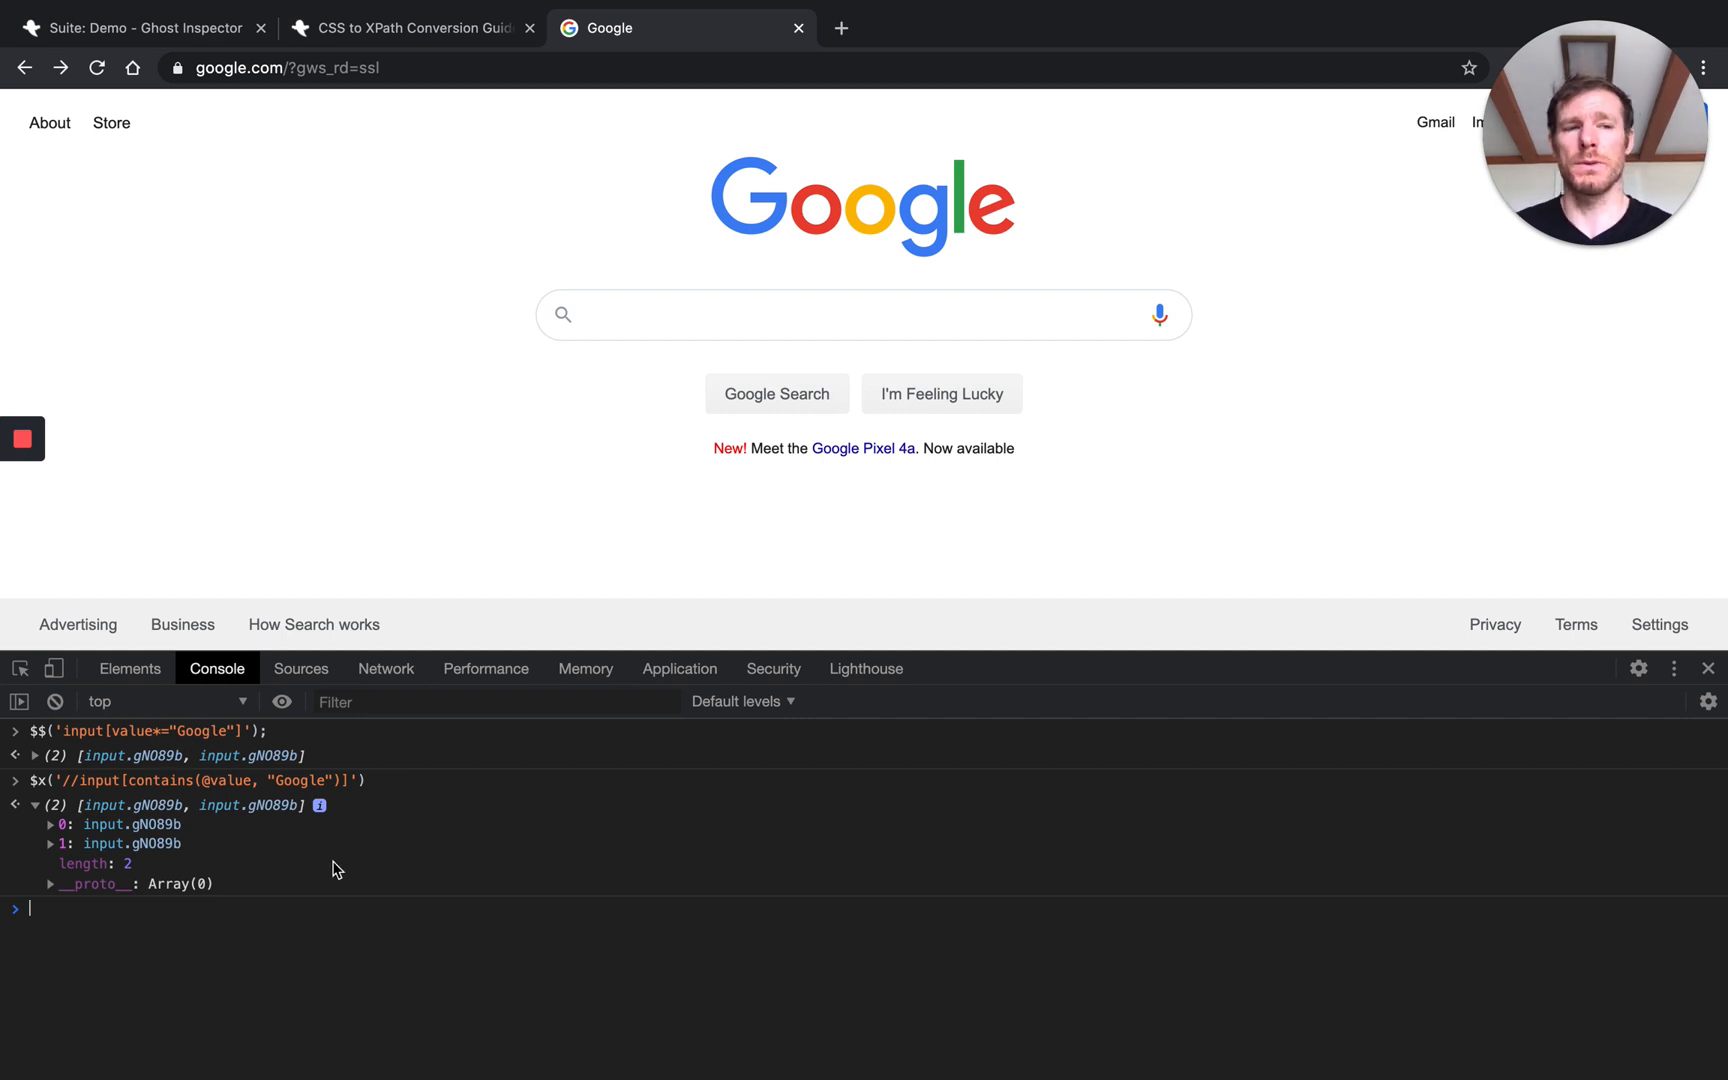
key("Return")
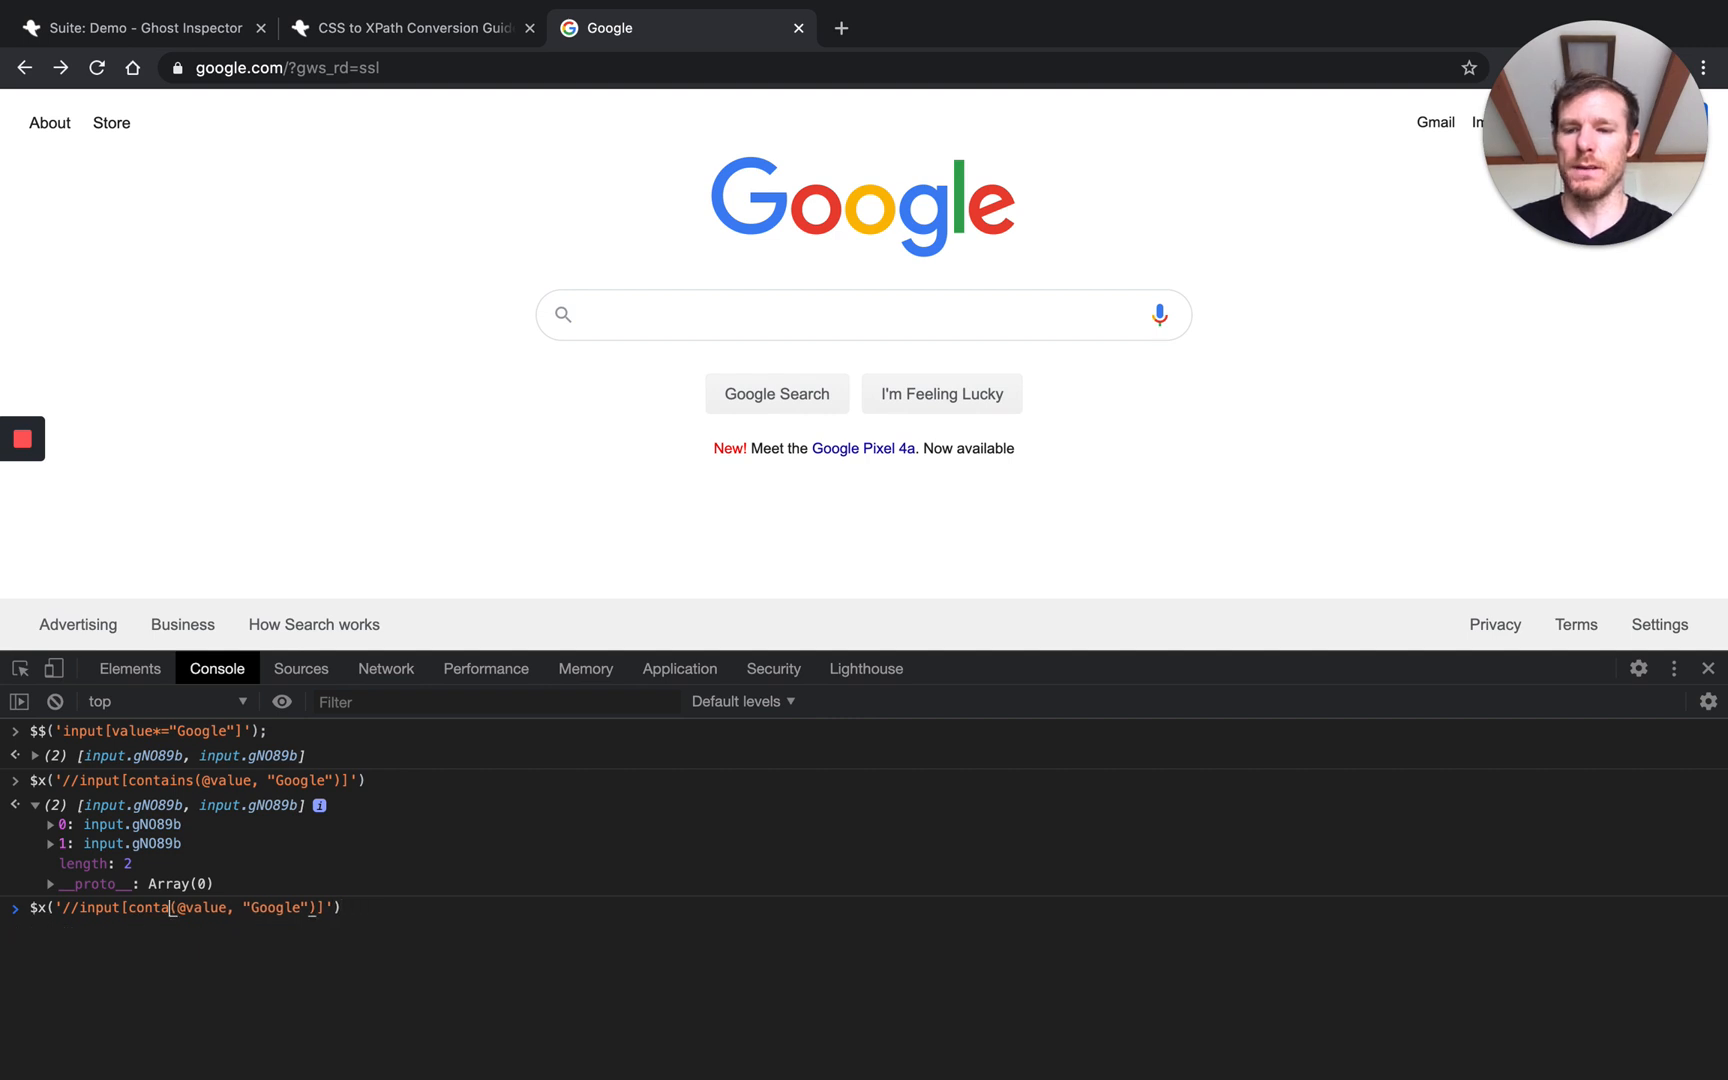
type("start")
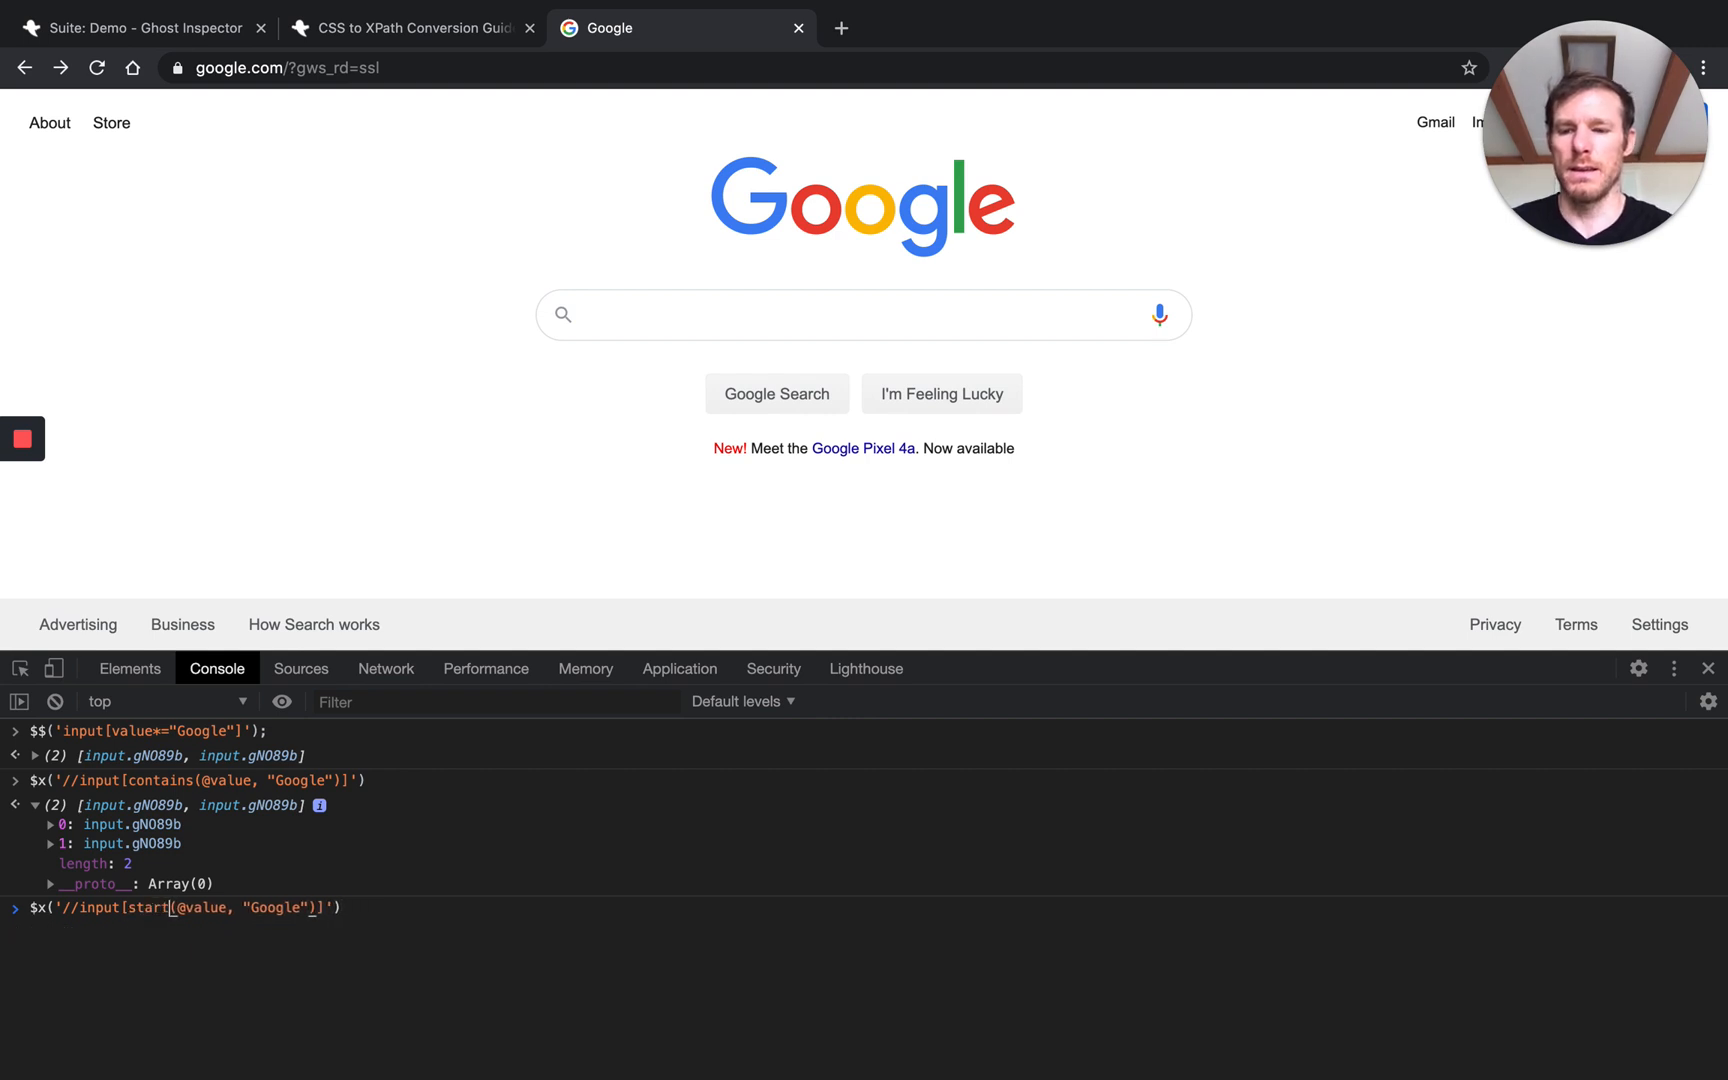
key("Return")
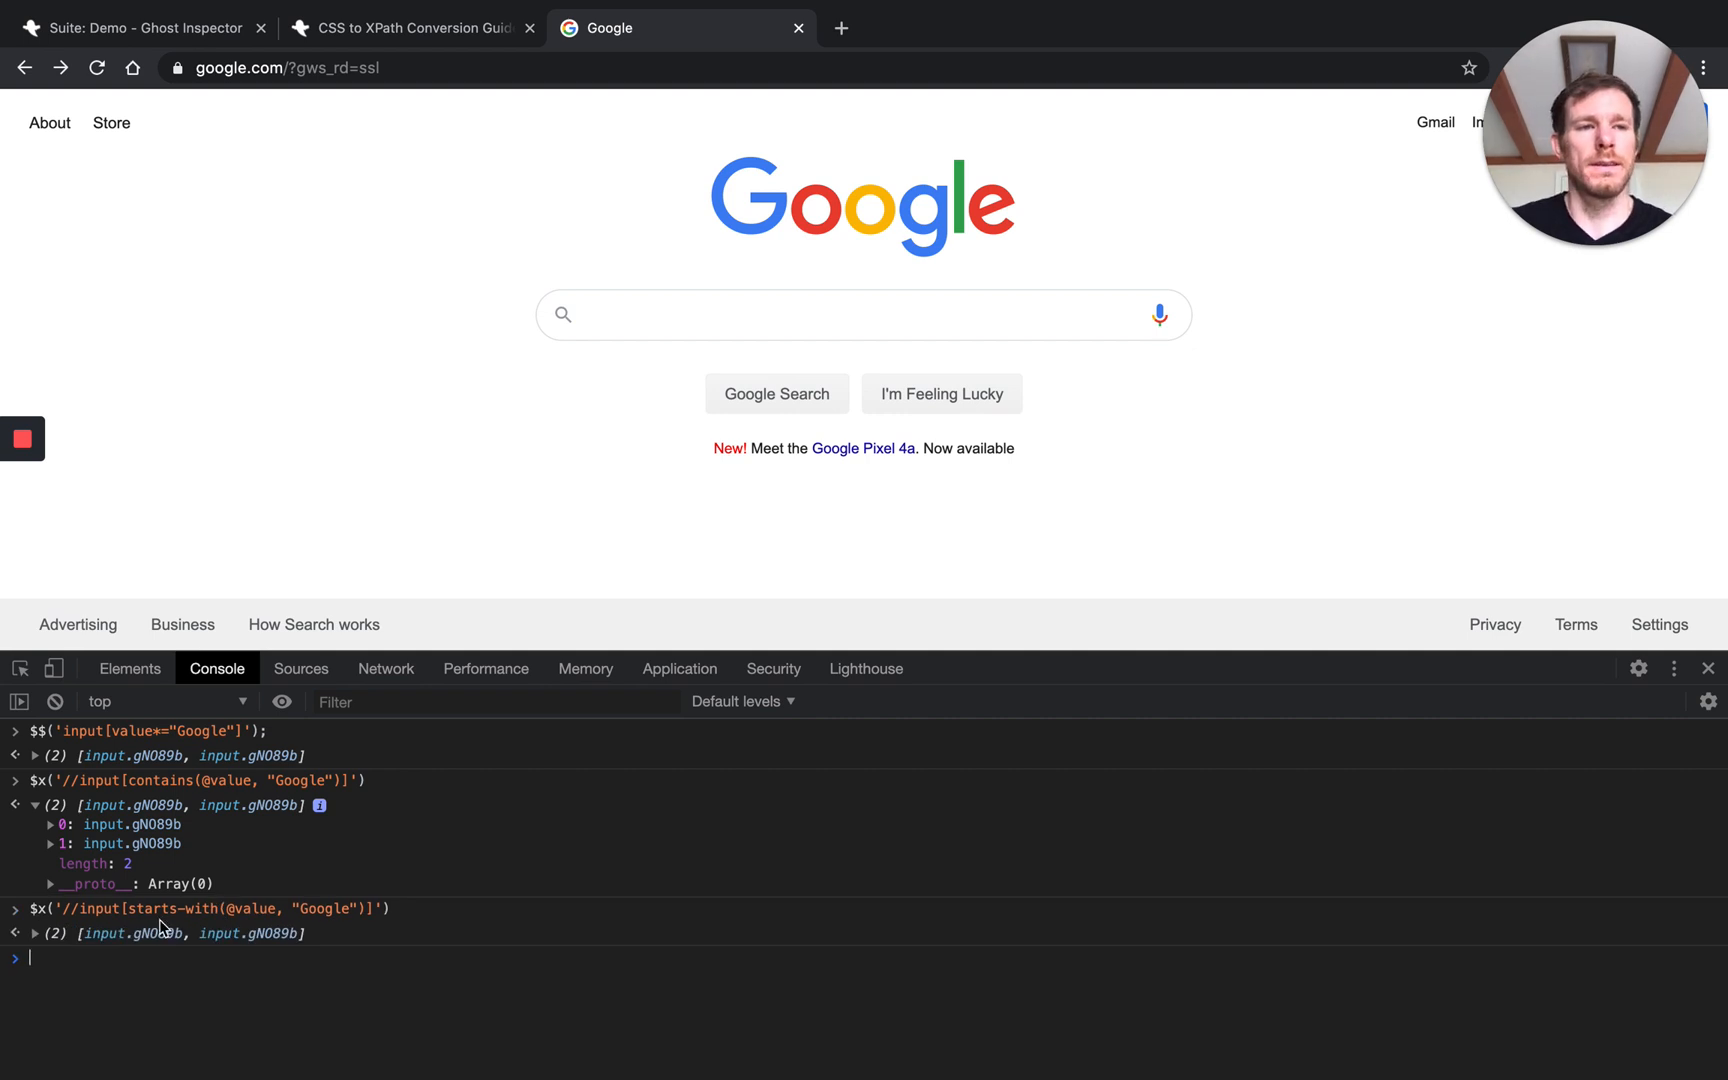
mouse_move(160, 738)
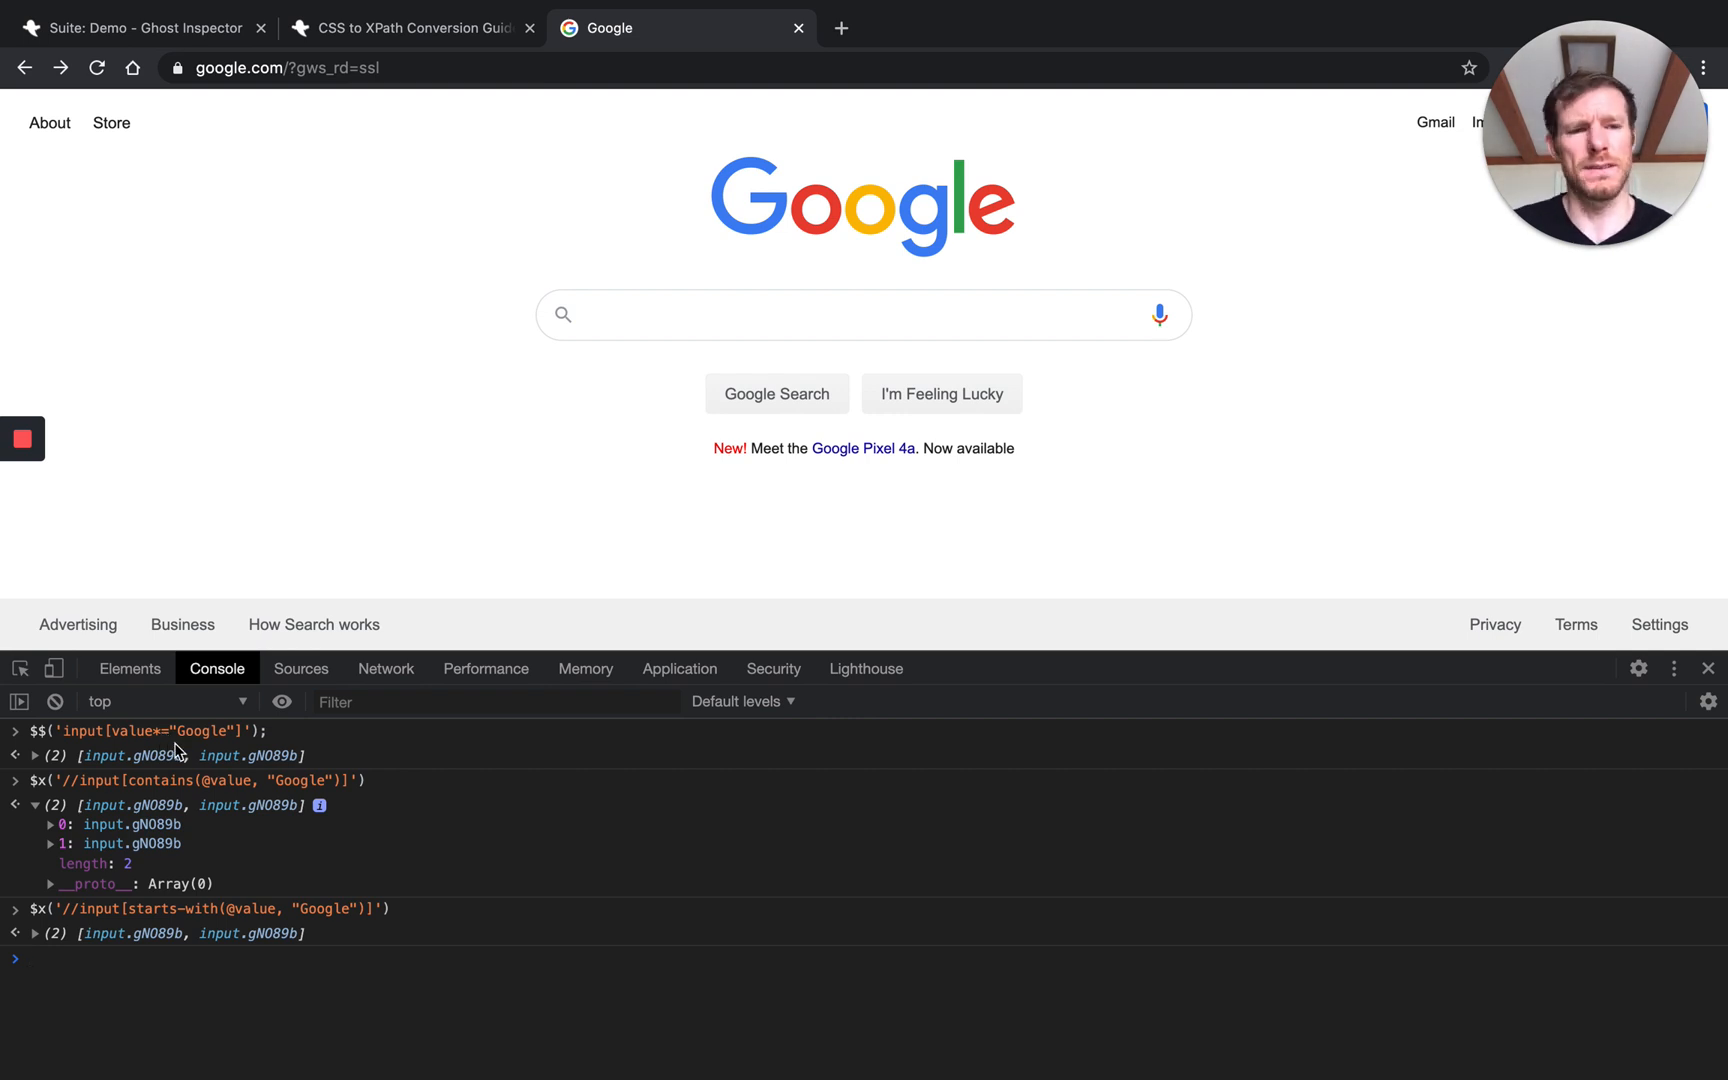
mouse_move(209, 738)
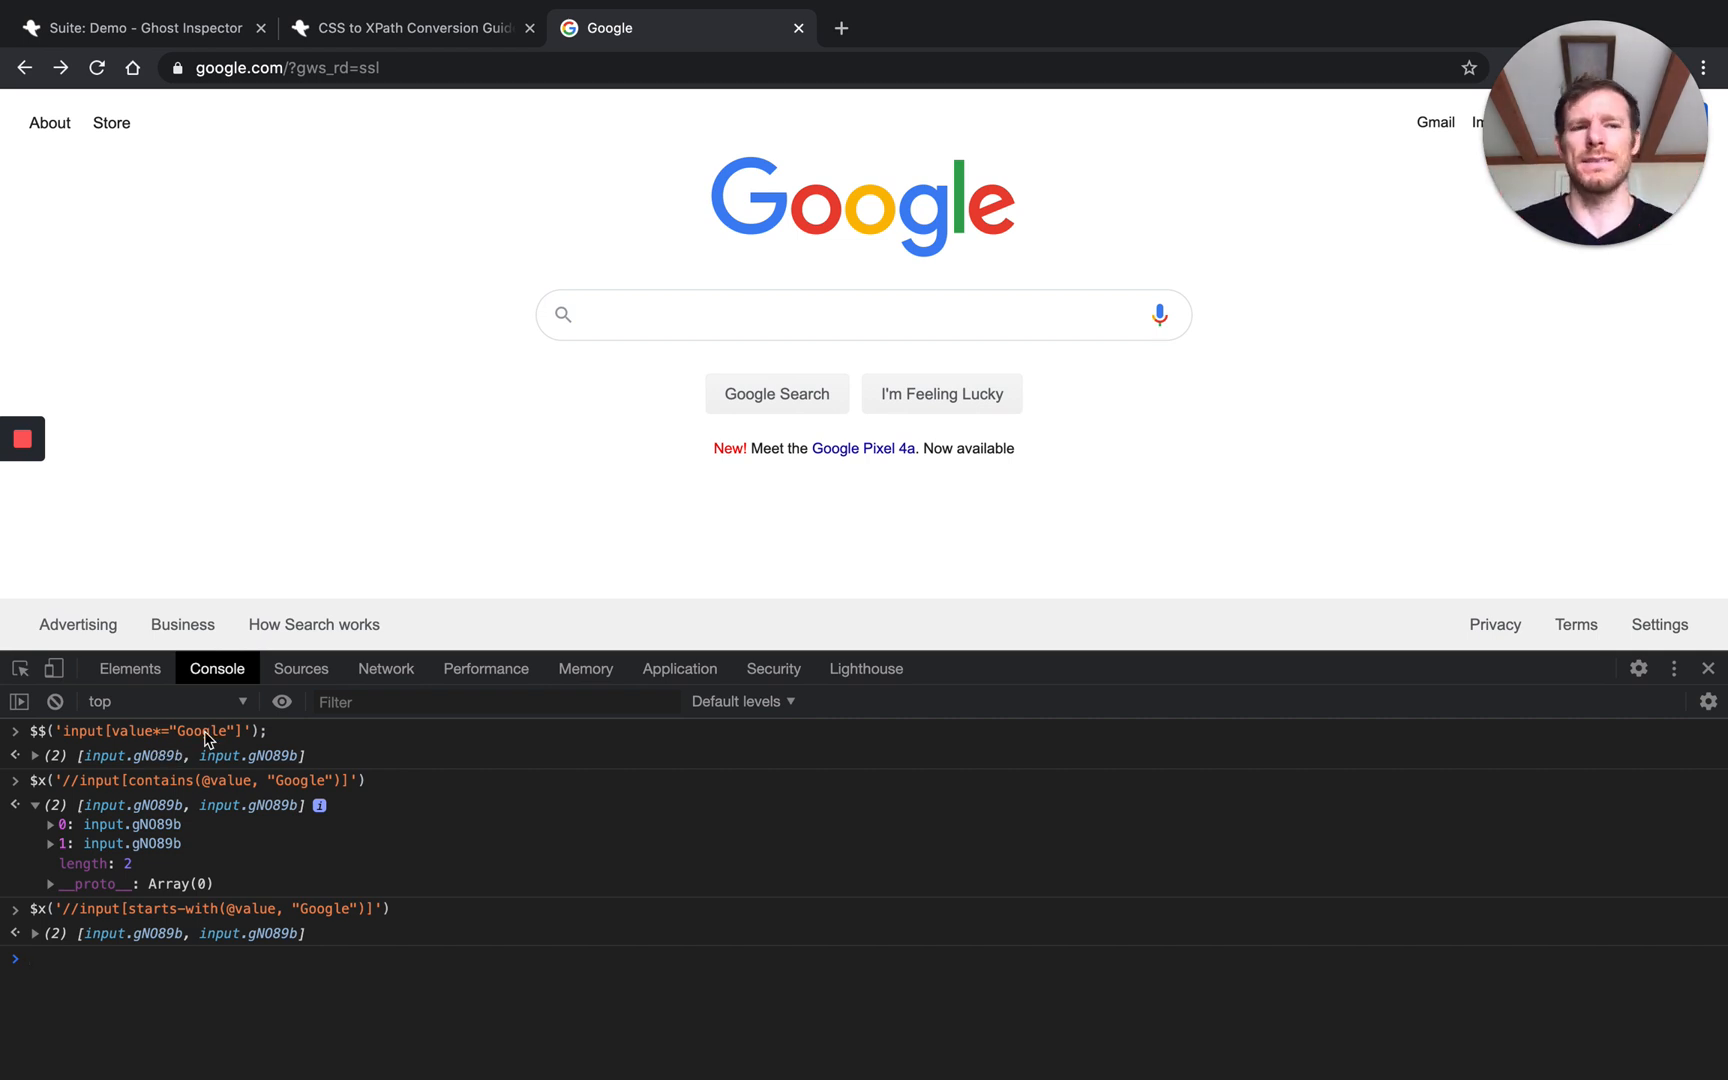
mouse_move(149, 916)
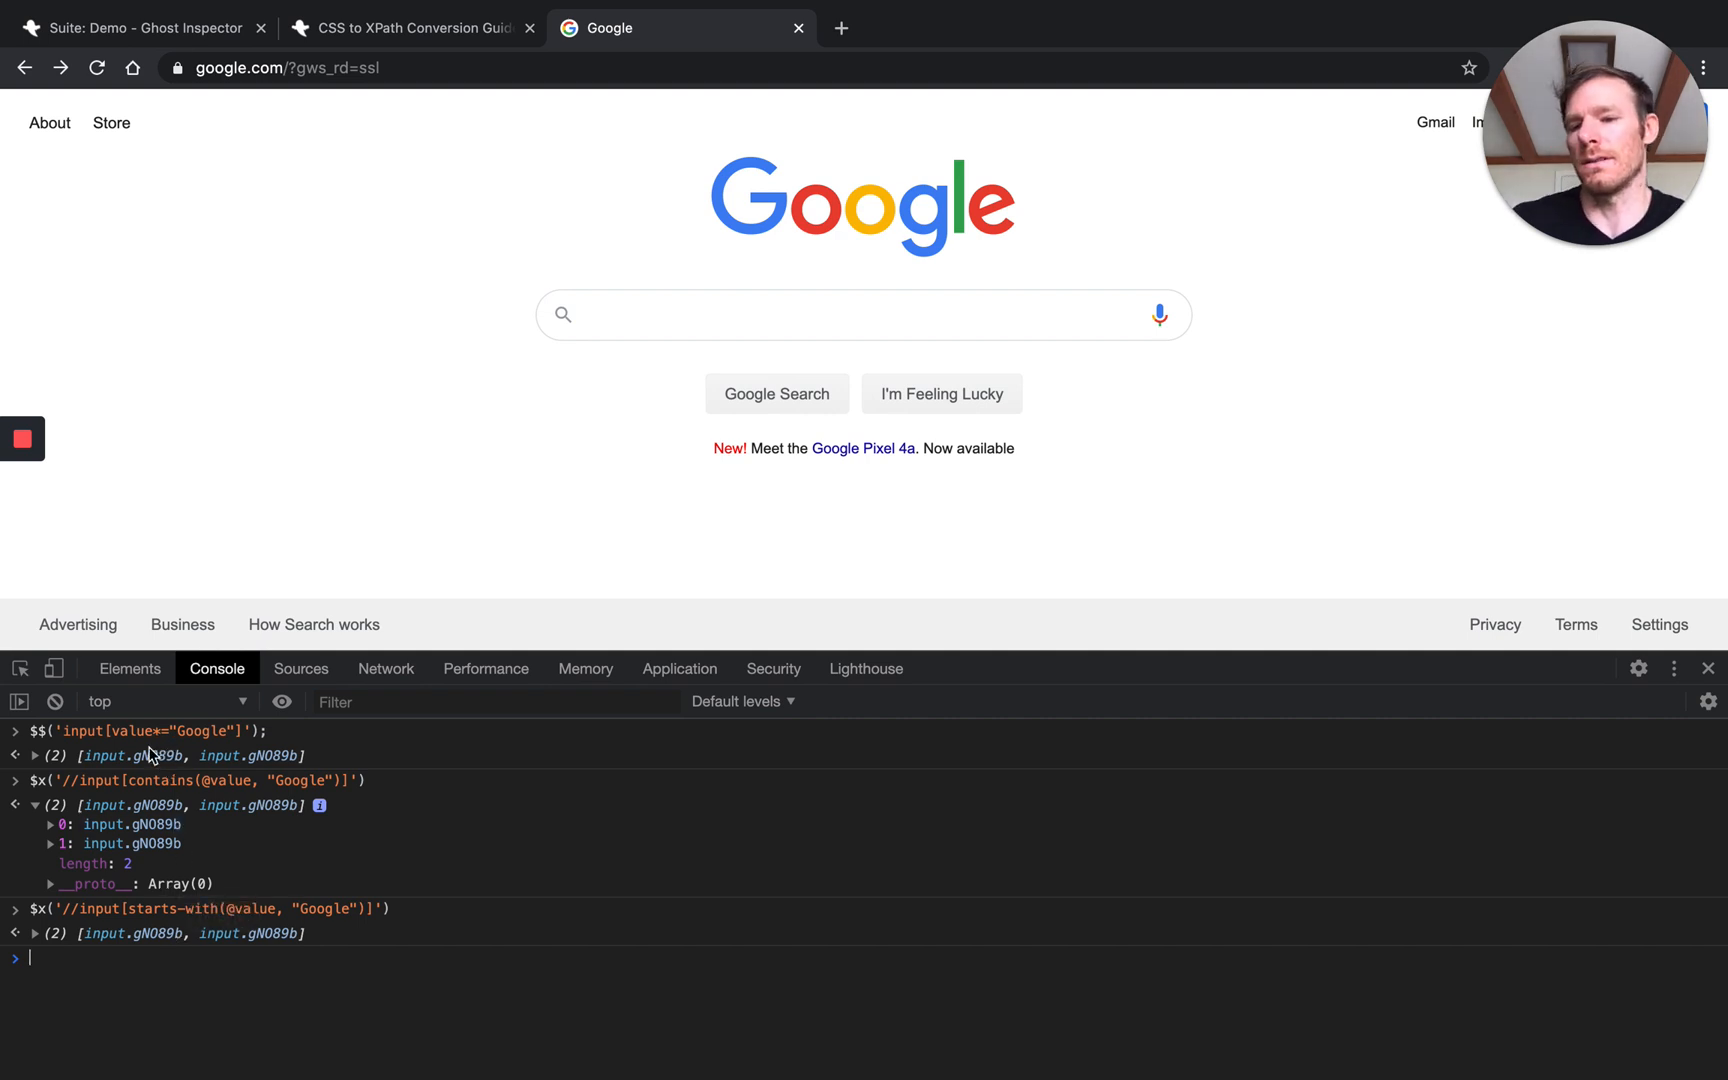
mouse_move(116, 920)
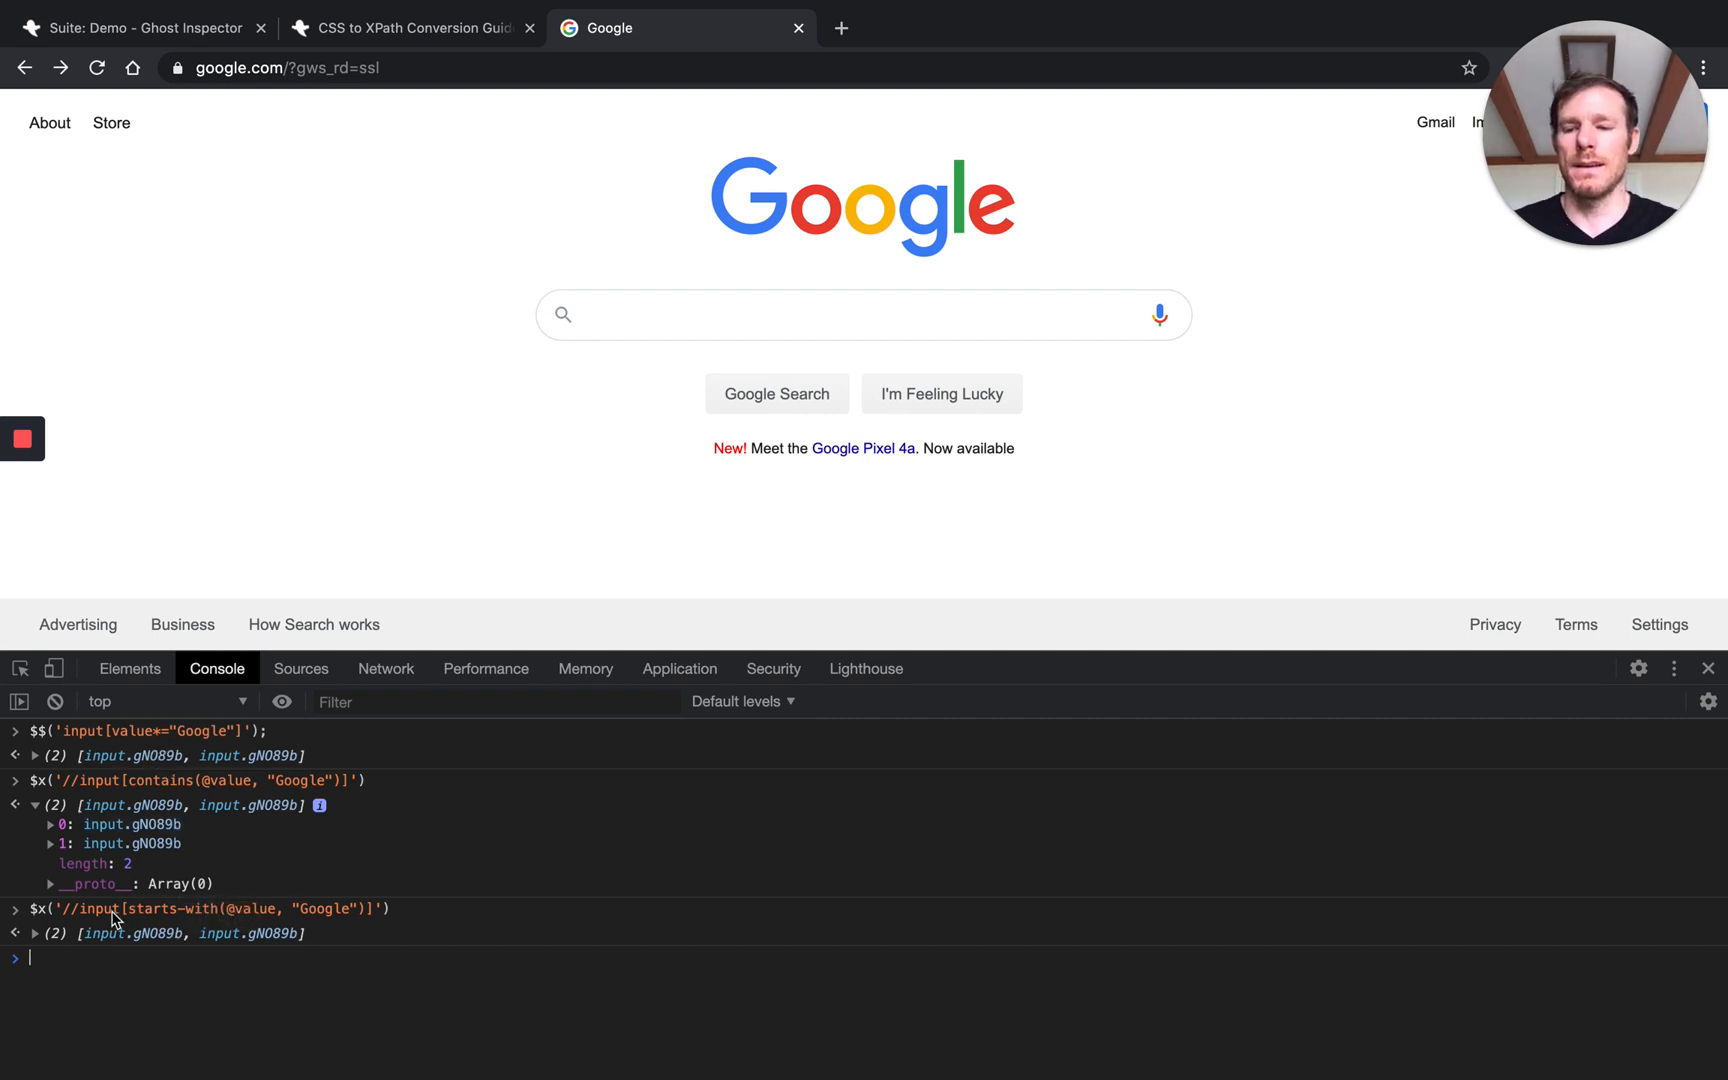
mouse_move(256, 933)
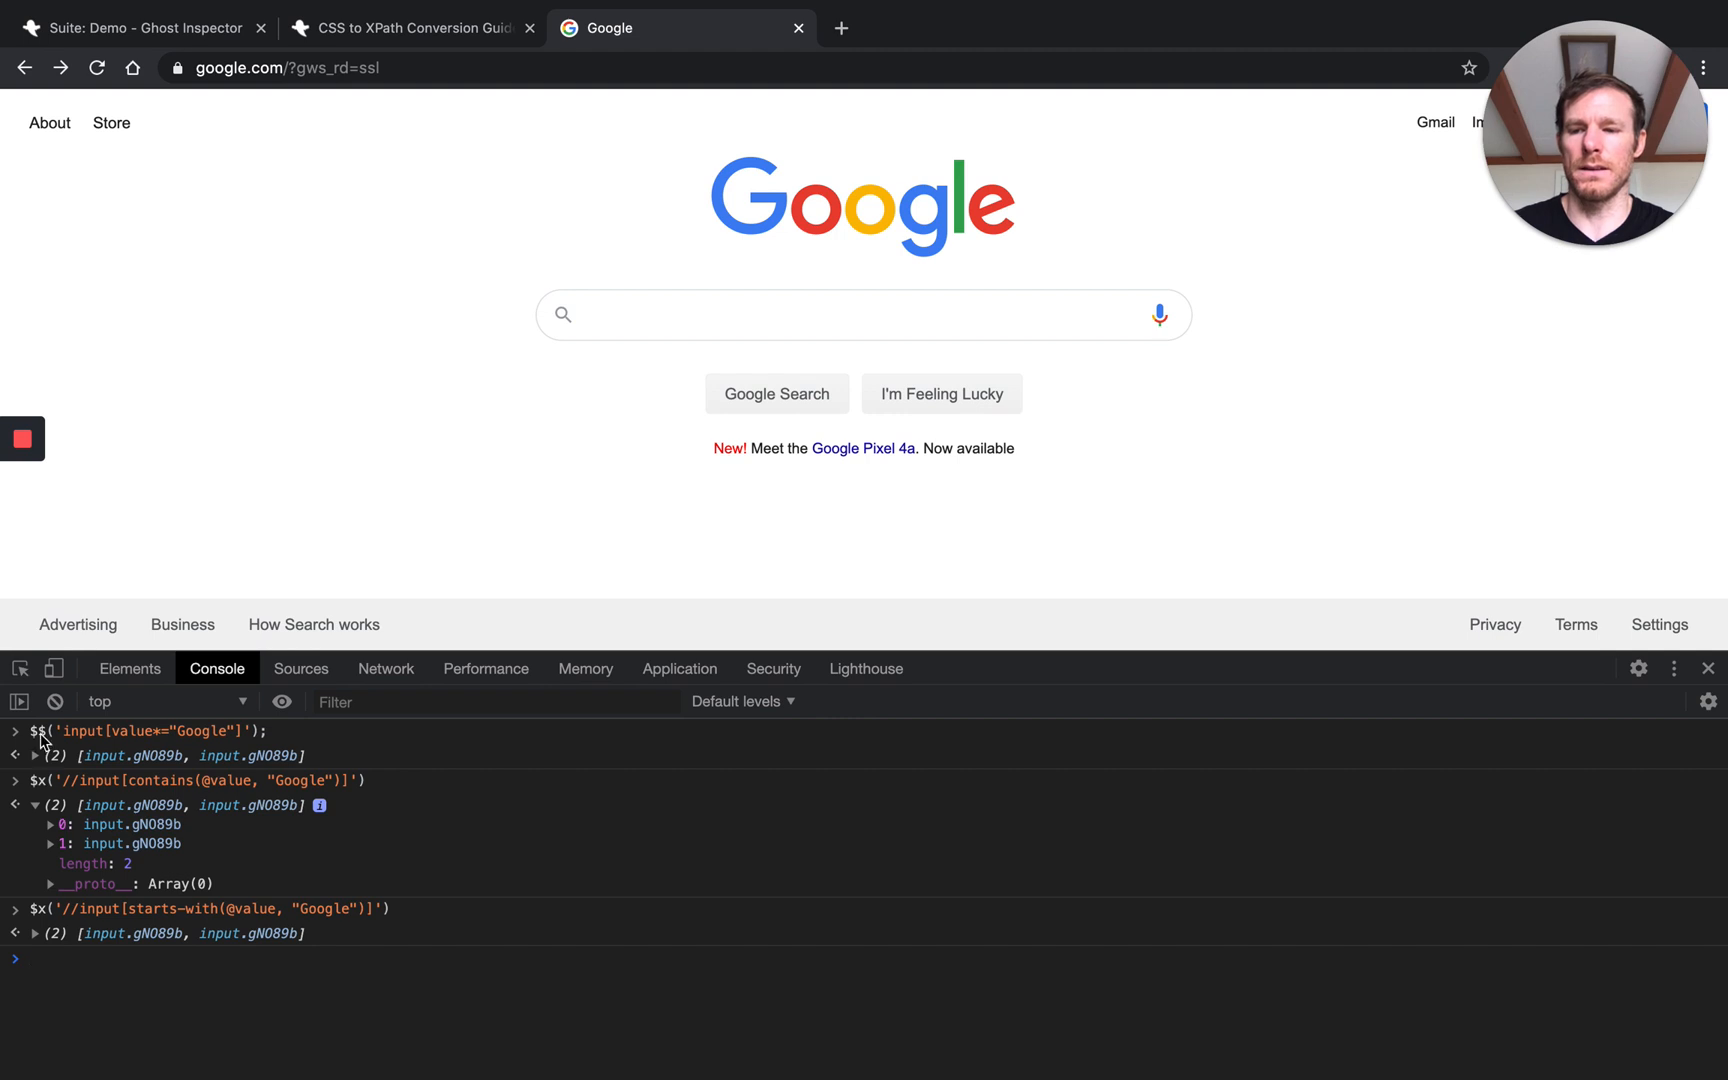
- Clear the console and inspect the About link's <a class="MV3Tnb"> node in Elements
left_click(55, 701)
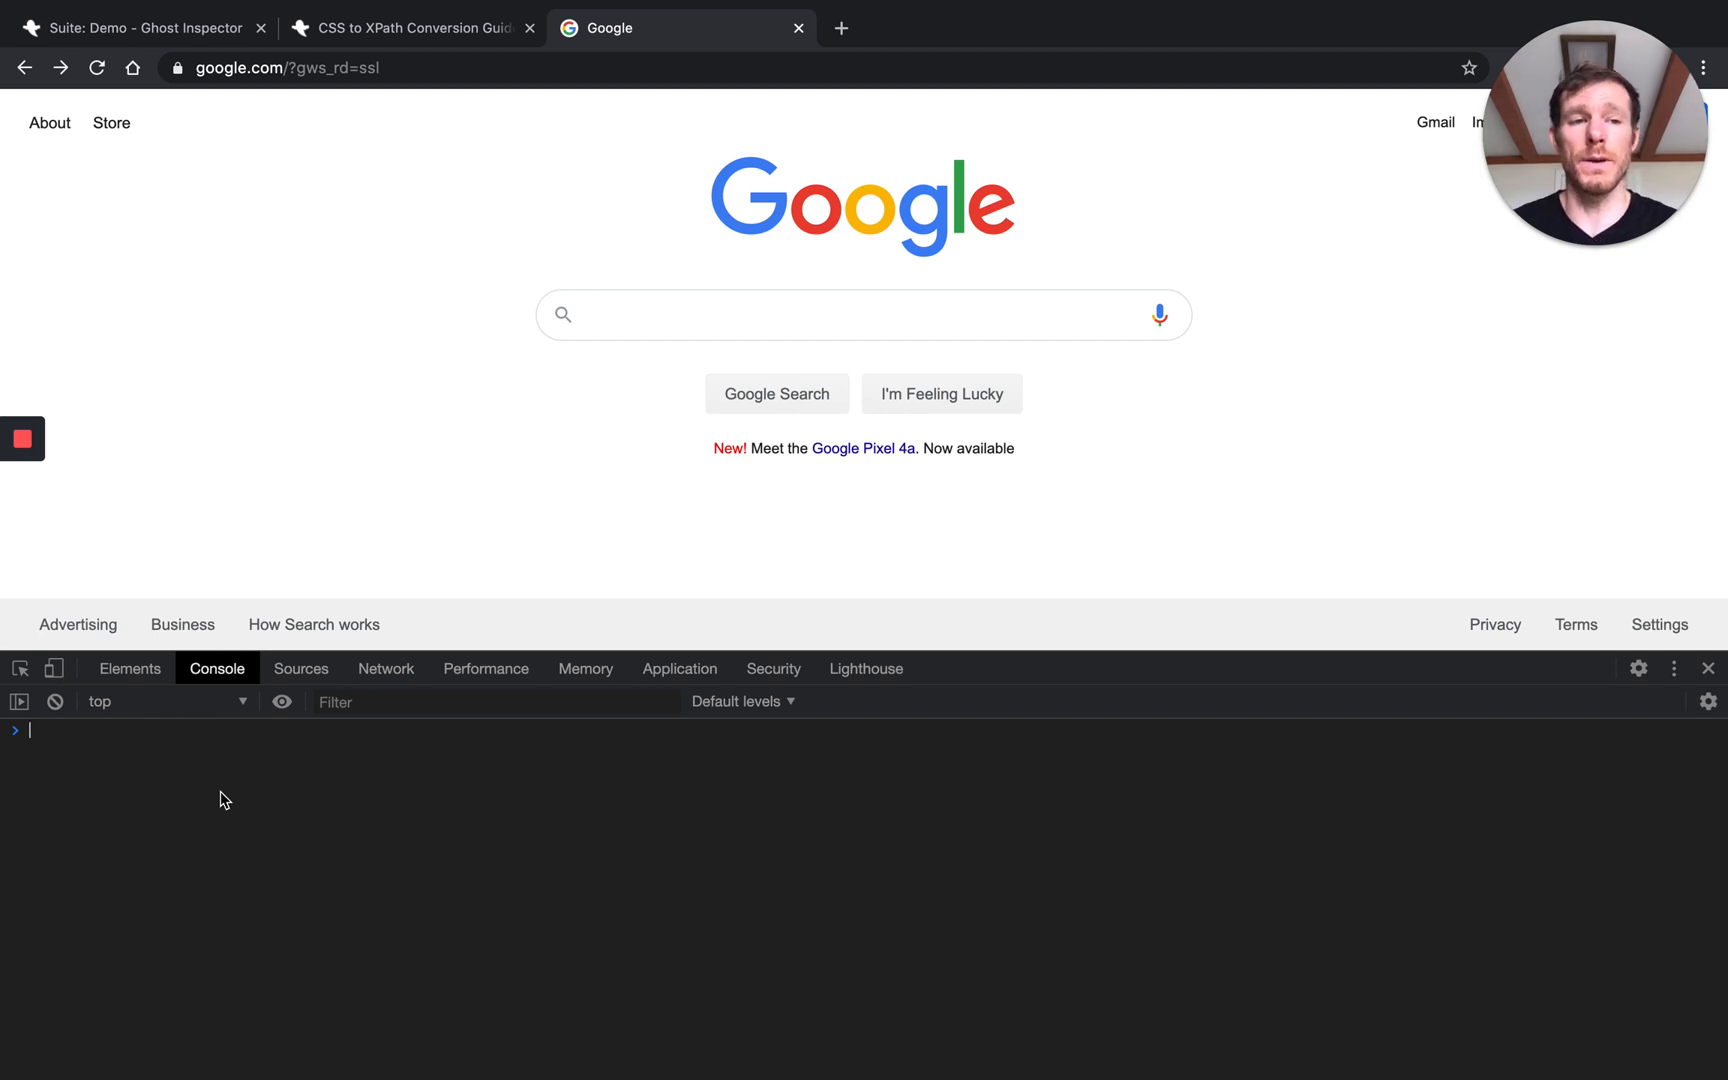
mouse_move(191, 747)
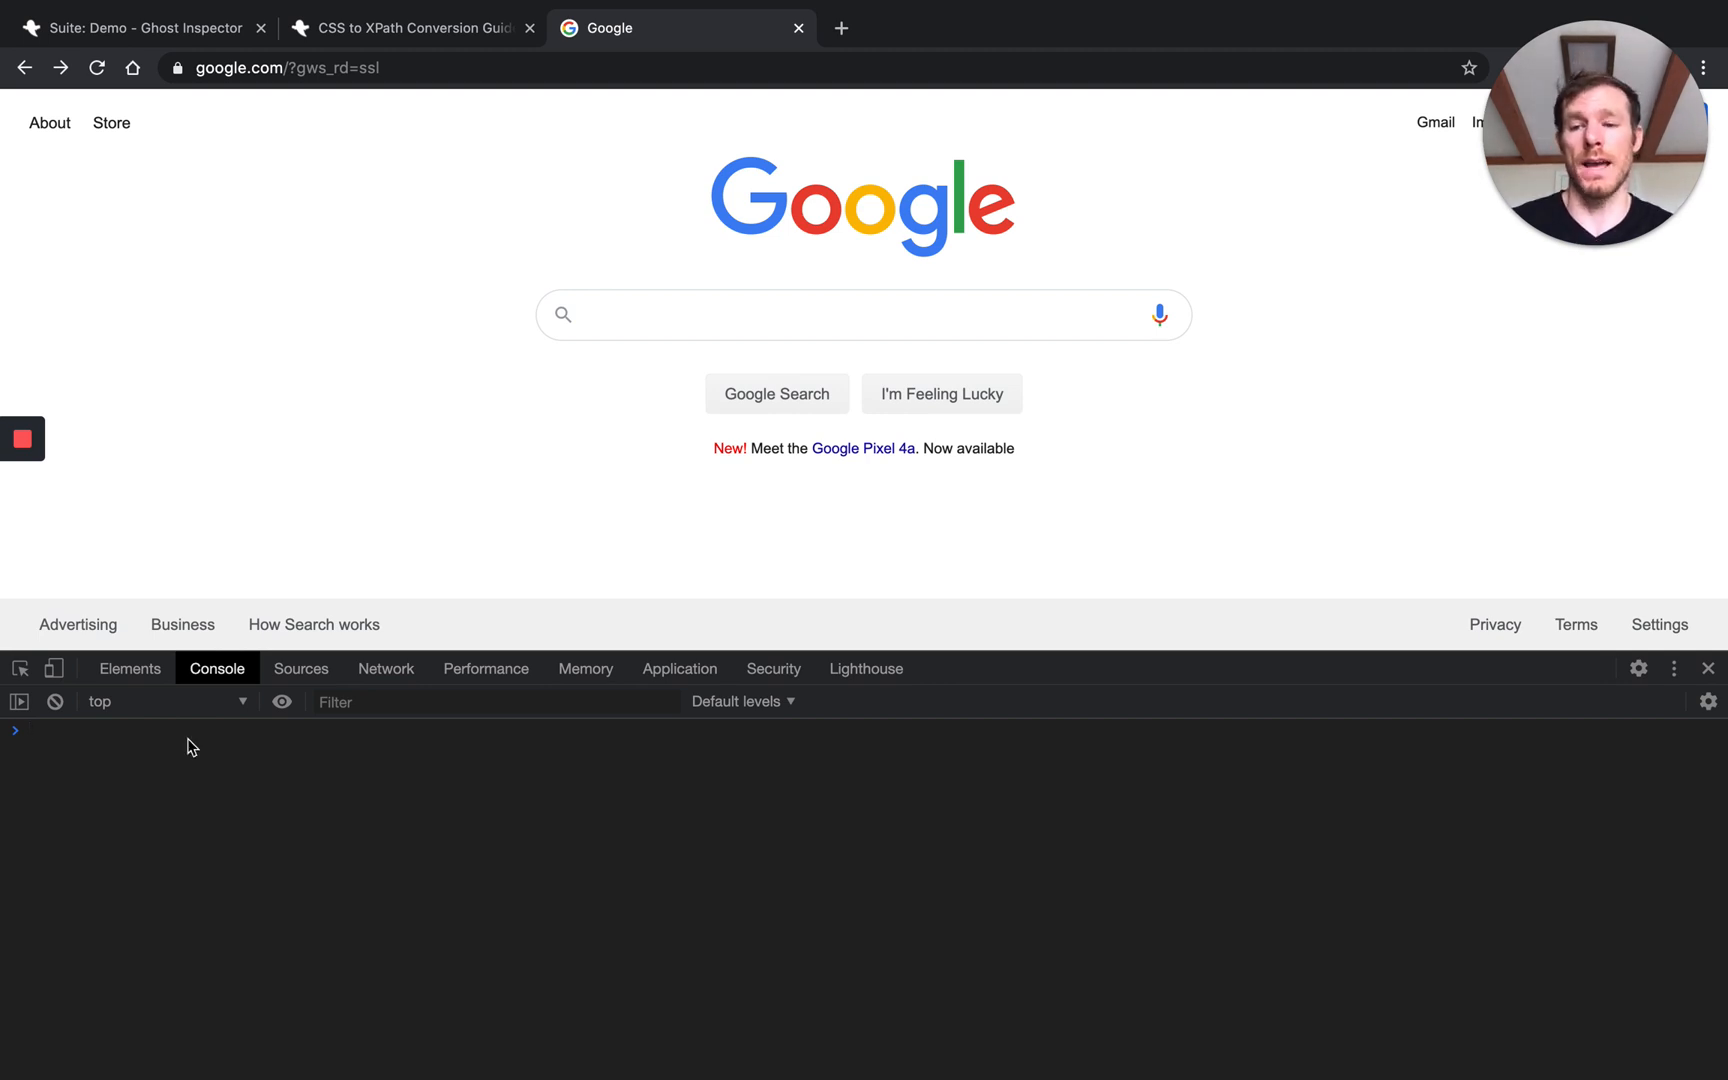
left_click(129, 668)
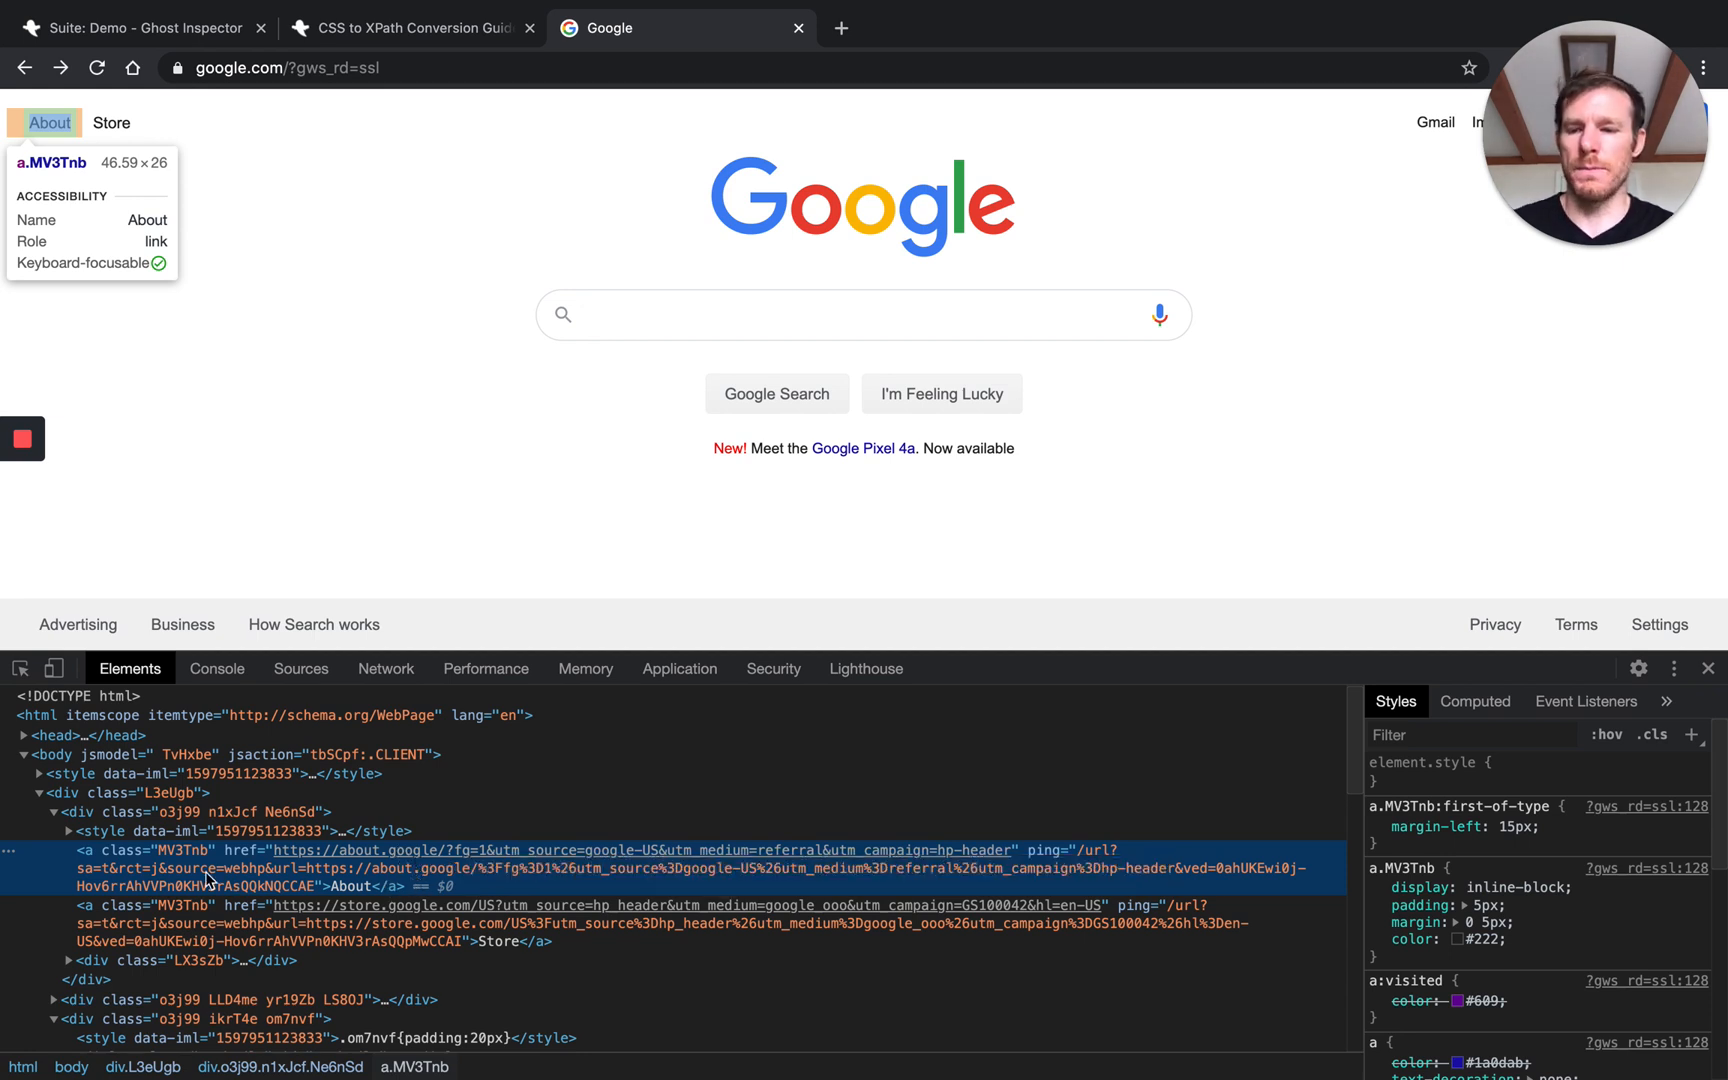
mouse_move(174, 857)
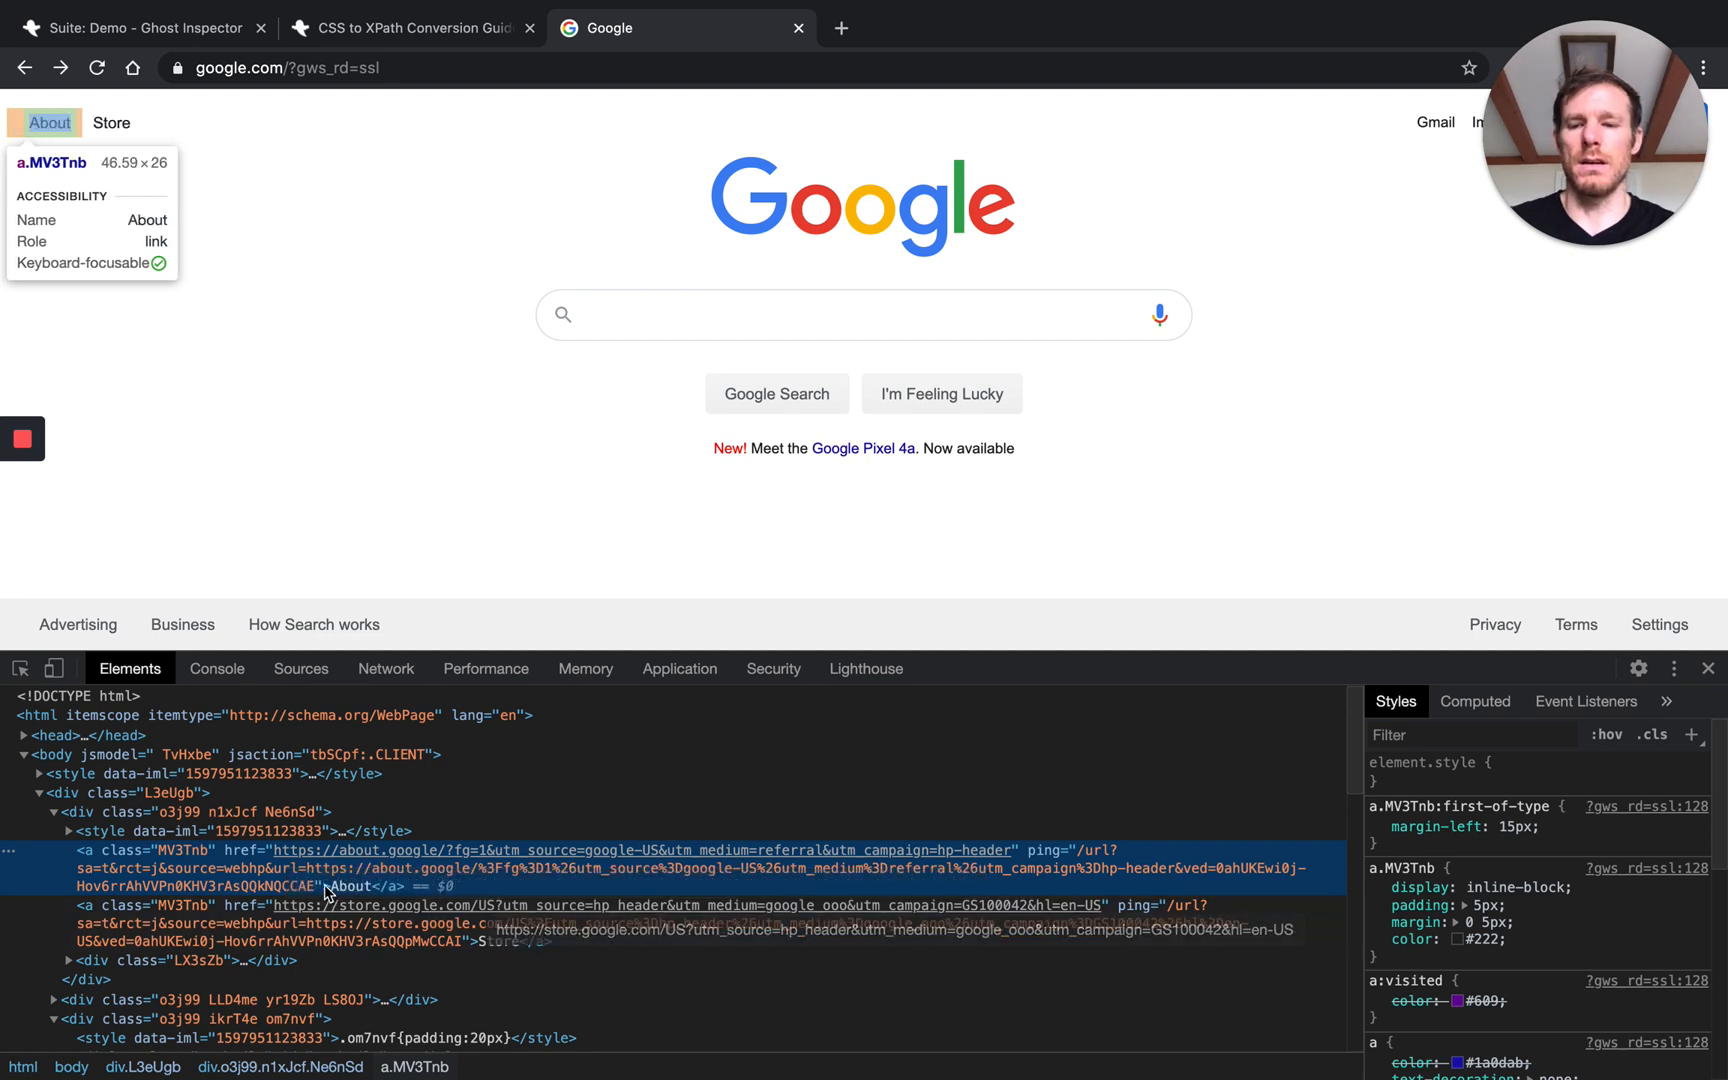
mouse_move(386, 857)
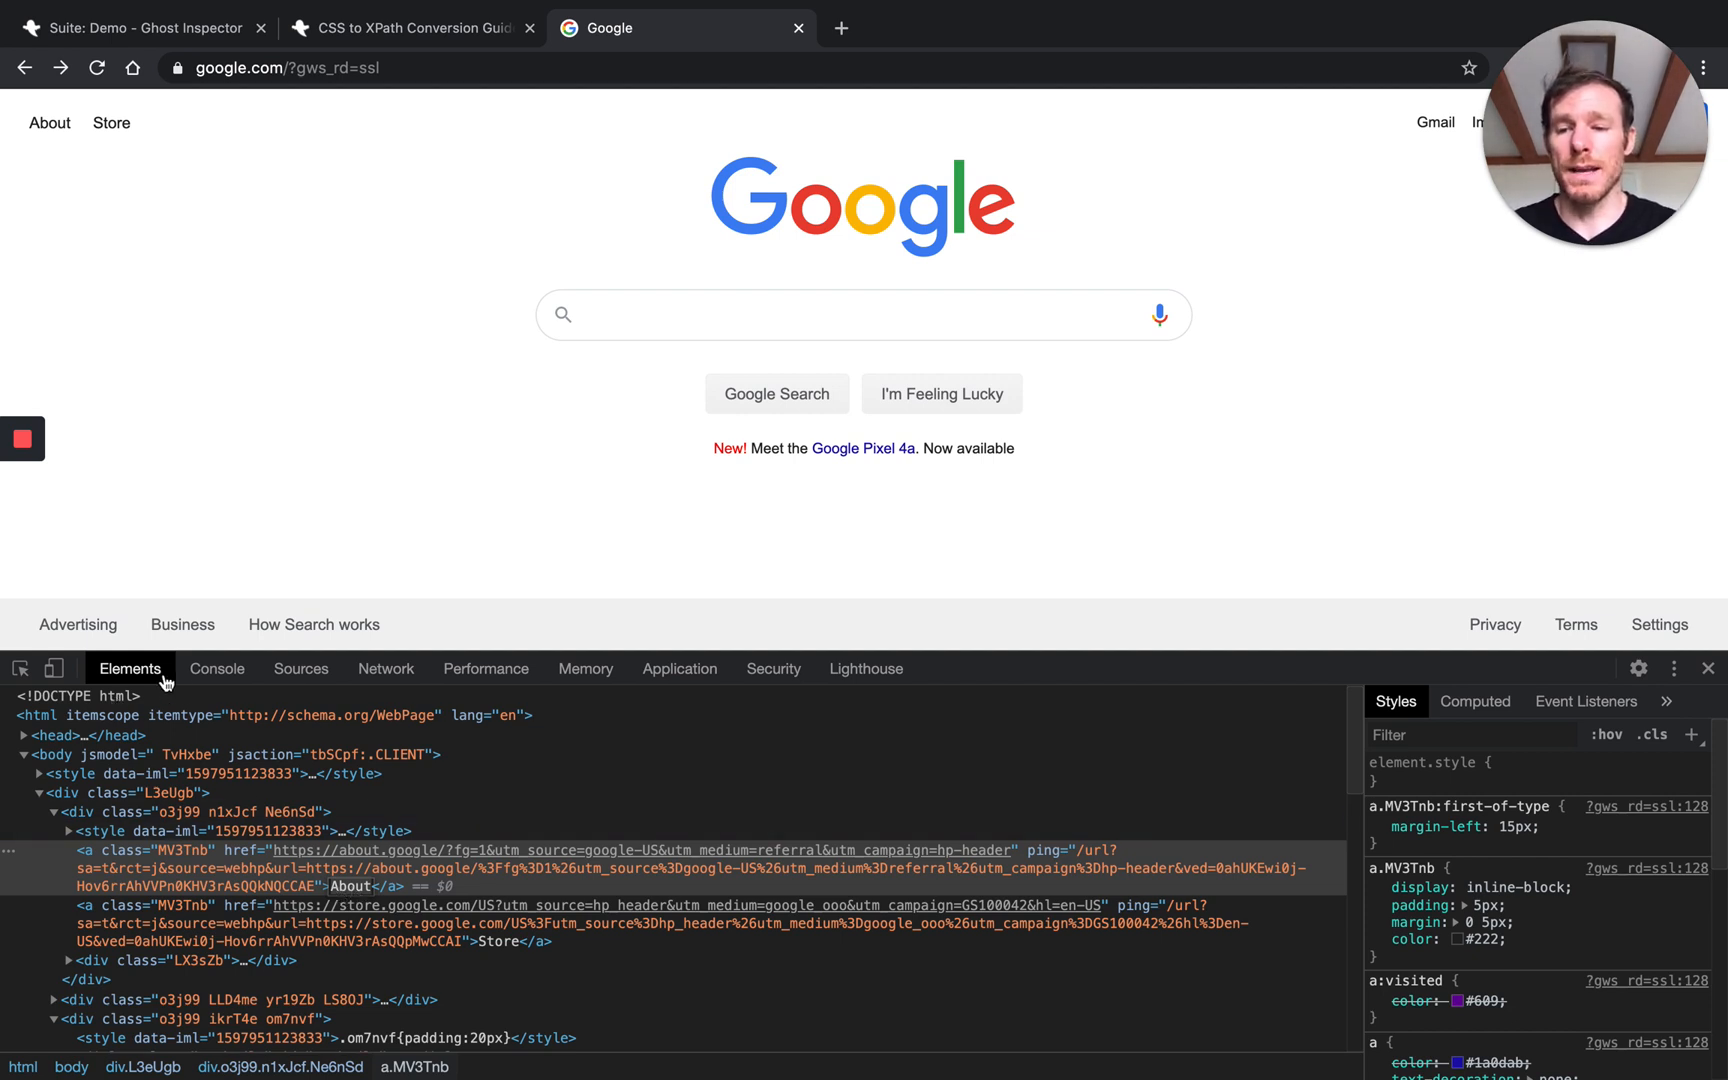
- In the Console, build an $x XPath query for anchors whose text contains a value
left_click(217, 668)
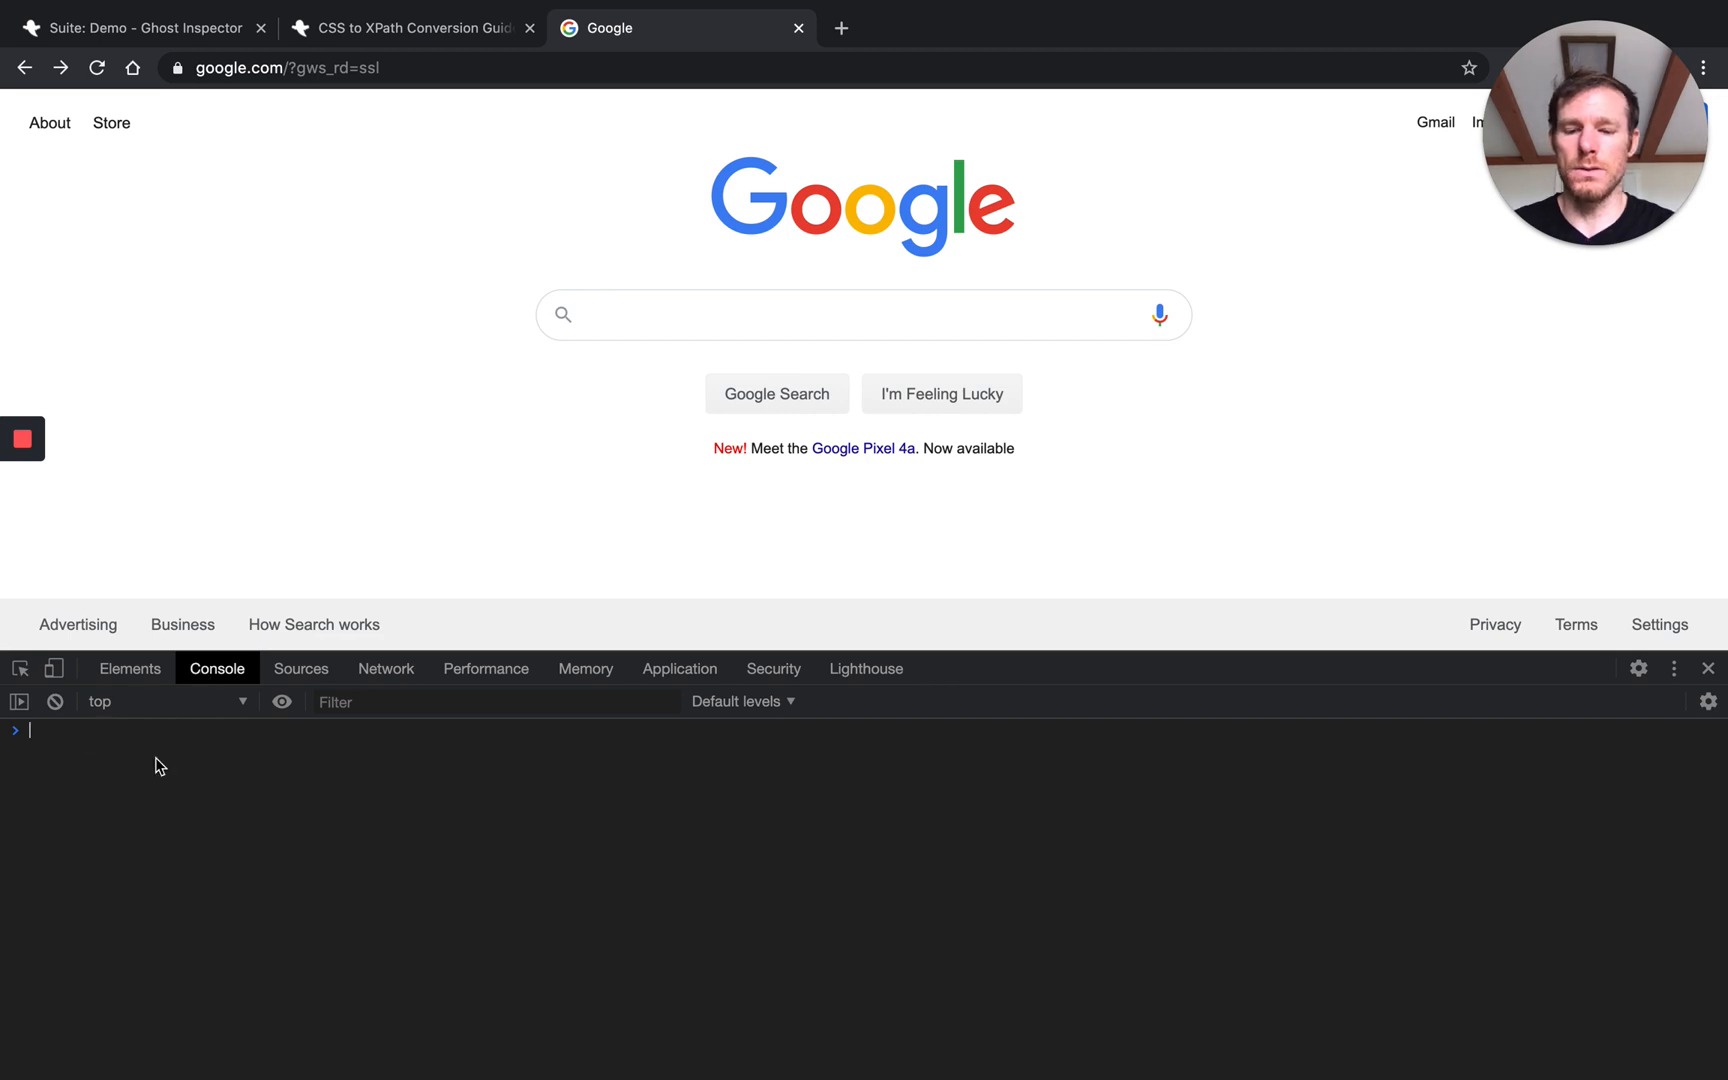
type("$x('');")
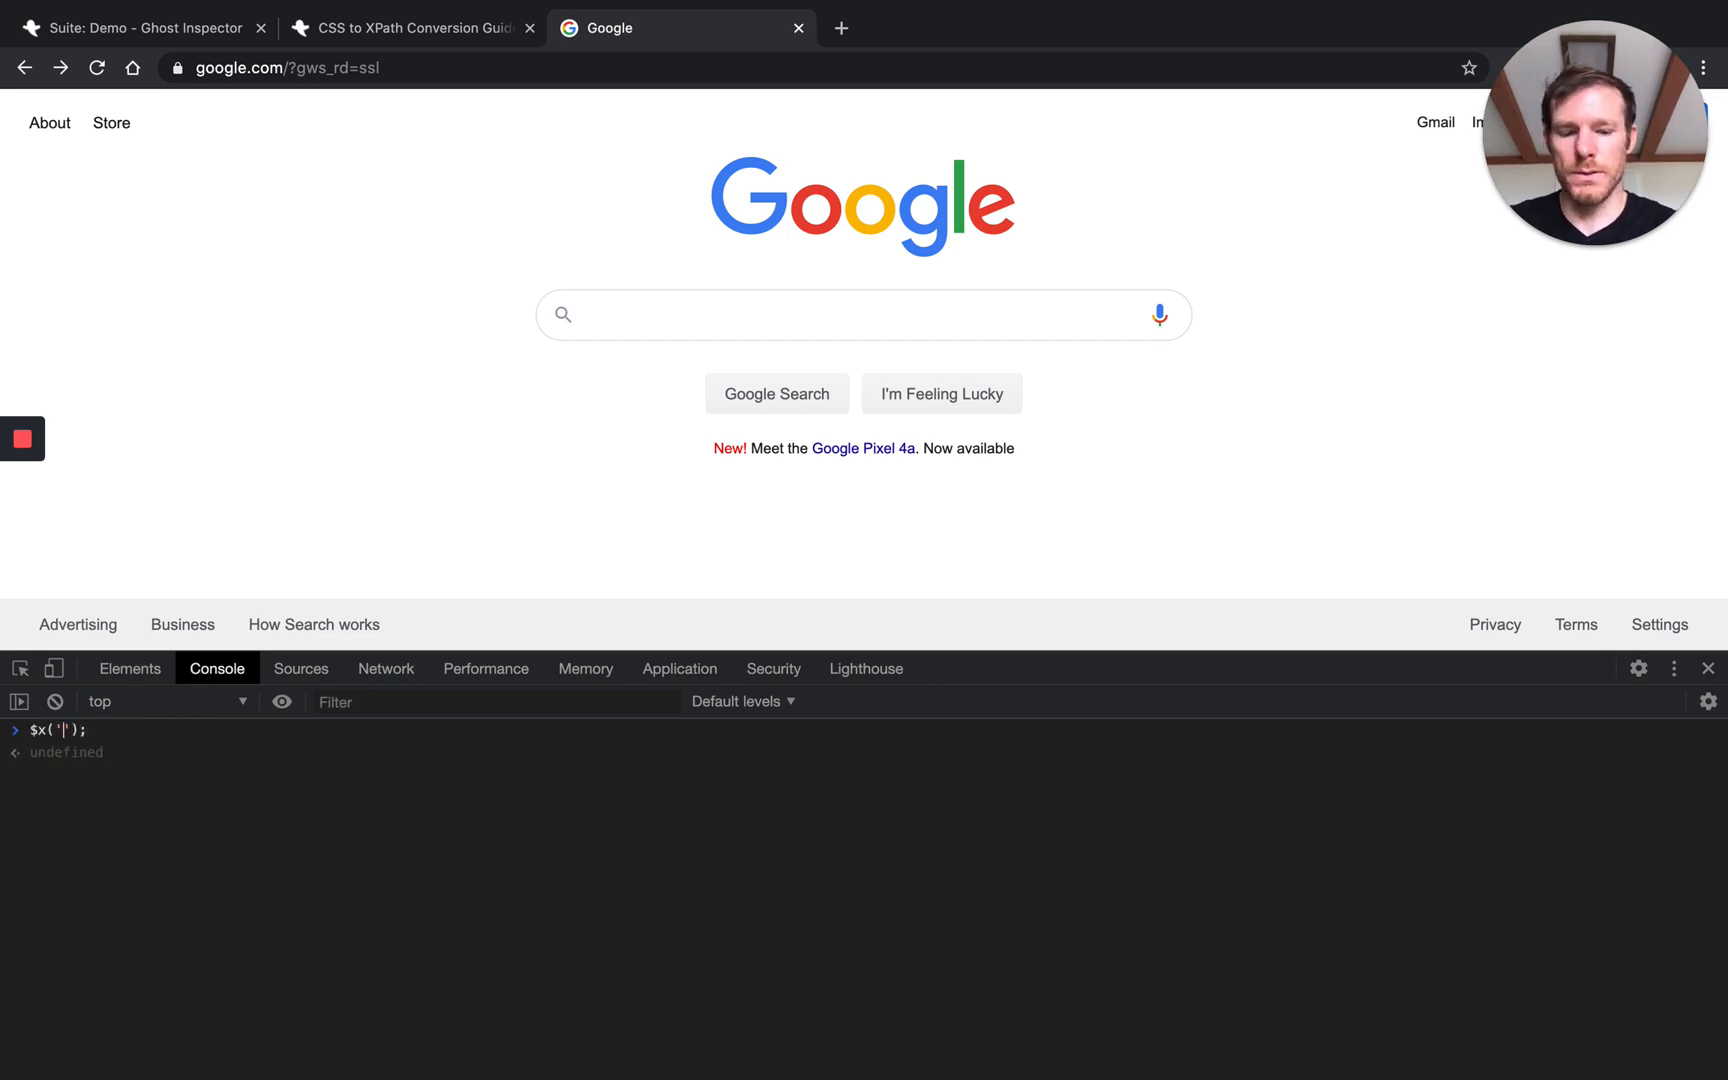
key("Enter")
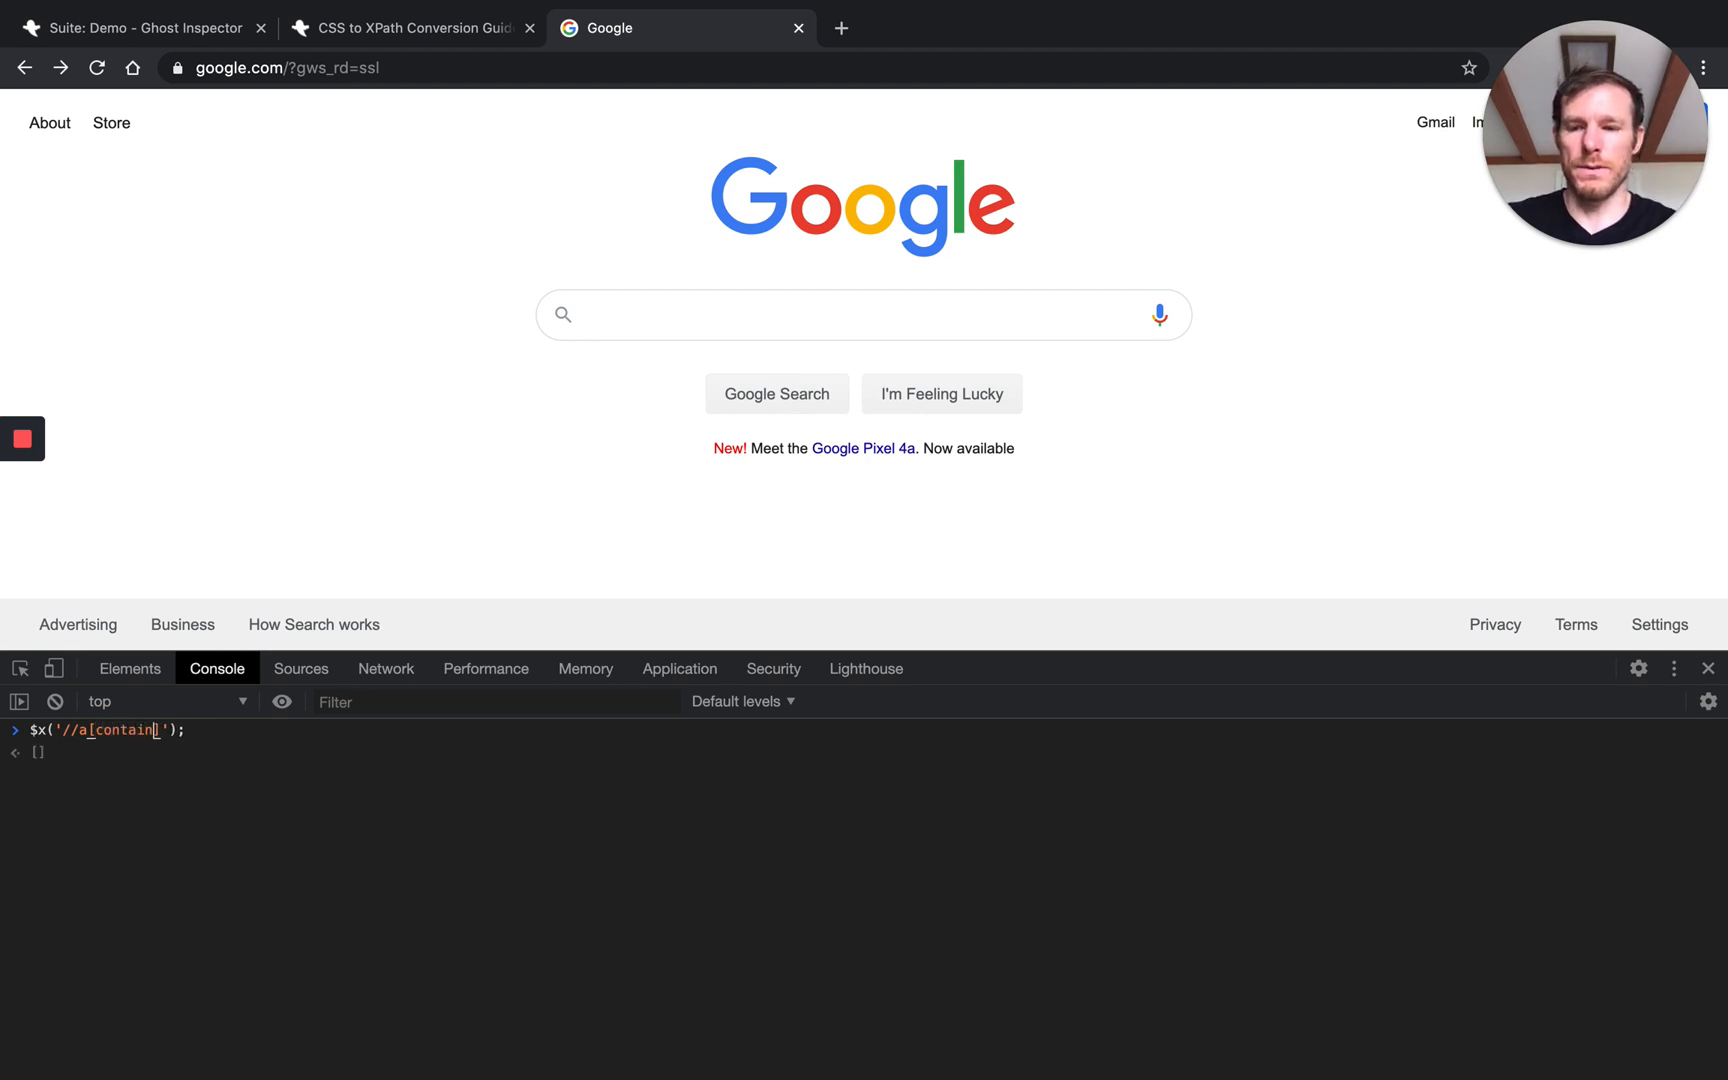
type("s()")
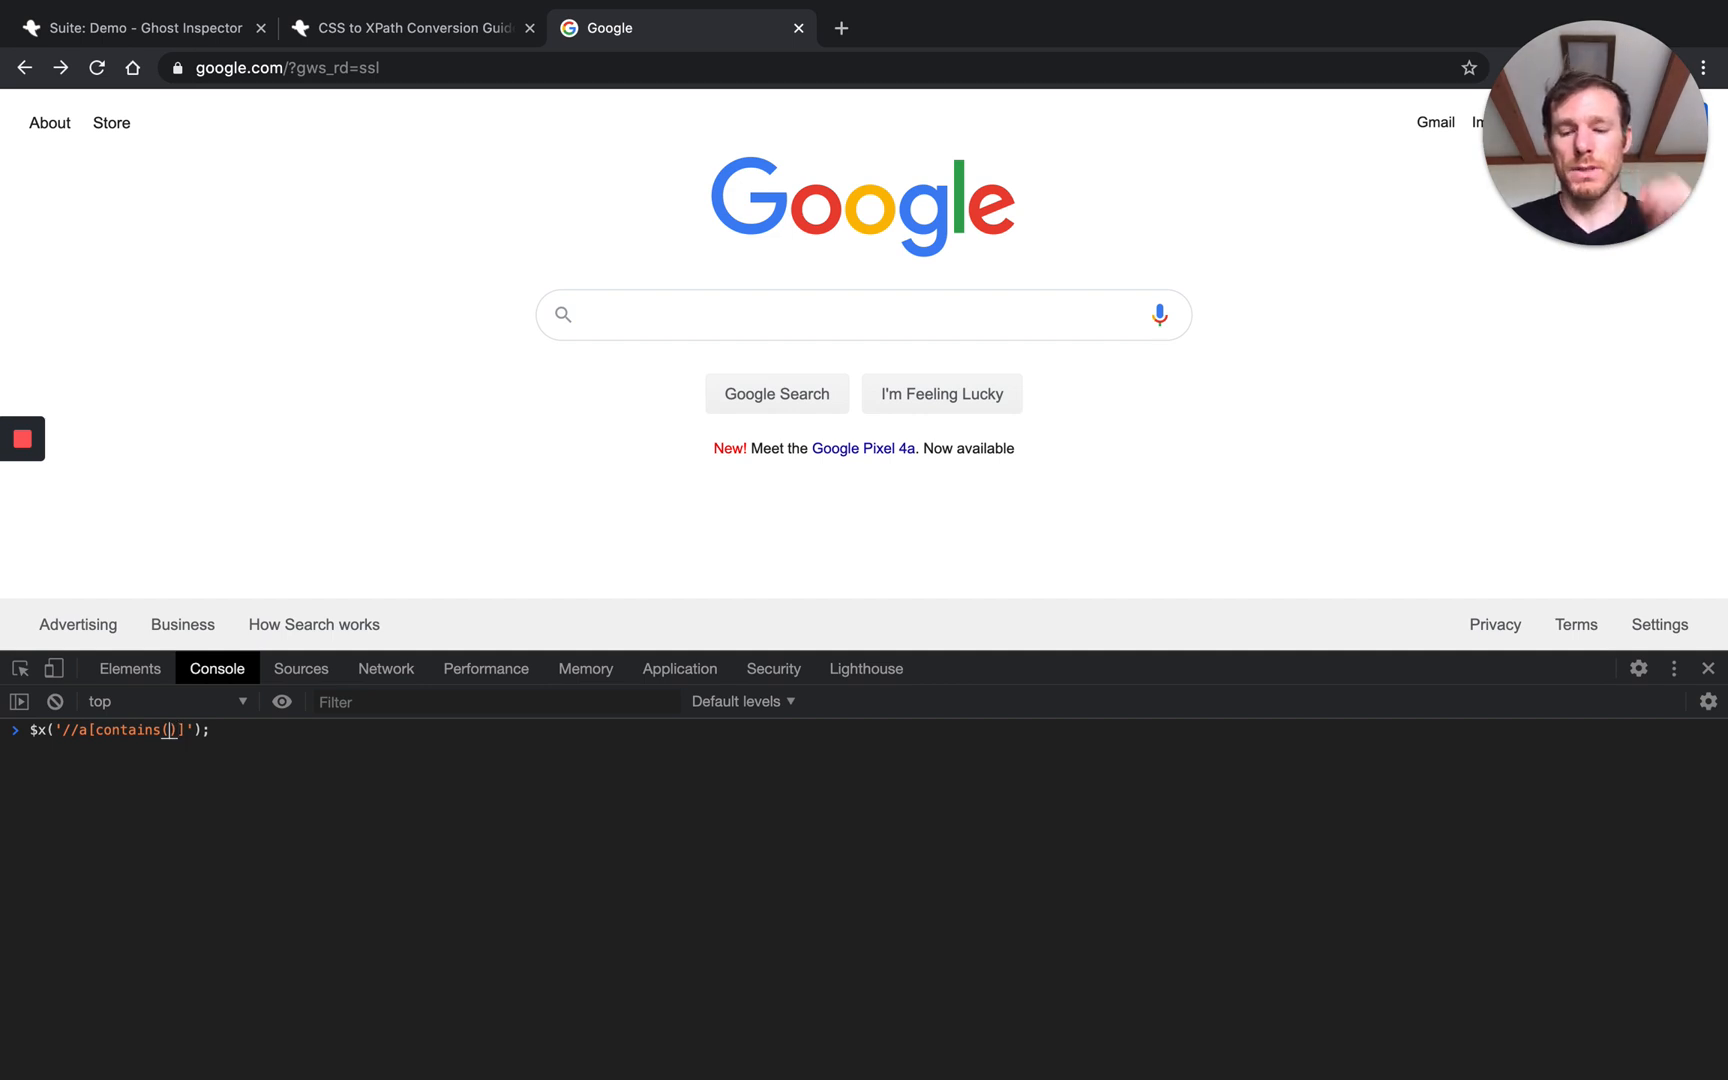
type("@href")
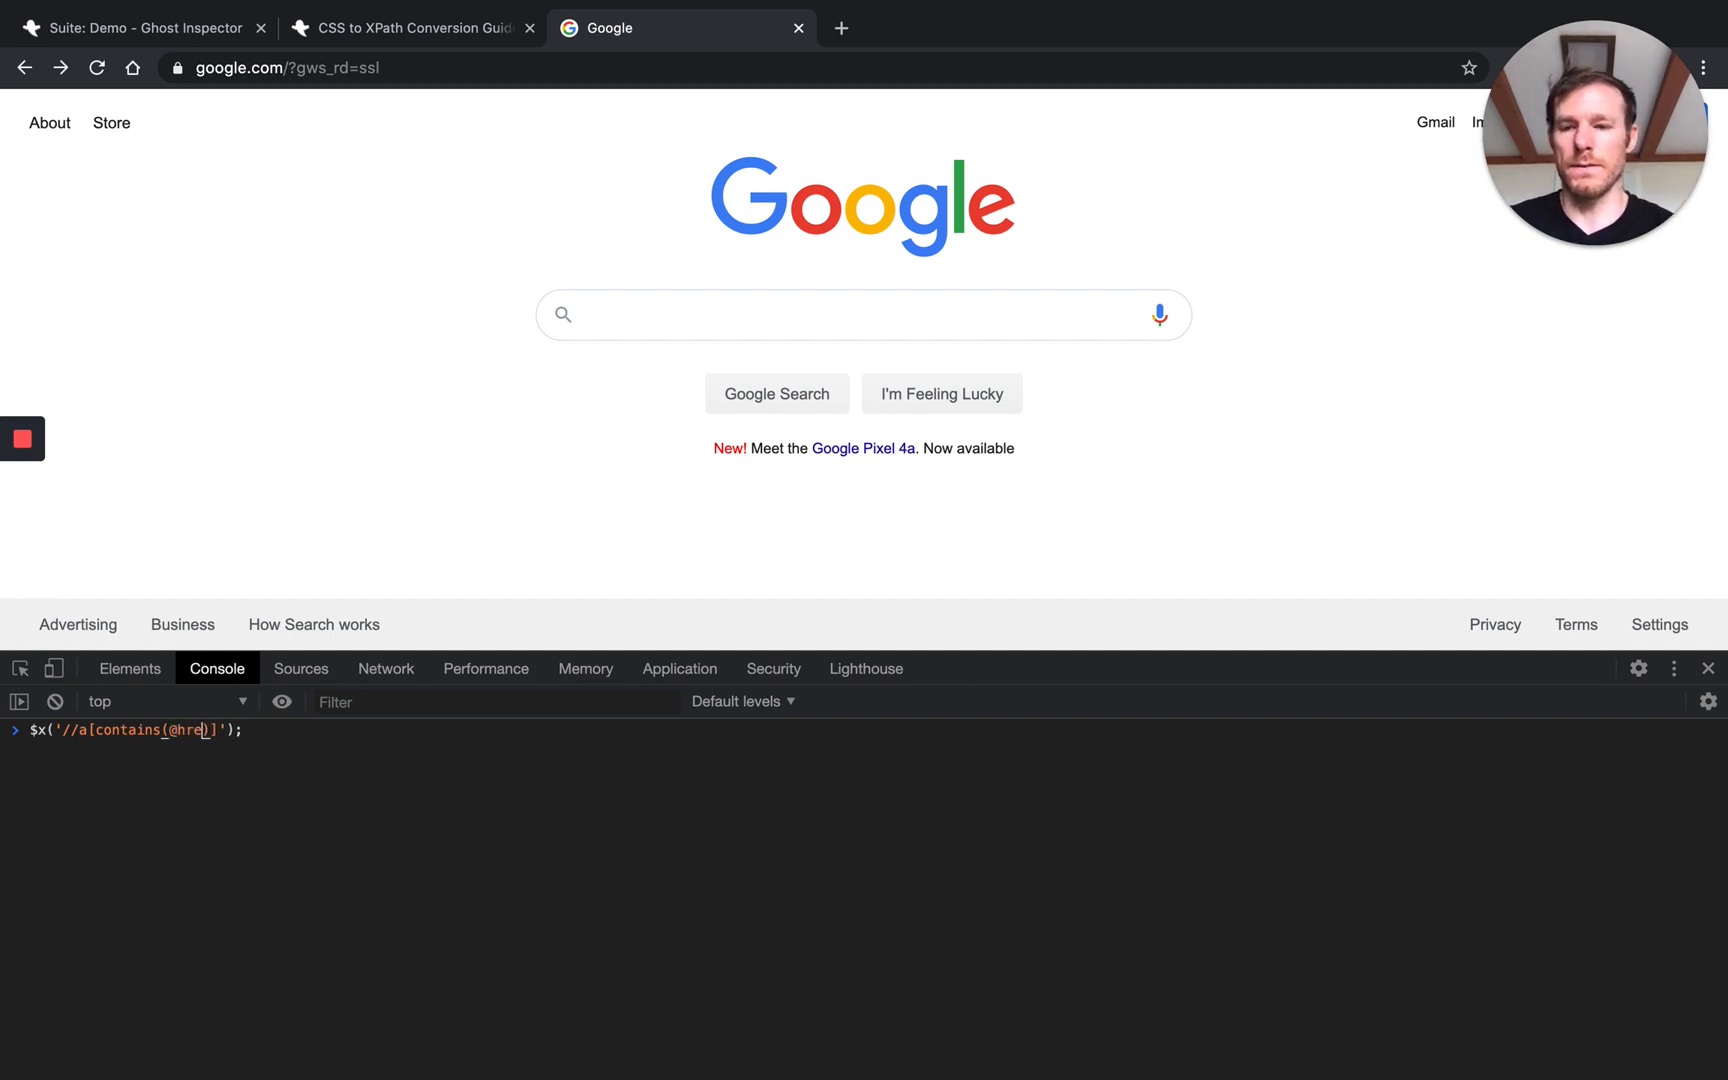
type("text")
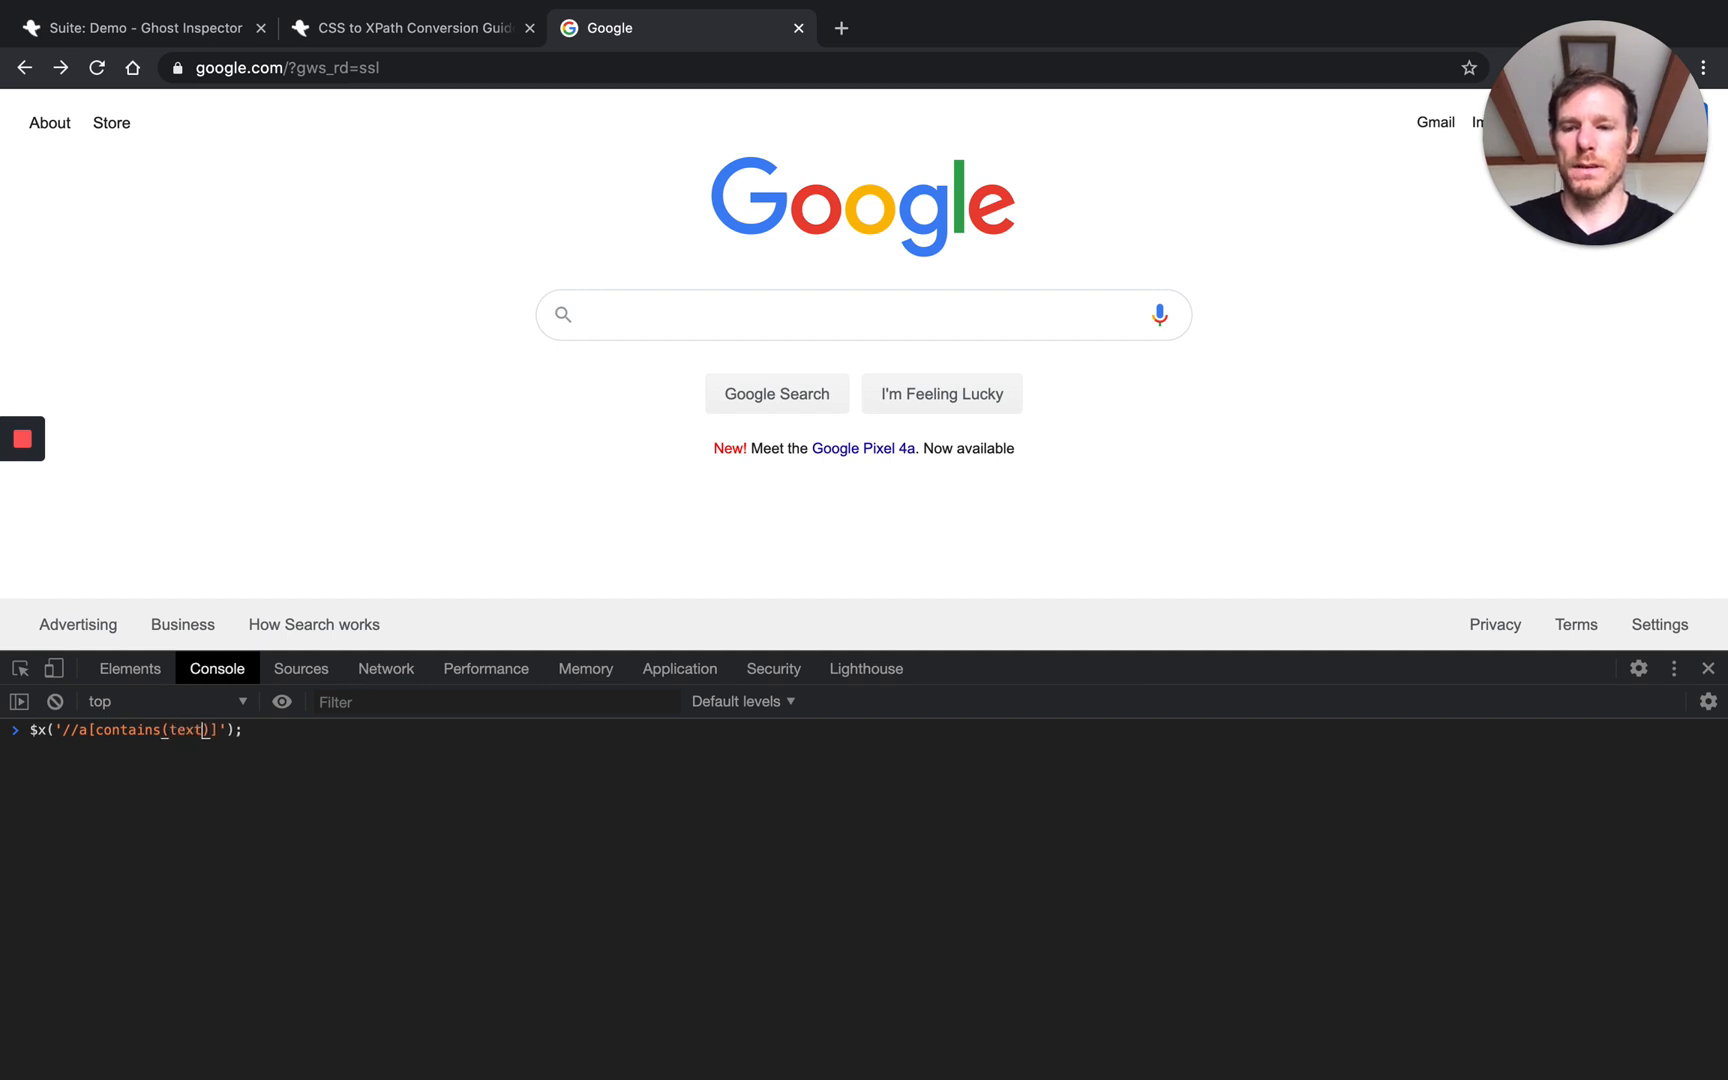
type("()")
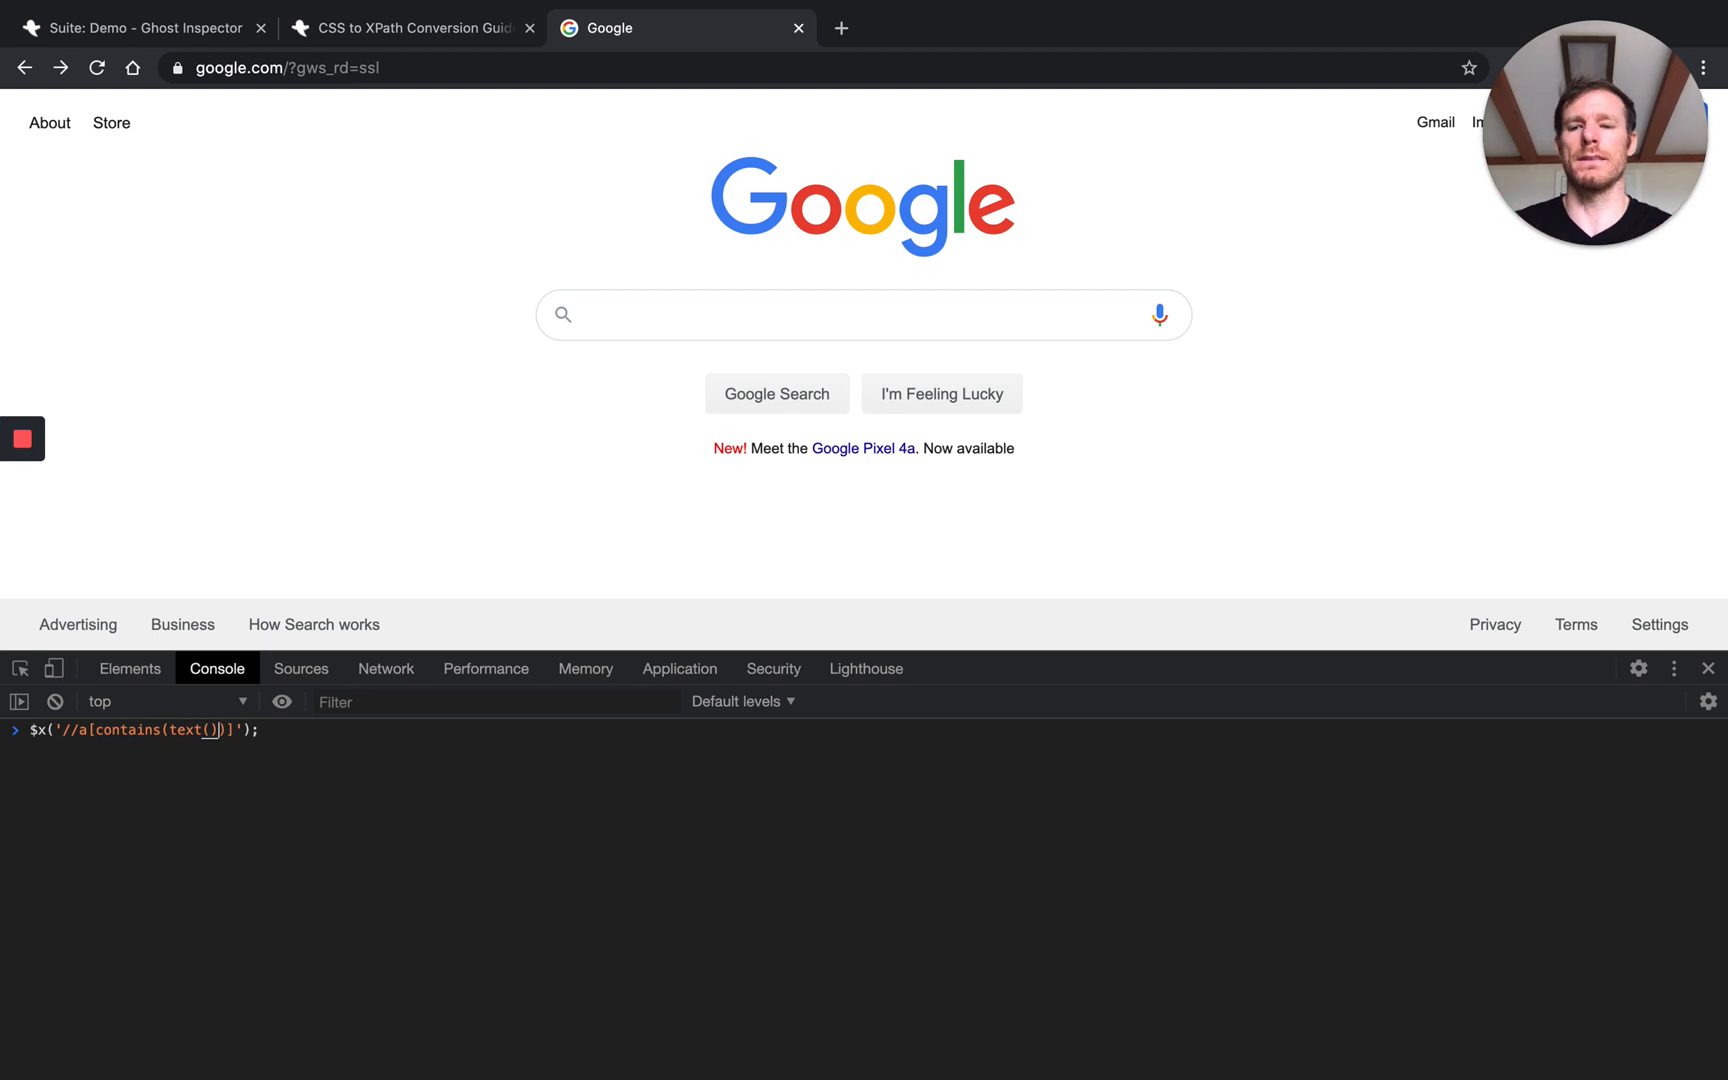
type(", \"About")
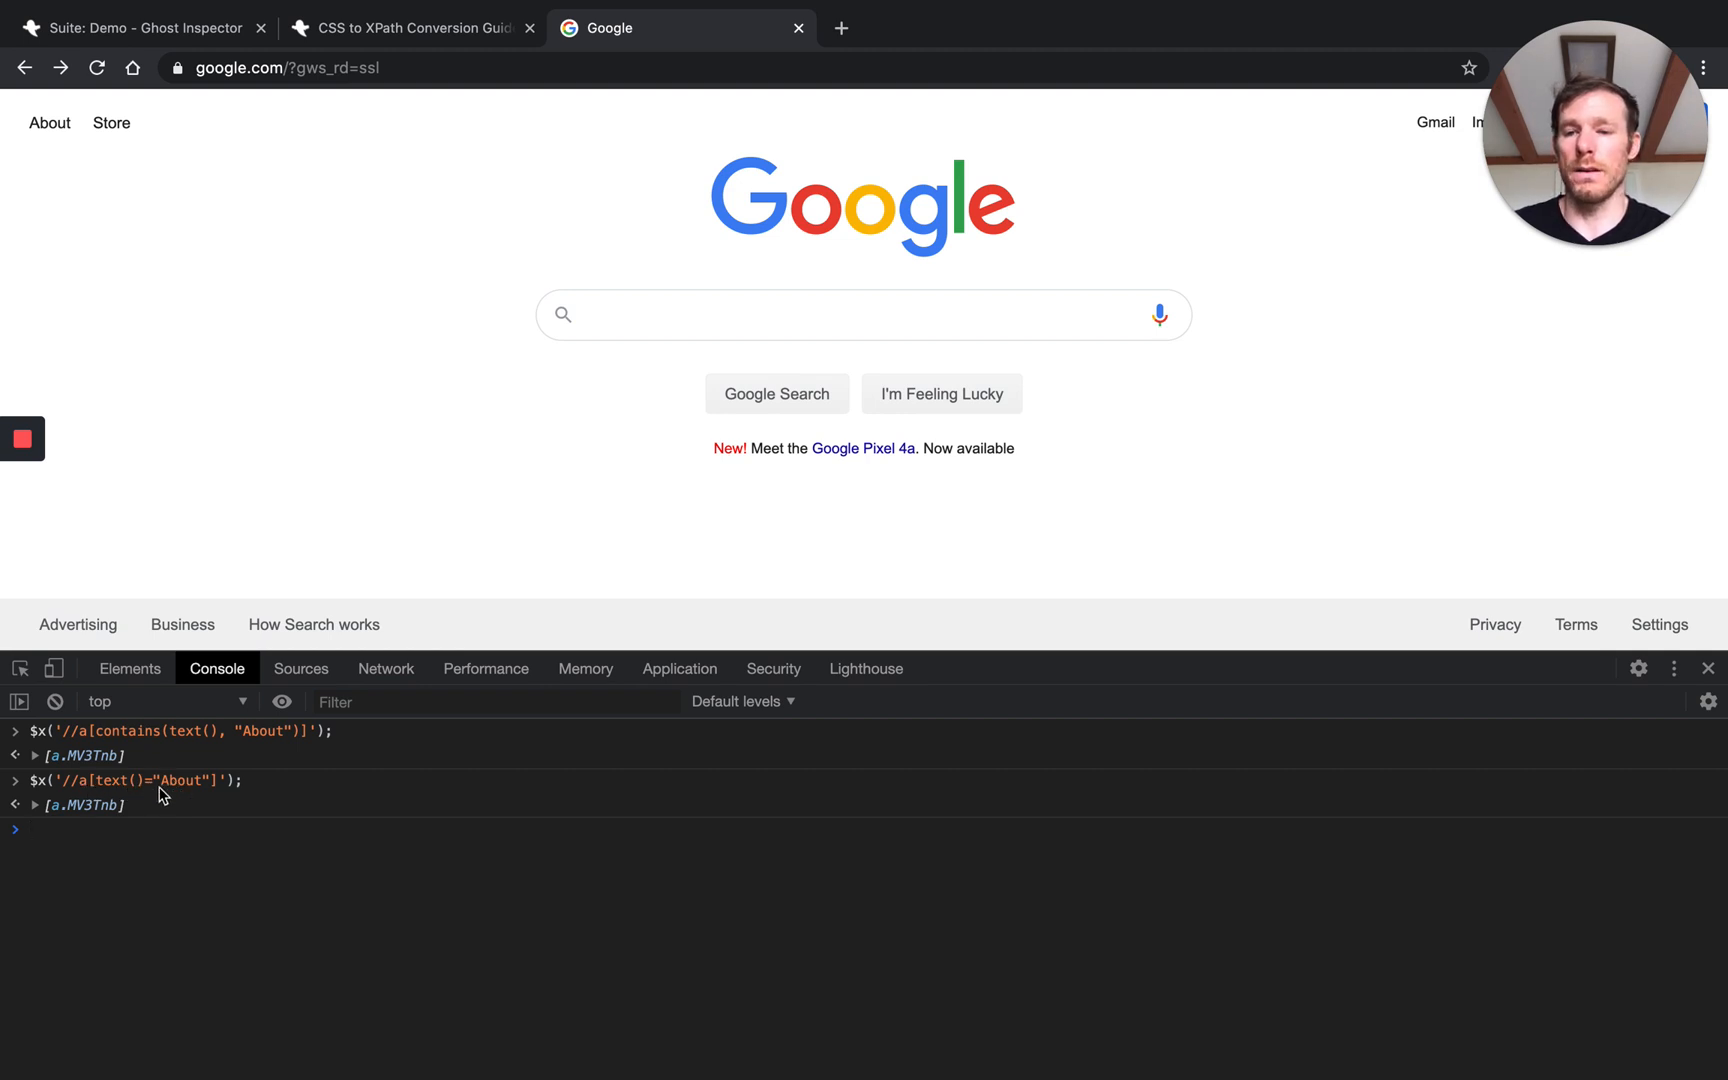
mouse_move(190, 793)
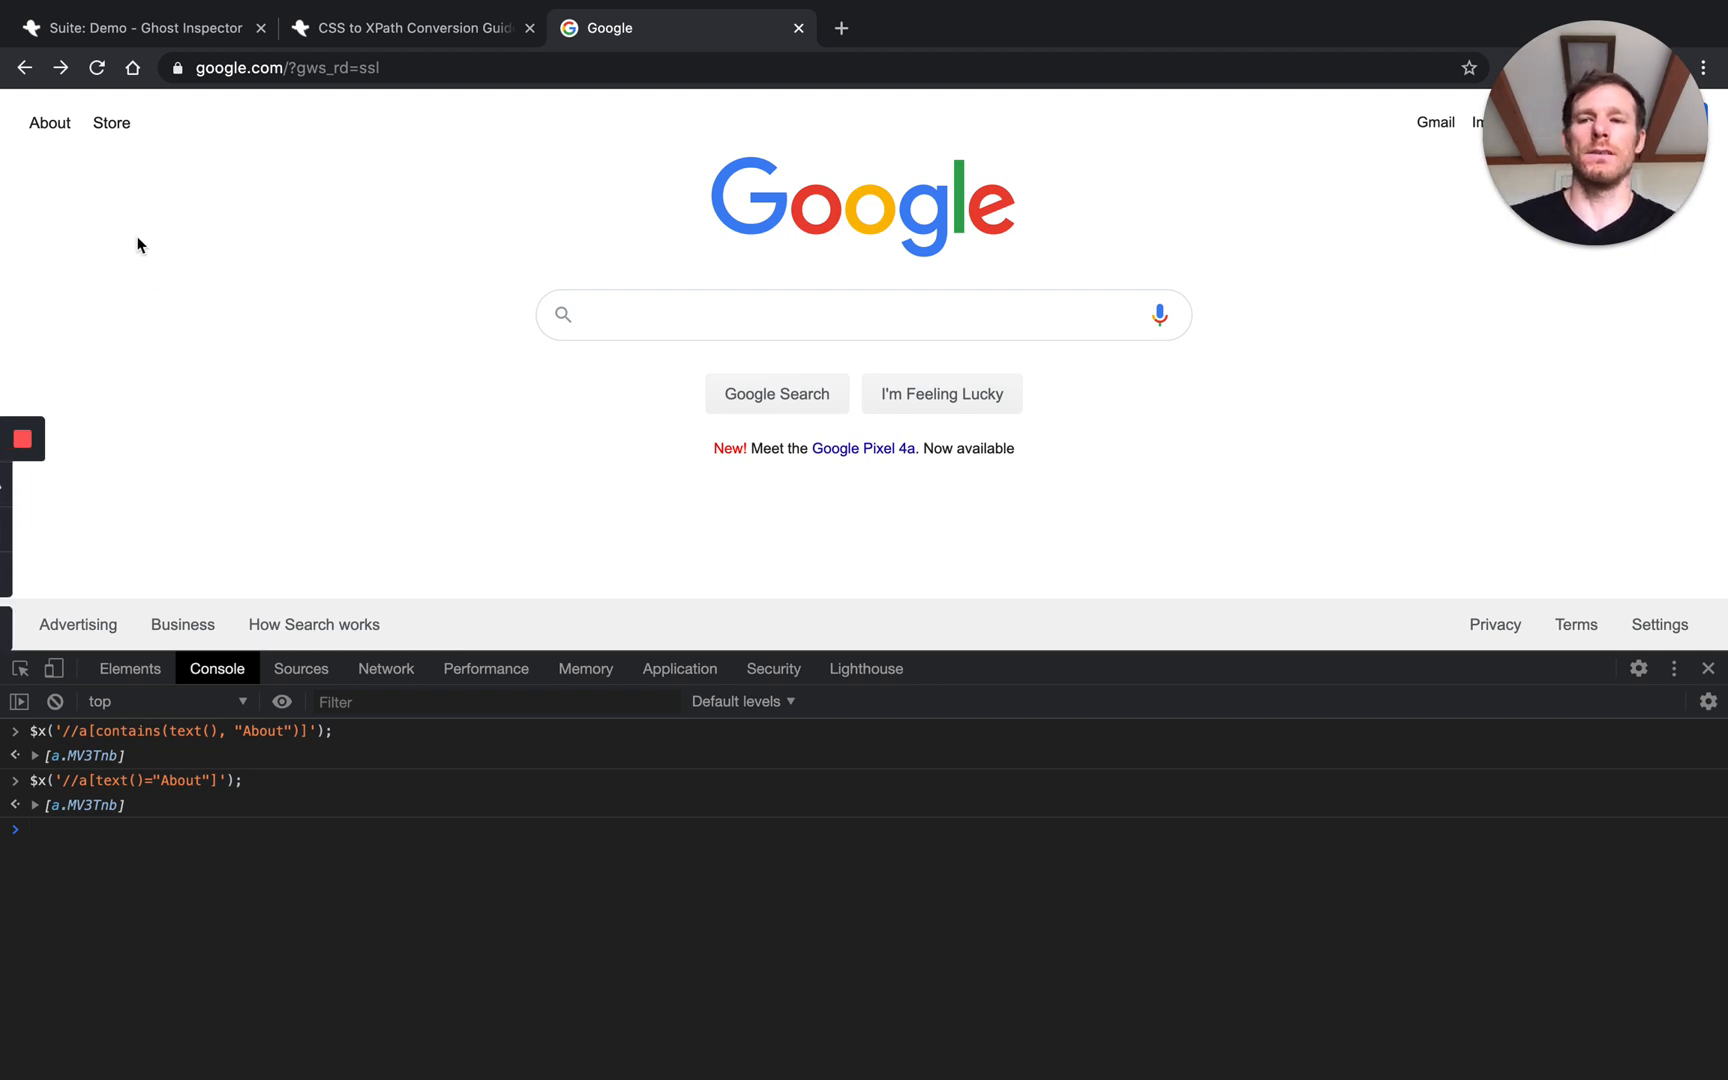
mouse_move(777, 393)
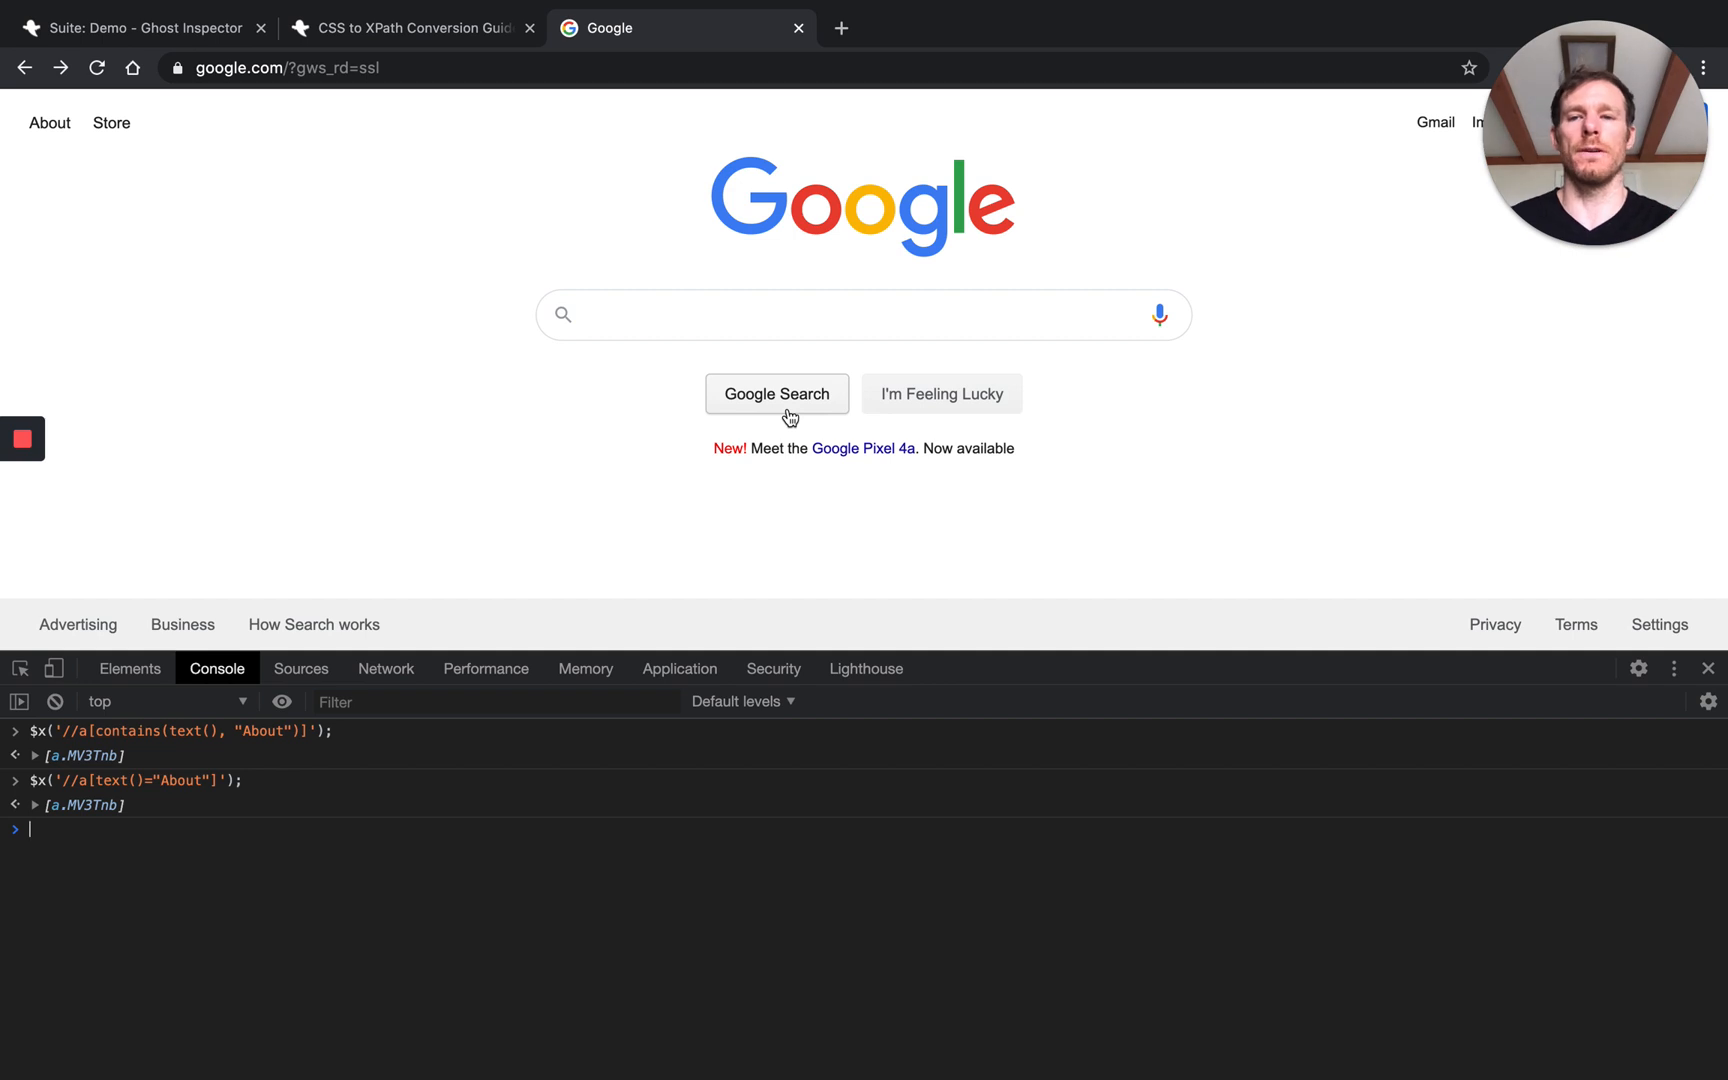
mouse_move(775, 426)
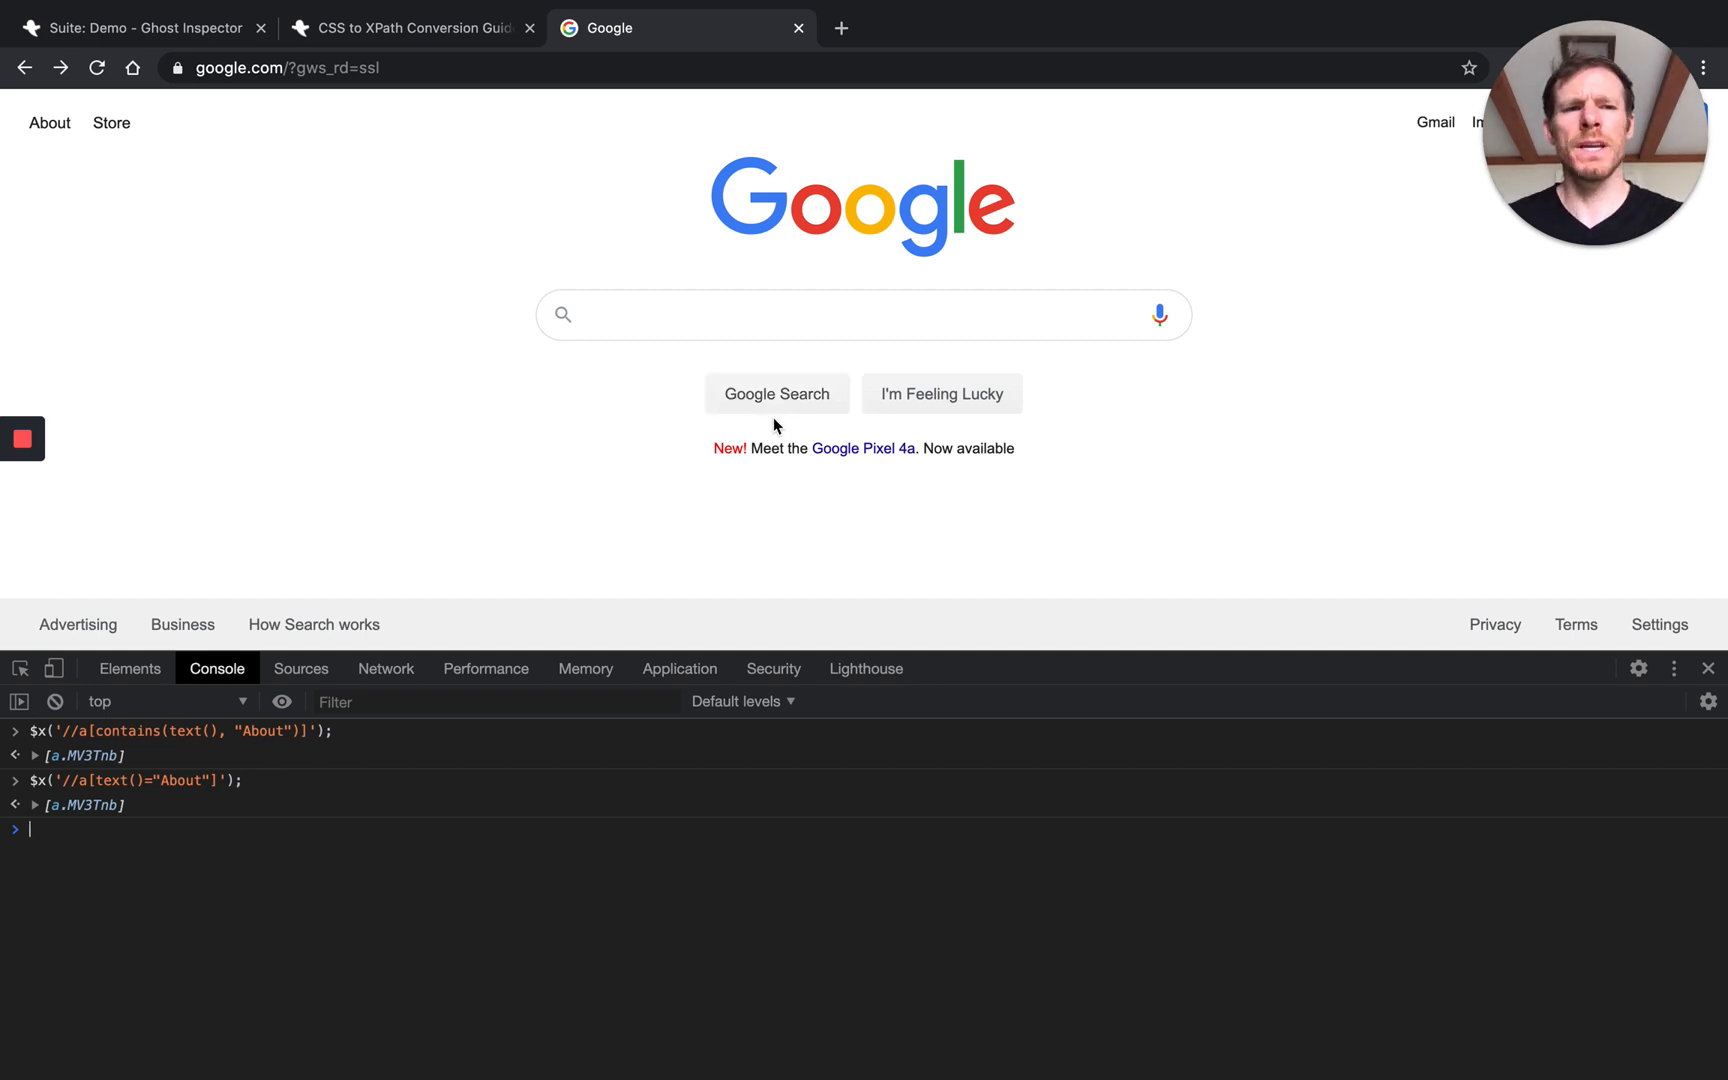
mouse_move(730, 294)
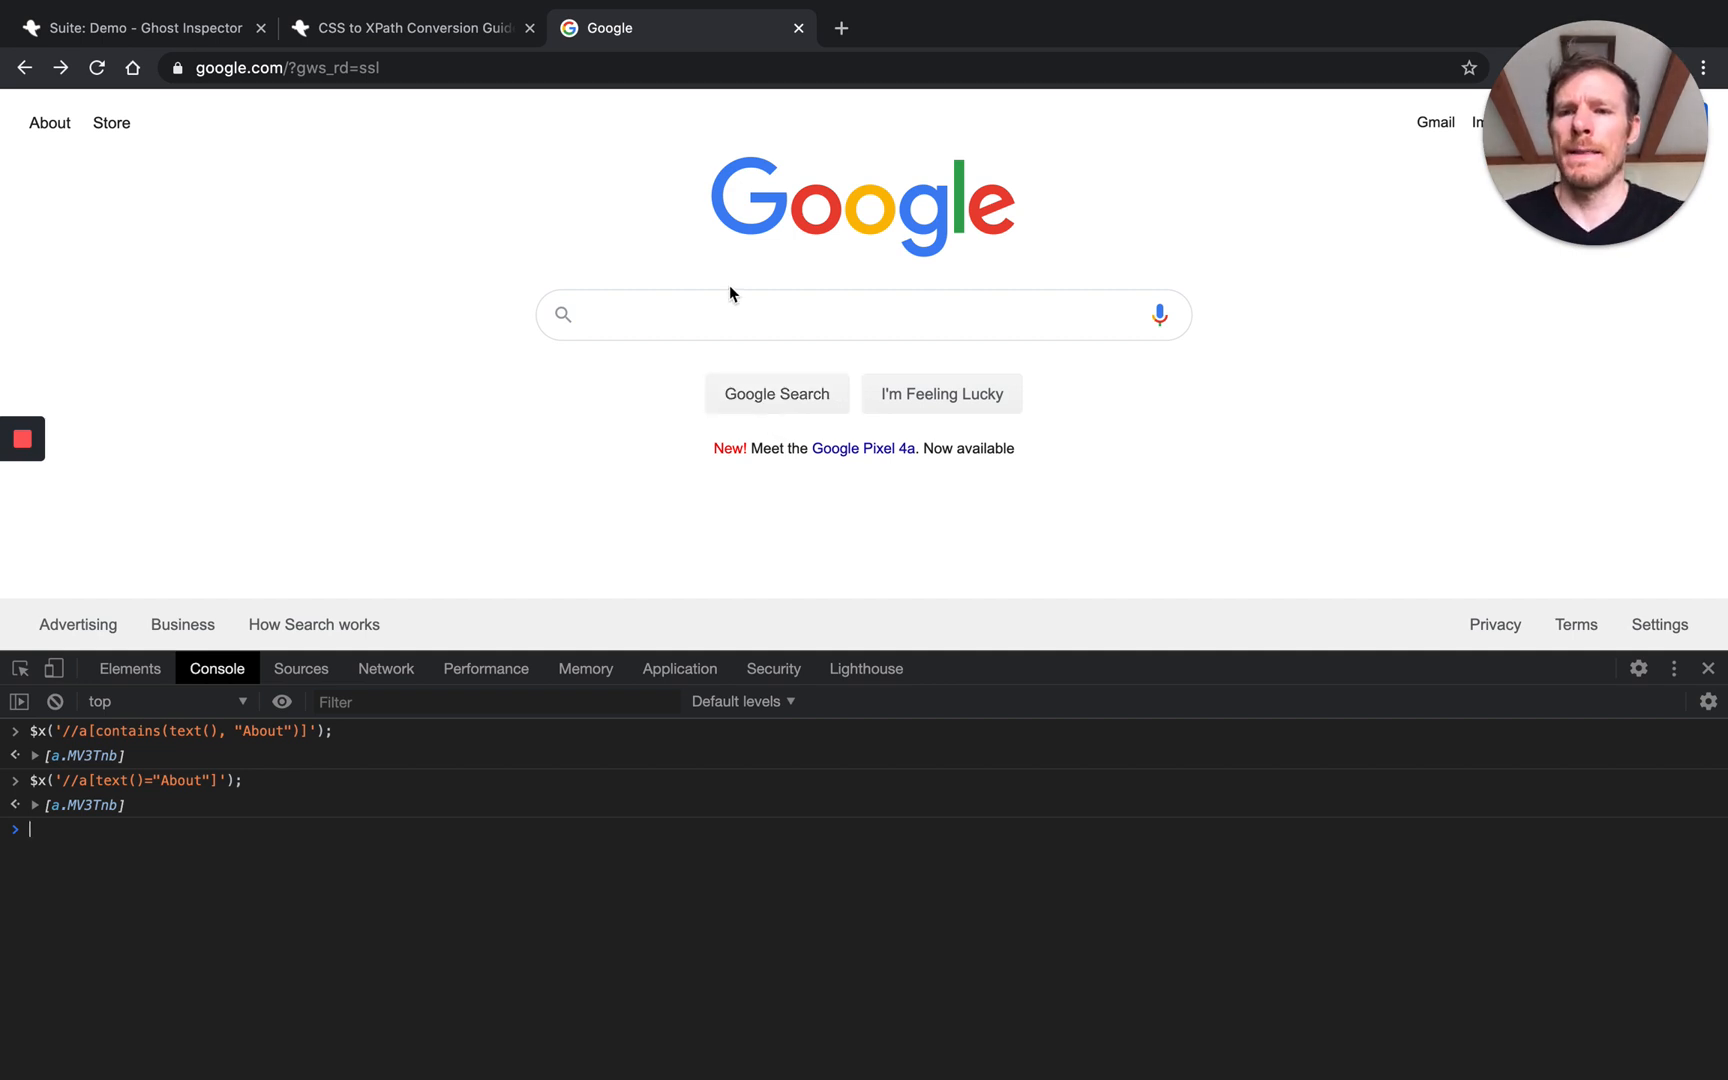
mouse_move(432, 174)
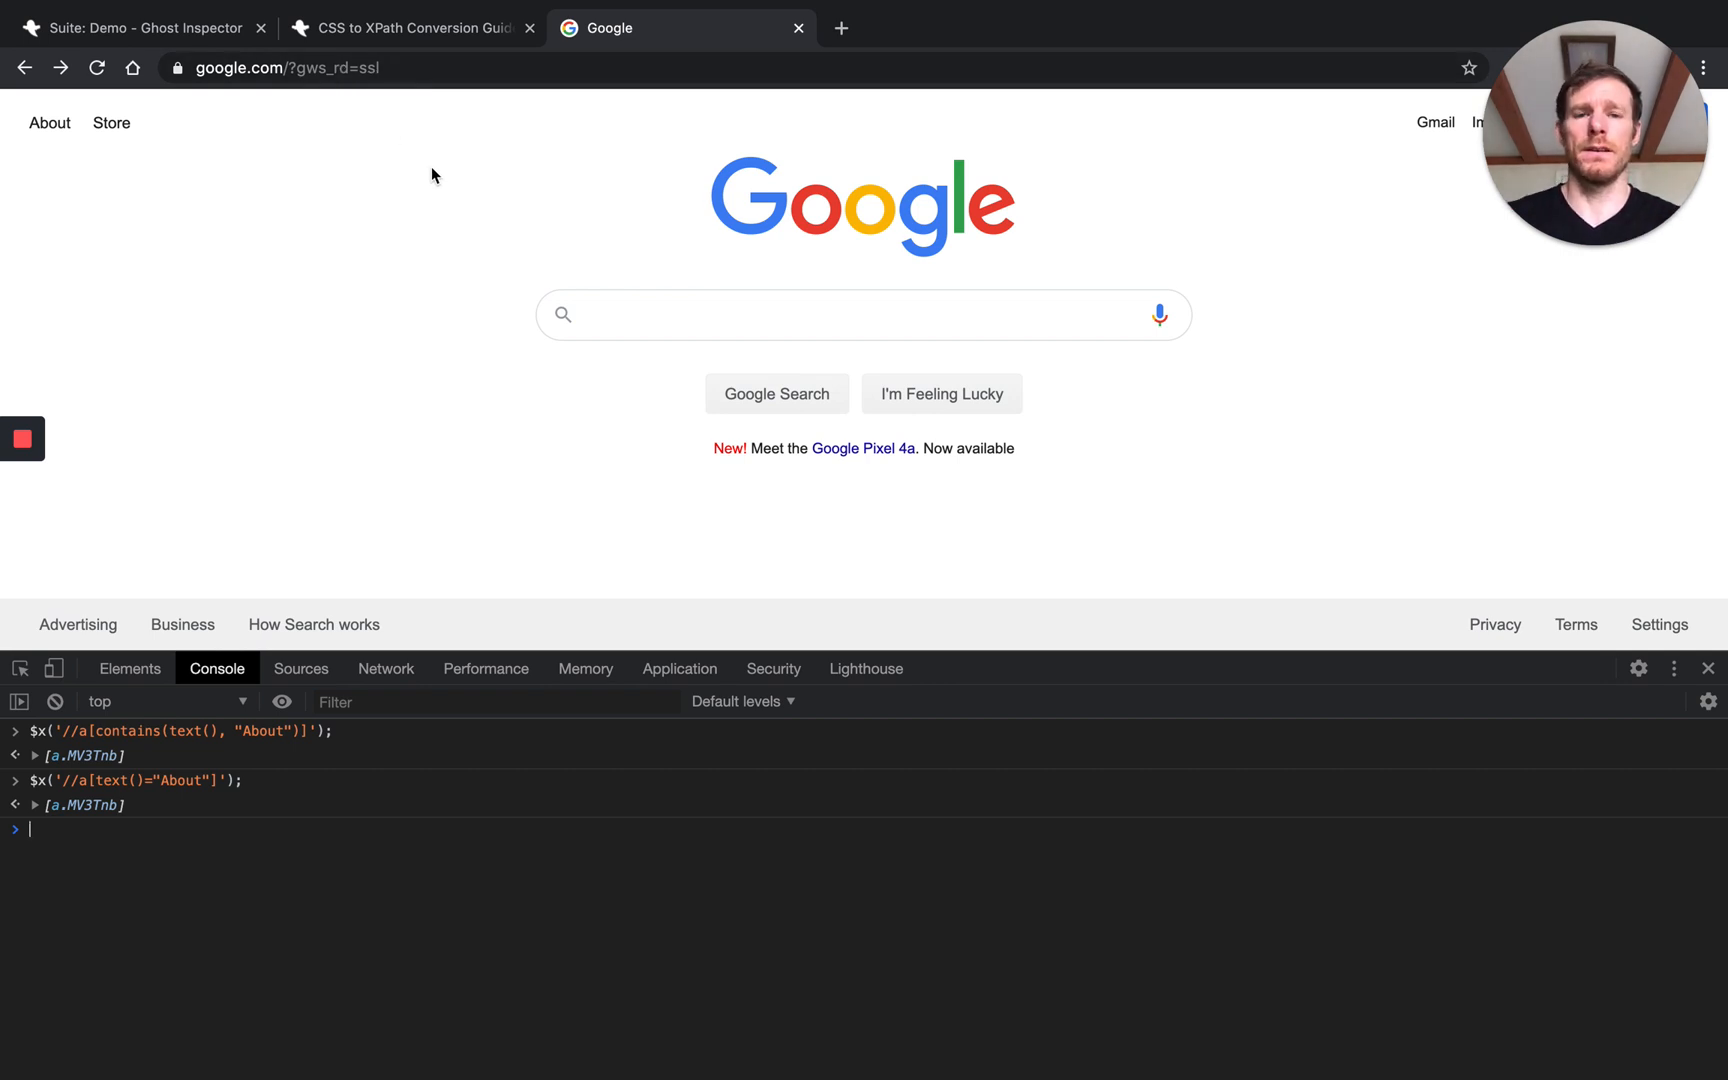
mouse_move(397, 179)
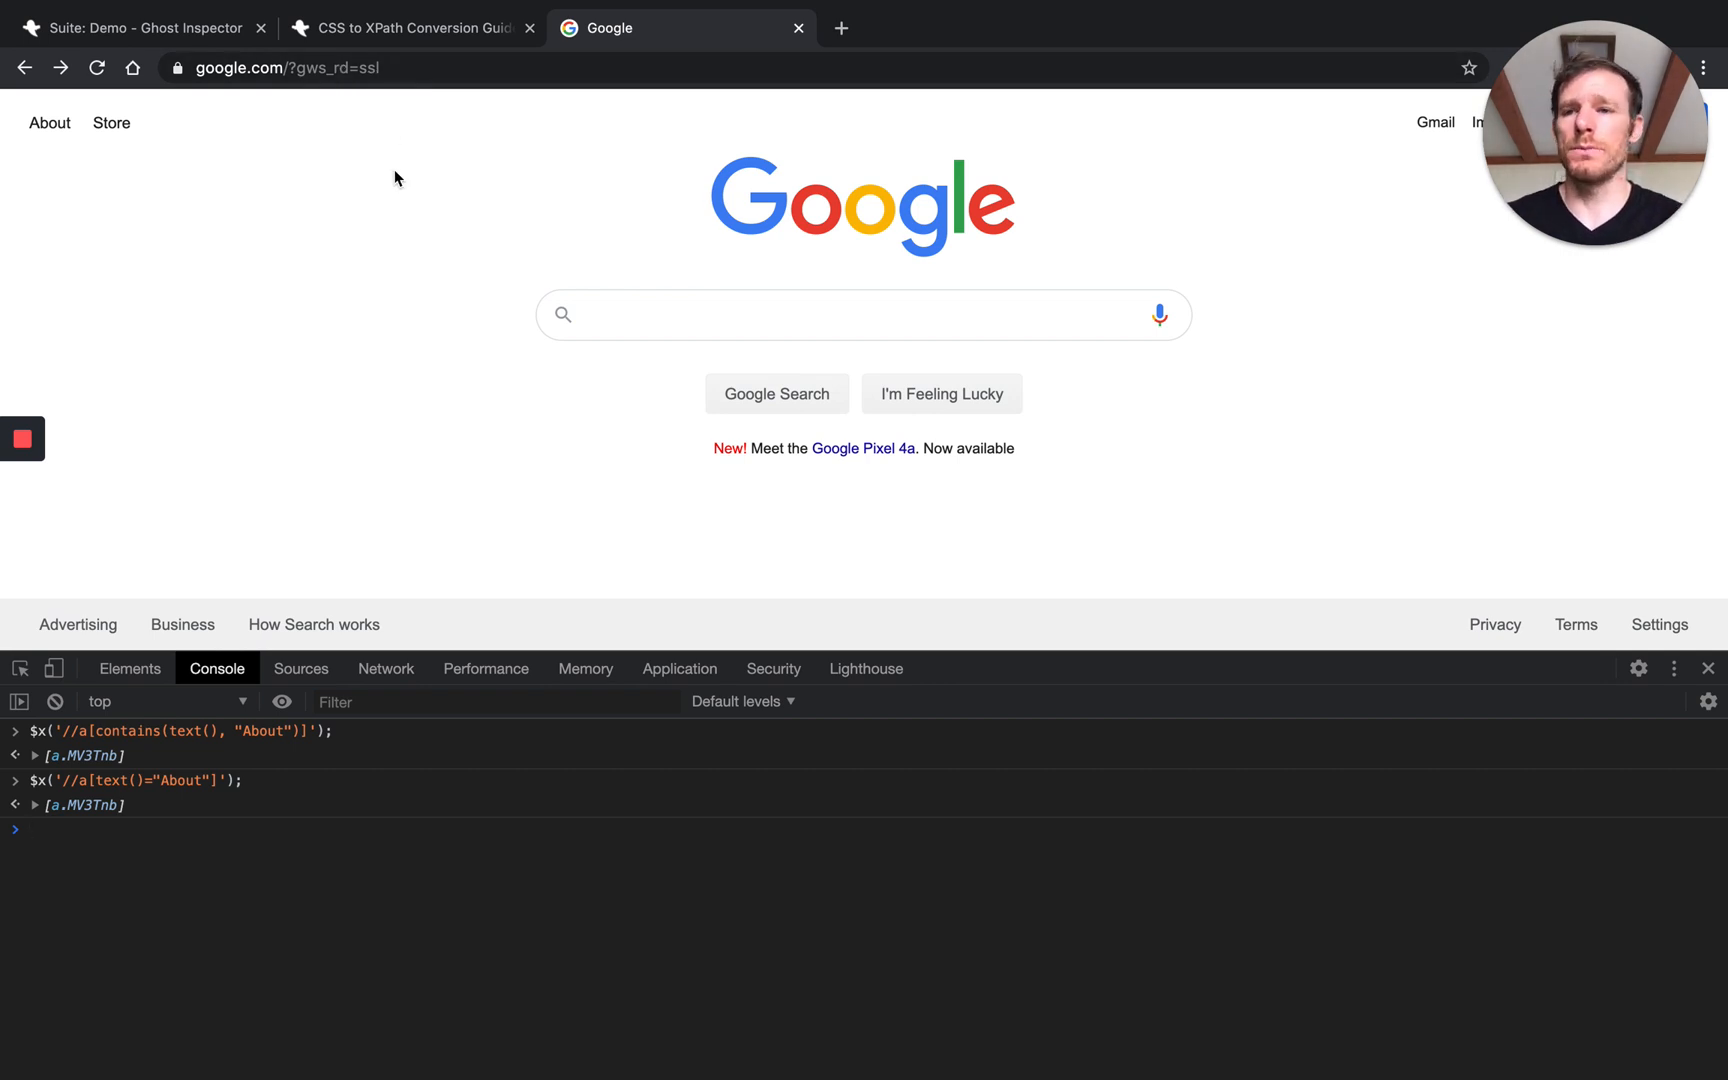
mouse_move(143, 28)
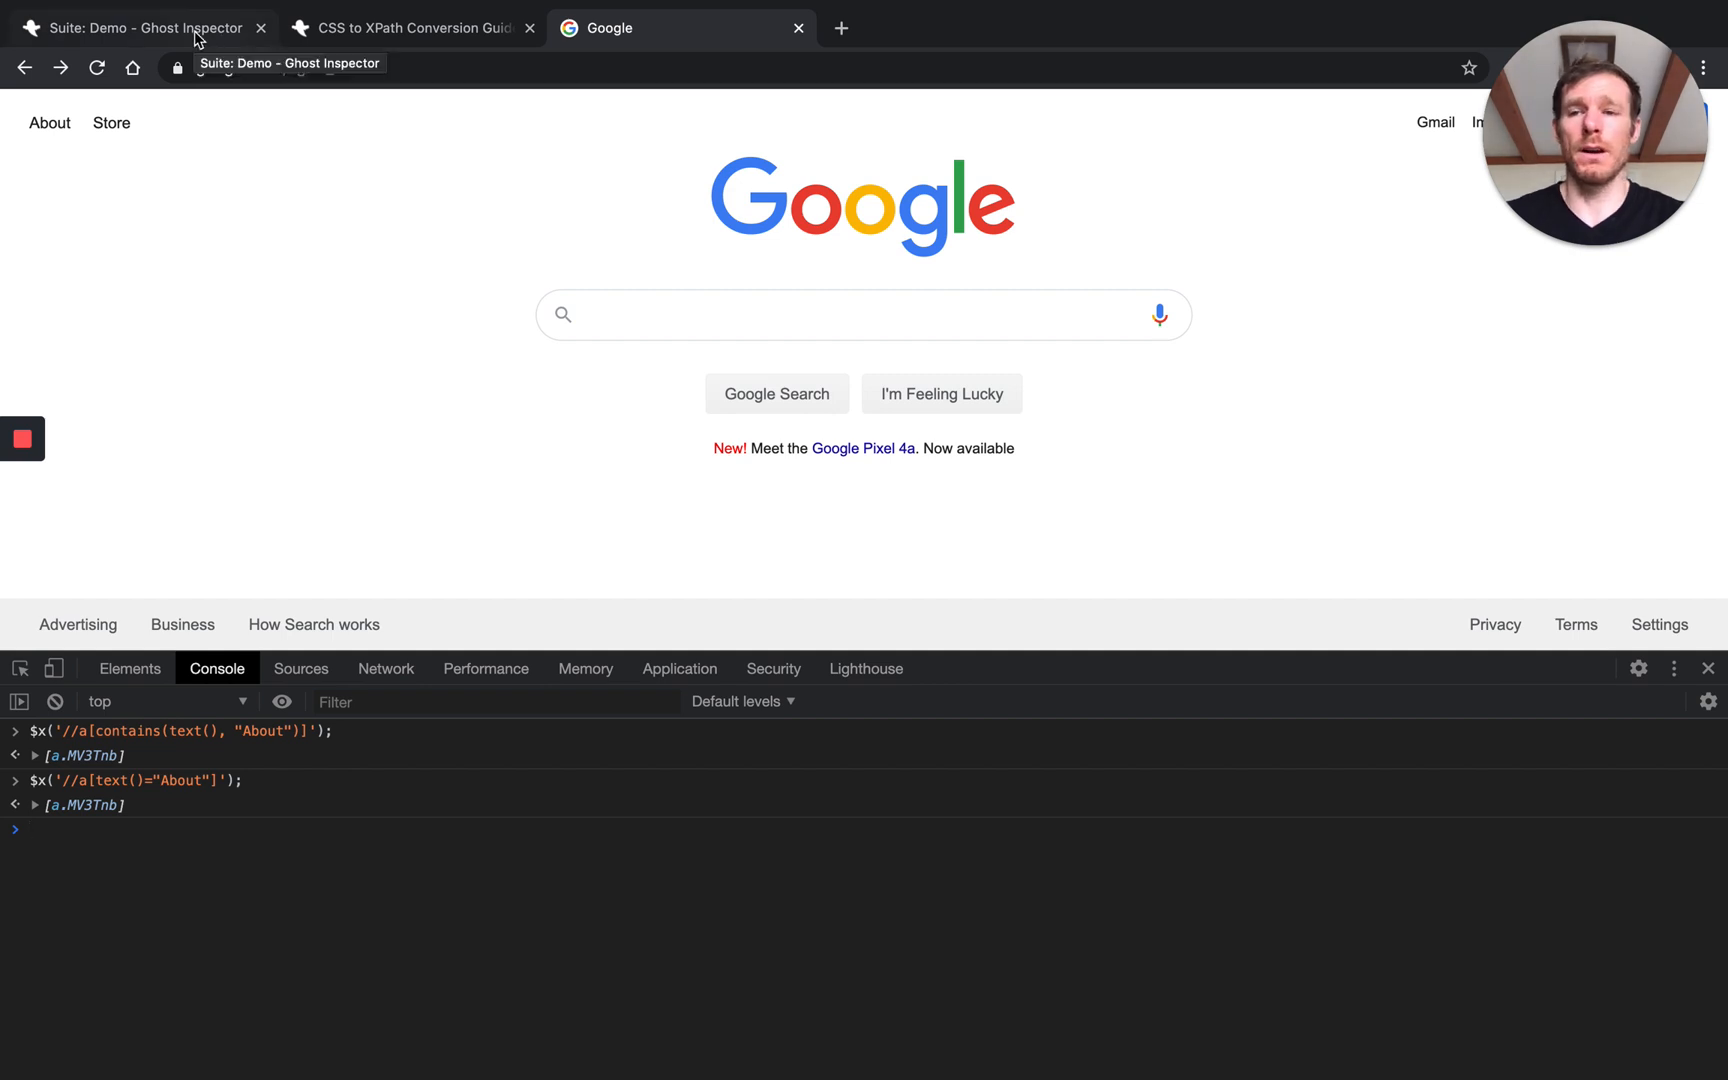
left_click(132, 28)
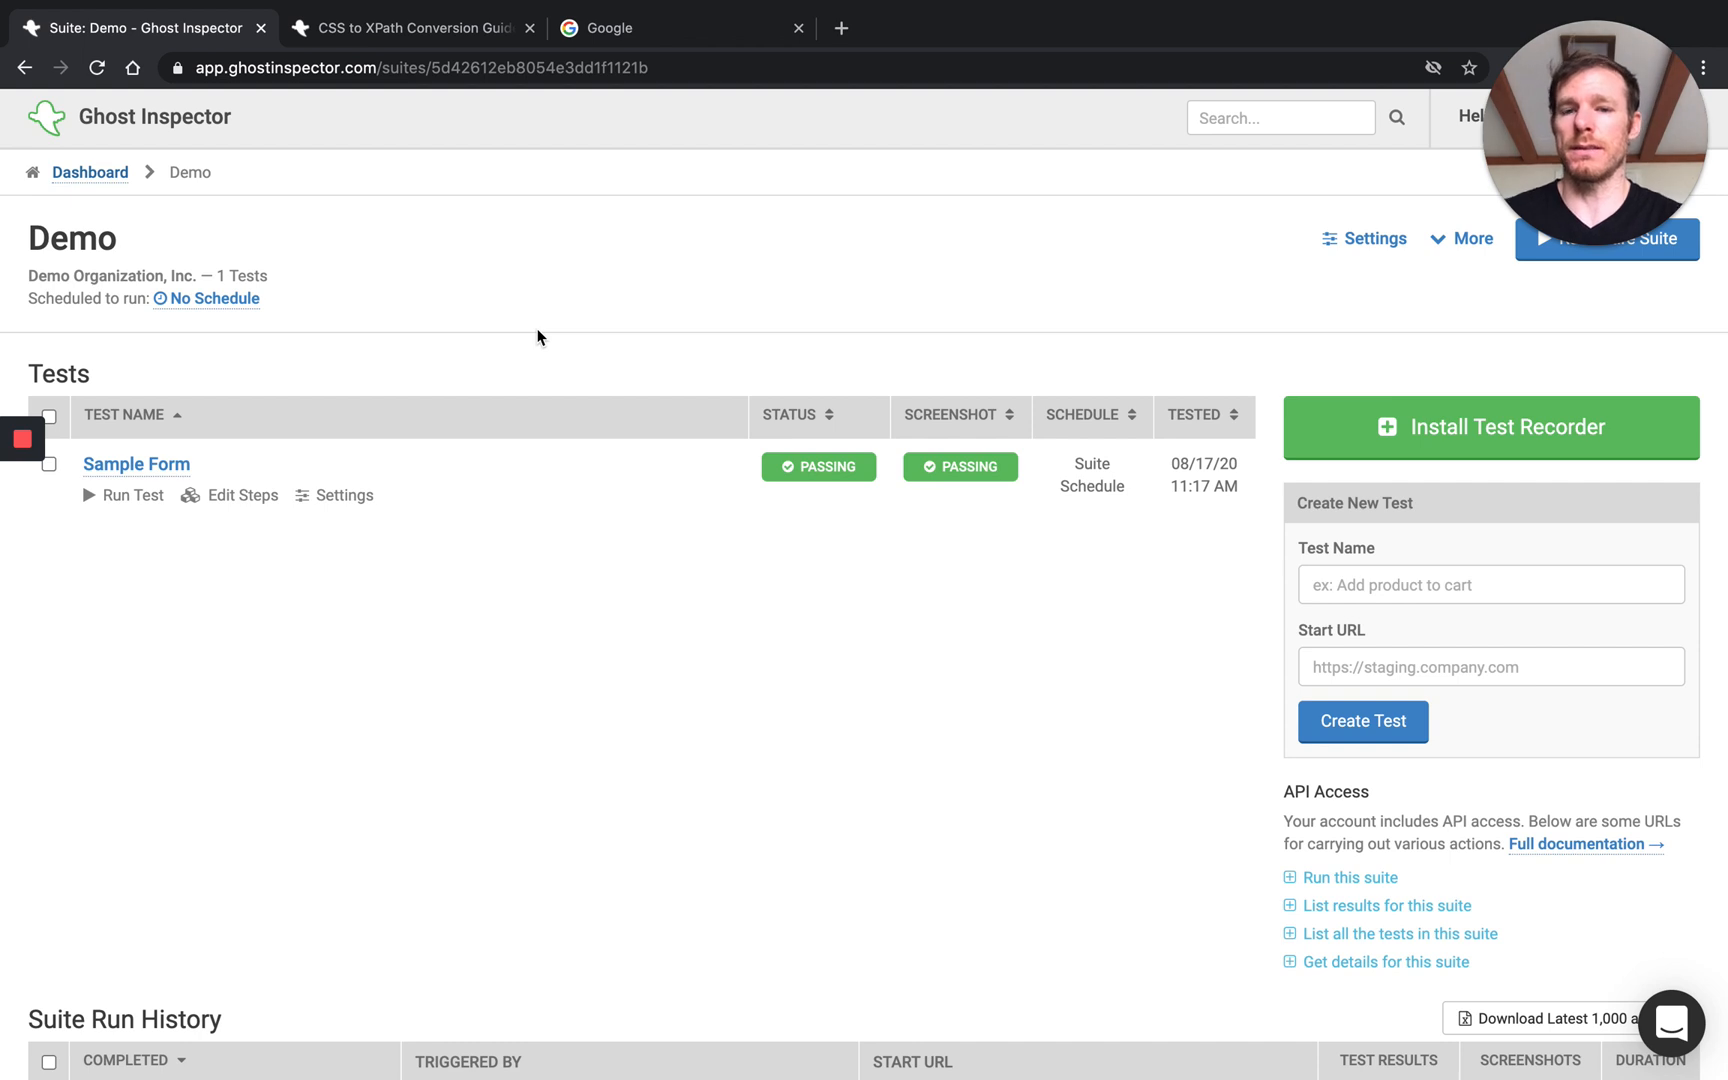
left_click(1490, 584)
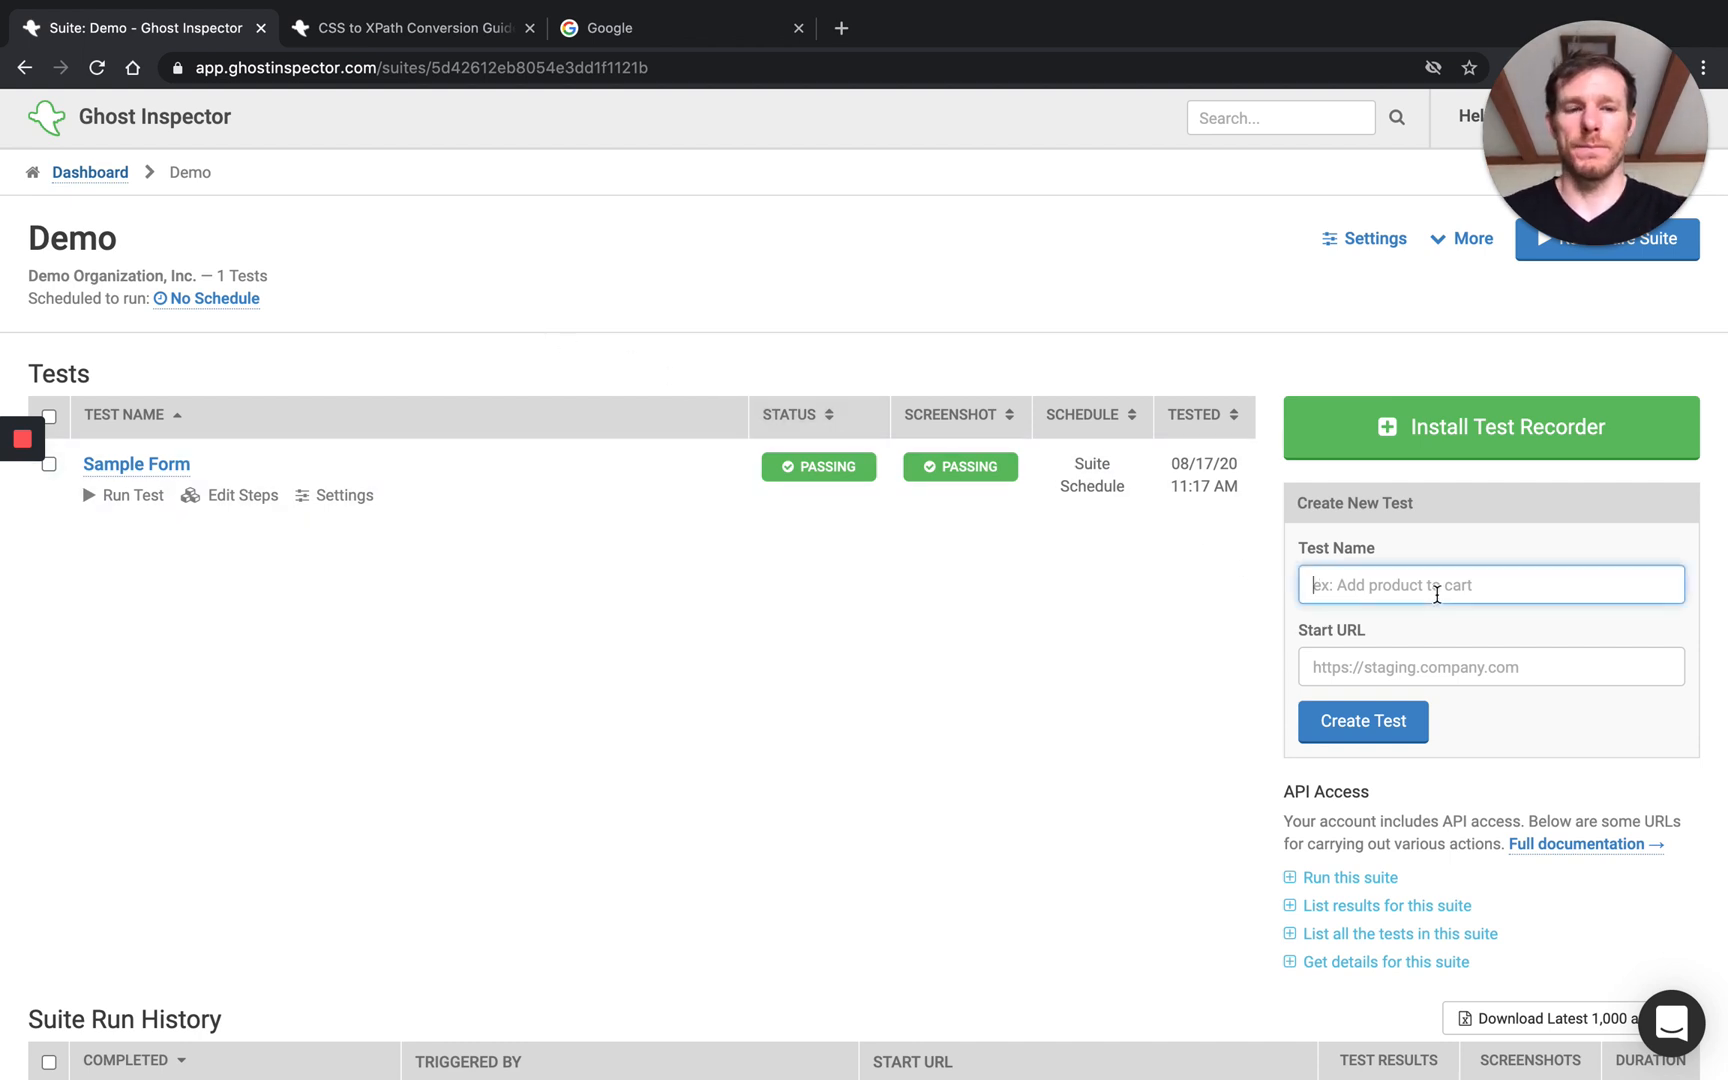
type("Google")
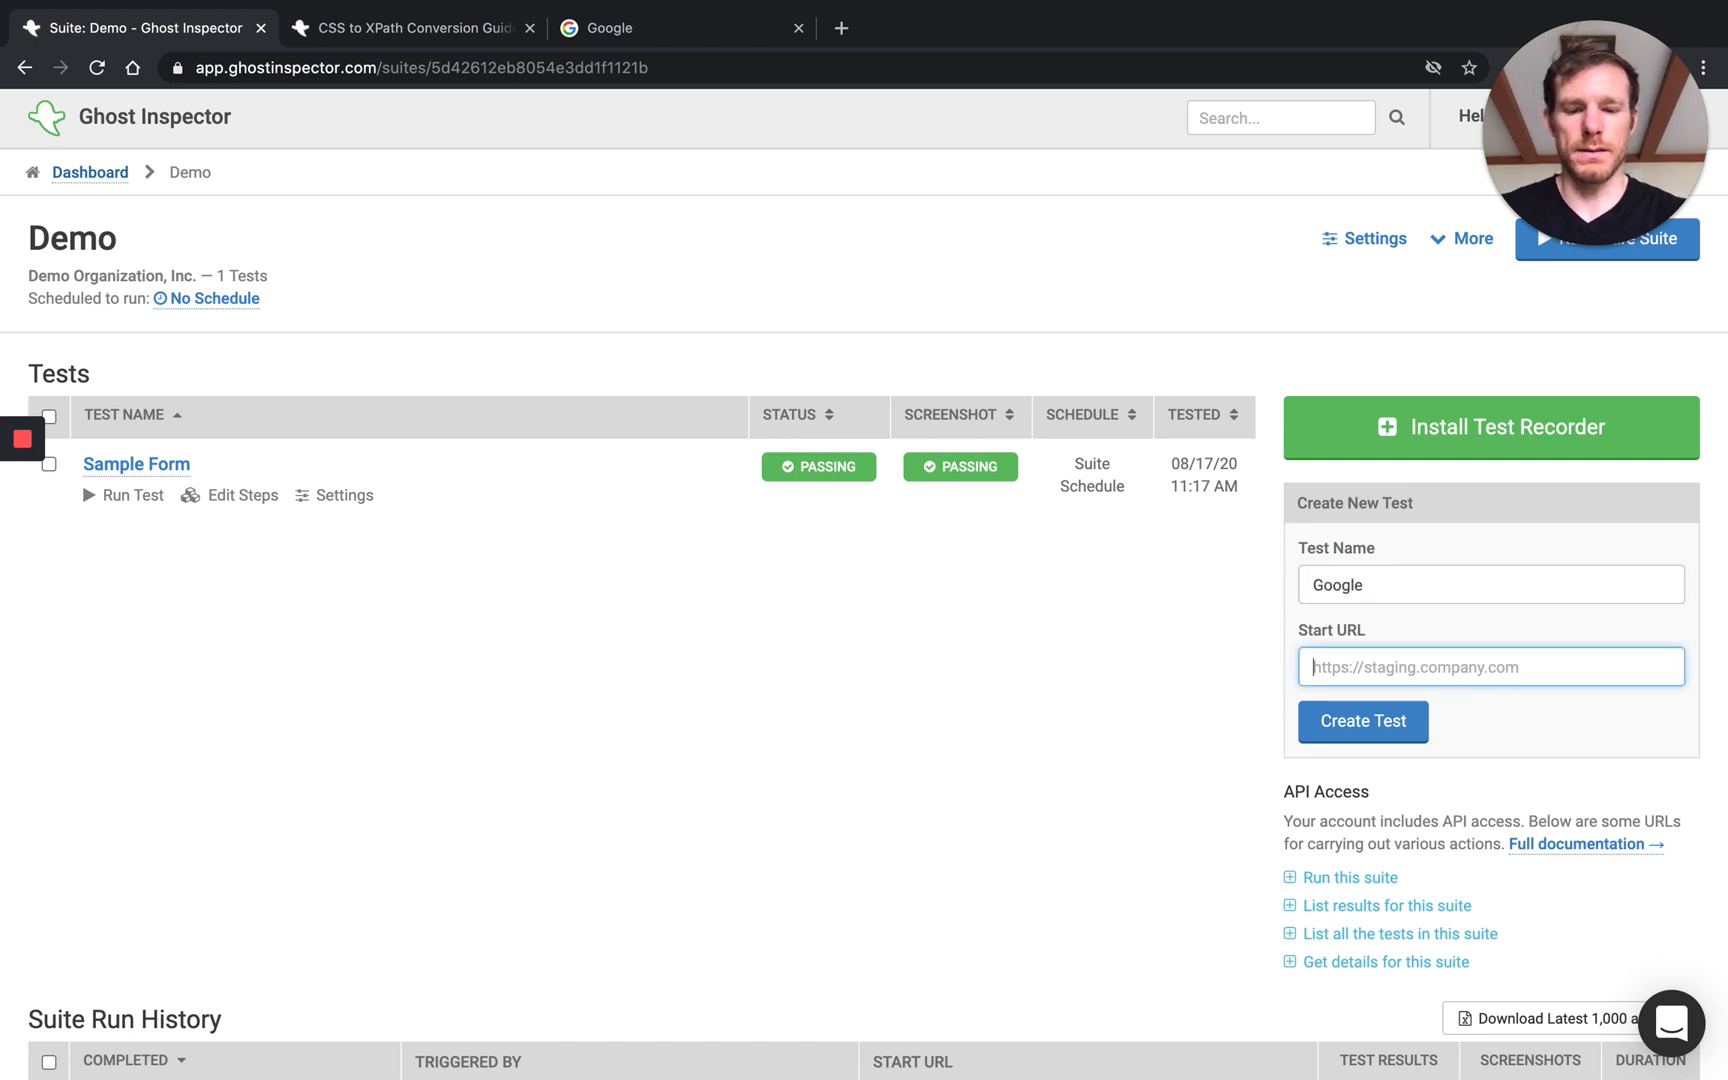
type("https://")
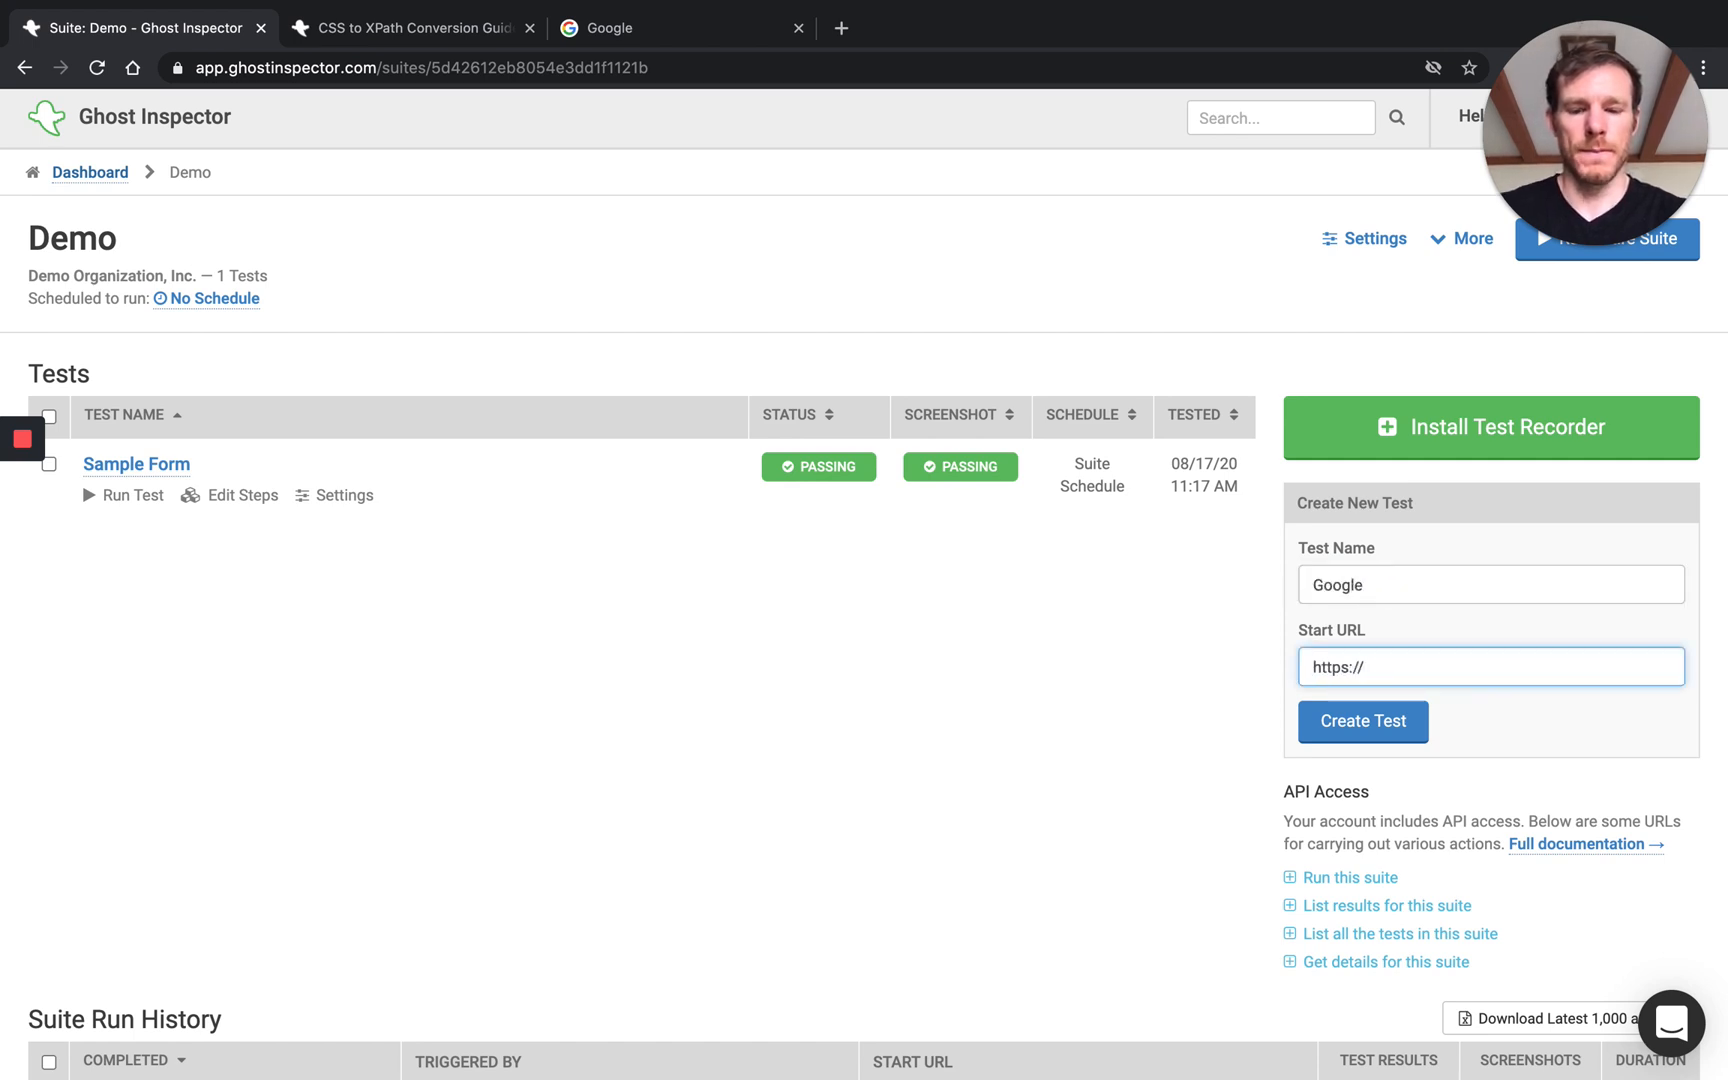
type("www.googo")
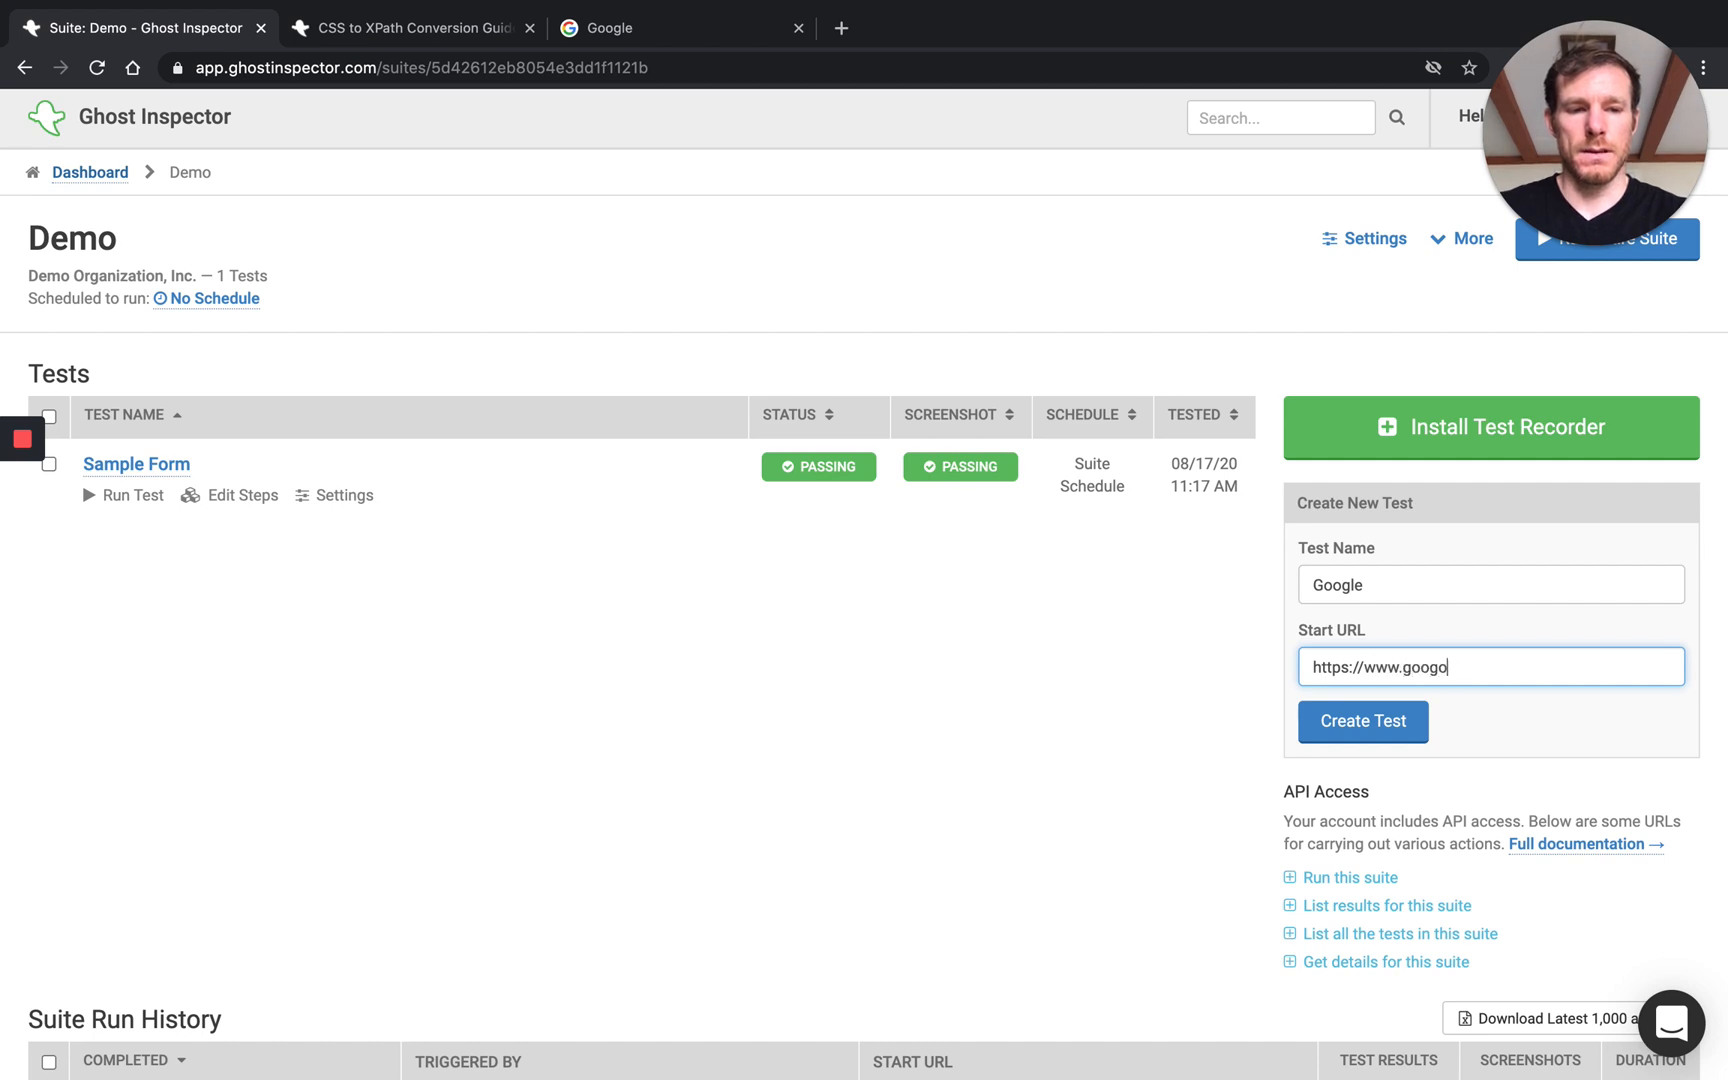
left_click(1362, 722)
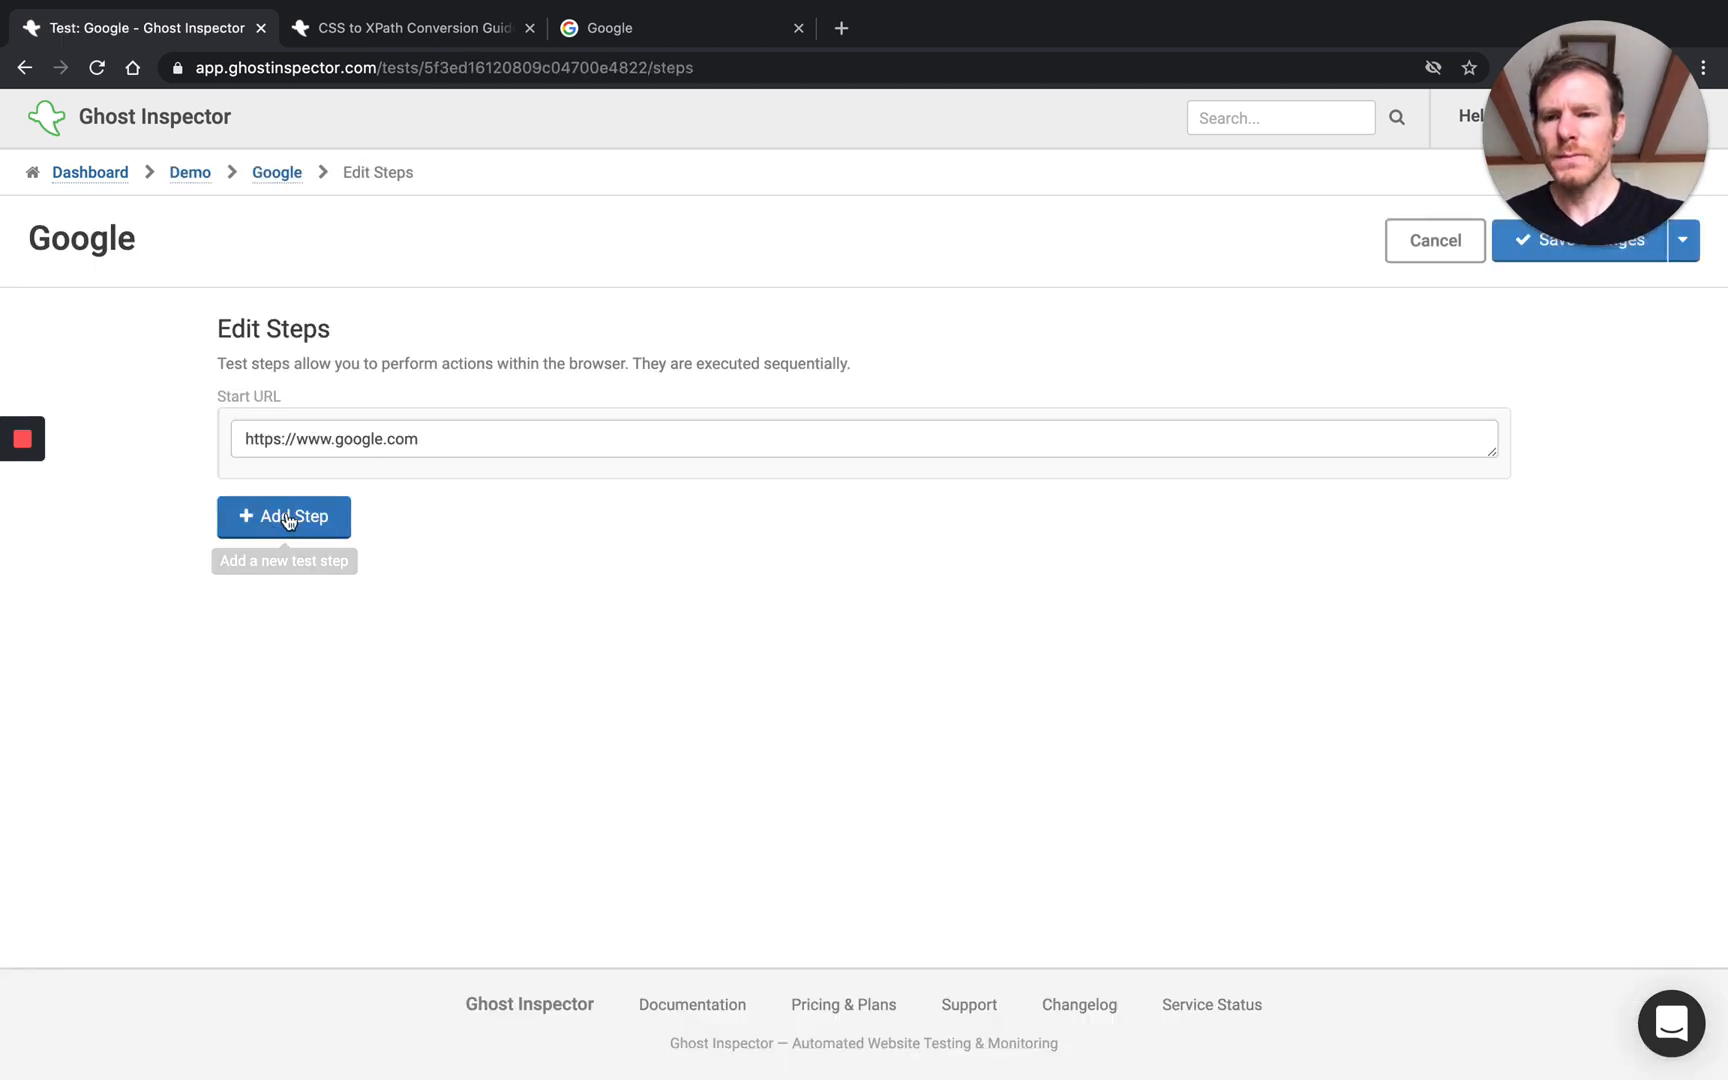
- Add a first step that clicks the input[name="q"] search box
left_click(283, 516)
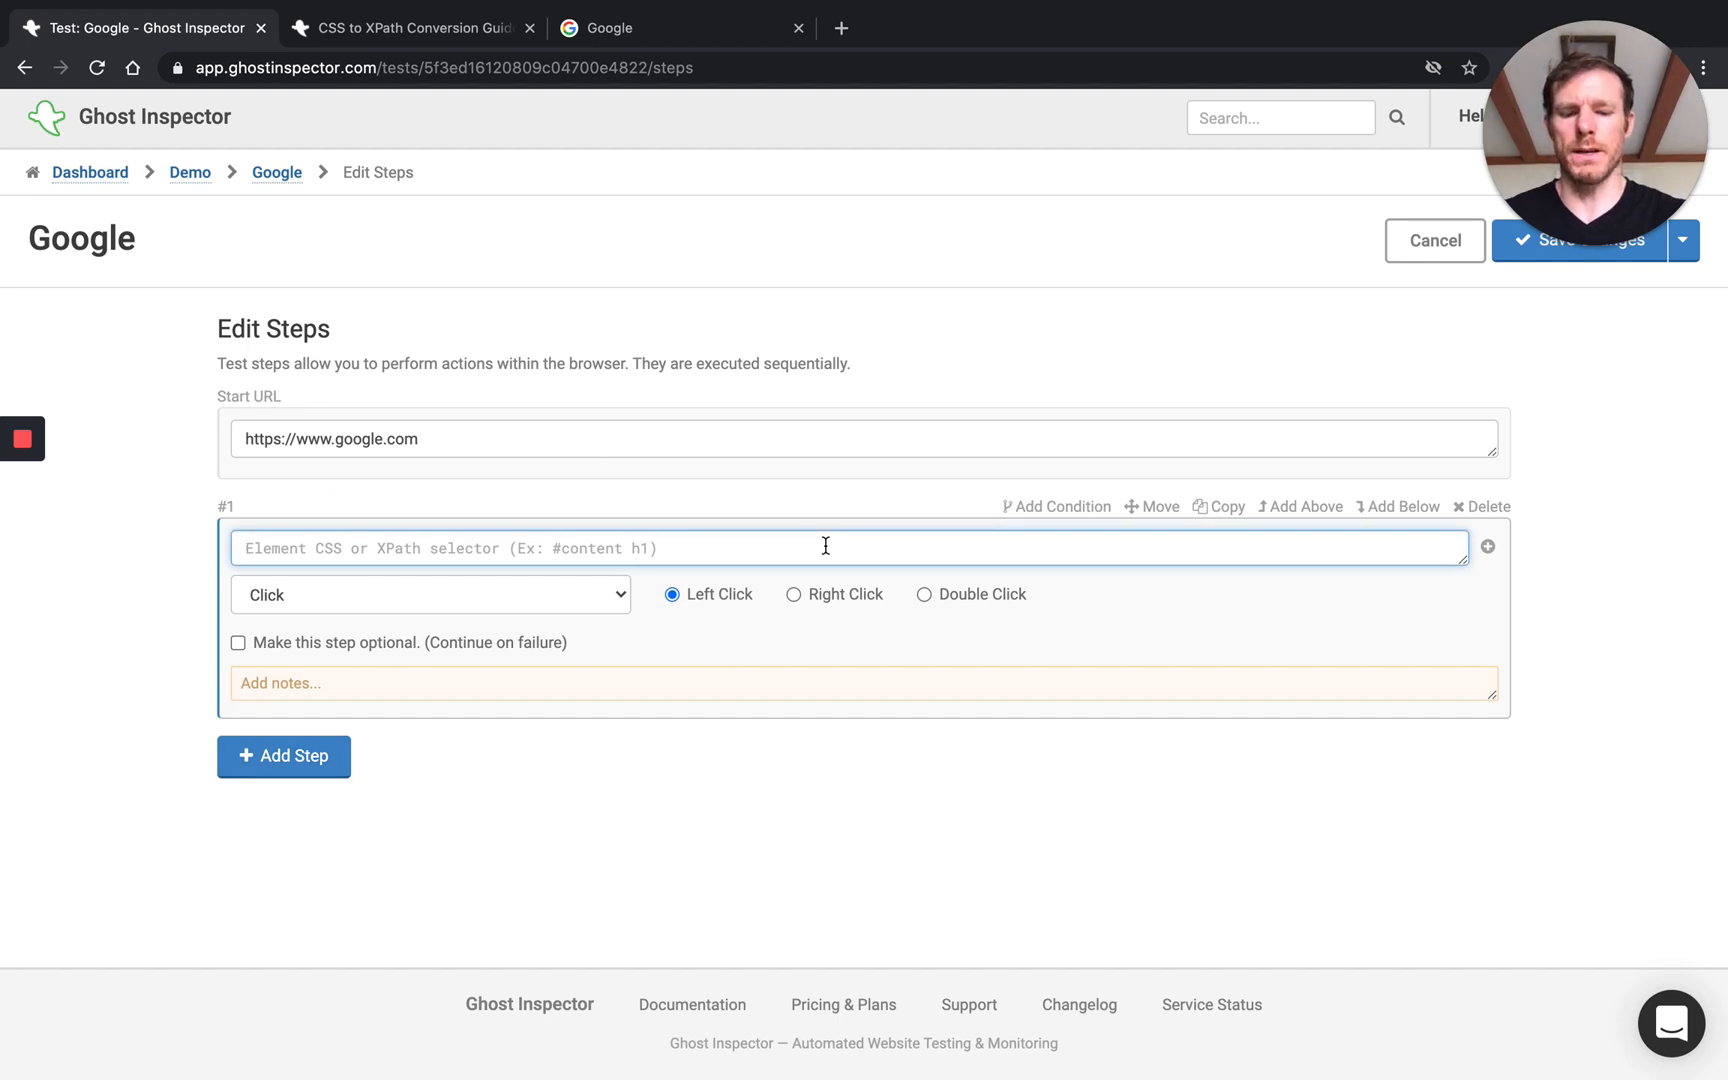
type("input")
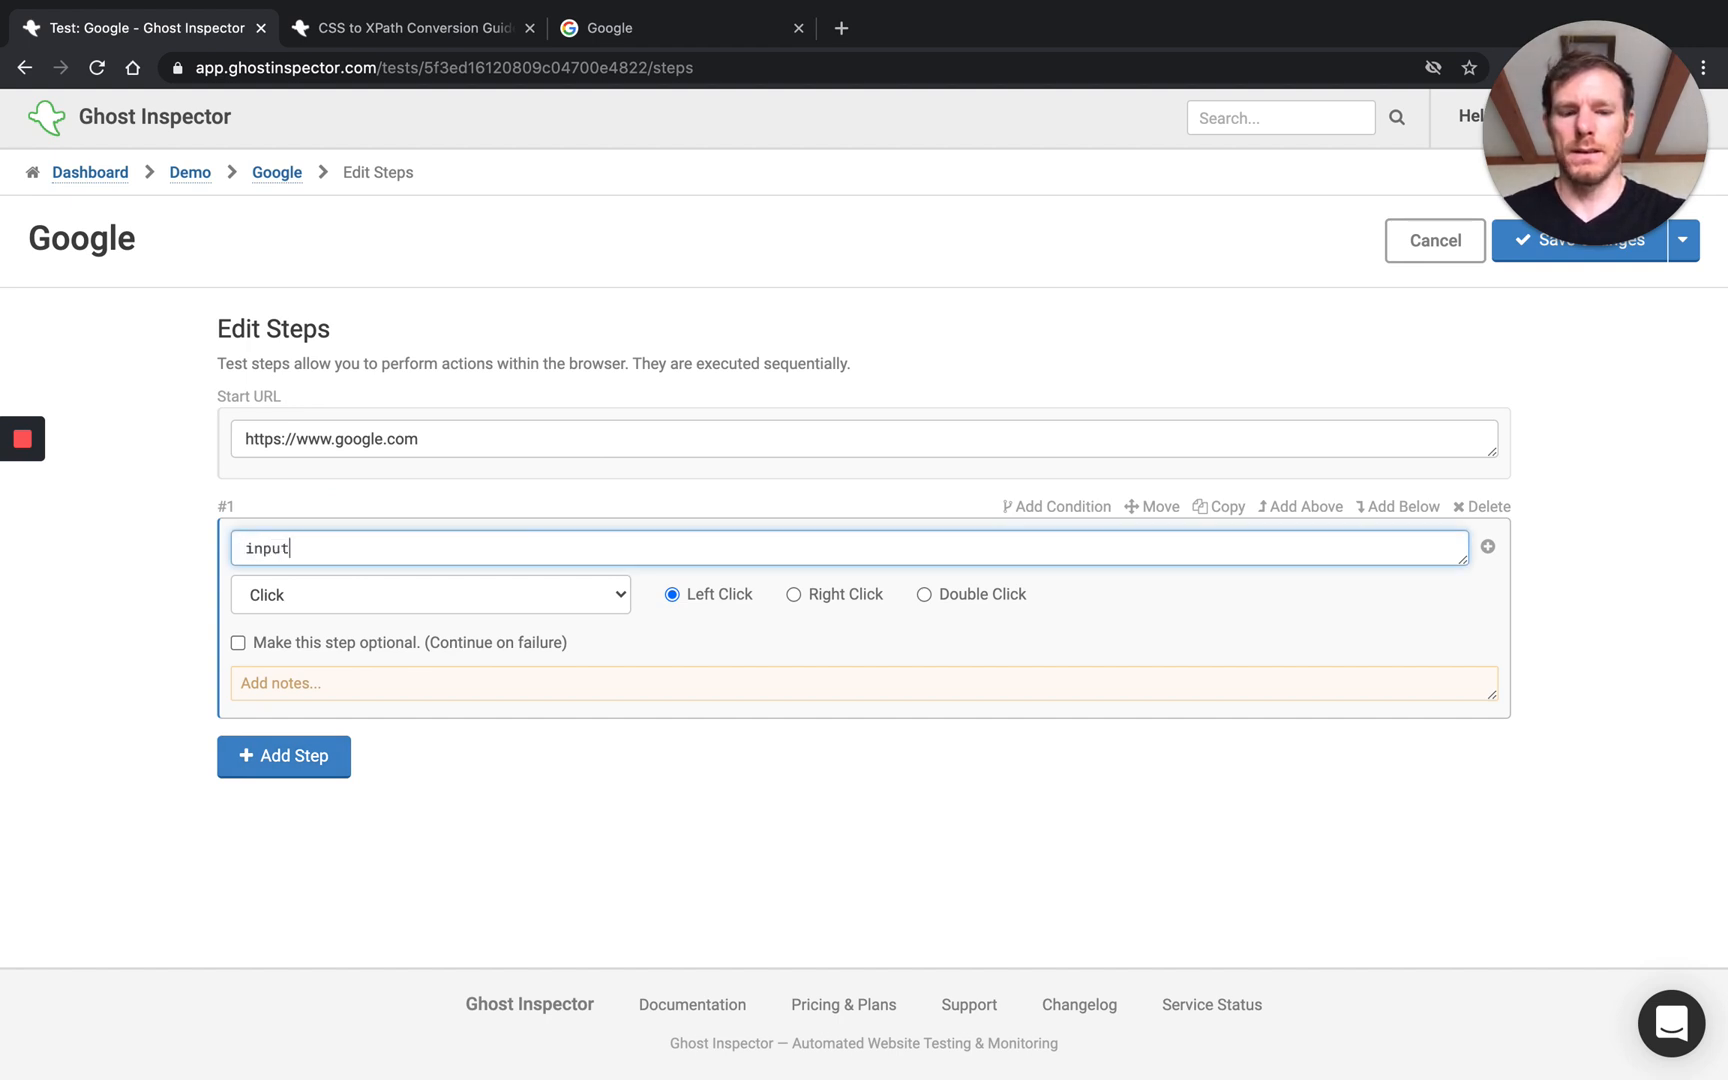
type("[]")
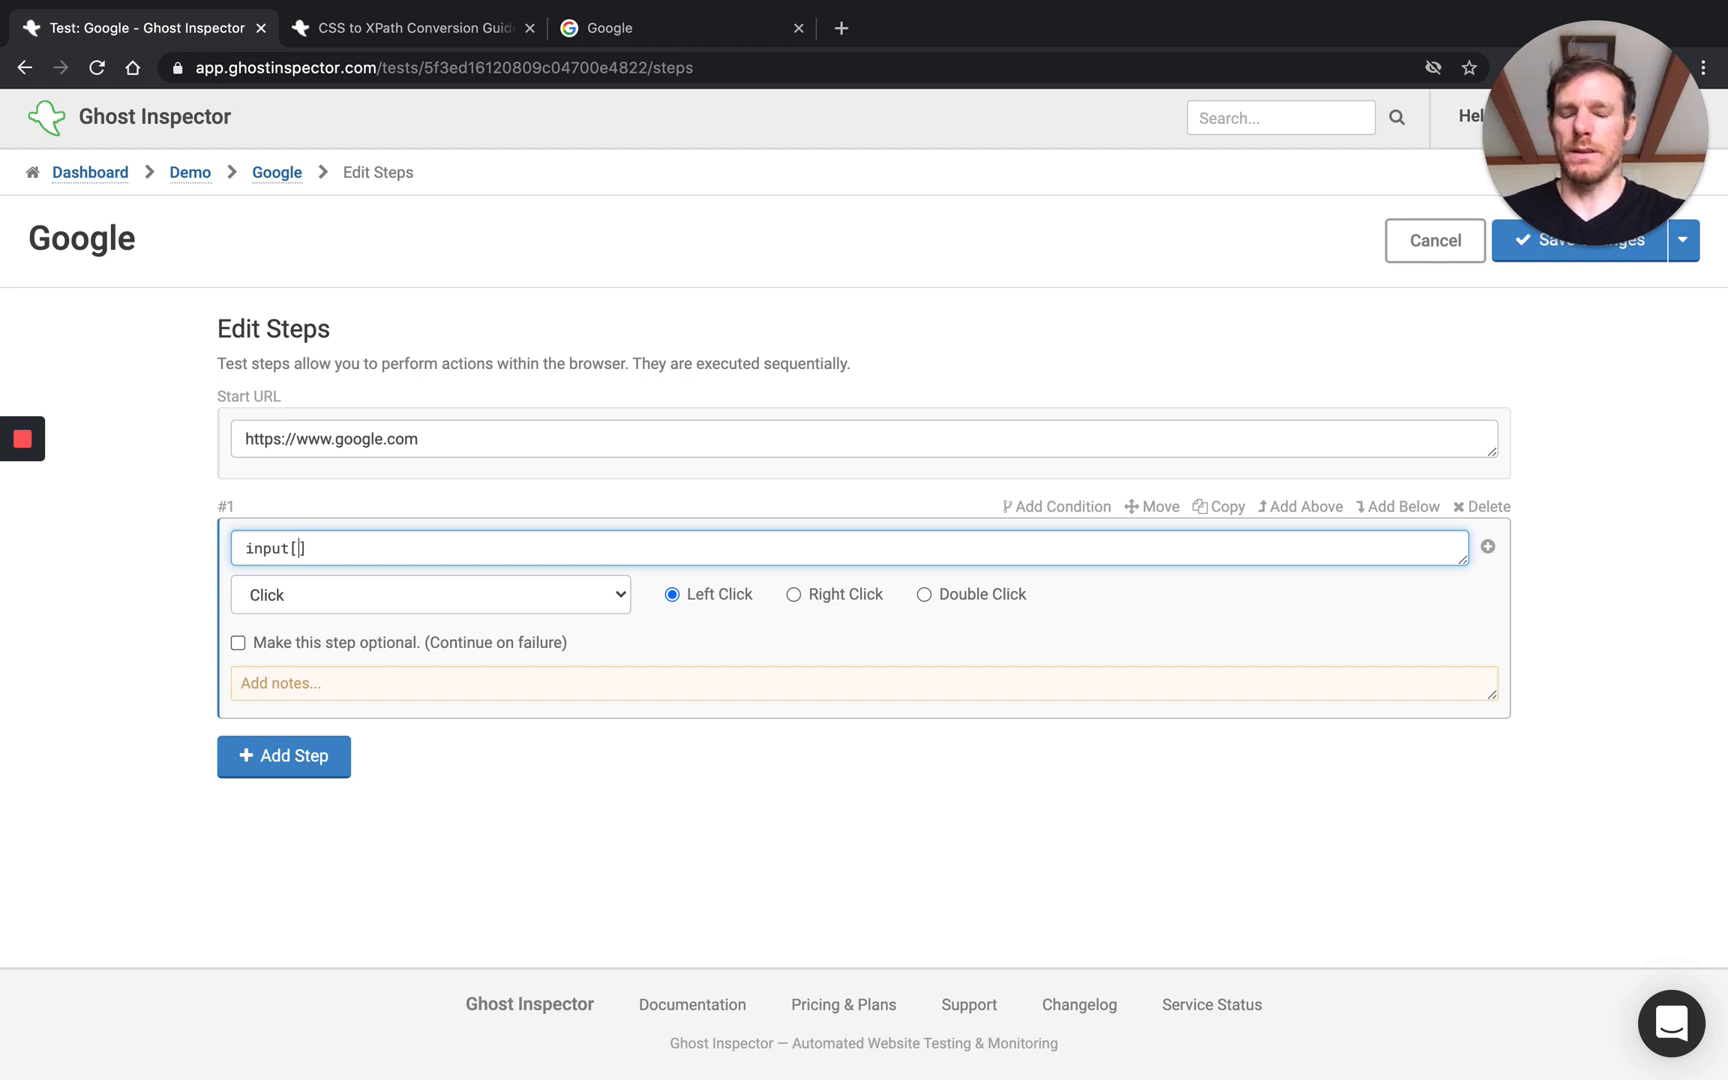
type("name=\"q\"")
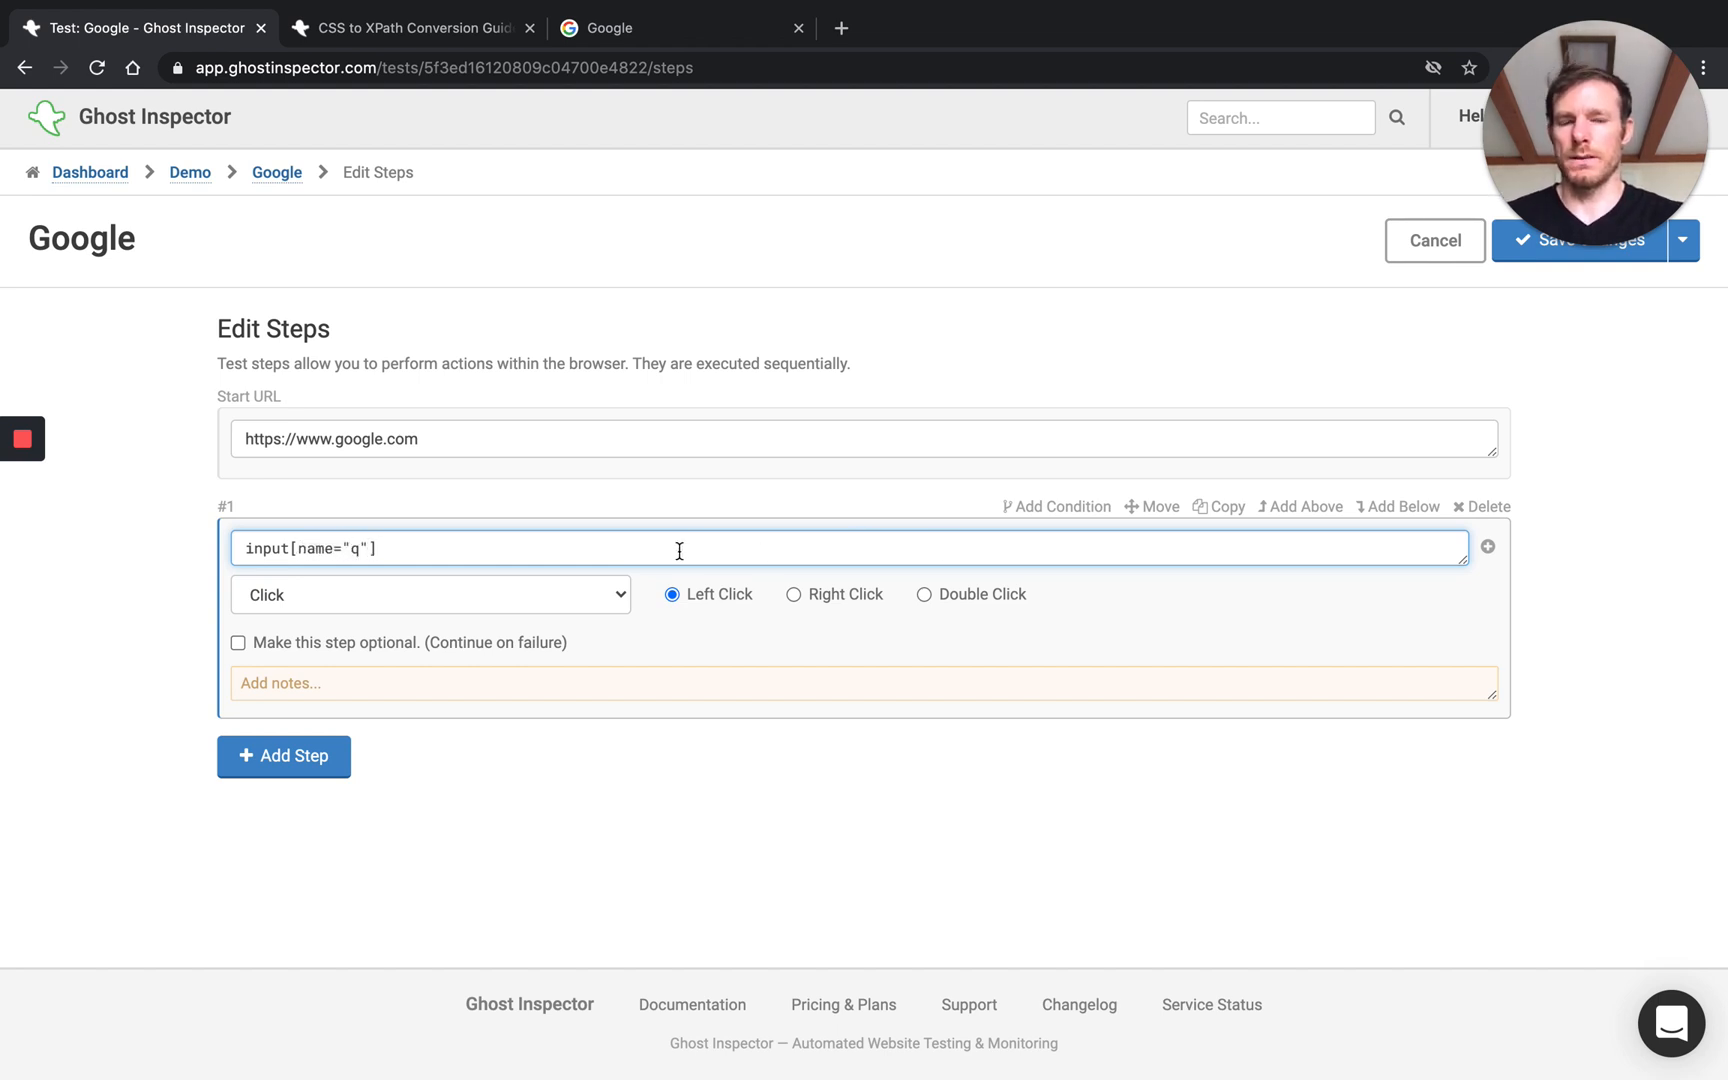
mouse_move(284, 574)
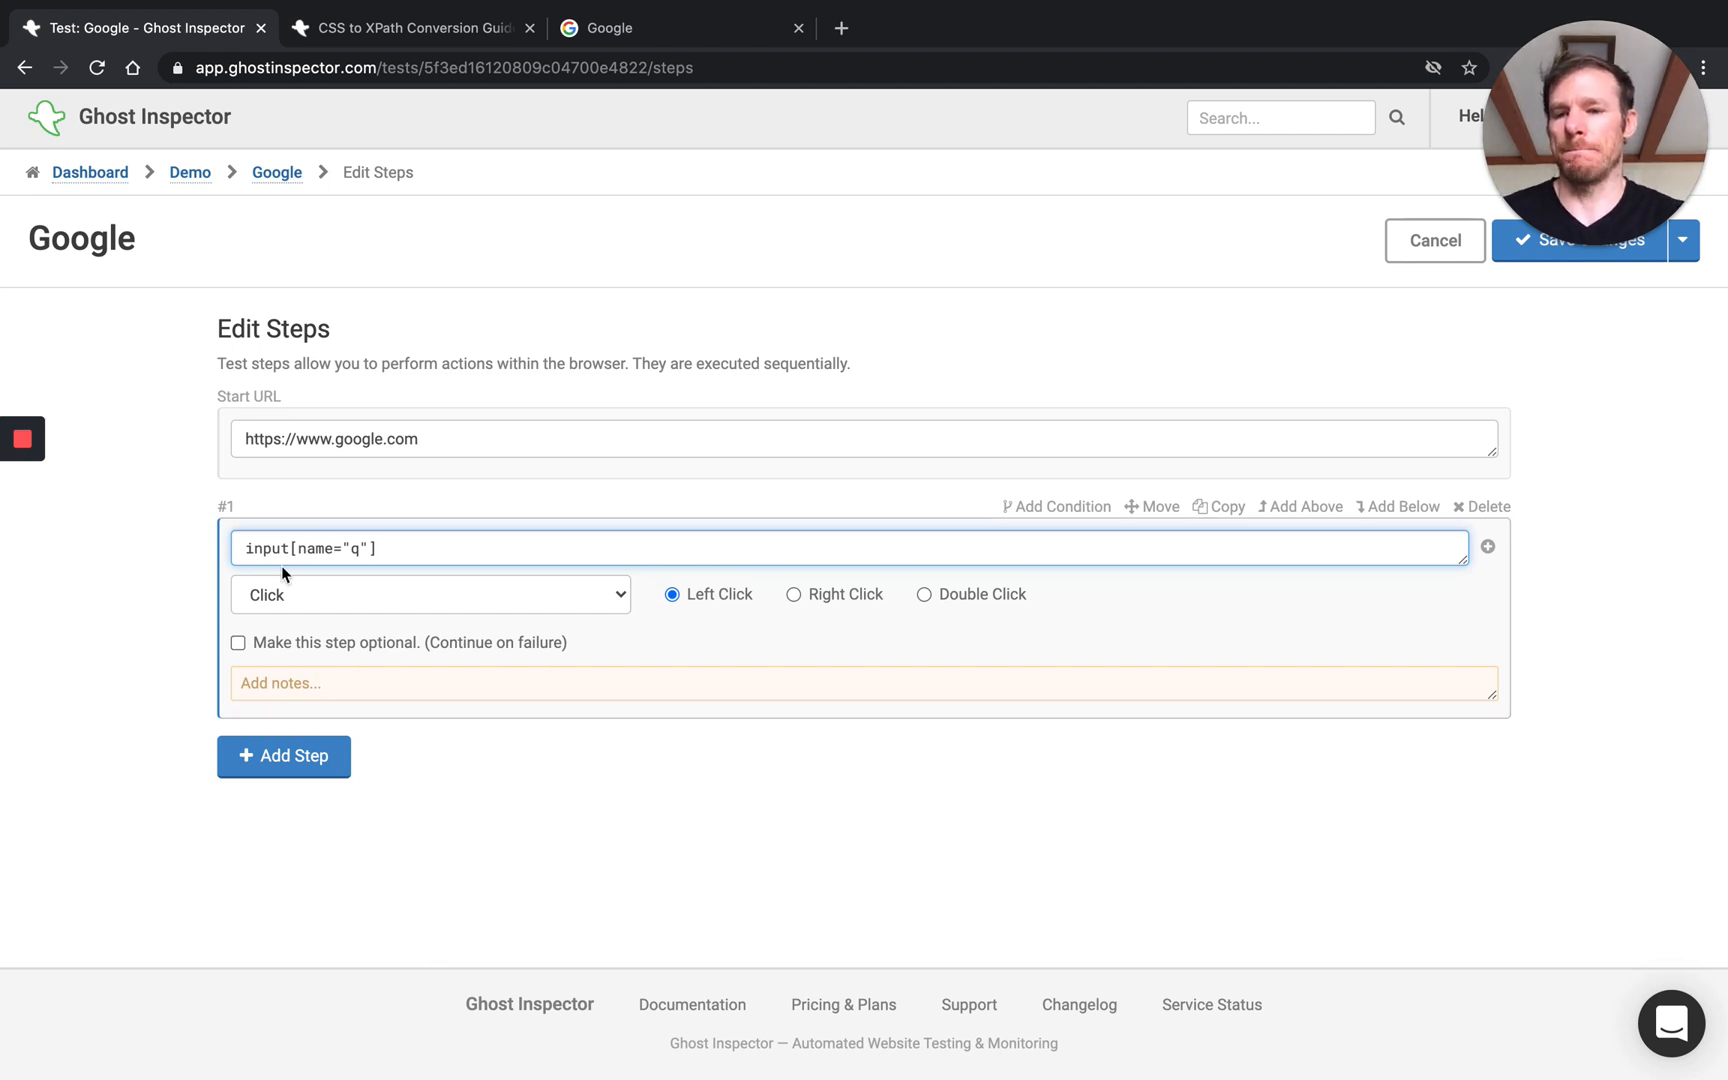
- Add step 2 checking that xpath=//a[text()="About"] is visible
left_click(282, 756)
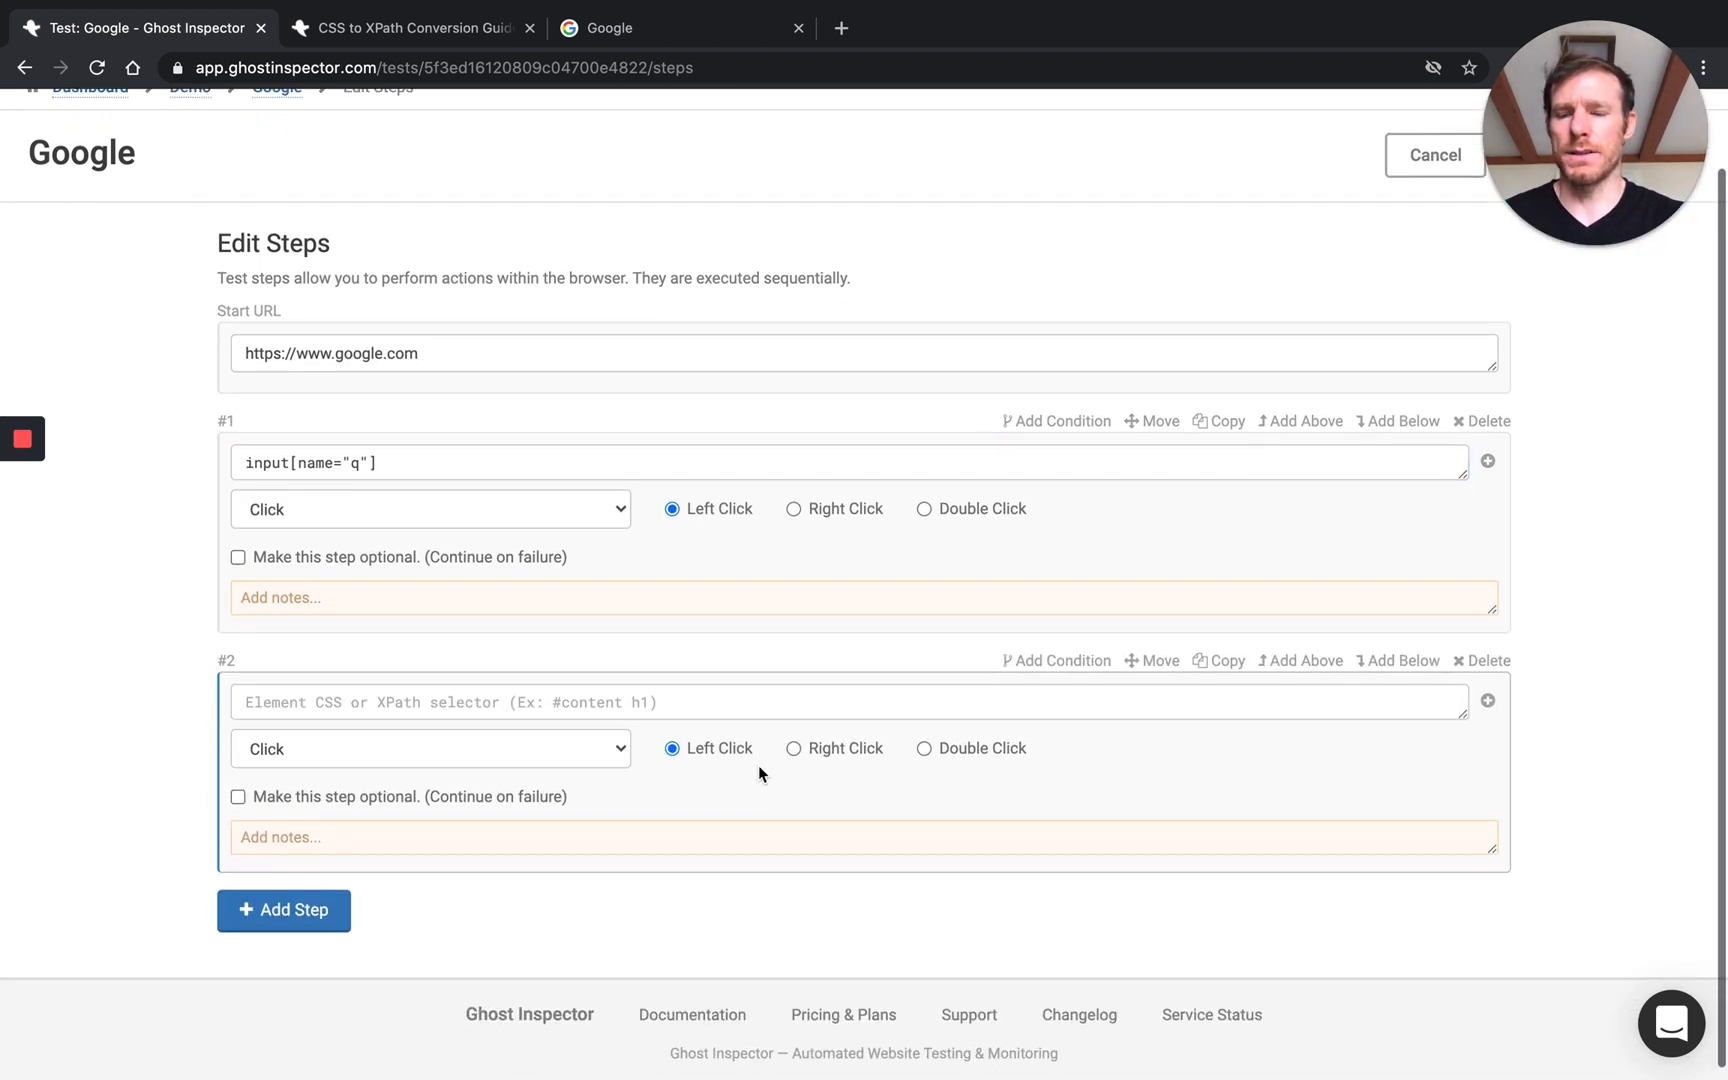
mouse_move(601, 754)
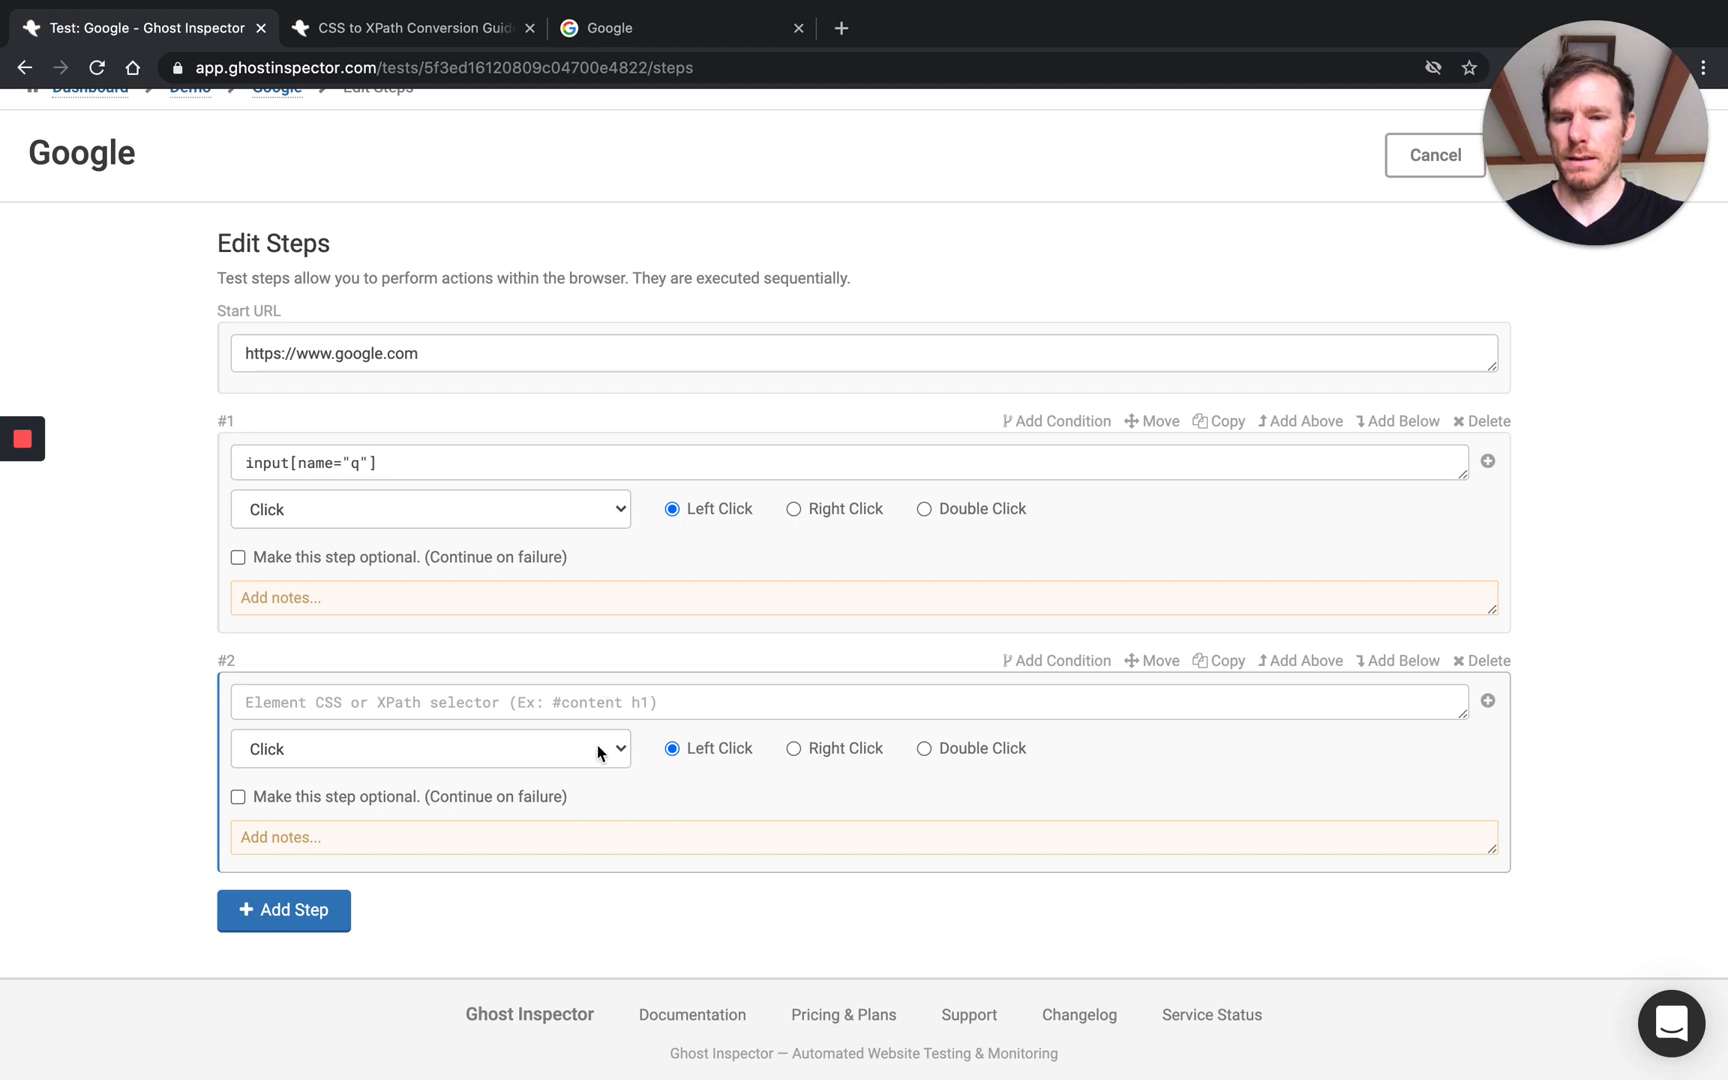
left_click(430, 508)
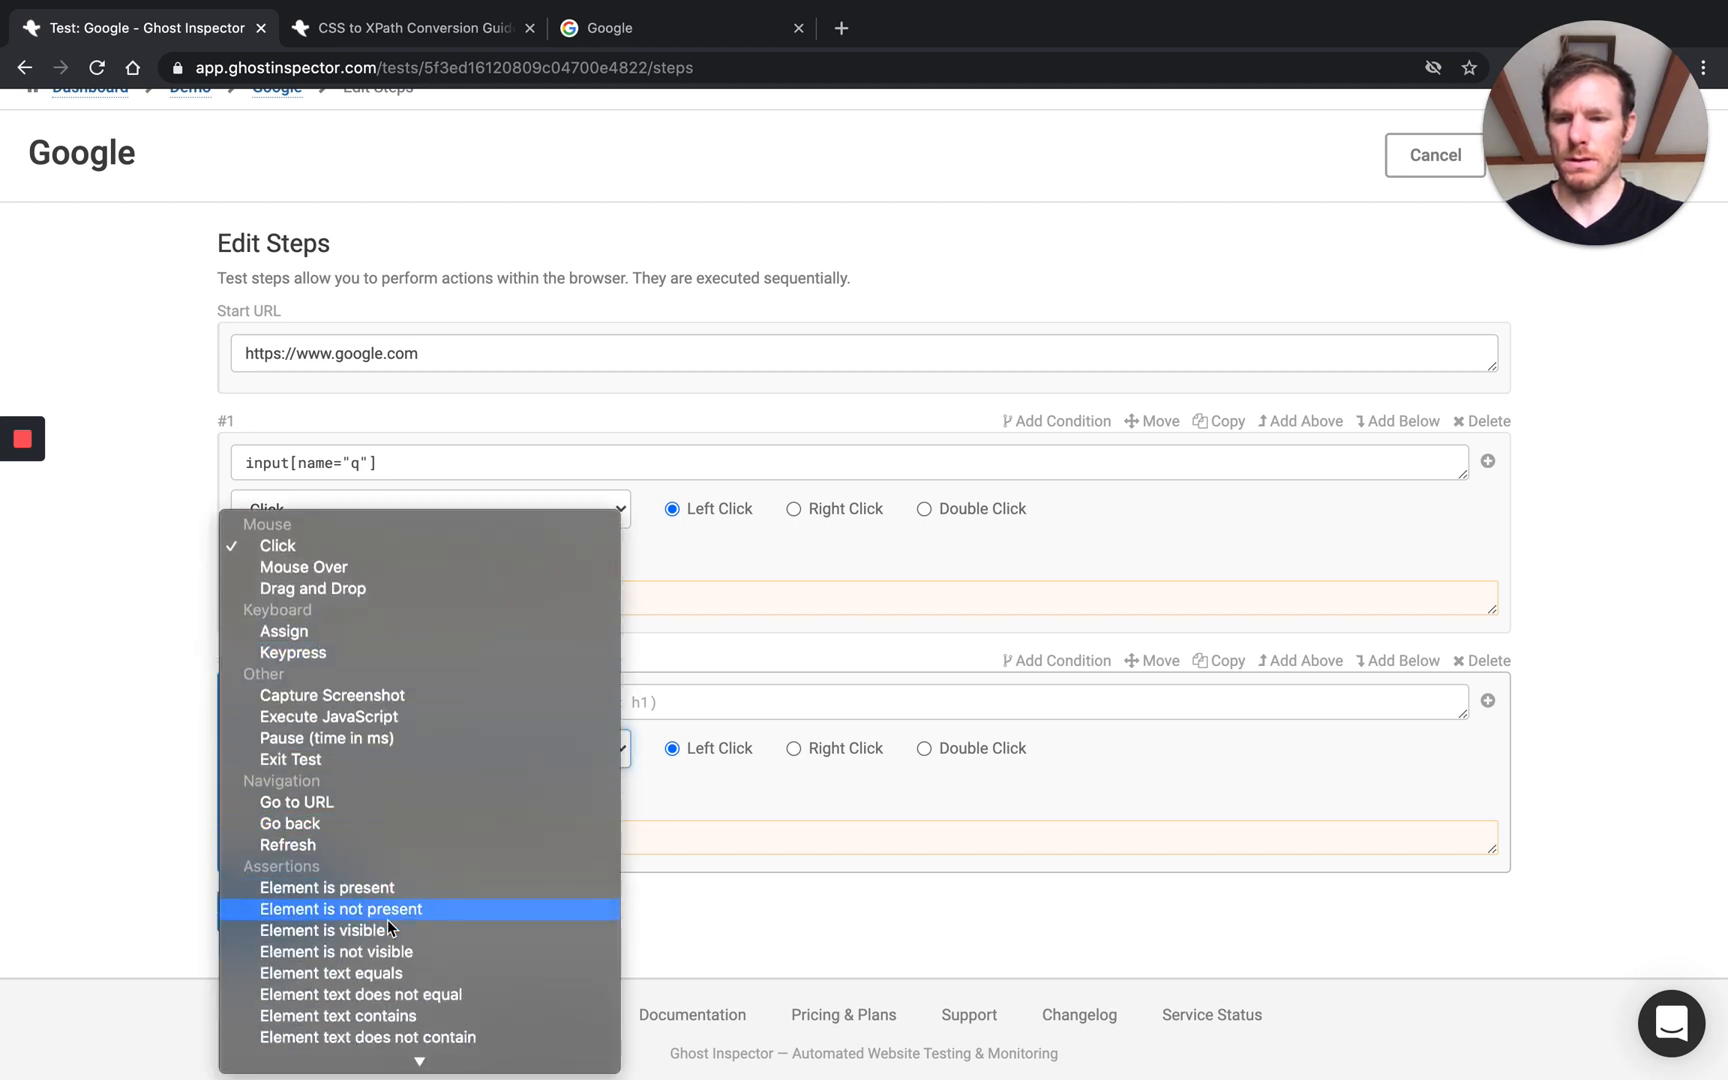
left_click(328, 930)
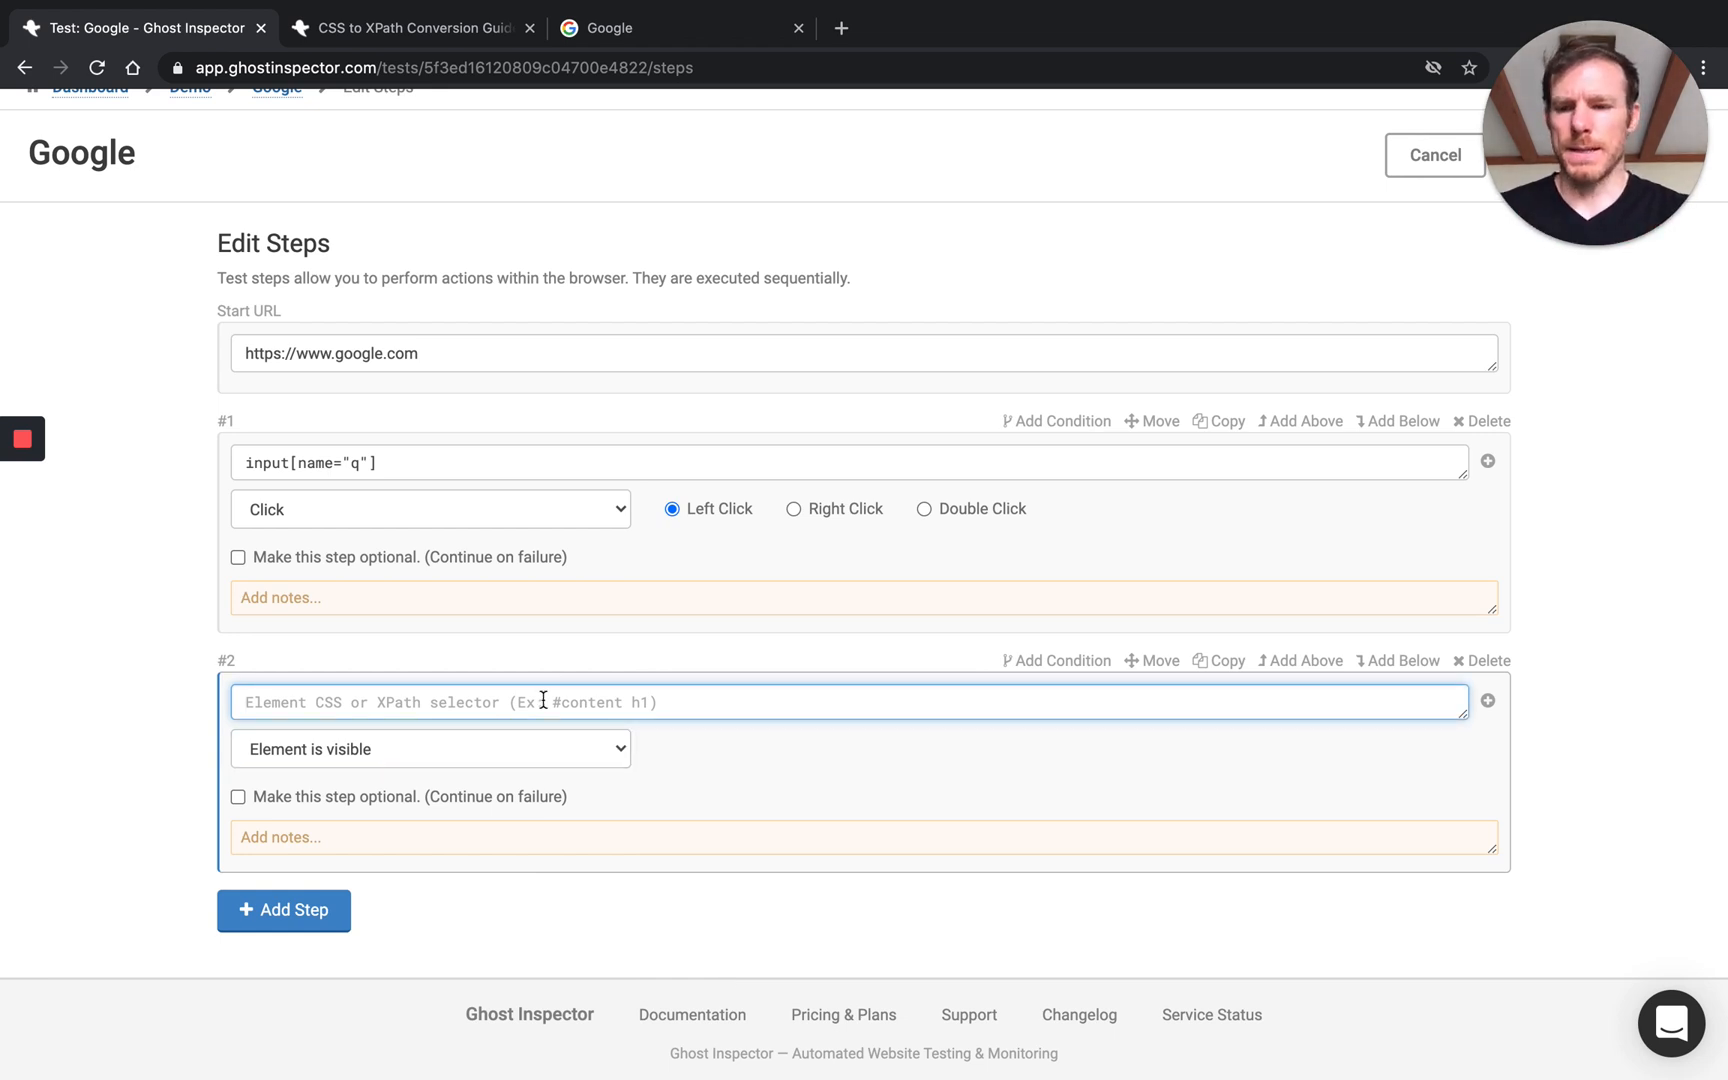
type("xpath=//")
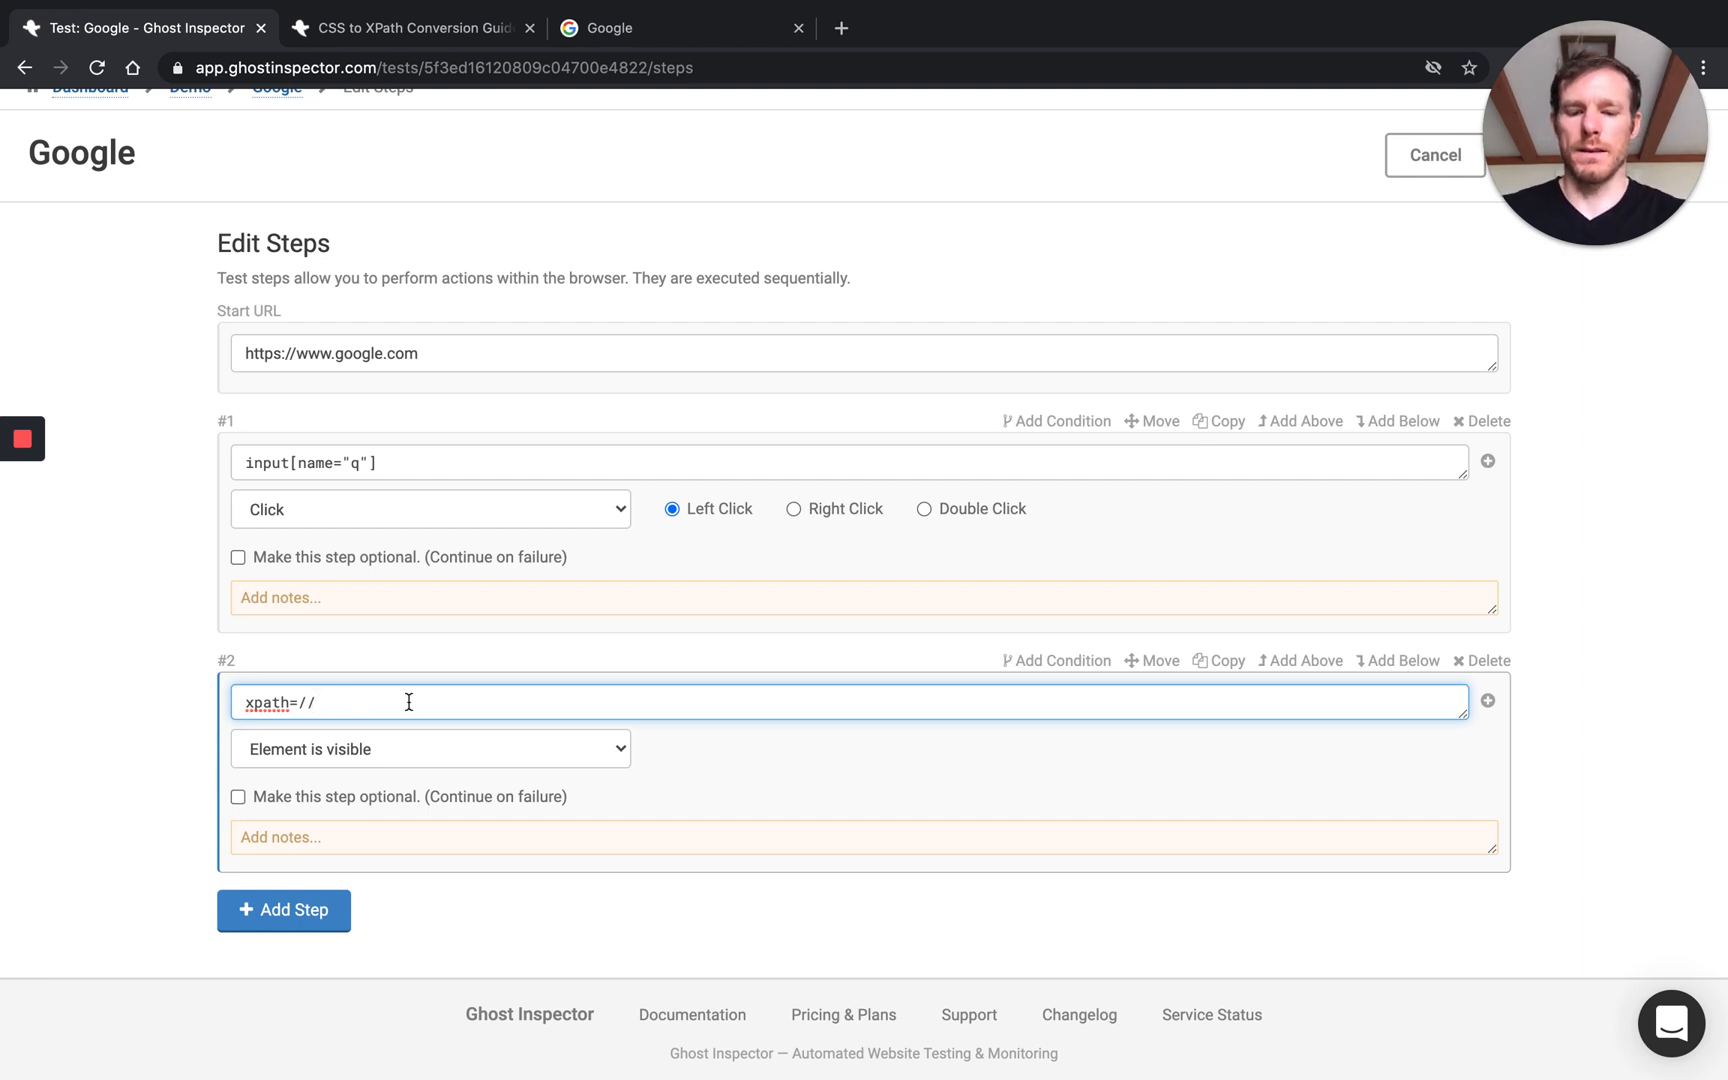
type("a")
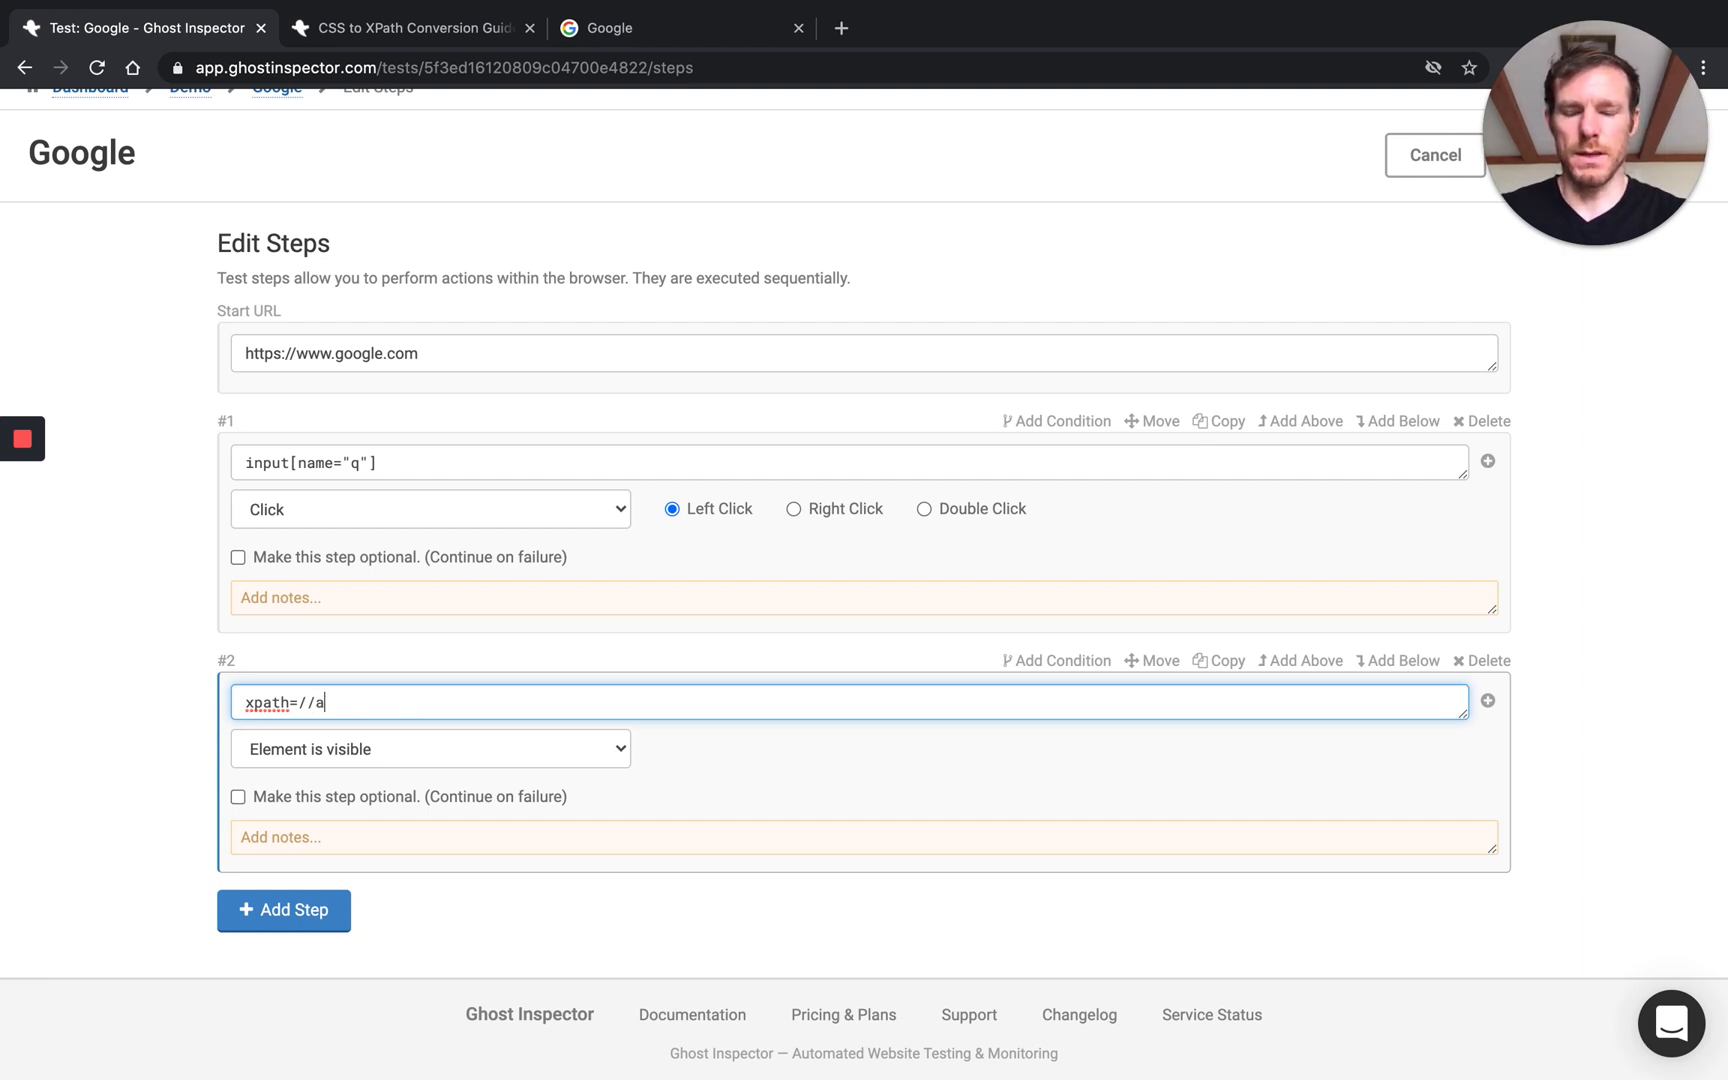
type("[]")
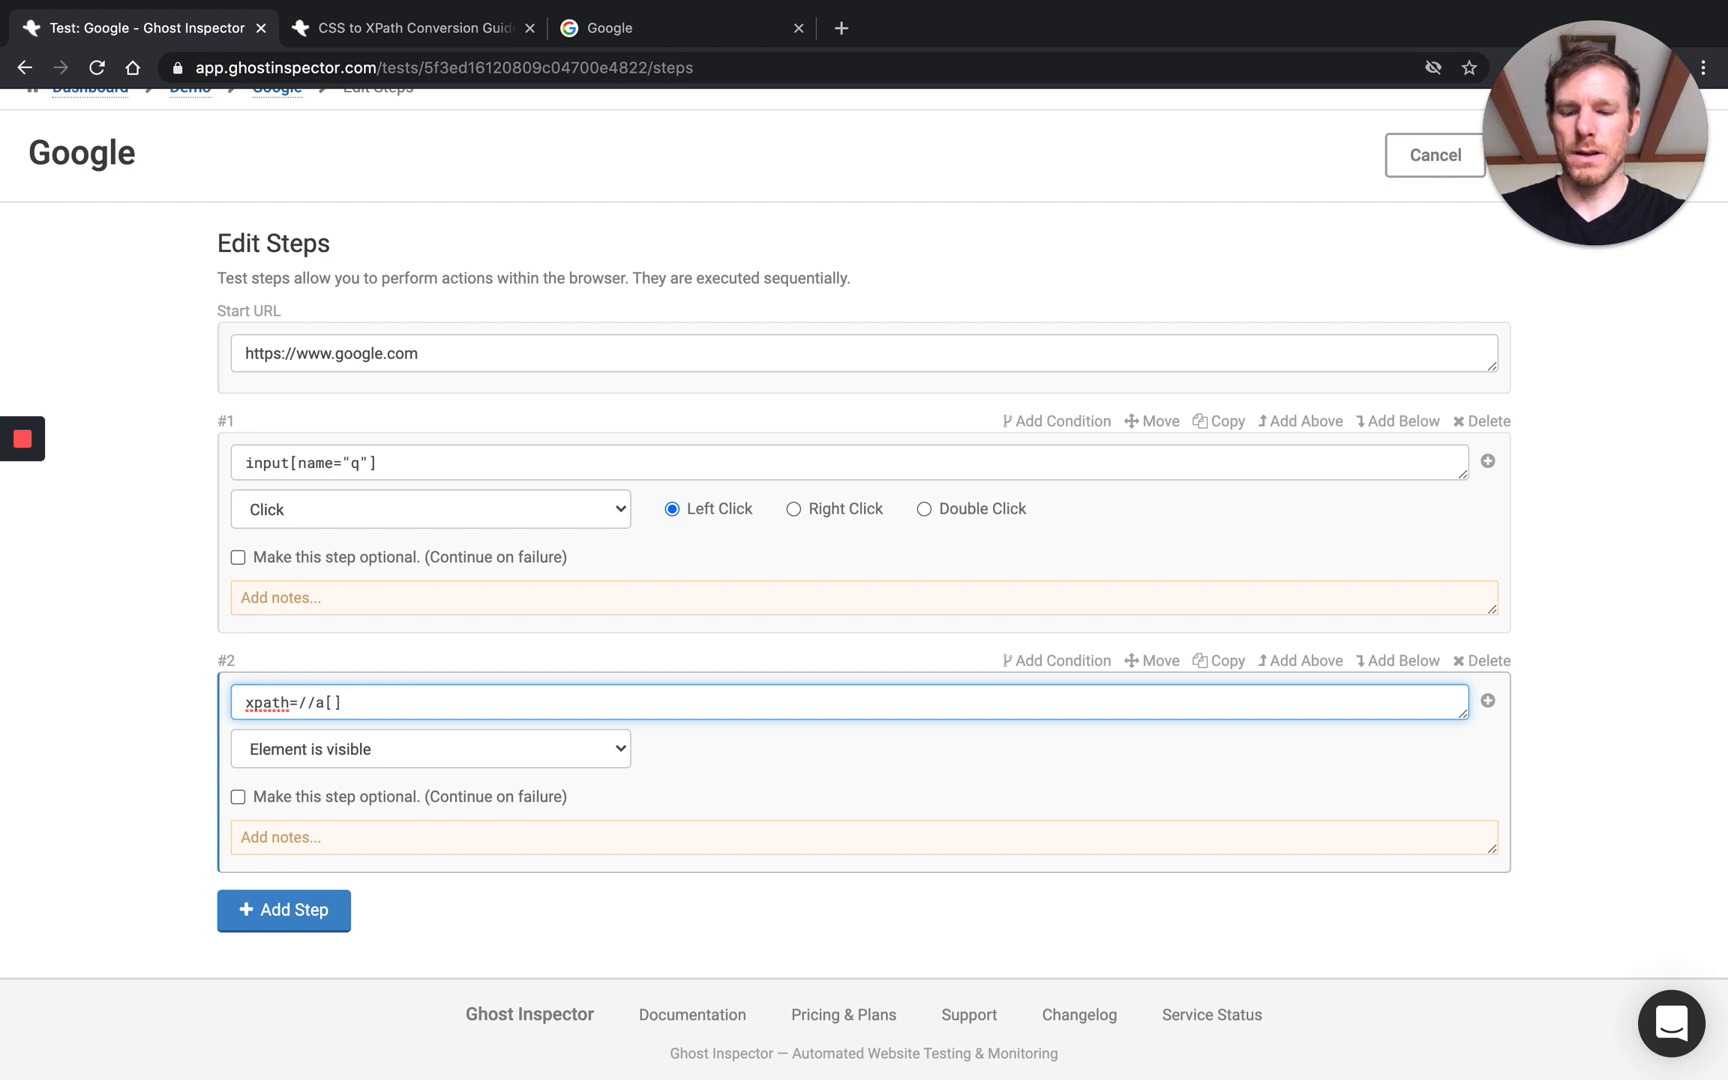
type("text()=")
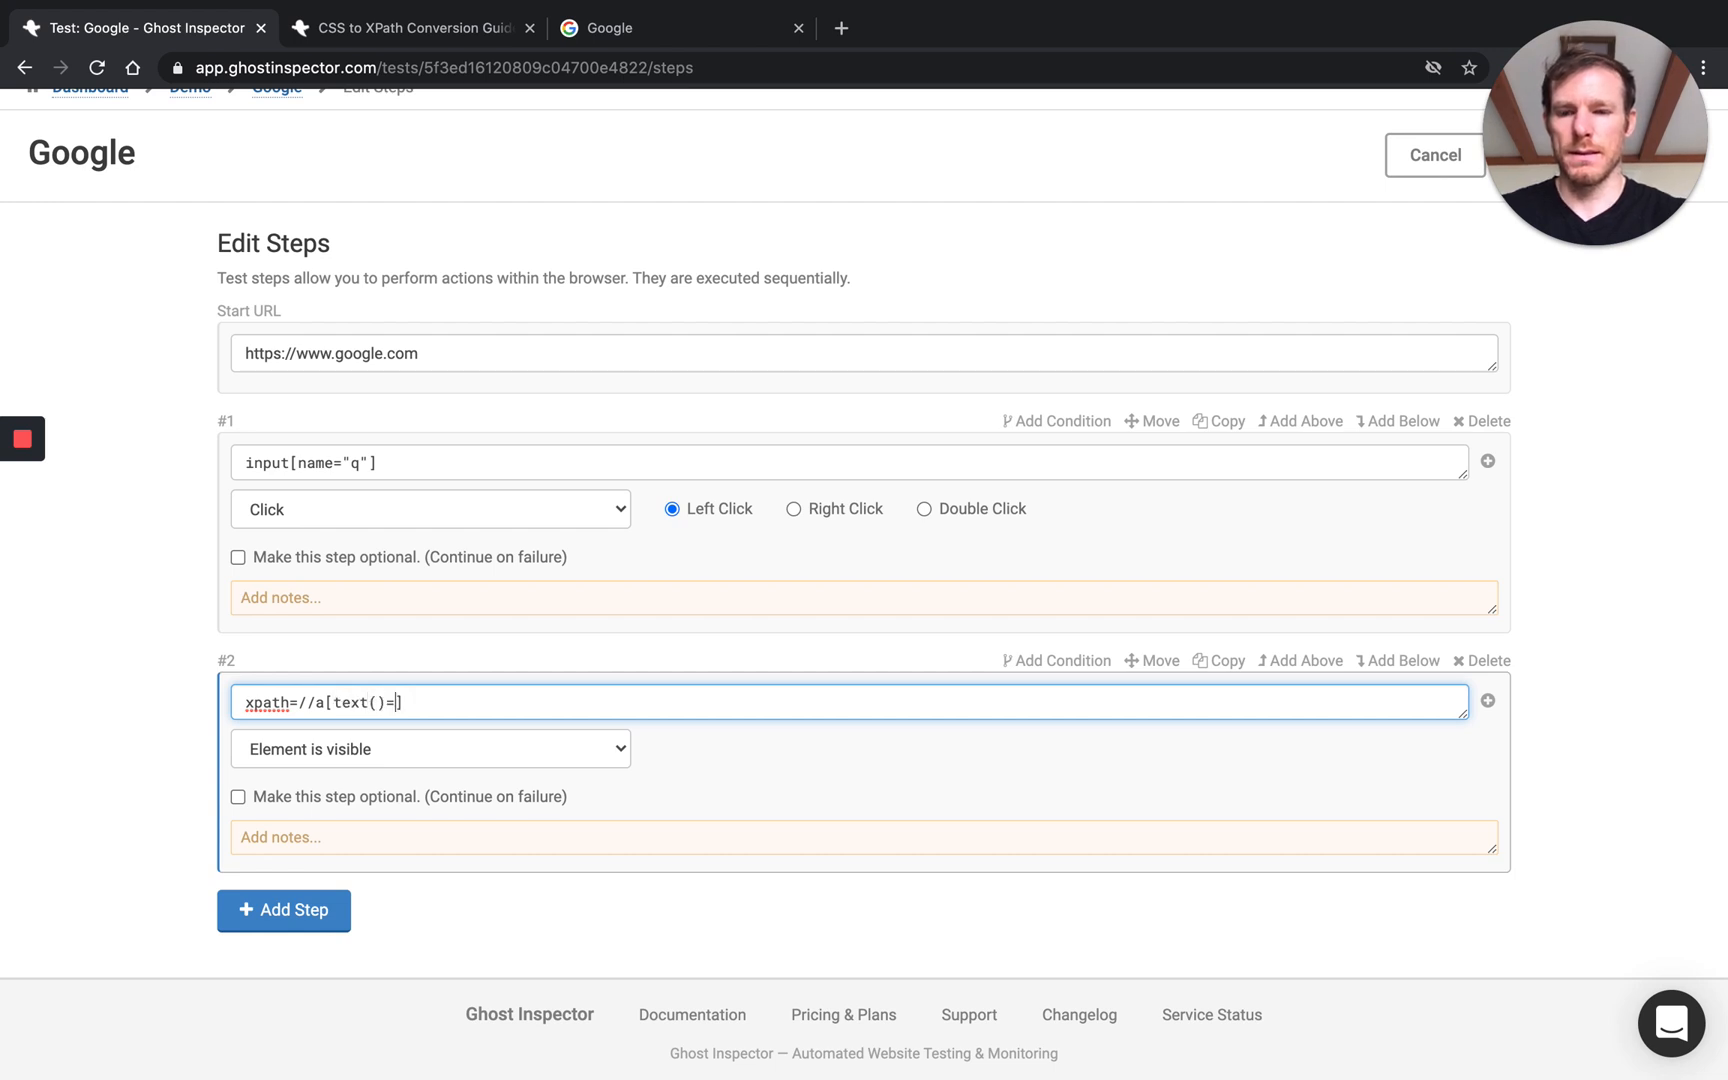
type("\"About\"]")
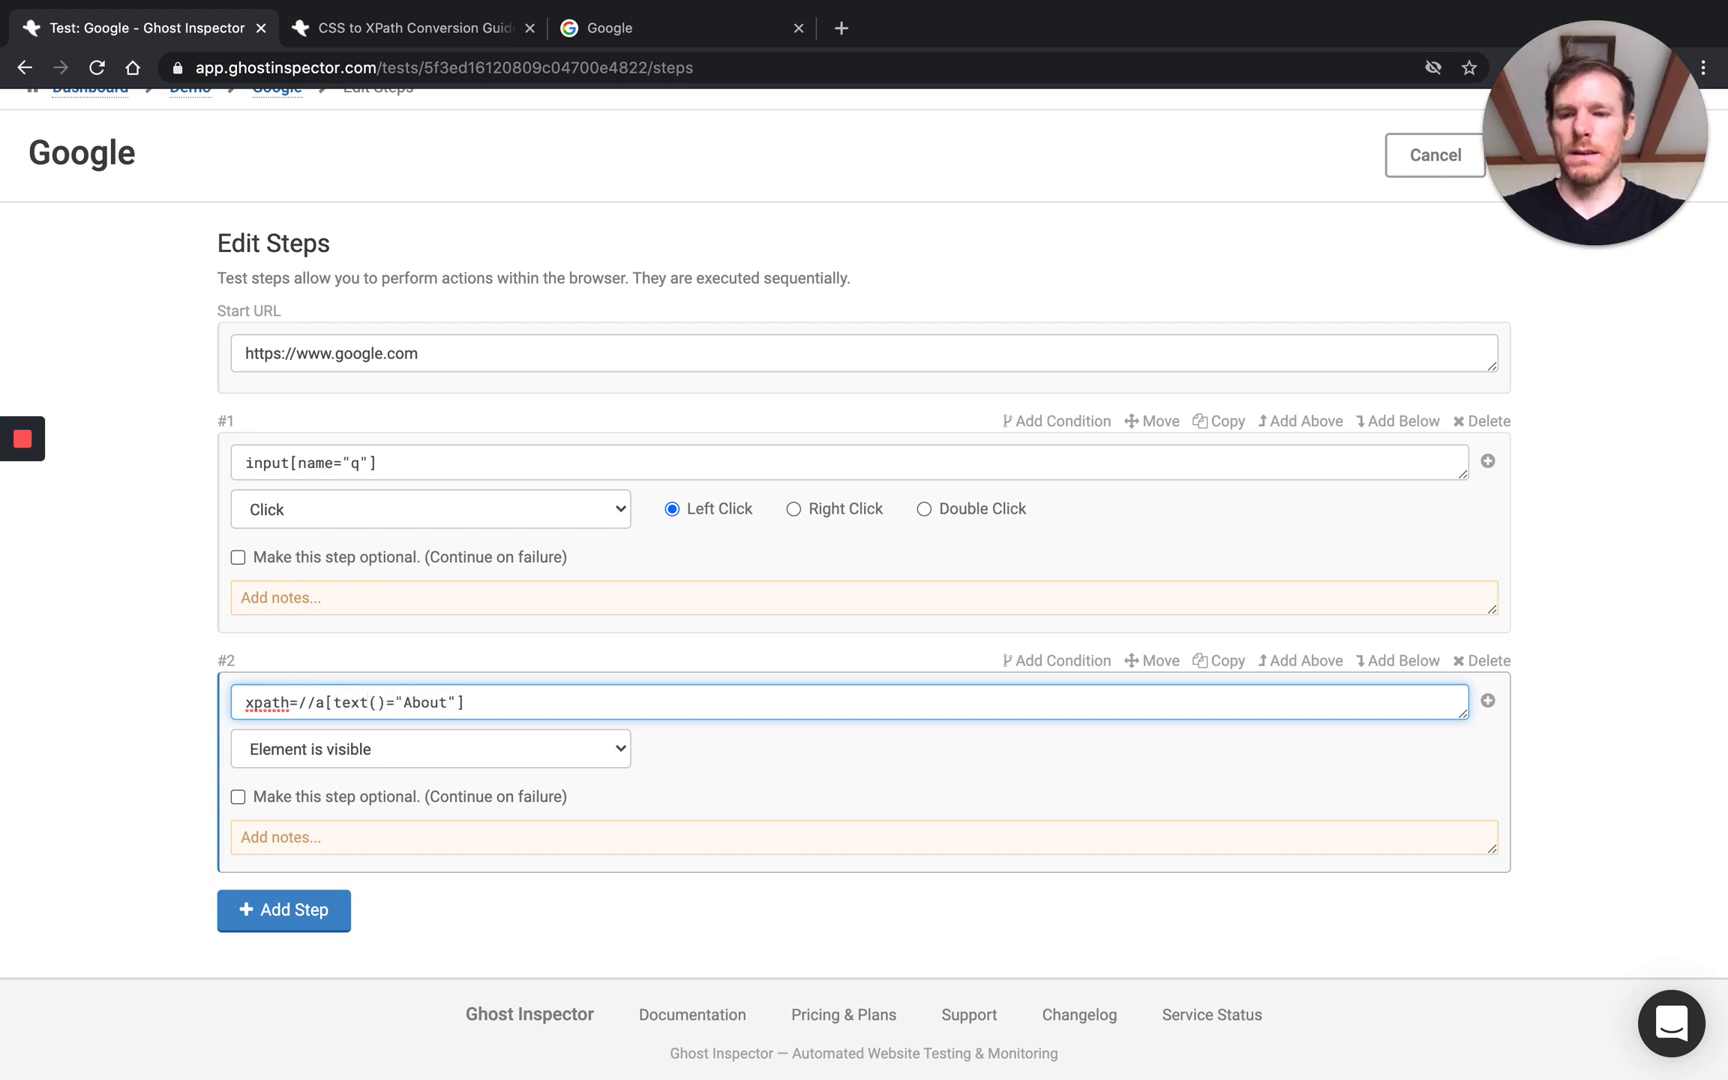
mouse_move(851, 672)
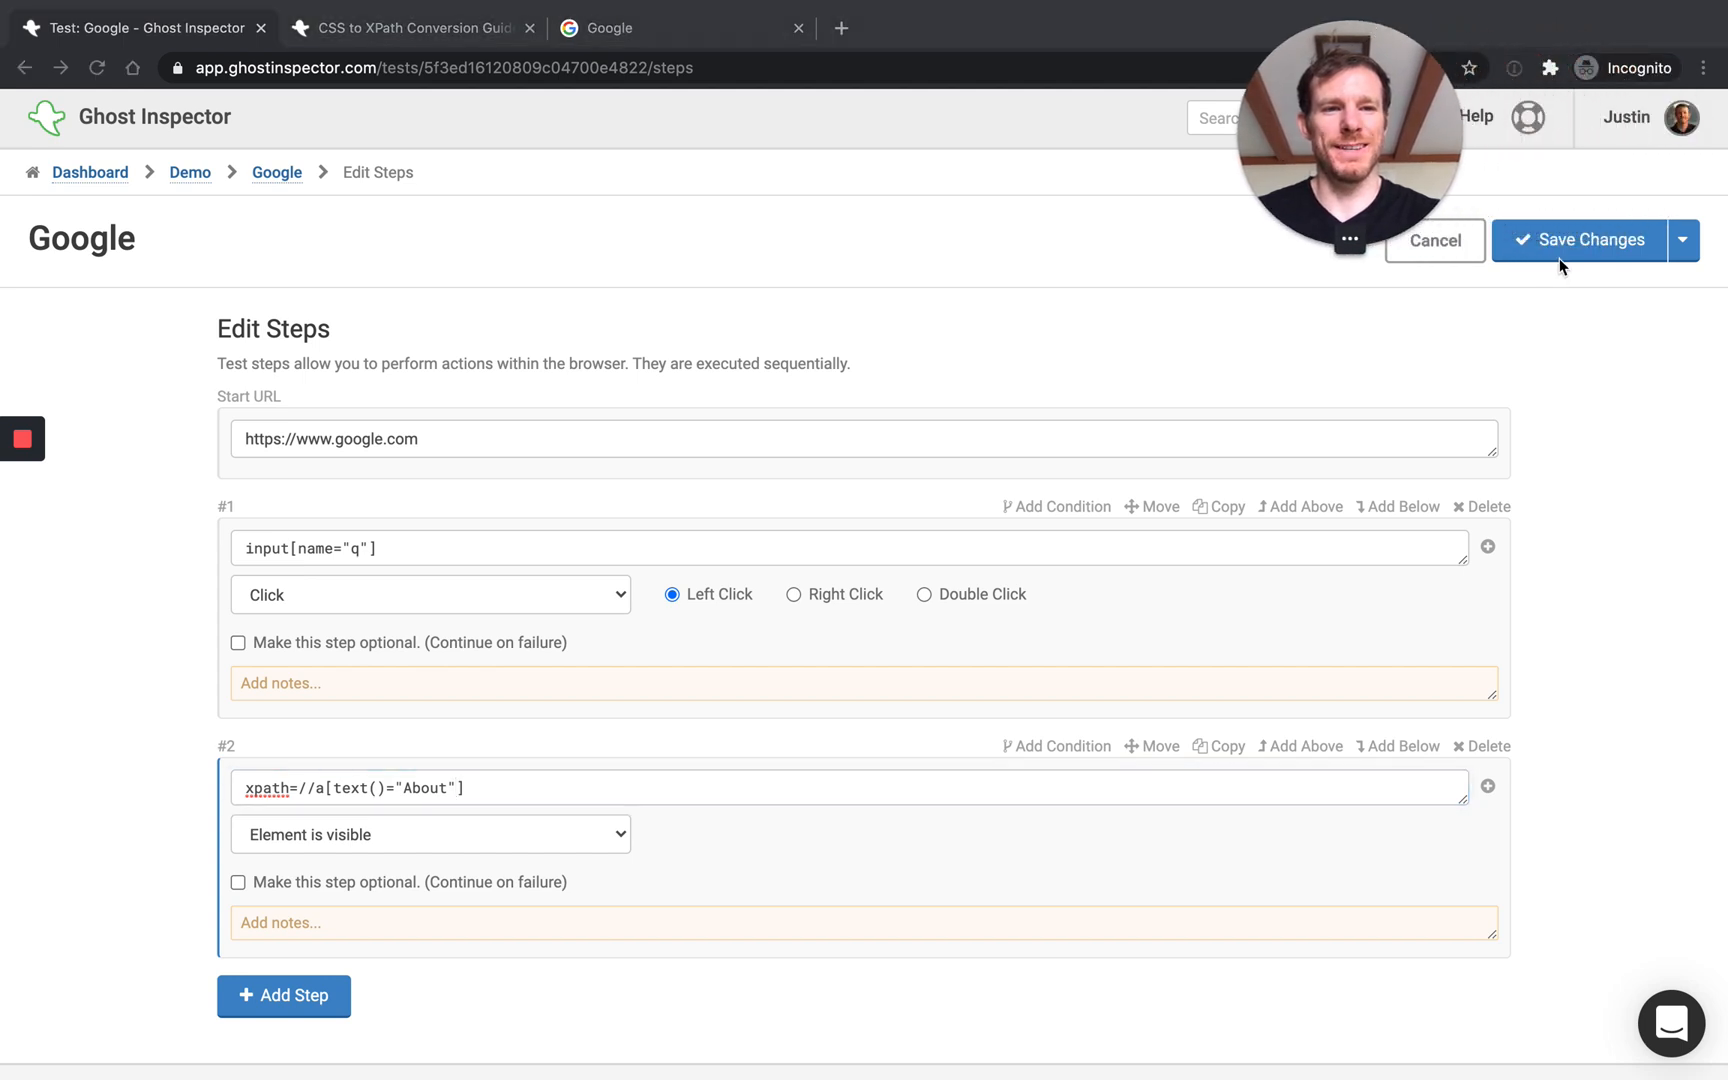
- Save the Google test's steps, run it, and switch to the CSS to XPath guide
left_click(1587, 240)
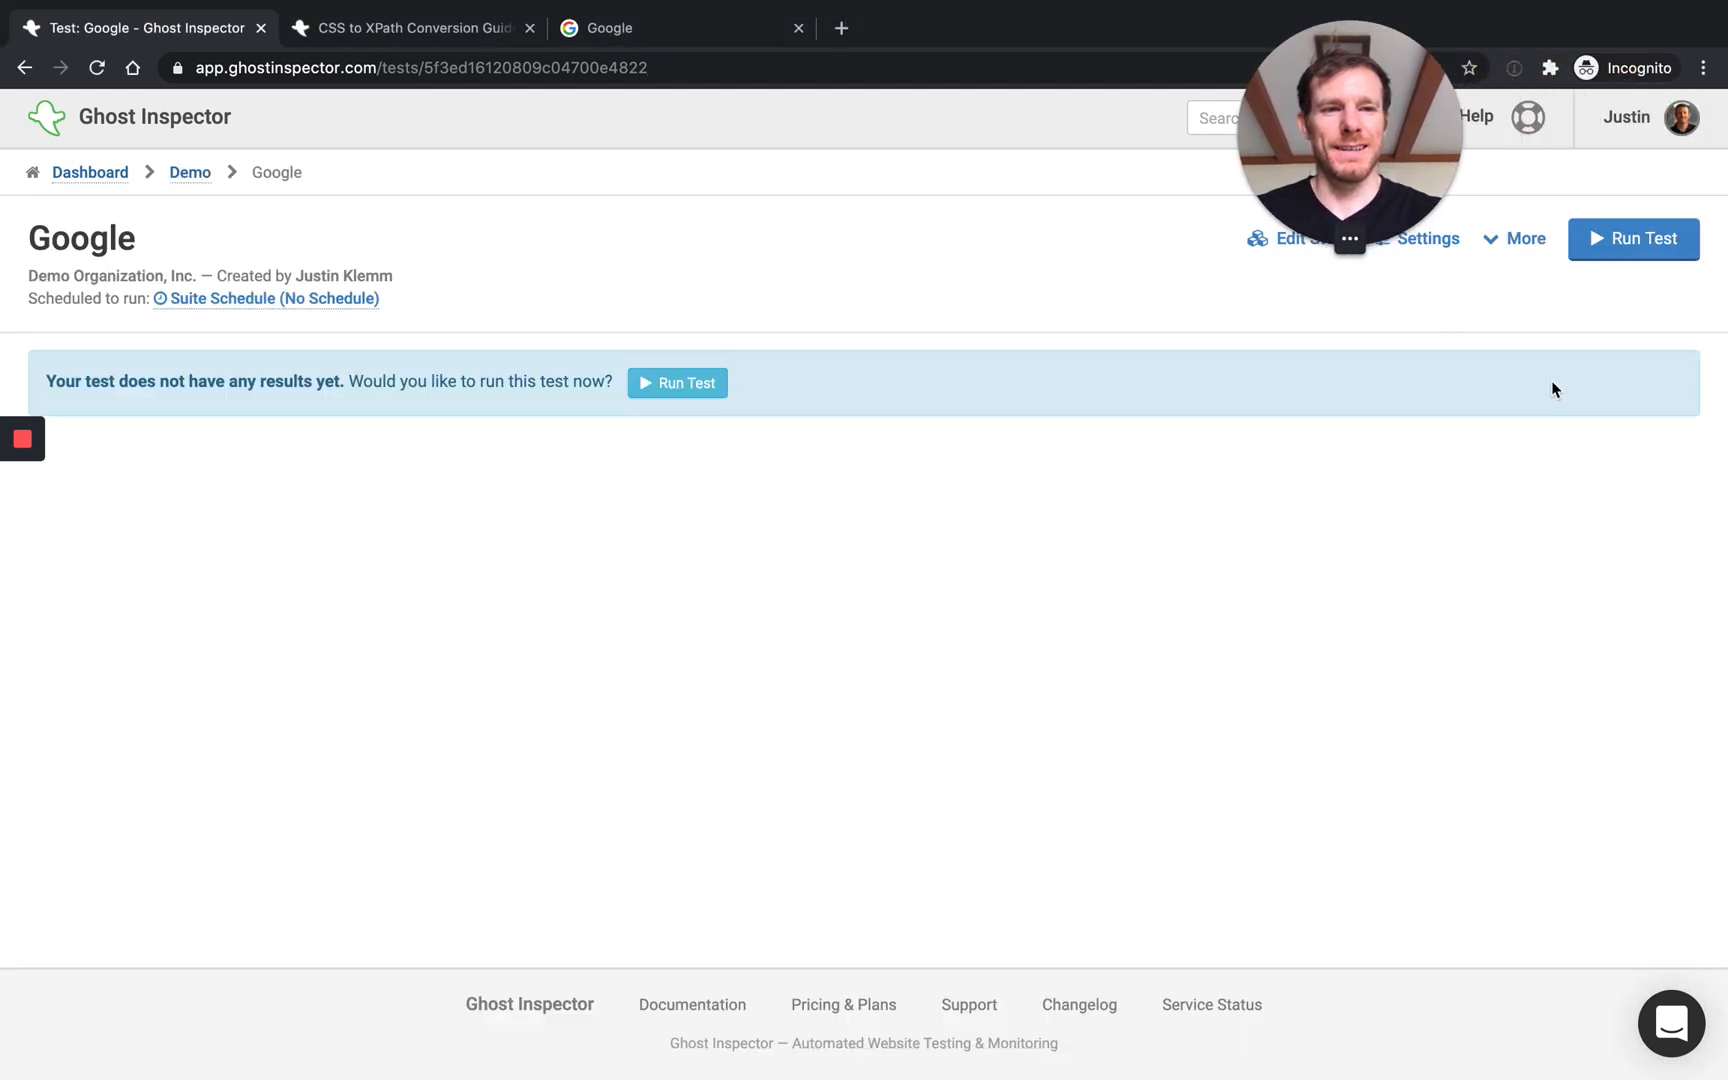
left_click(677, 382)
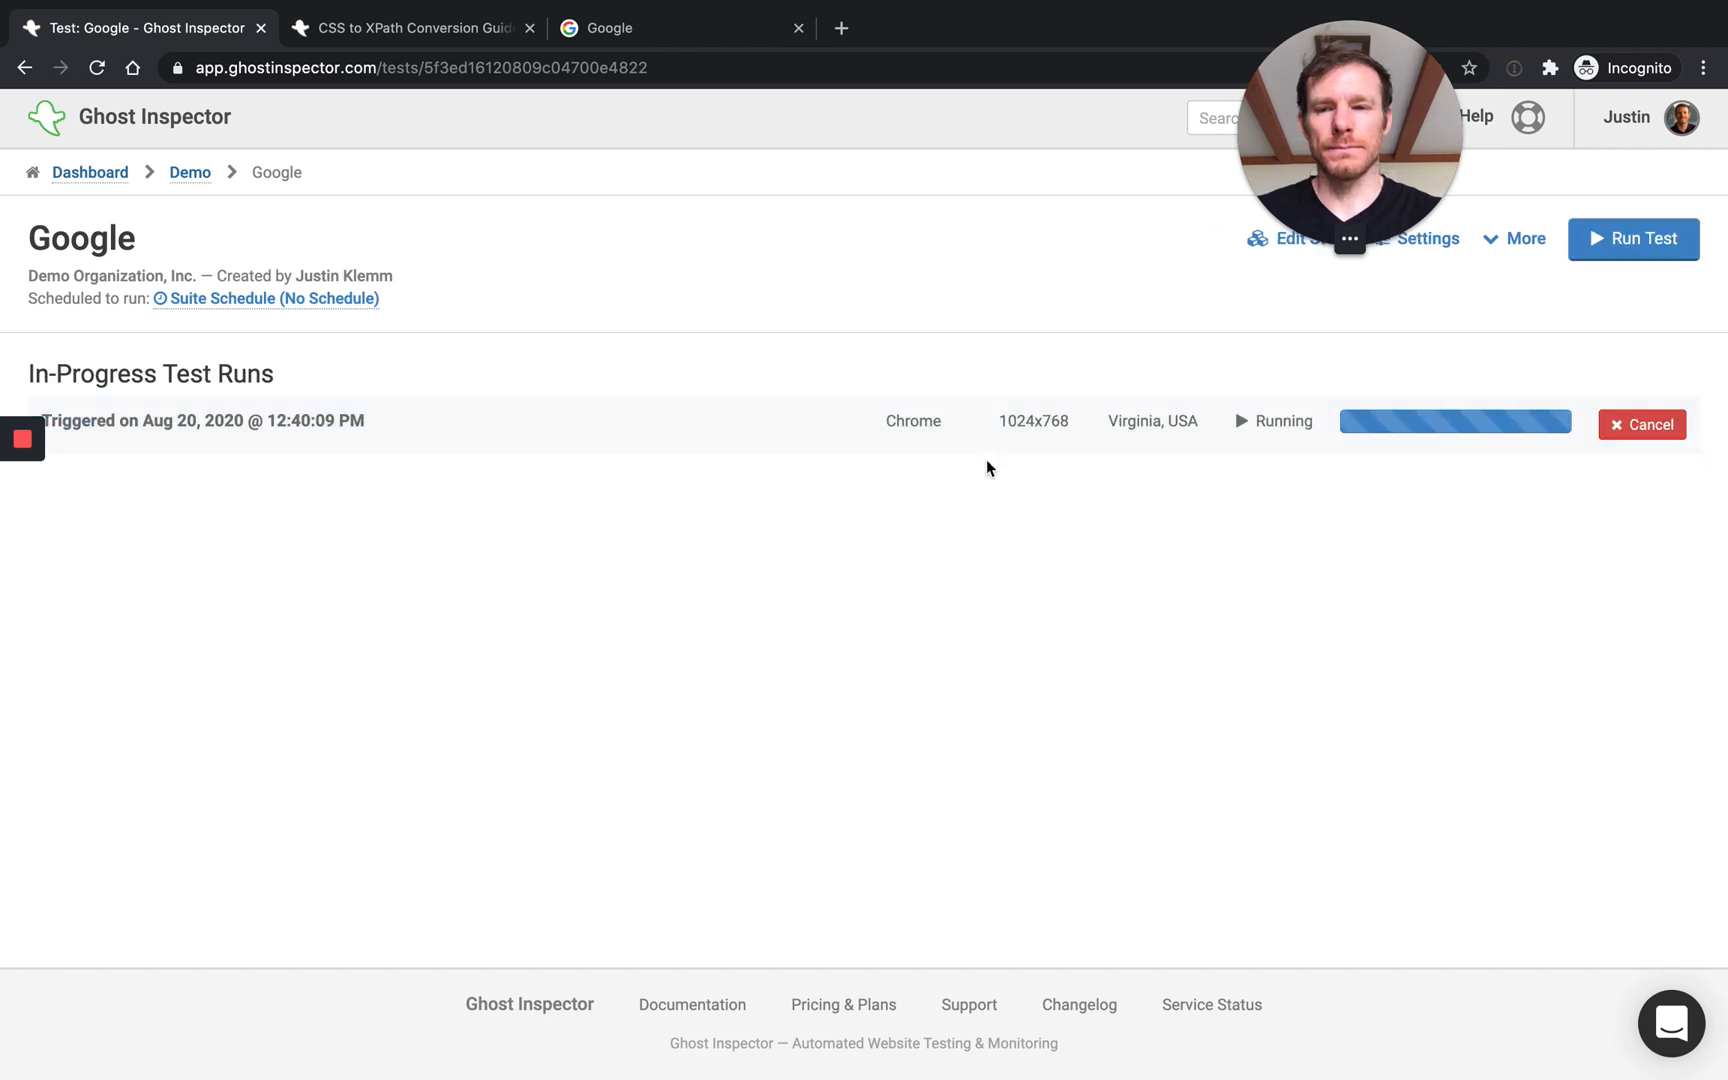
mouse_move(849, 467)
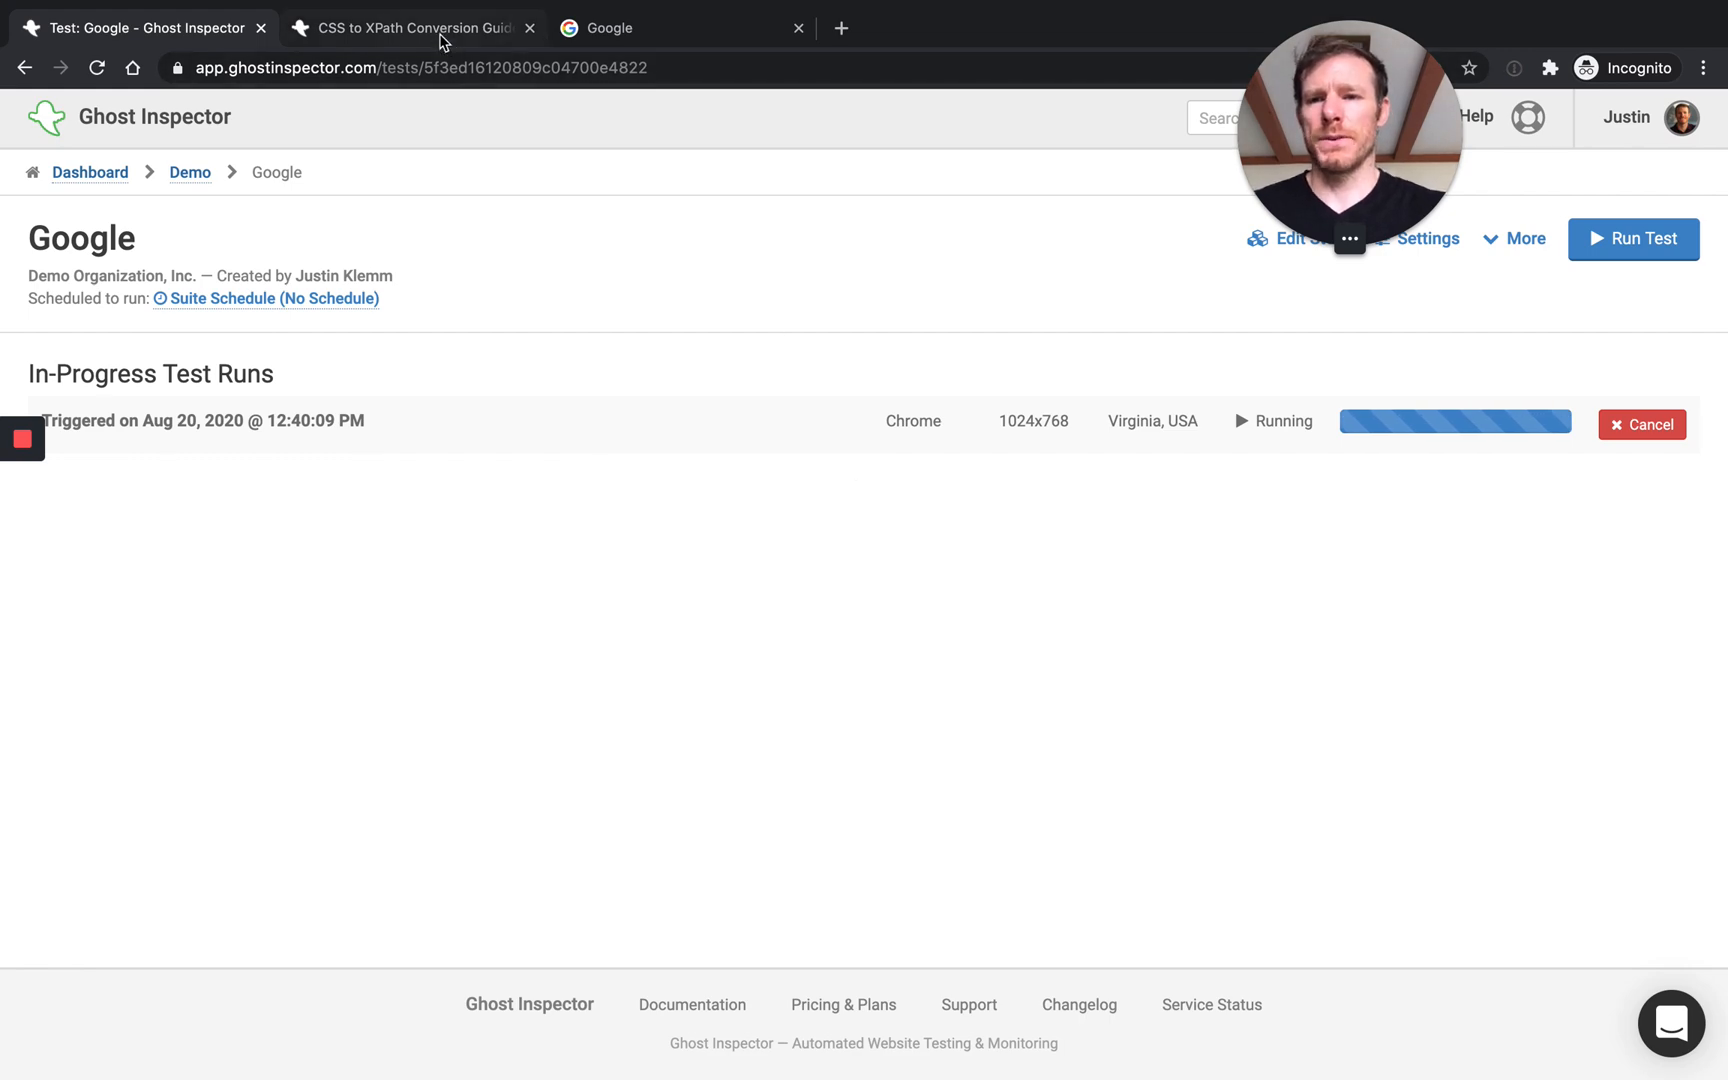
left_click(408, 28)
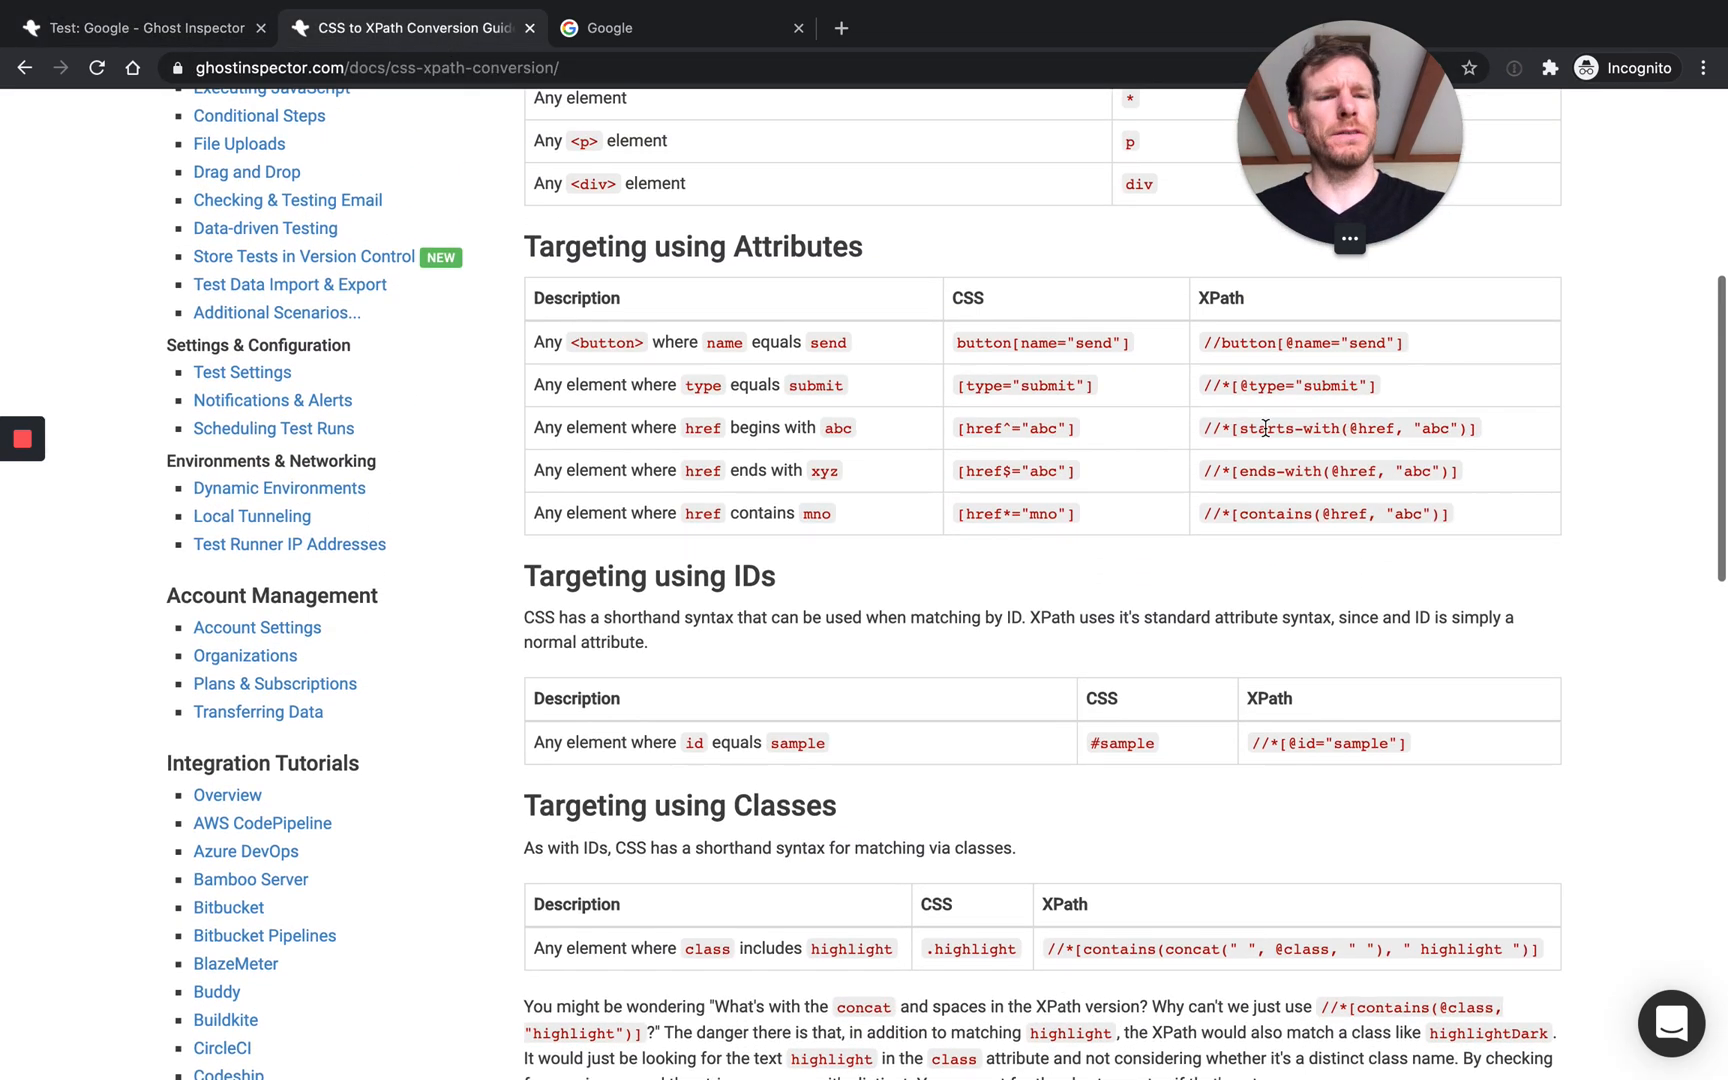
- Scroll the conversion guide, then view the Google test's passing run result
scroll("down", 3)
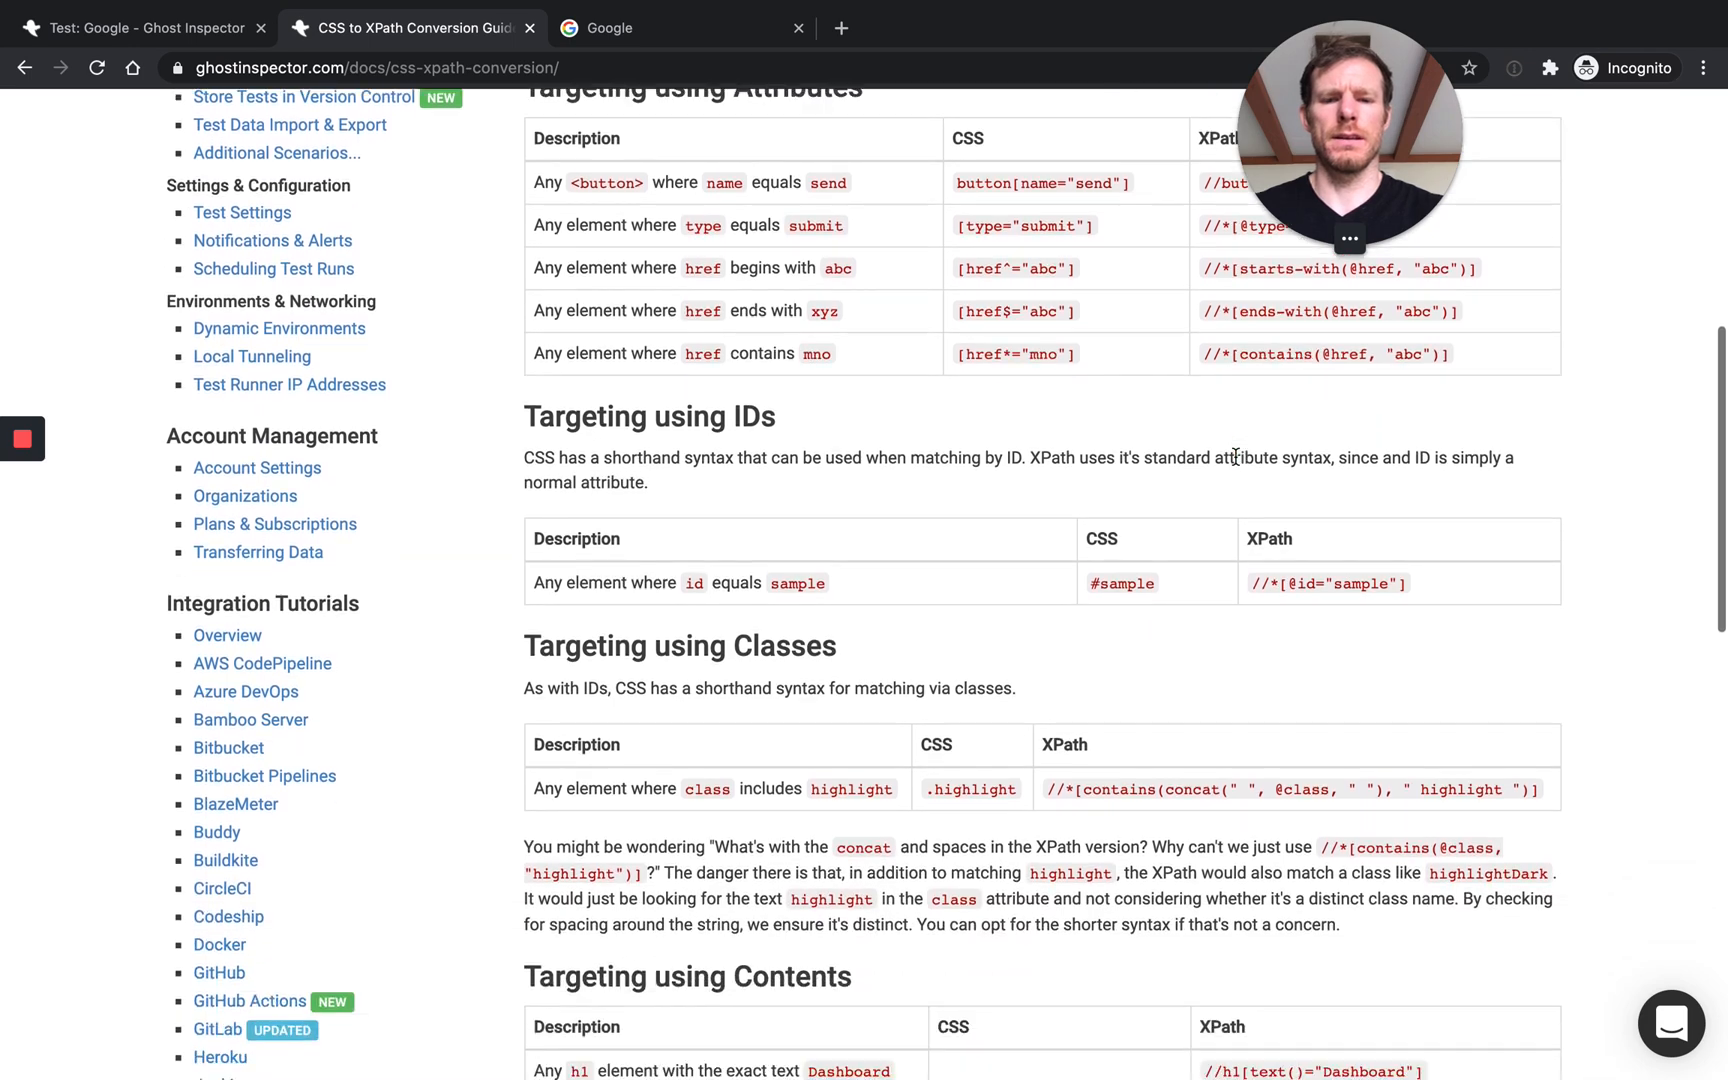
scroll("down", 3)
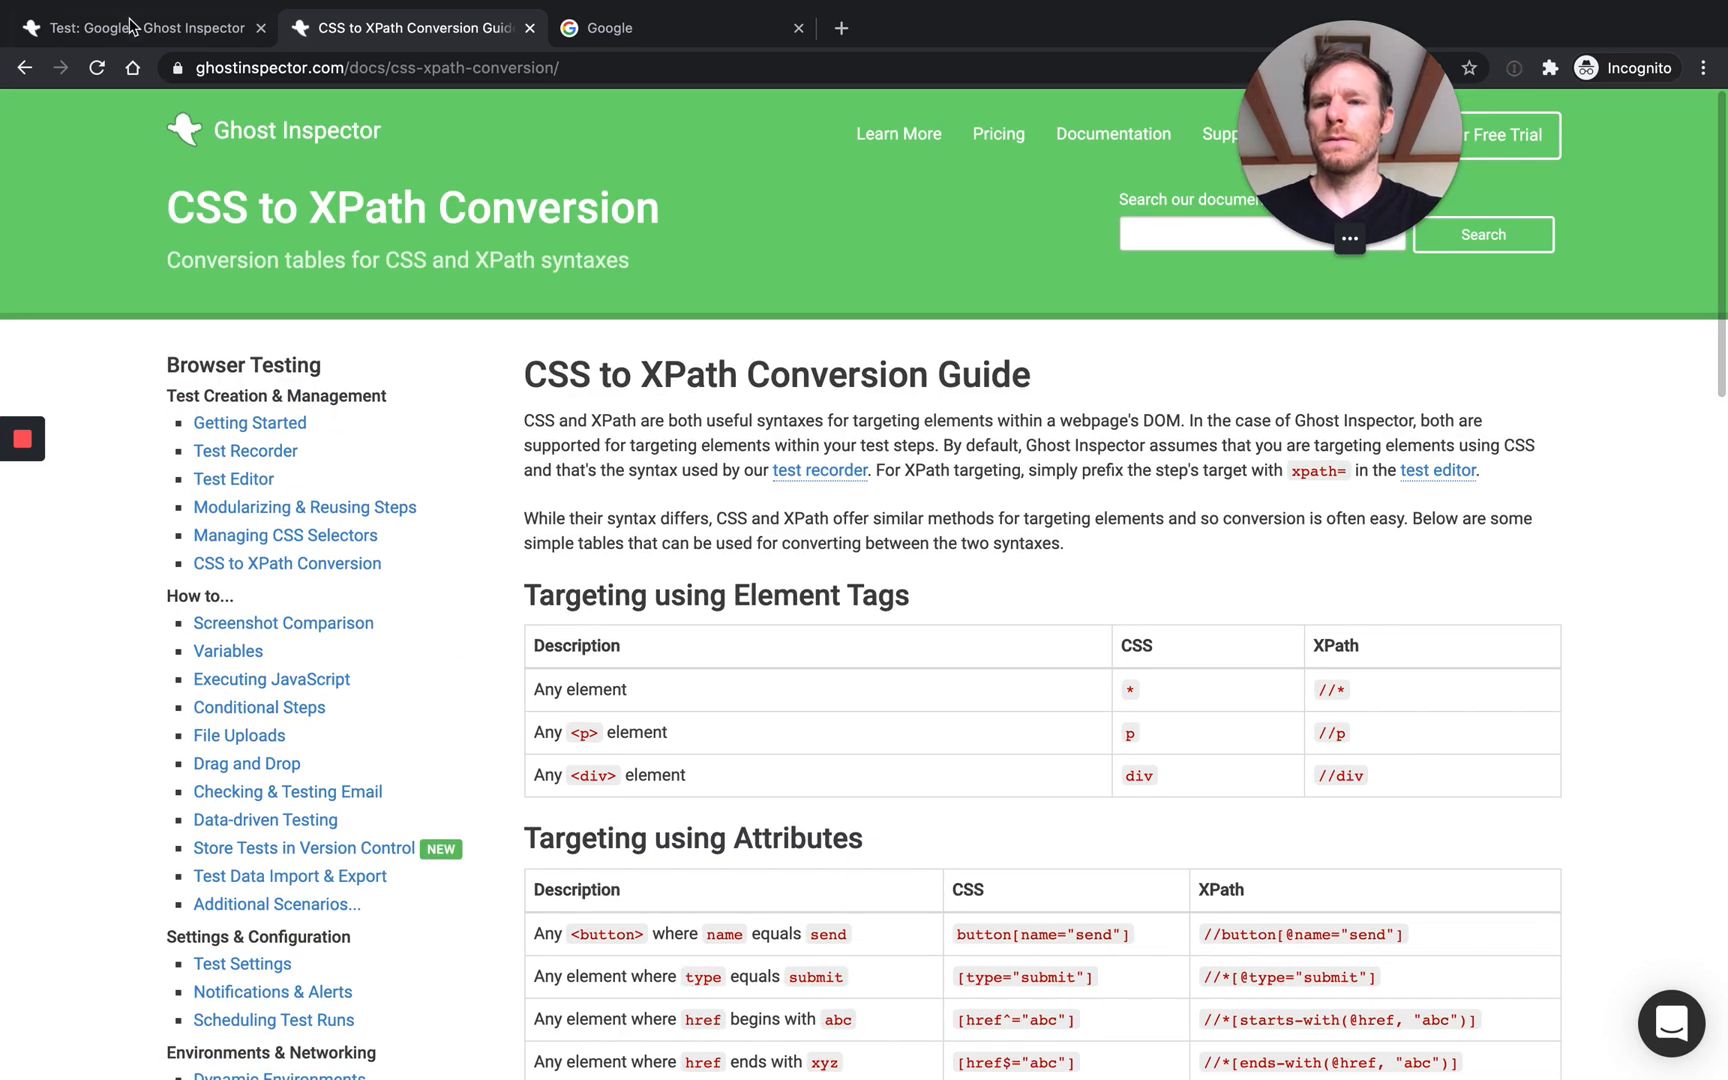
left_click(143, 28)
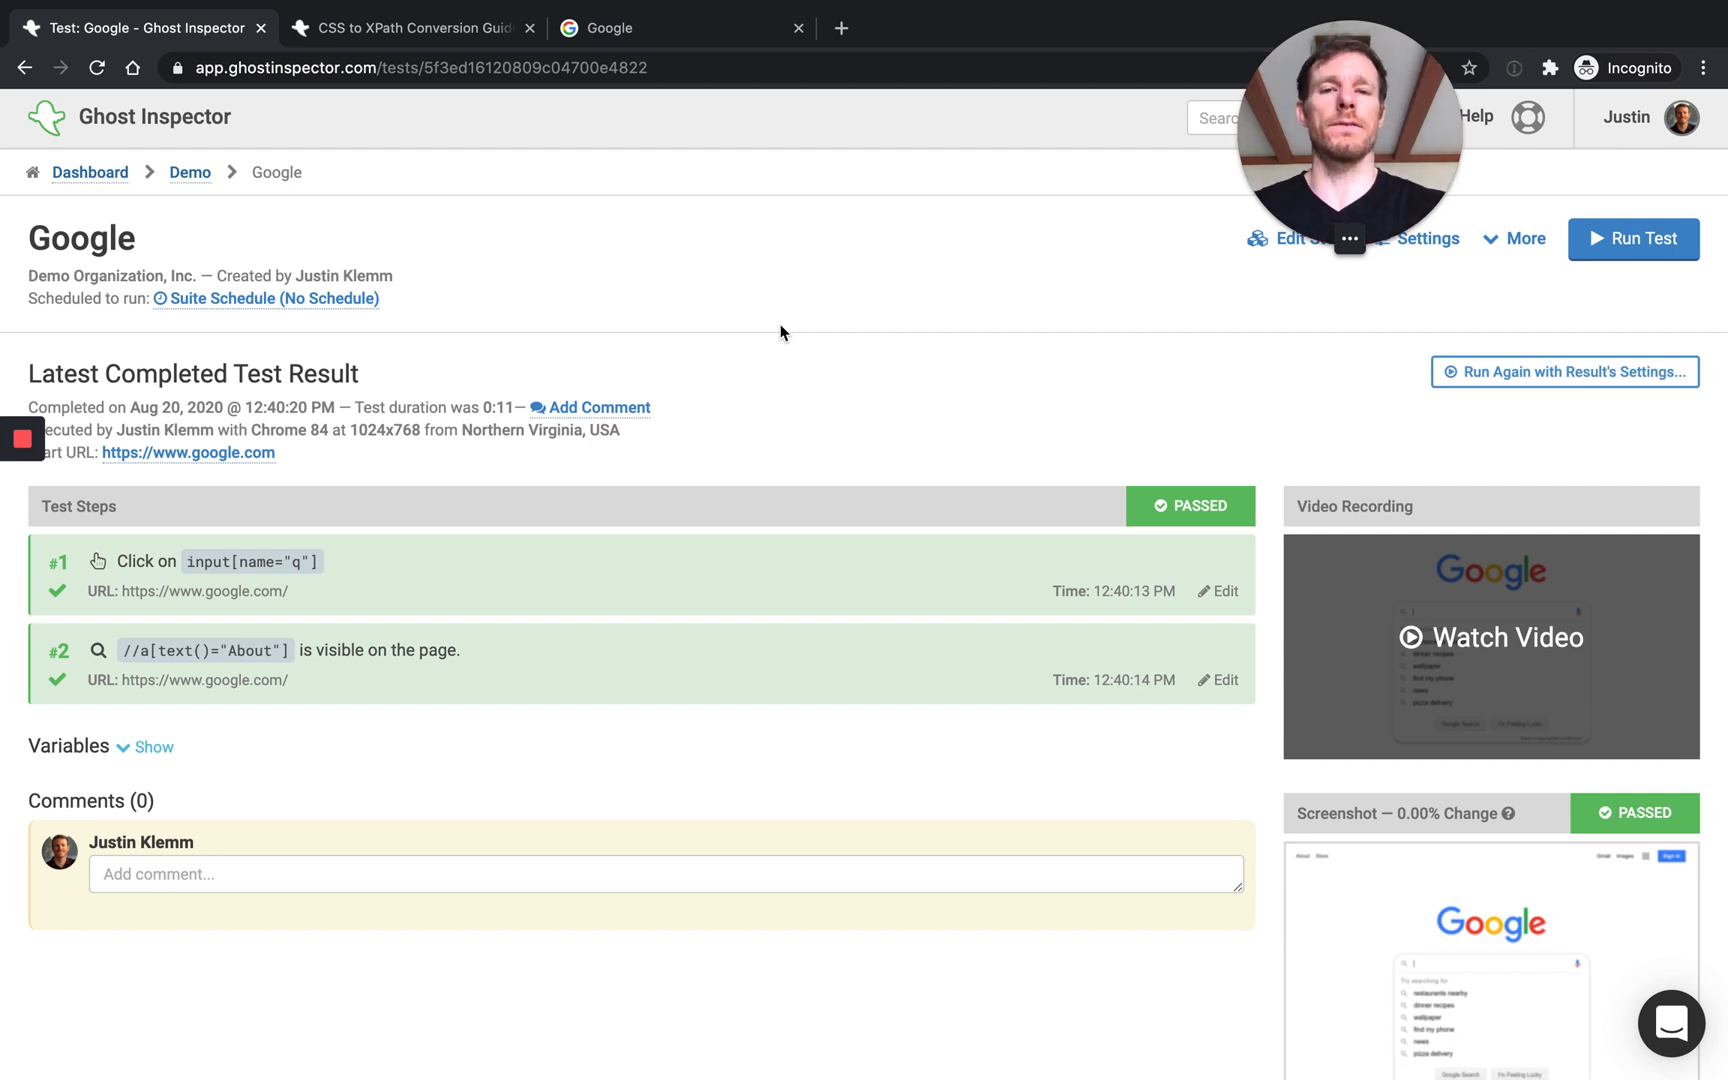
mouse_move(423, 522)
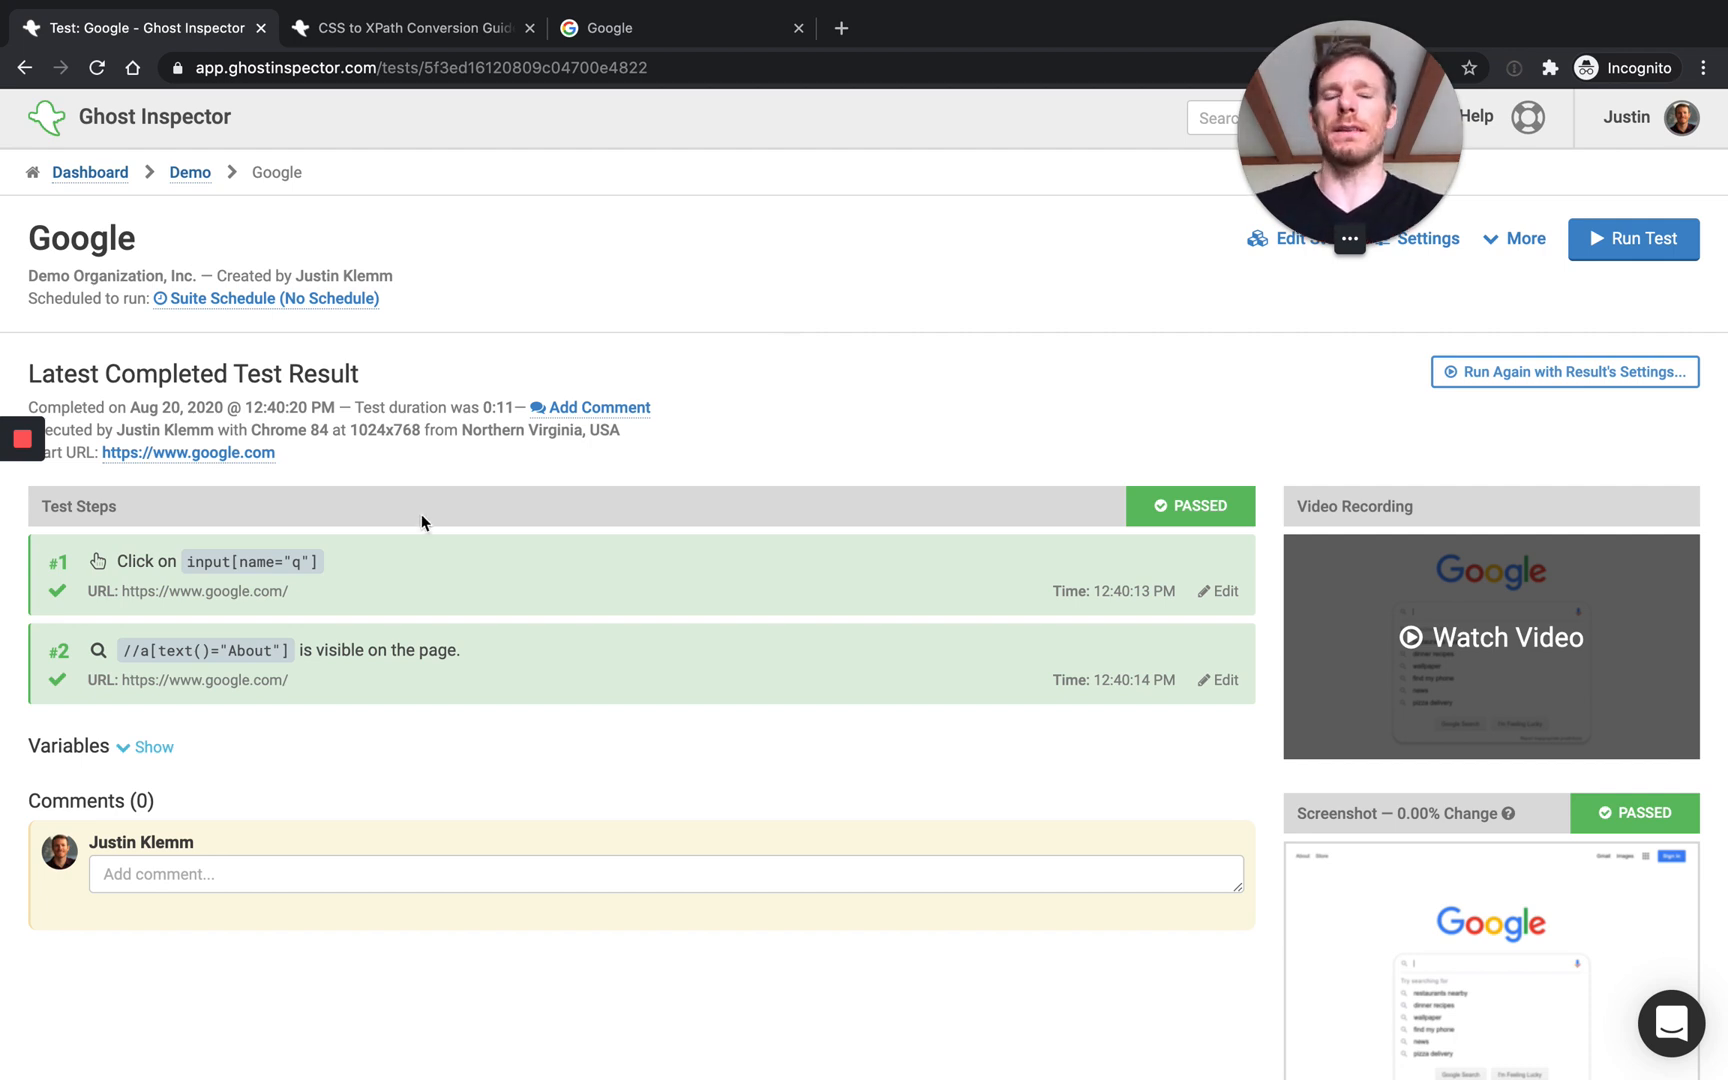
mouse_move(571, 546)
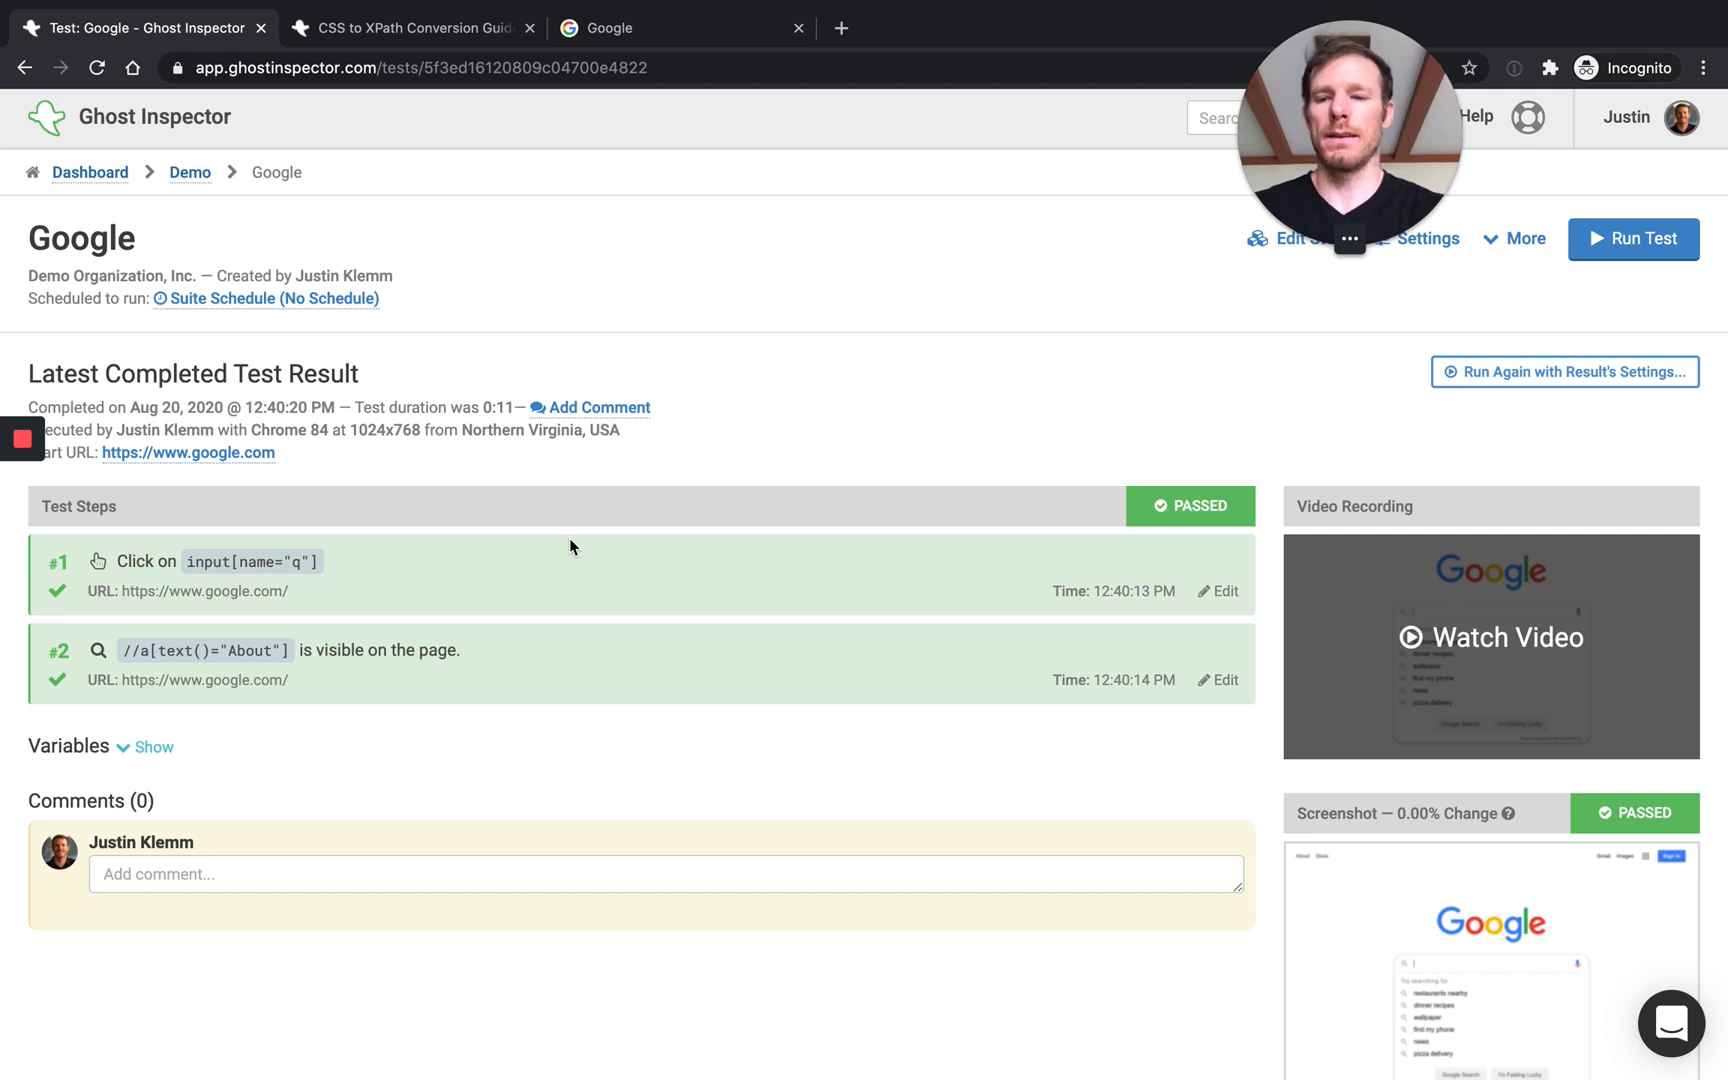
scroll("down", 3)
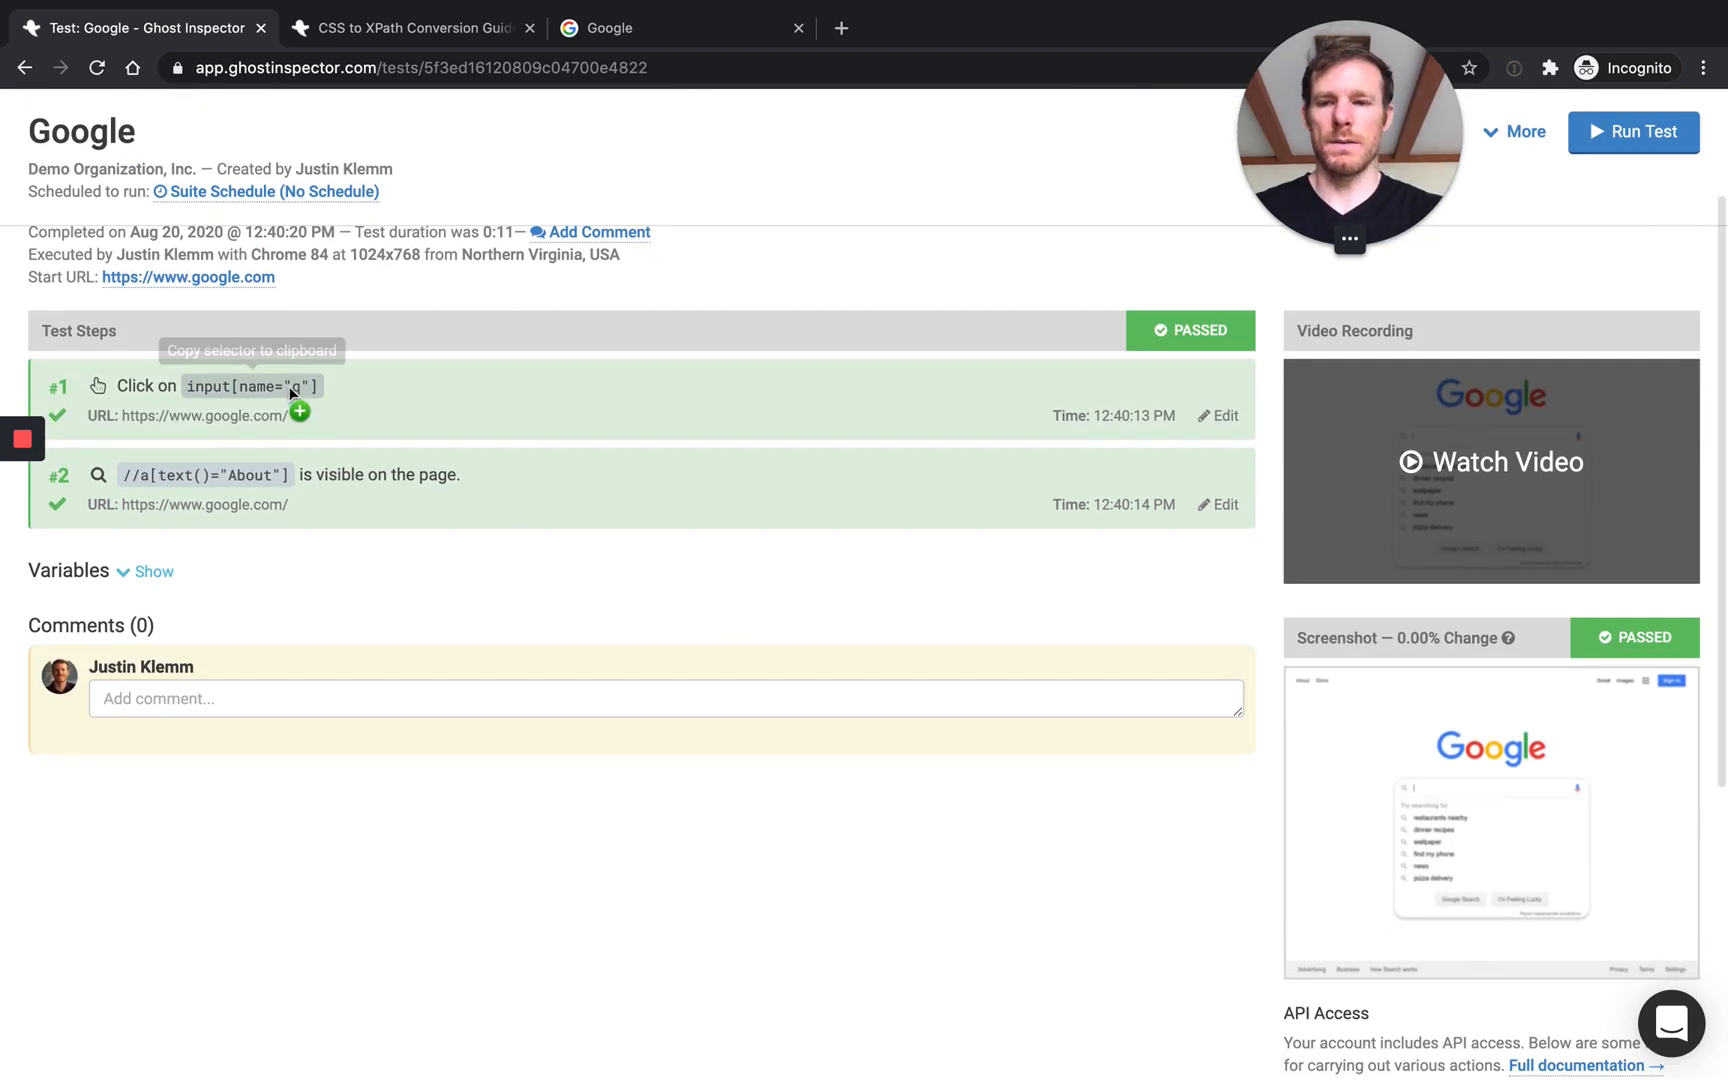
left_click(1490, 461)
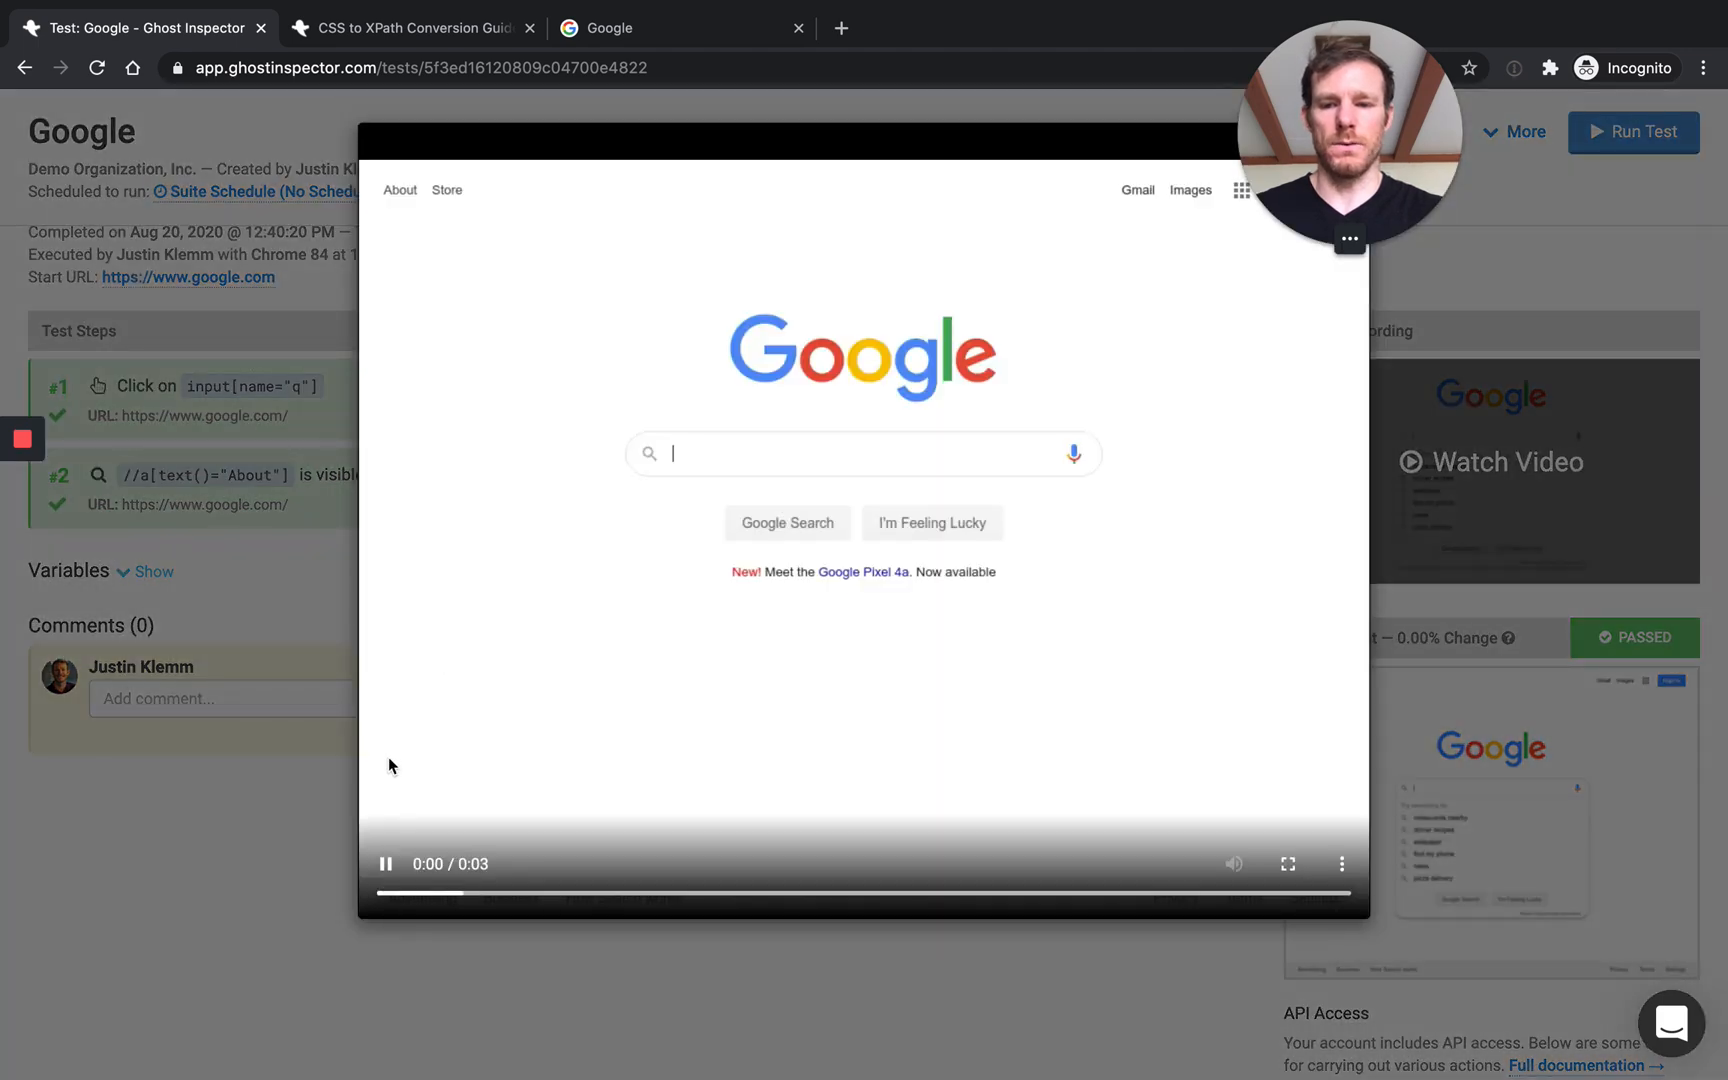
left_click(386, 863)
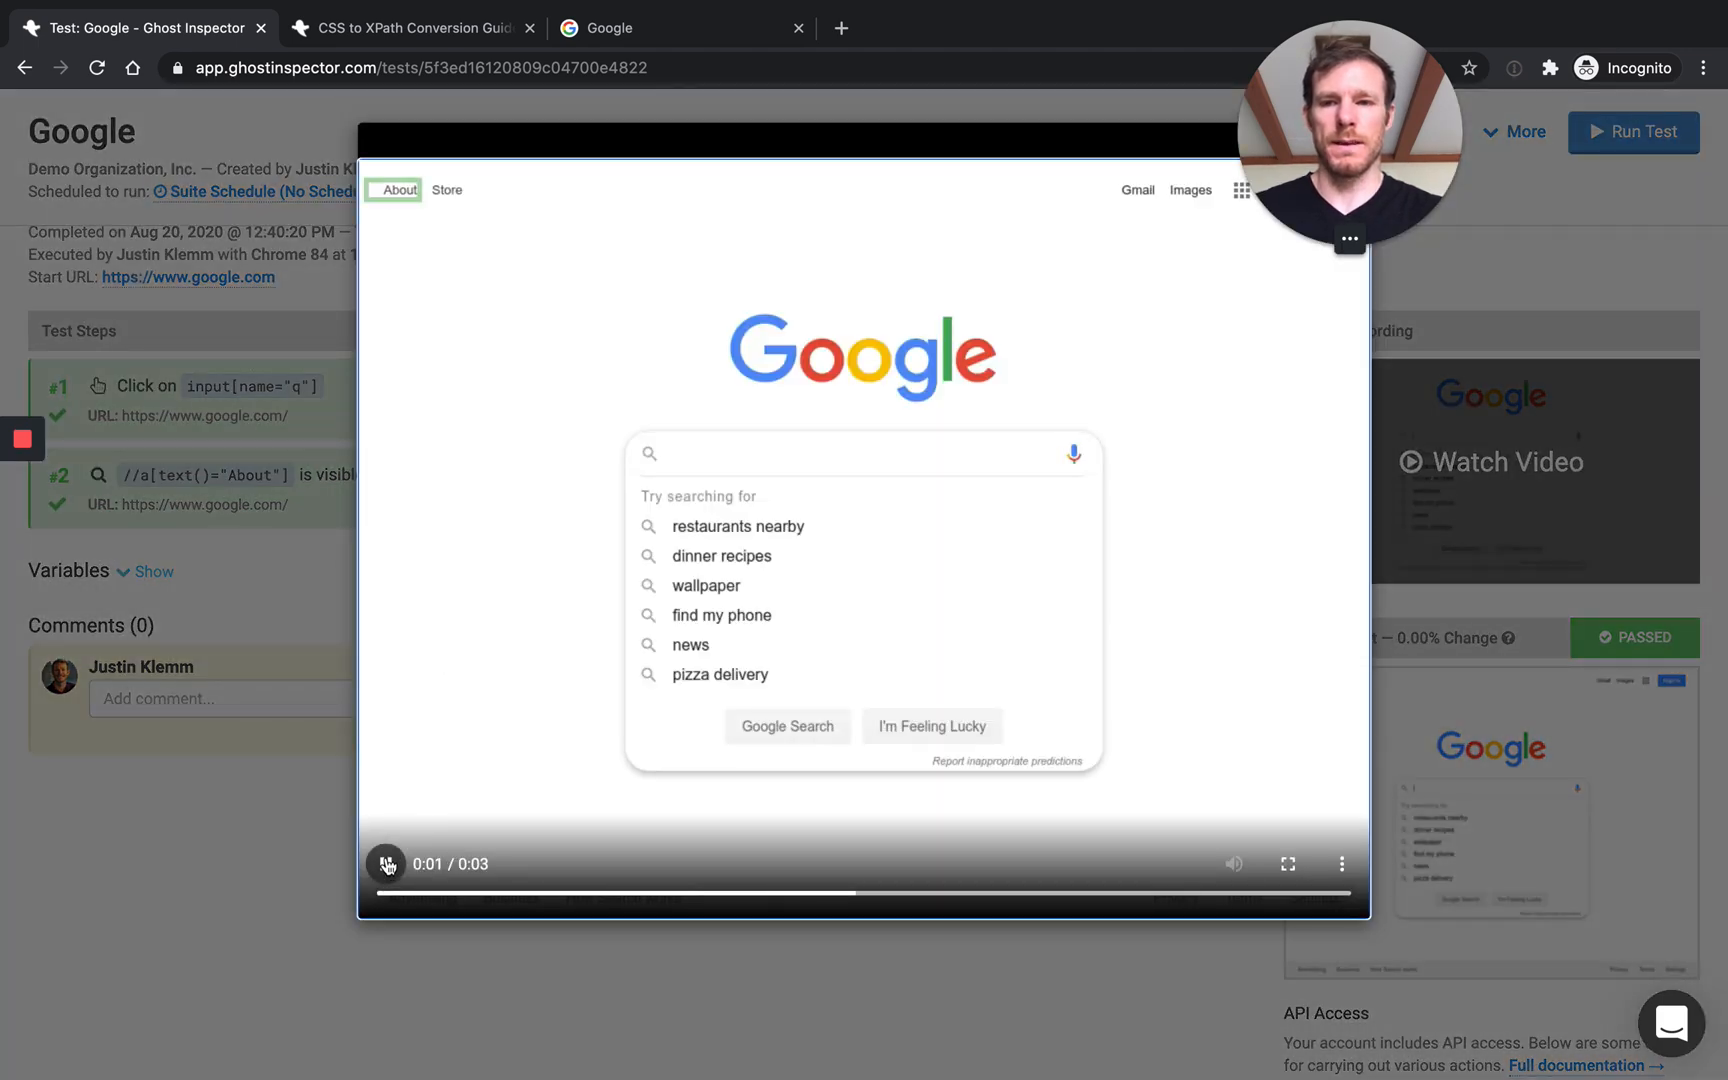
left_click(386, 863)
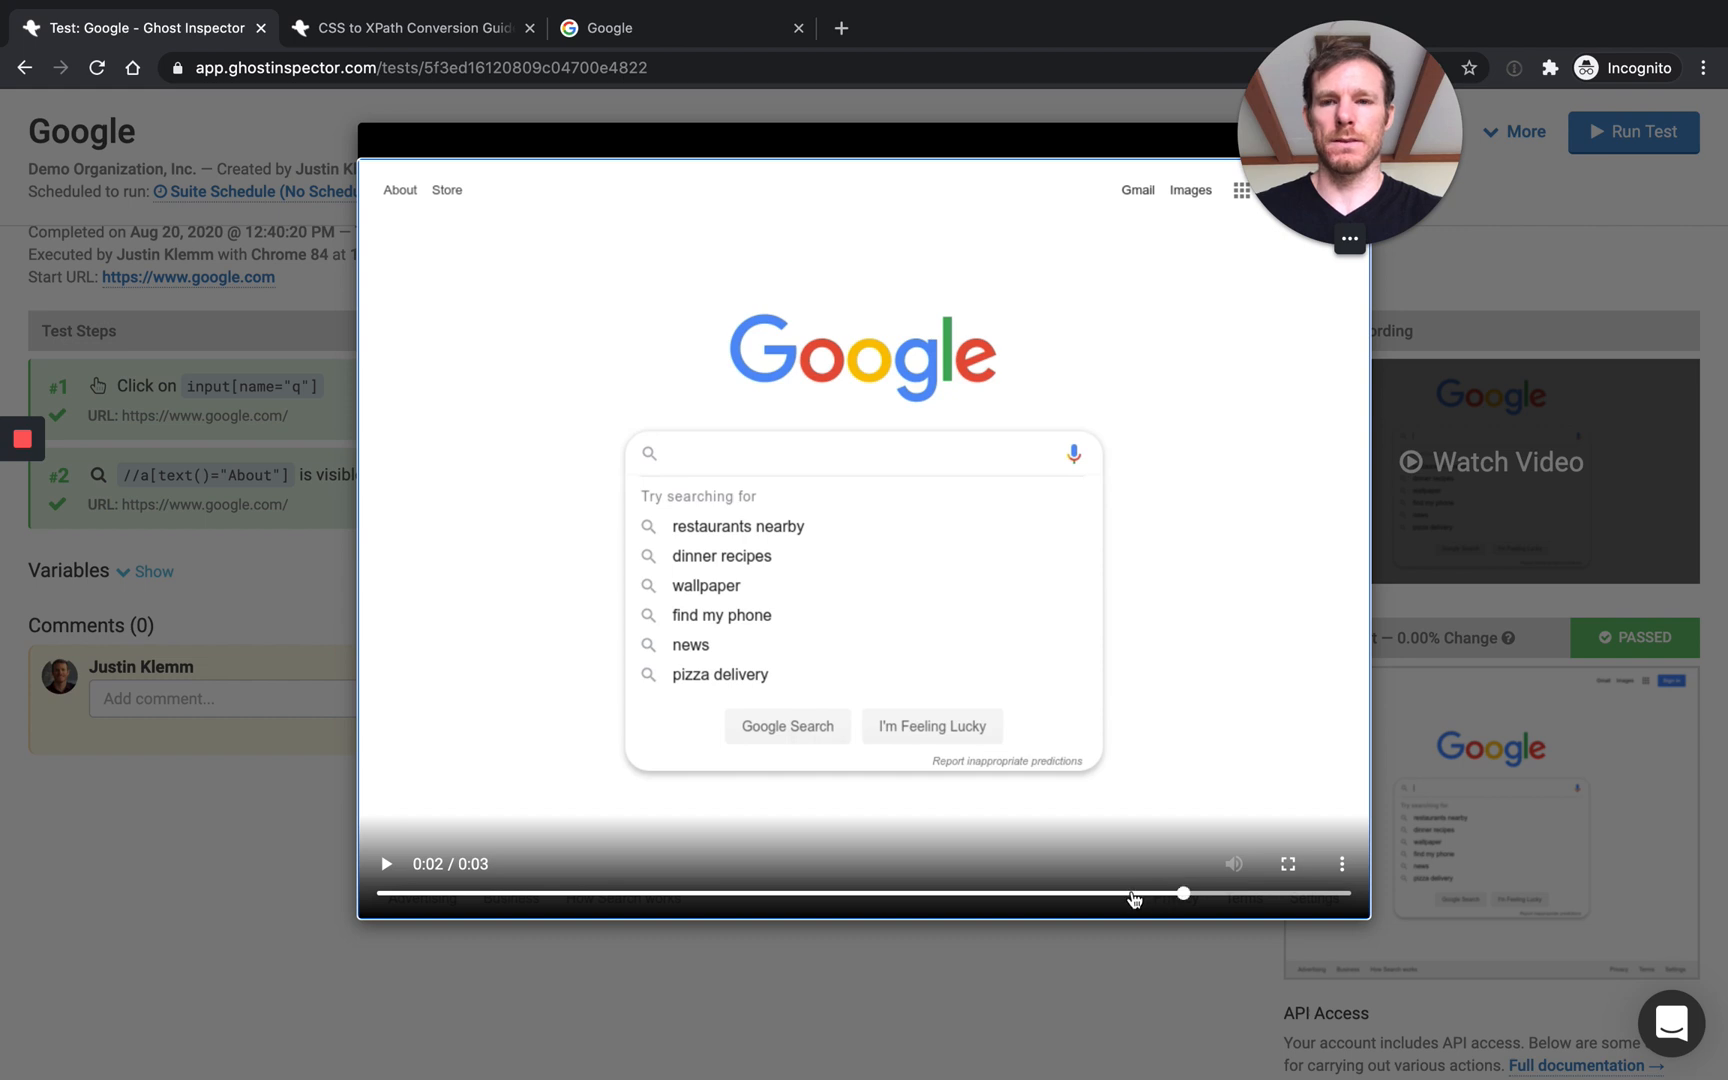
left_click(386, 863)
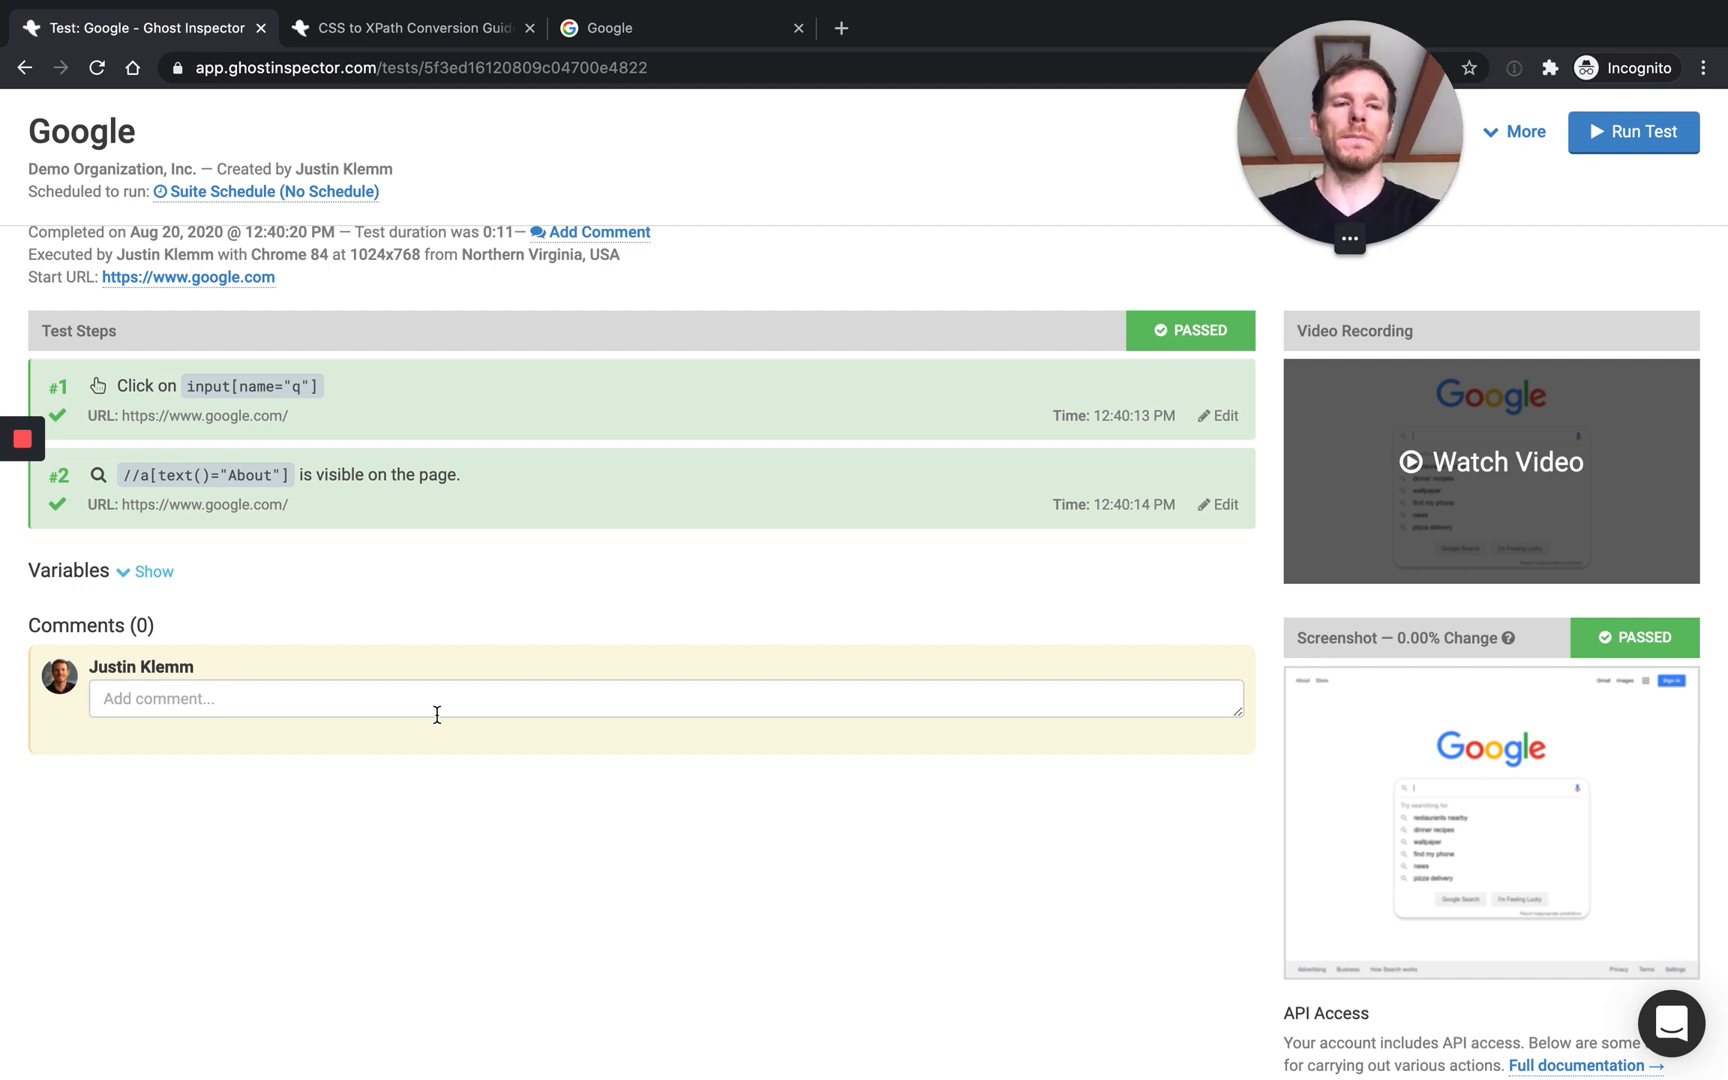
scroll("up", 3)
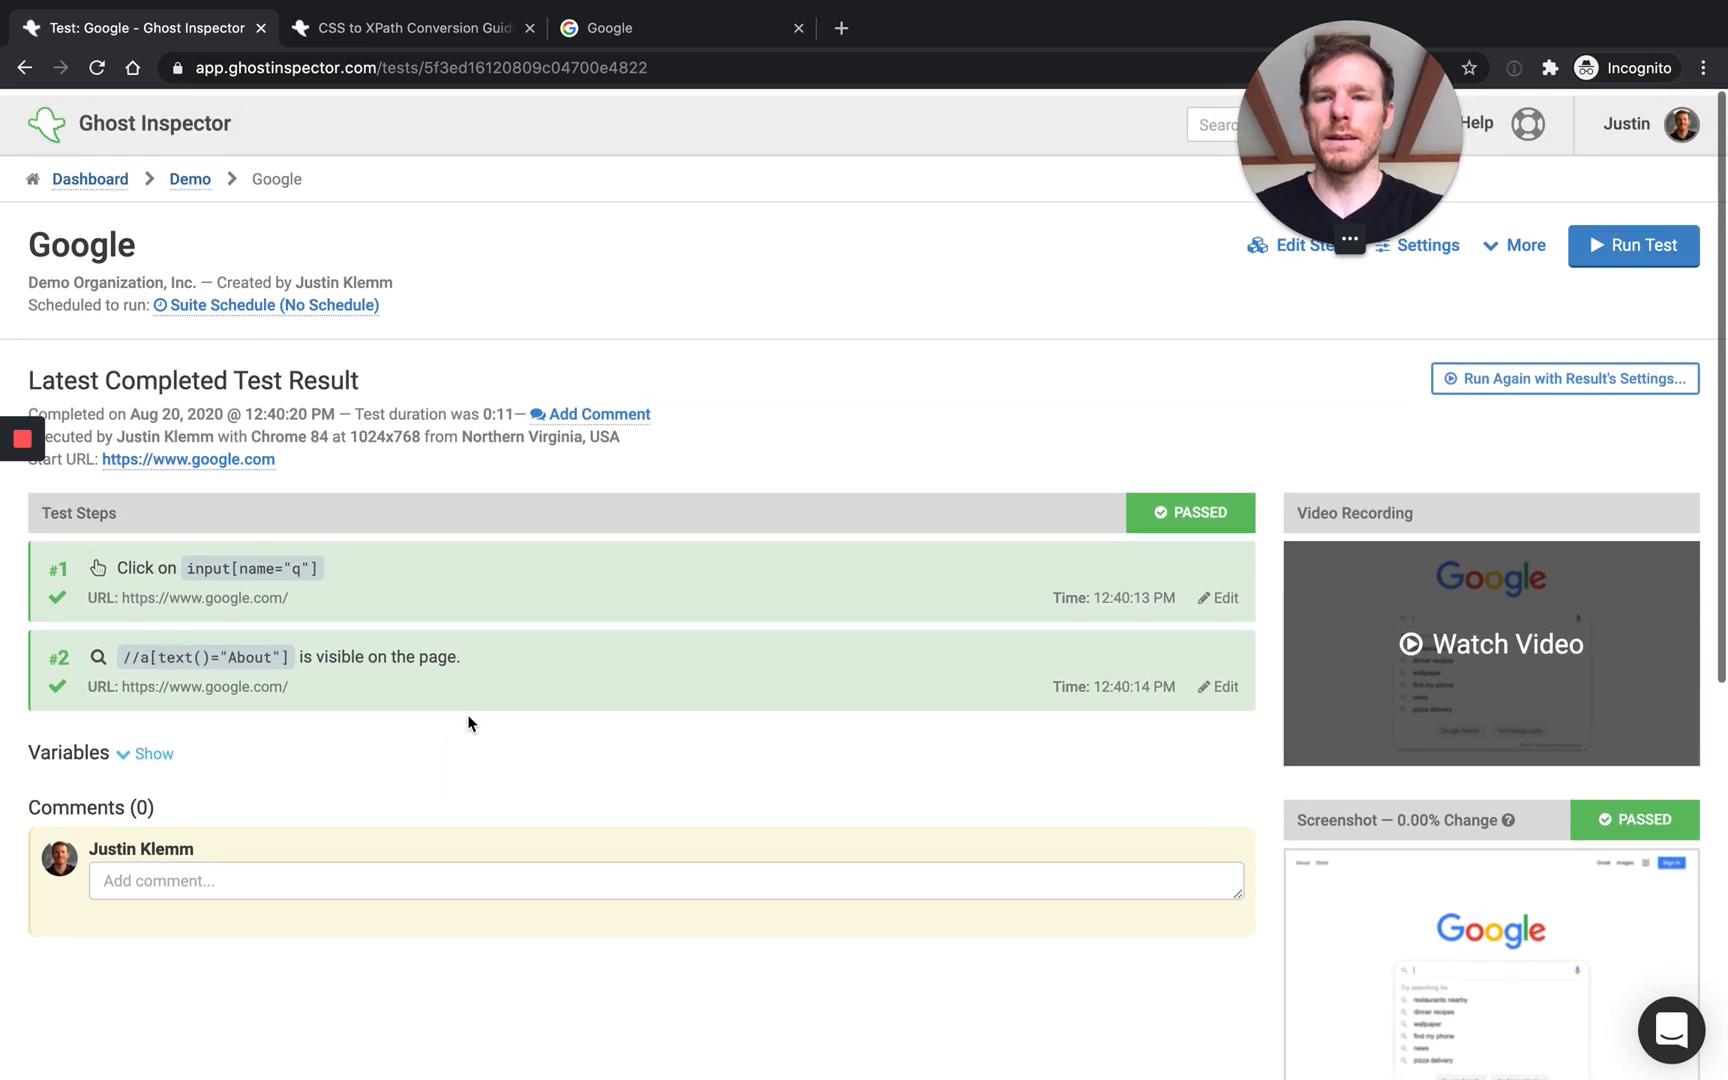